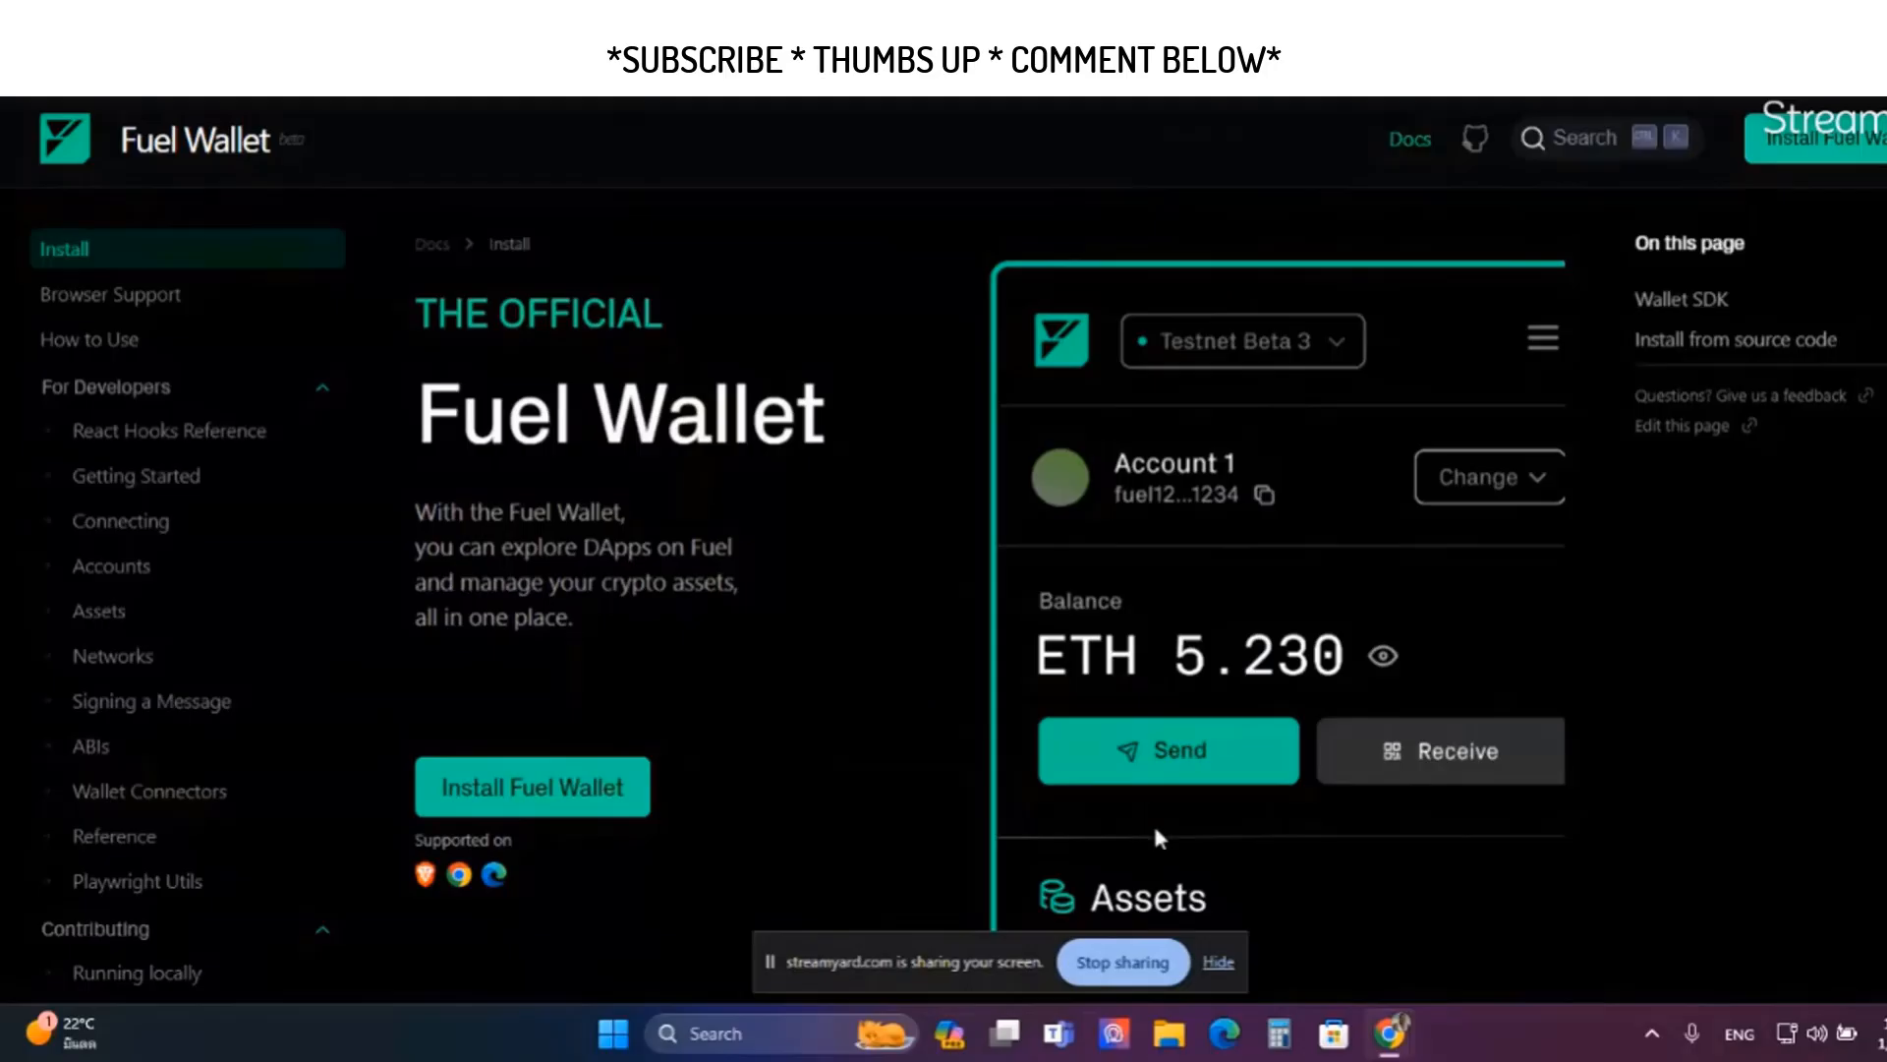
mouse_move(969, 384)
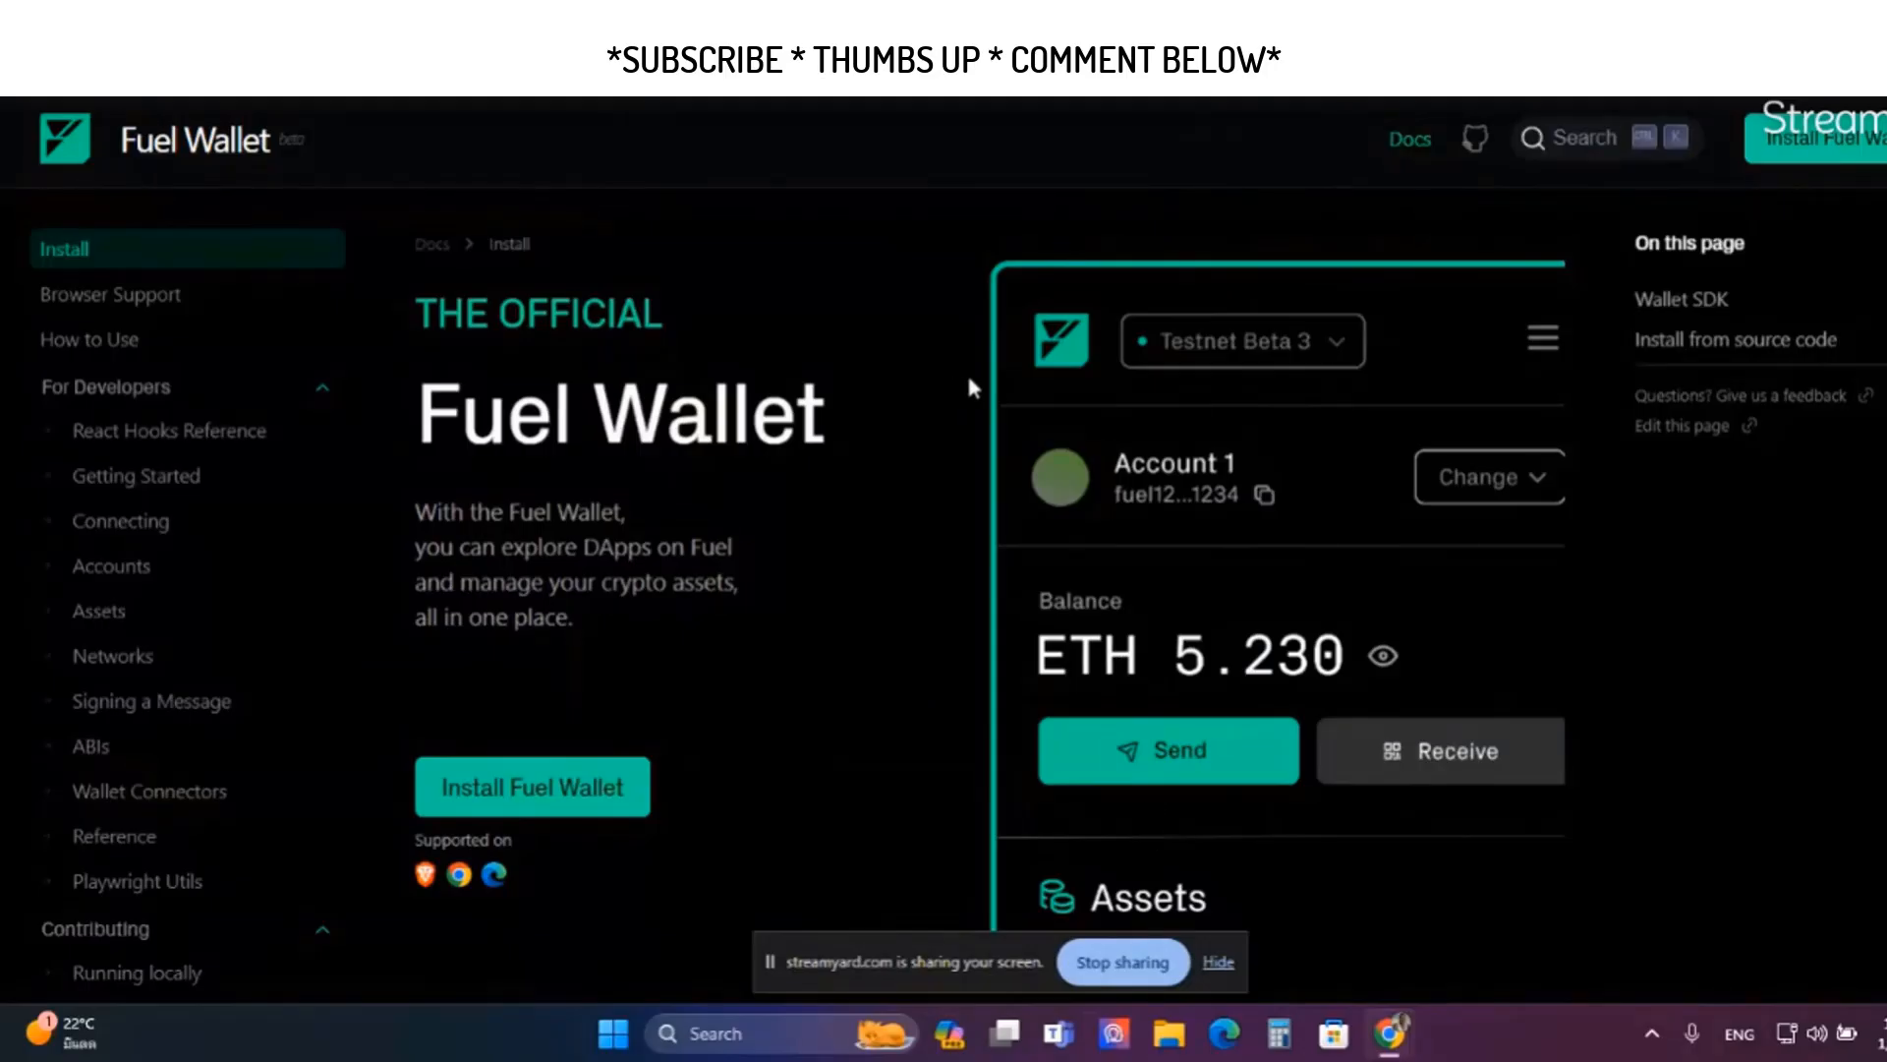
mouse_move(974, 443)
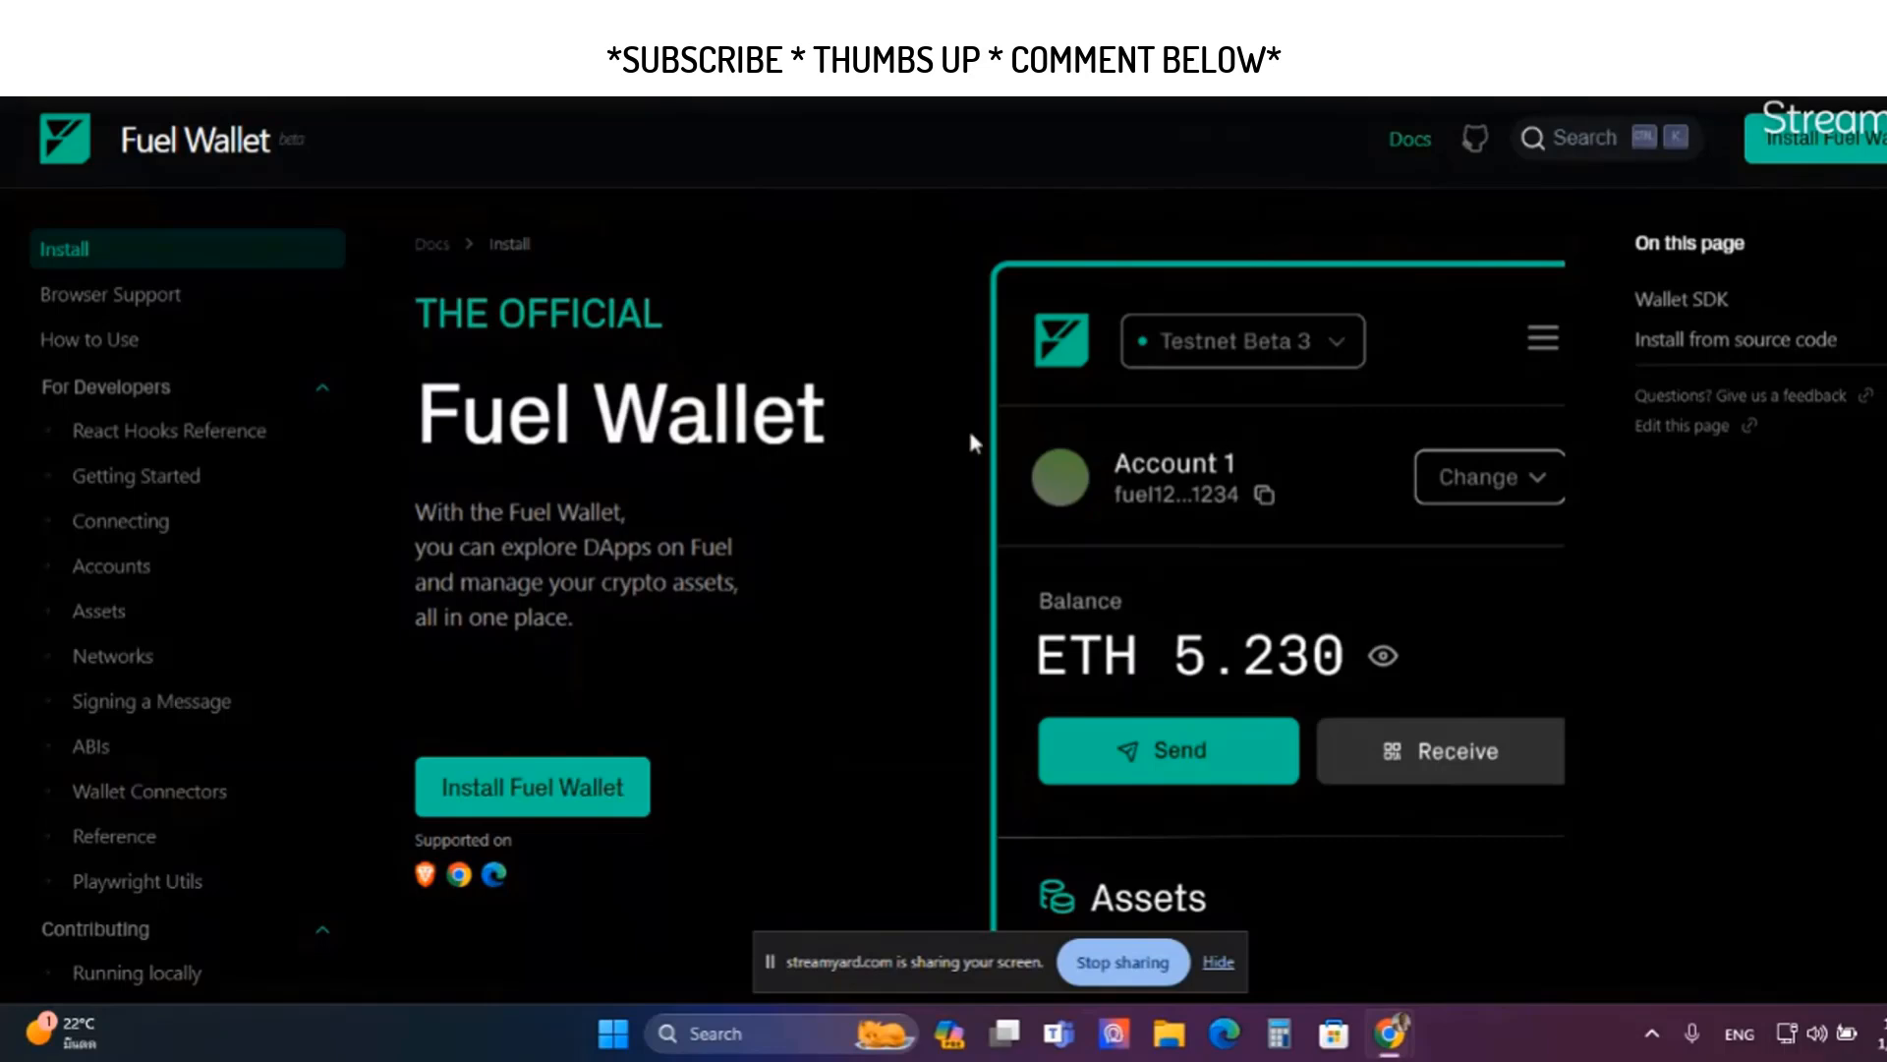
mouse_move(954, 445)
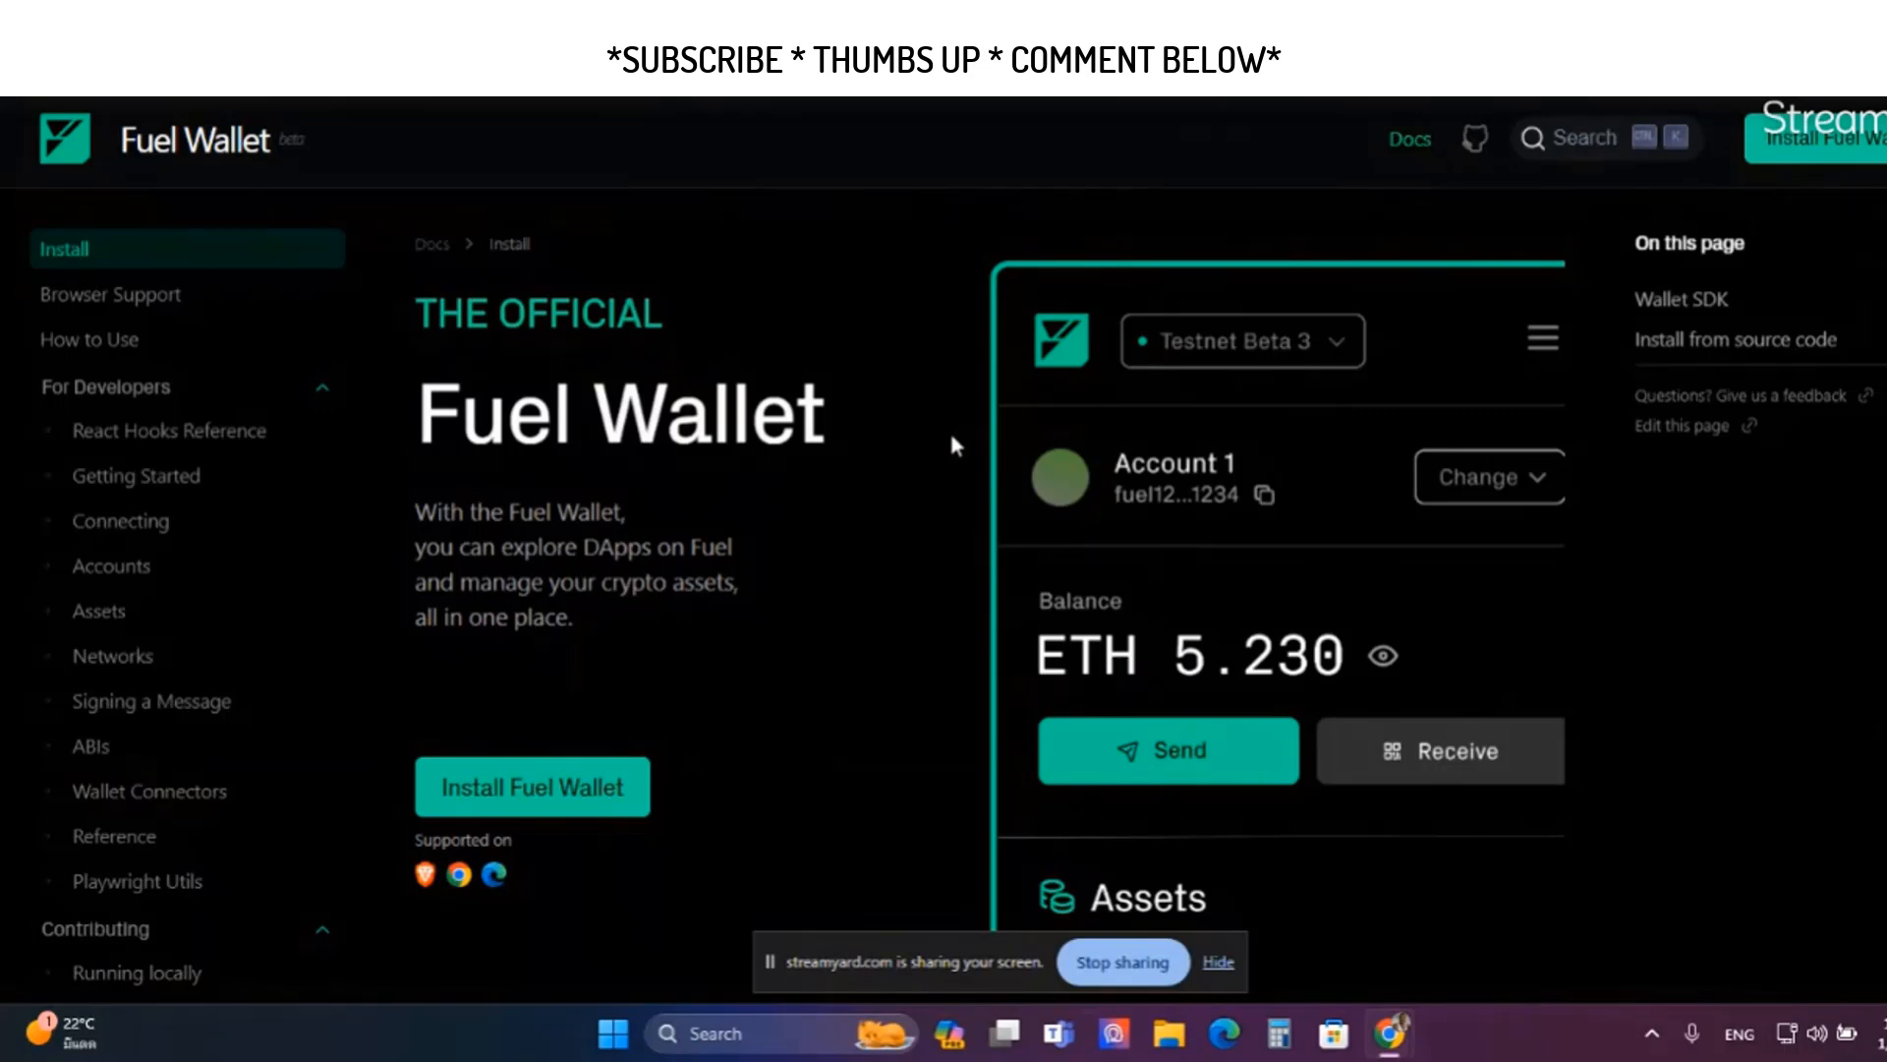
mouse_move(1168, 430)
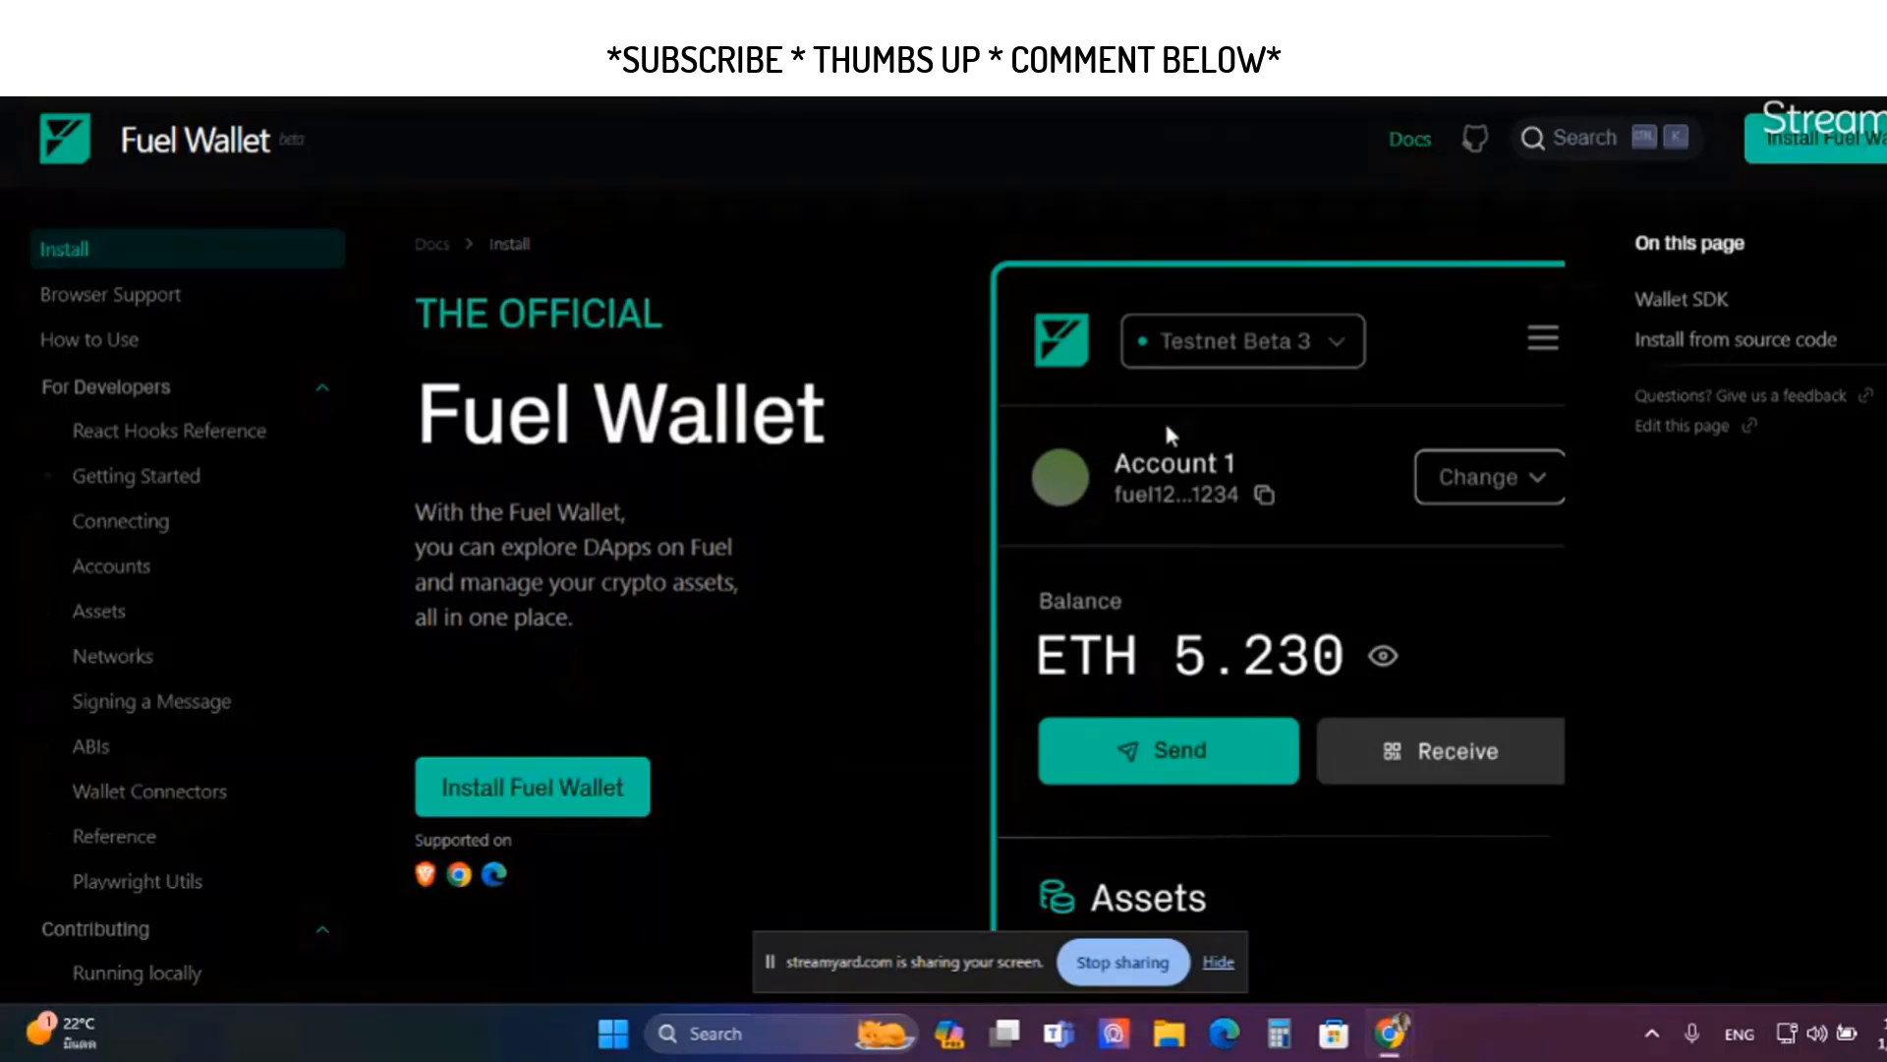
mouse_move(1126, 415)
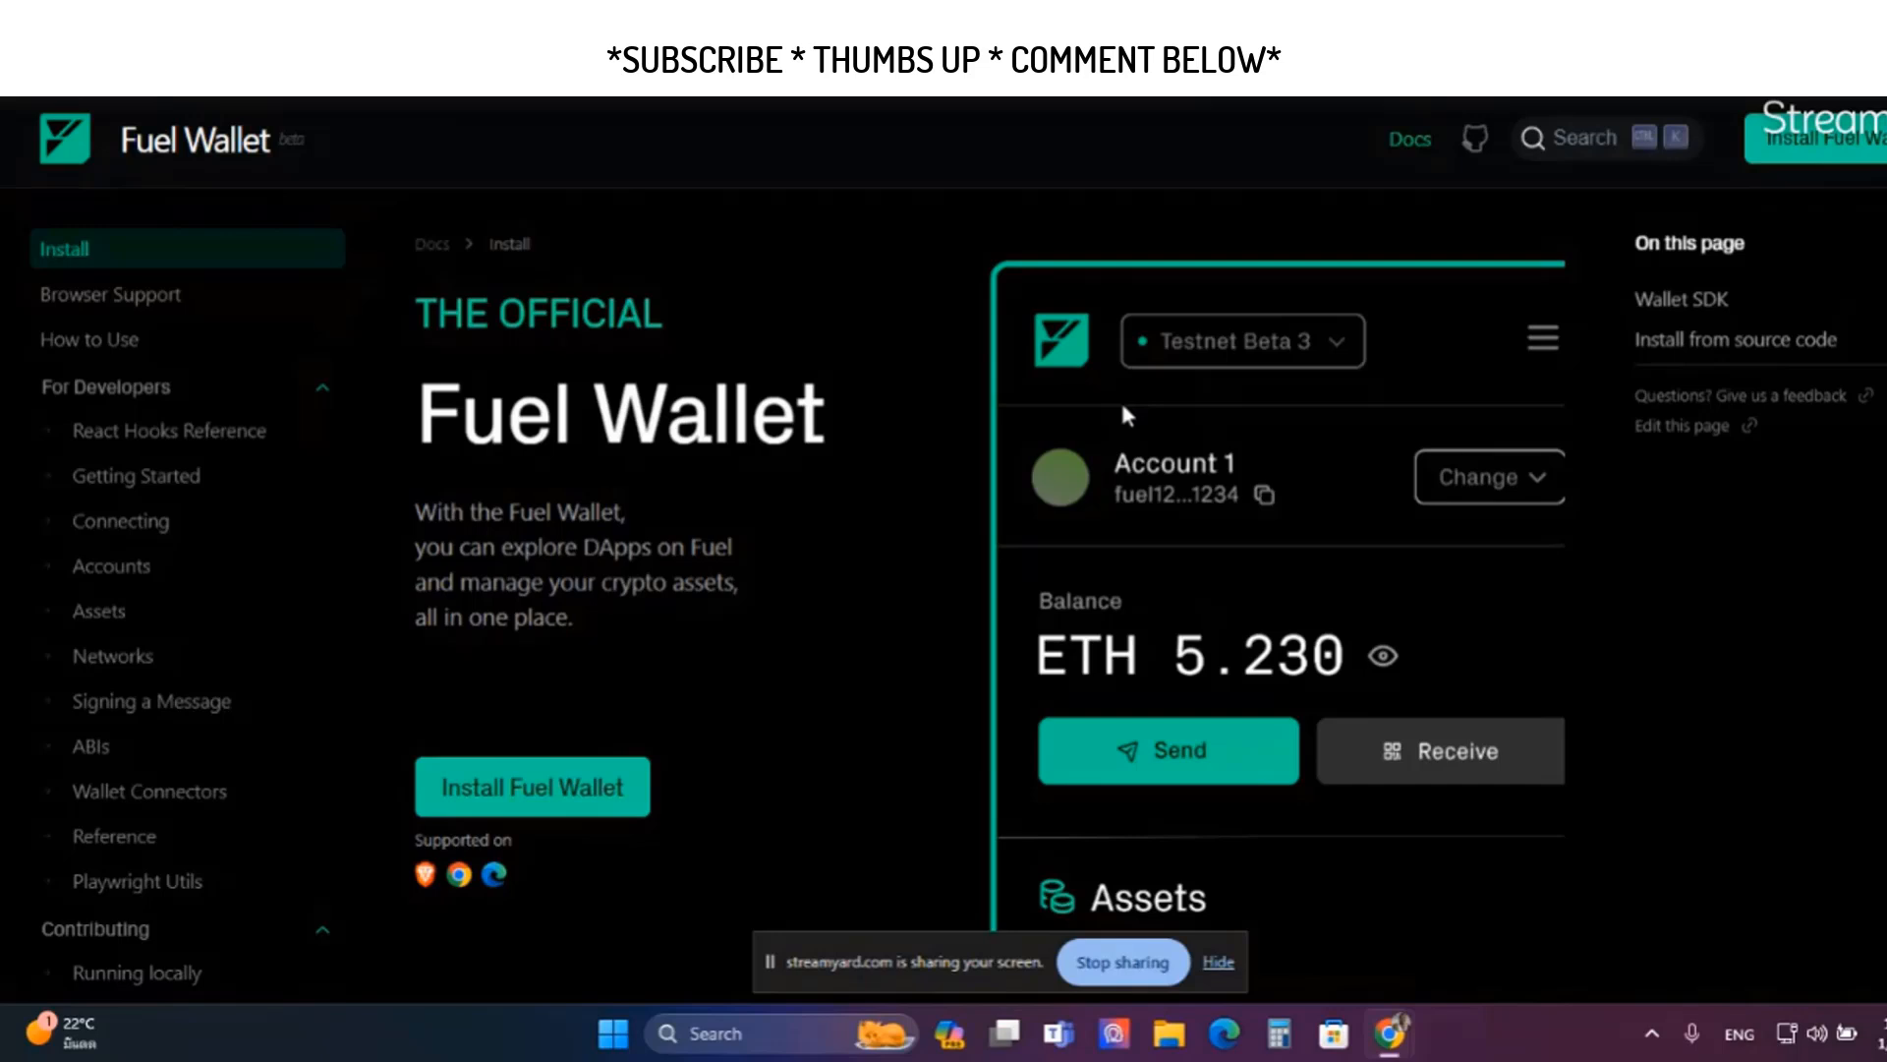
mouse_move(1190, 460)
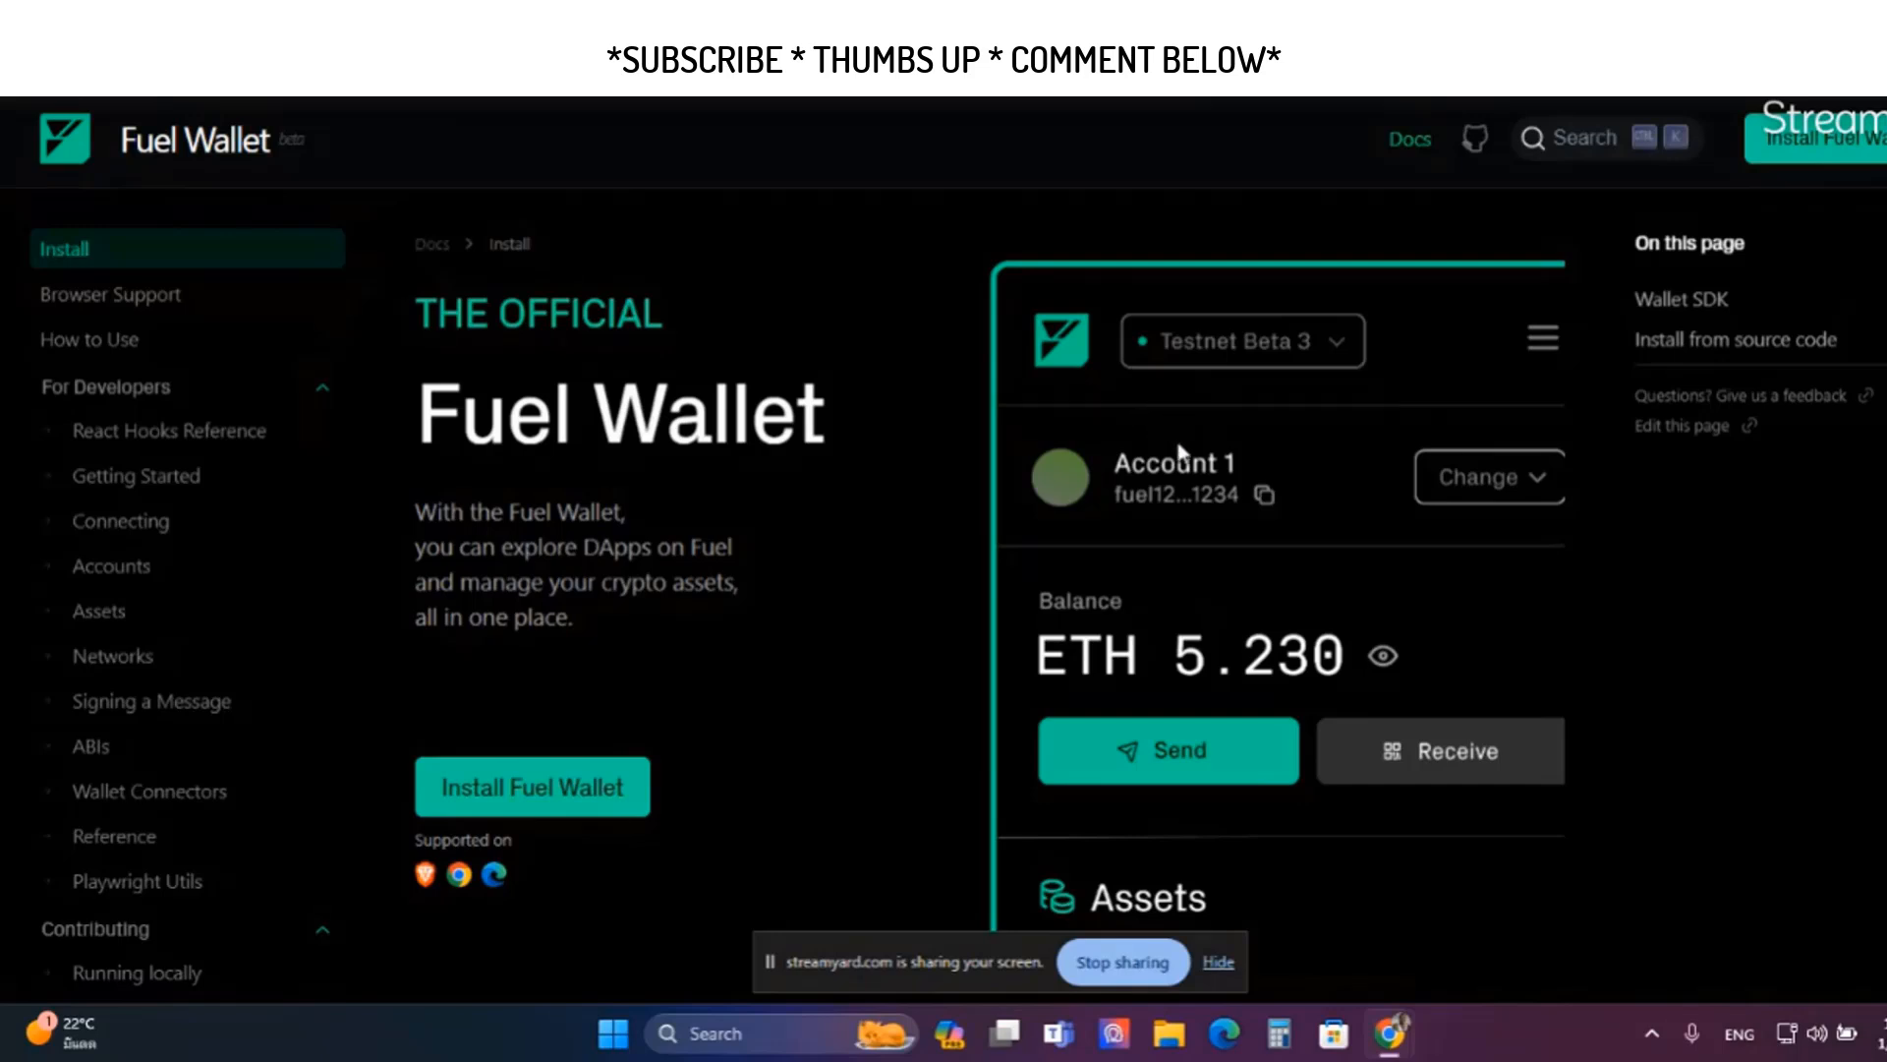
mouse_move(1188, 489)
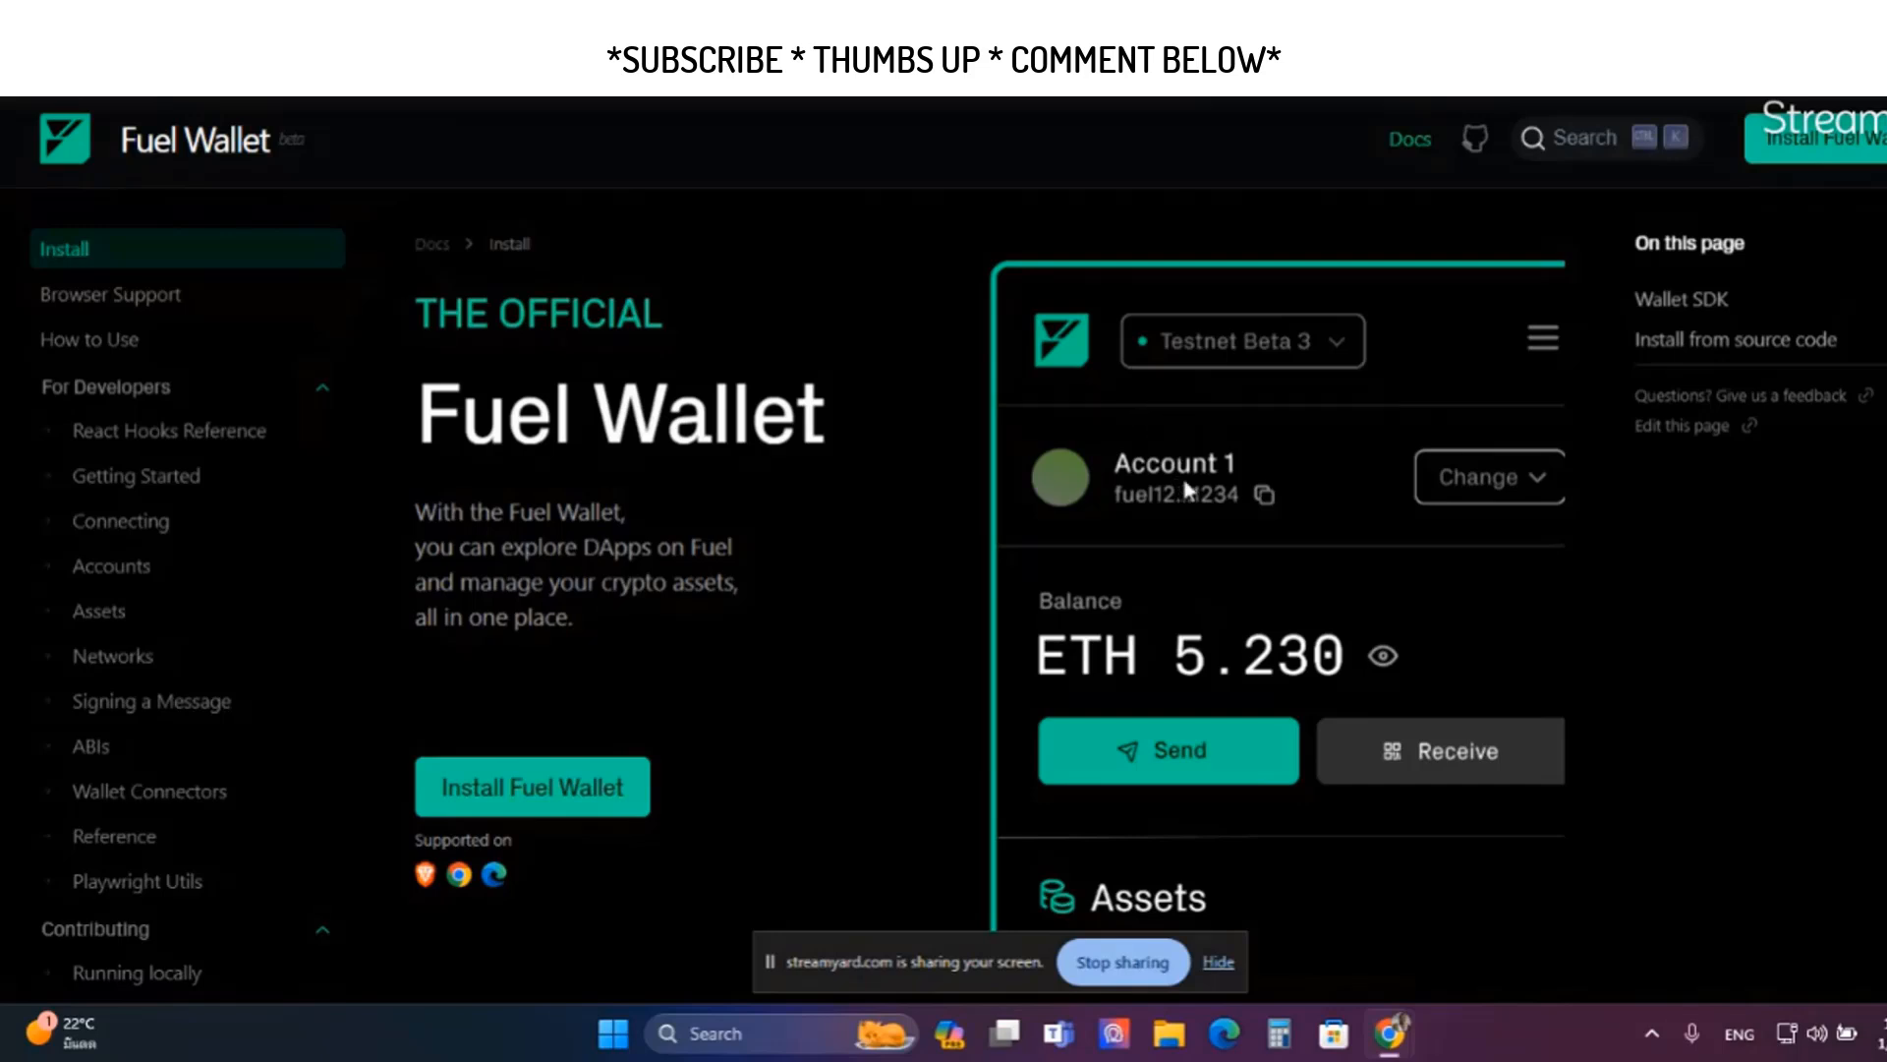
mouse_move(1187, 422)
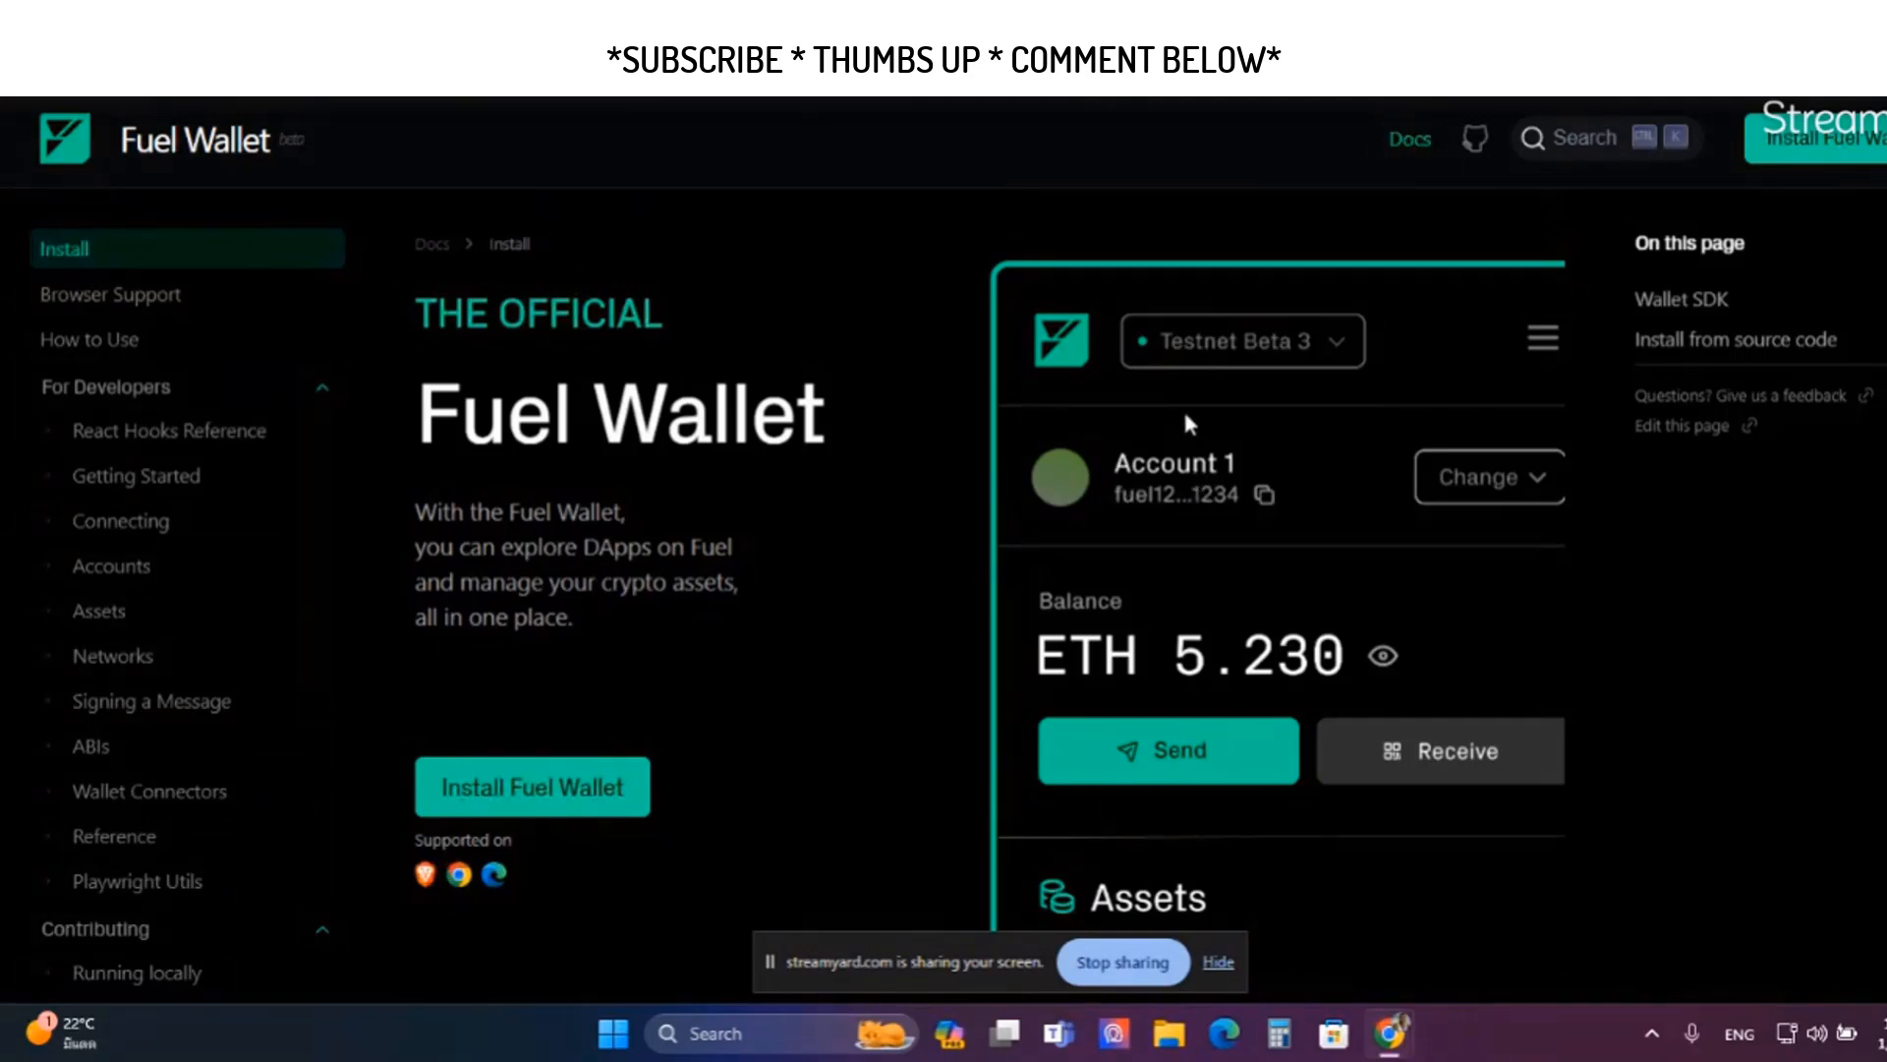
mouse_move(1137, 576)
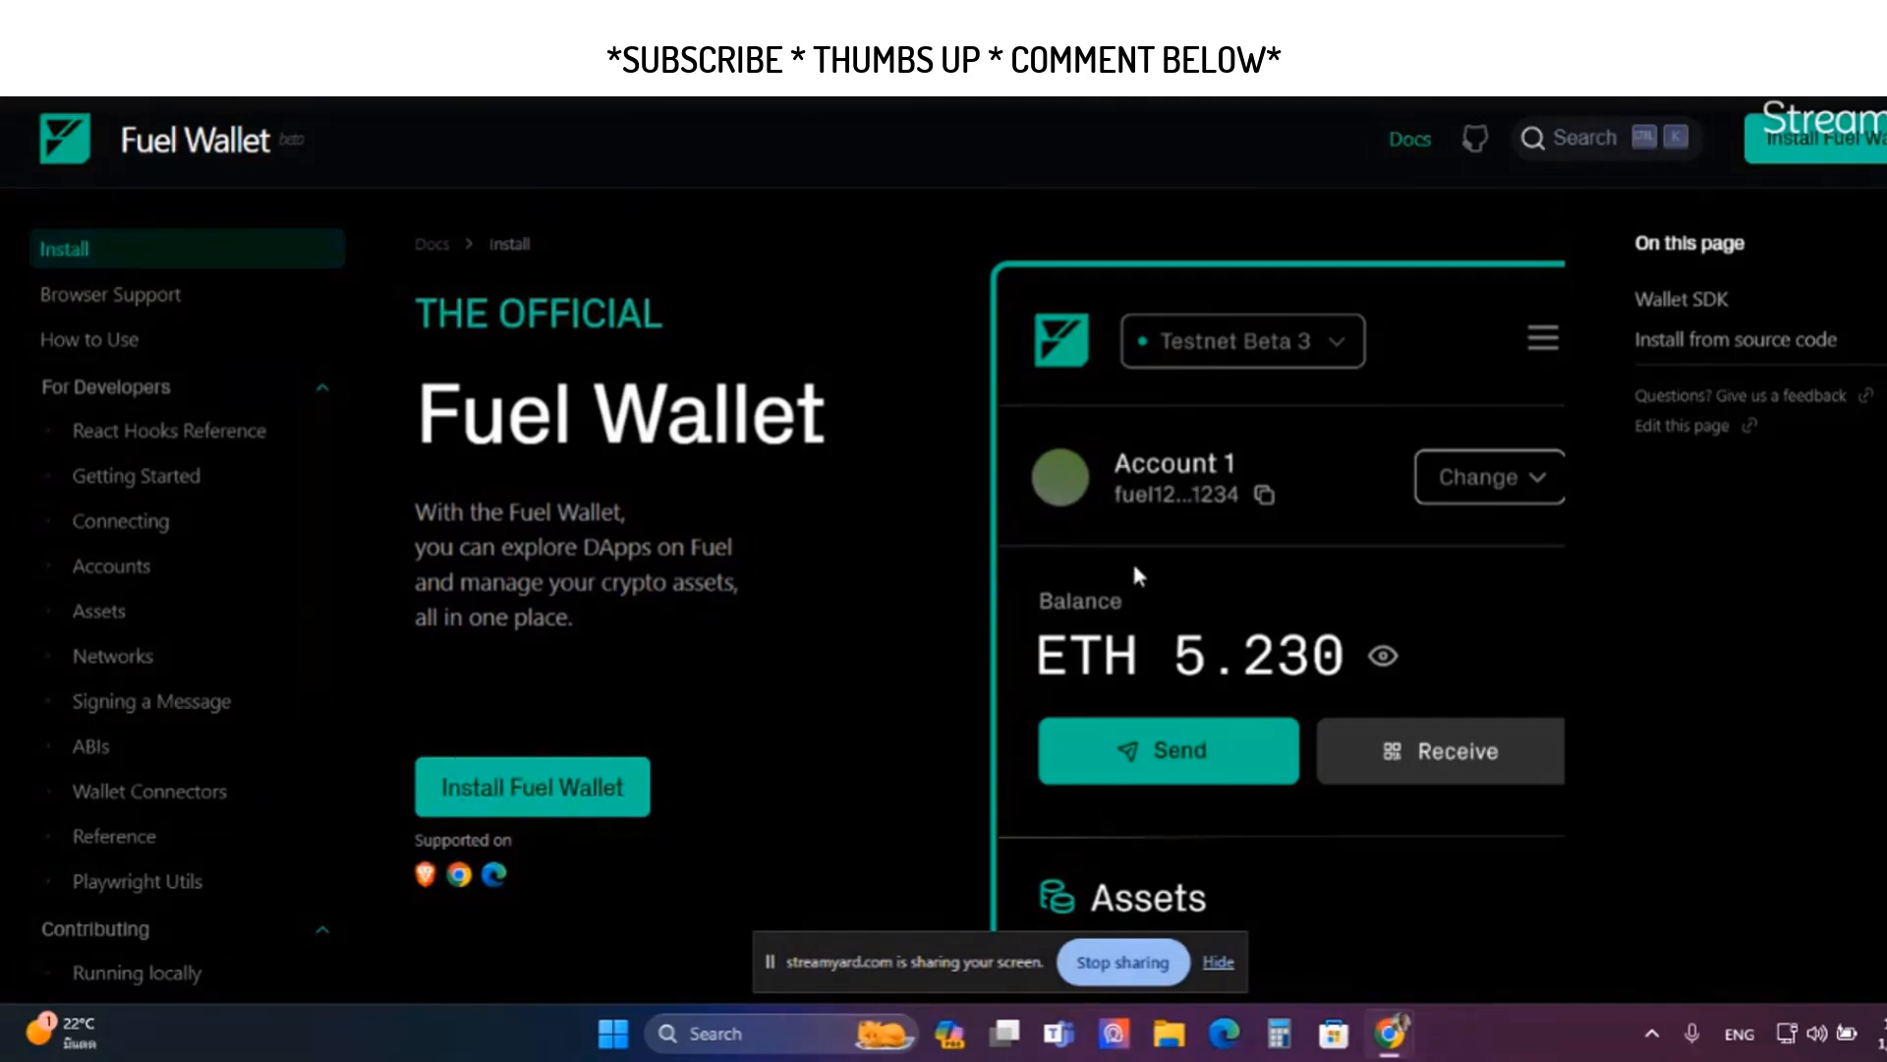
mouse_move(1383, 298)
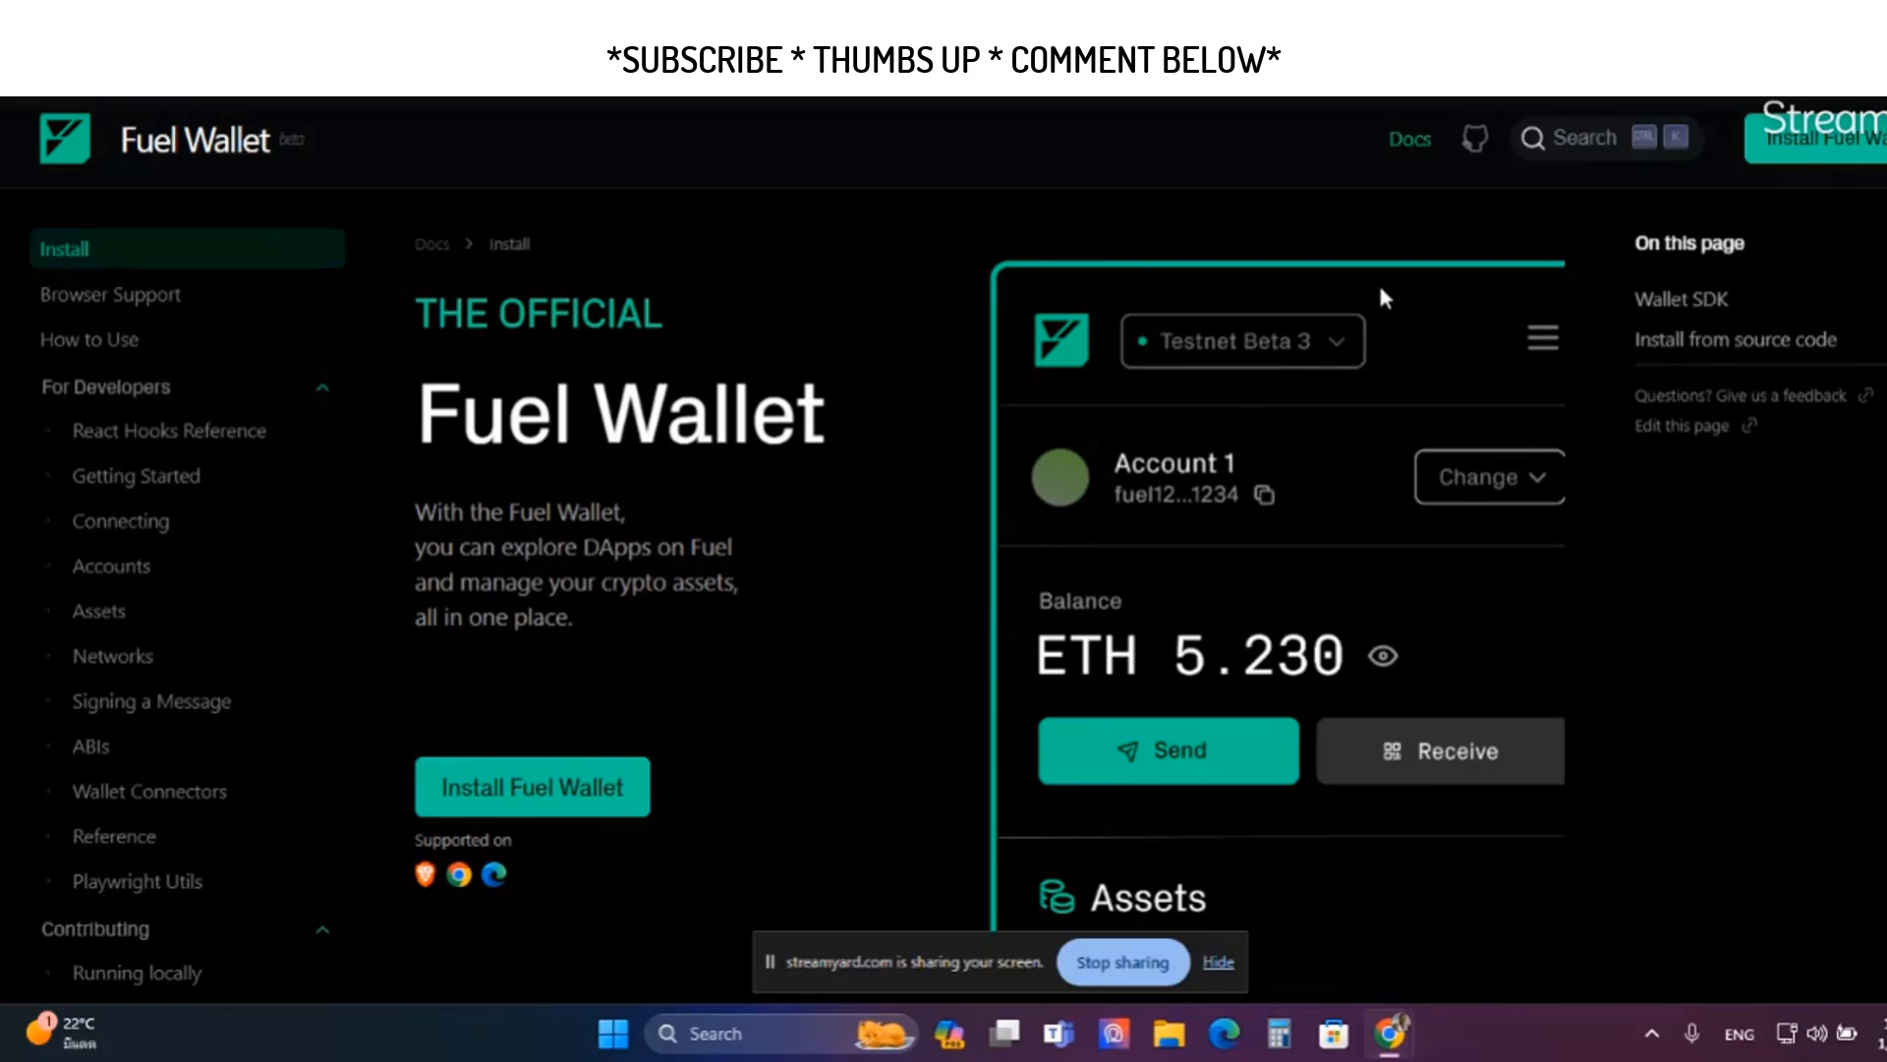
mouse_move(1287, 400)
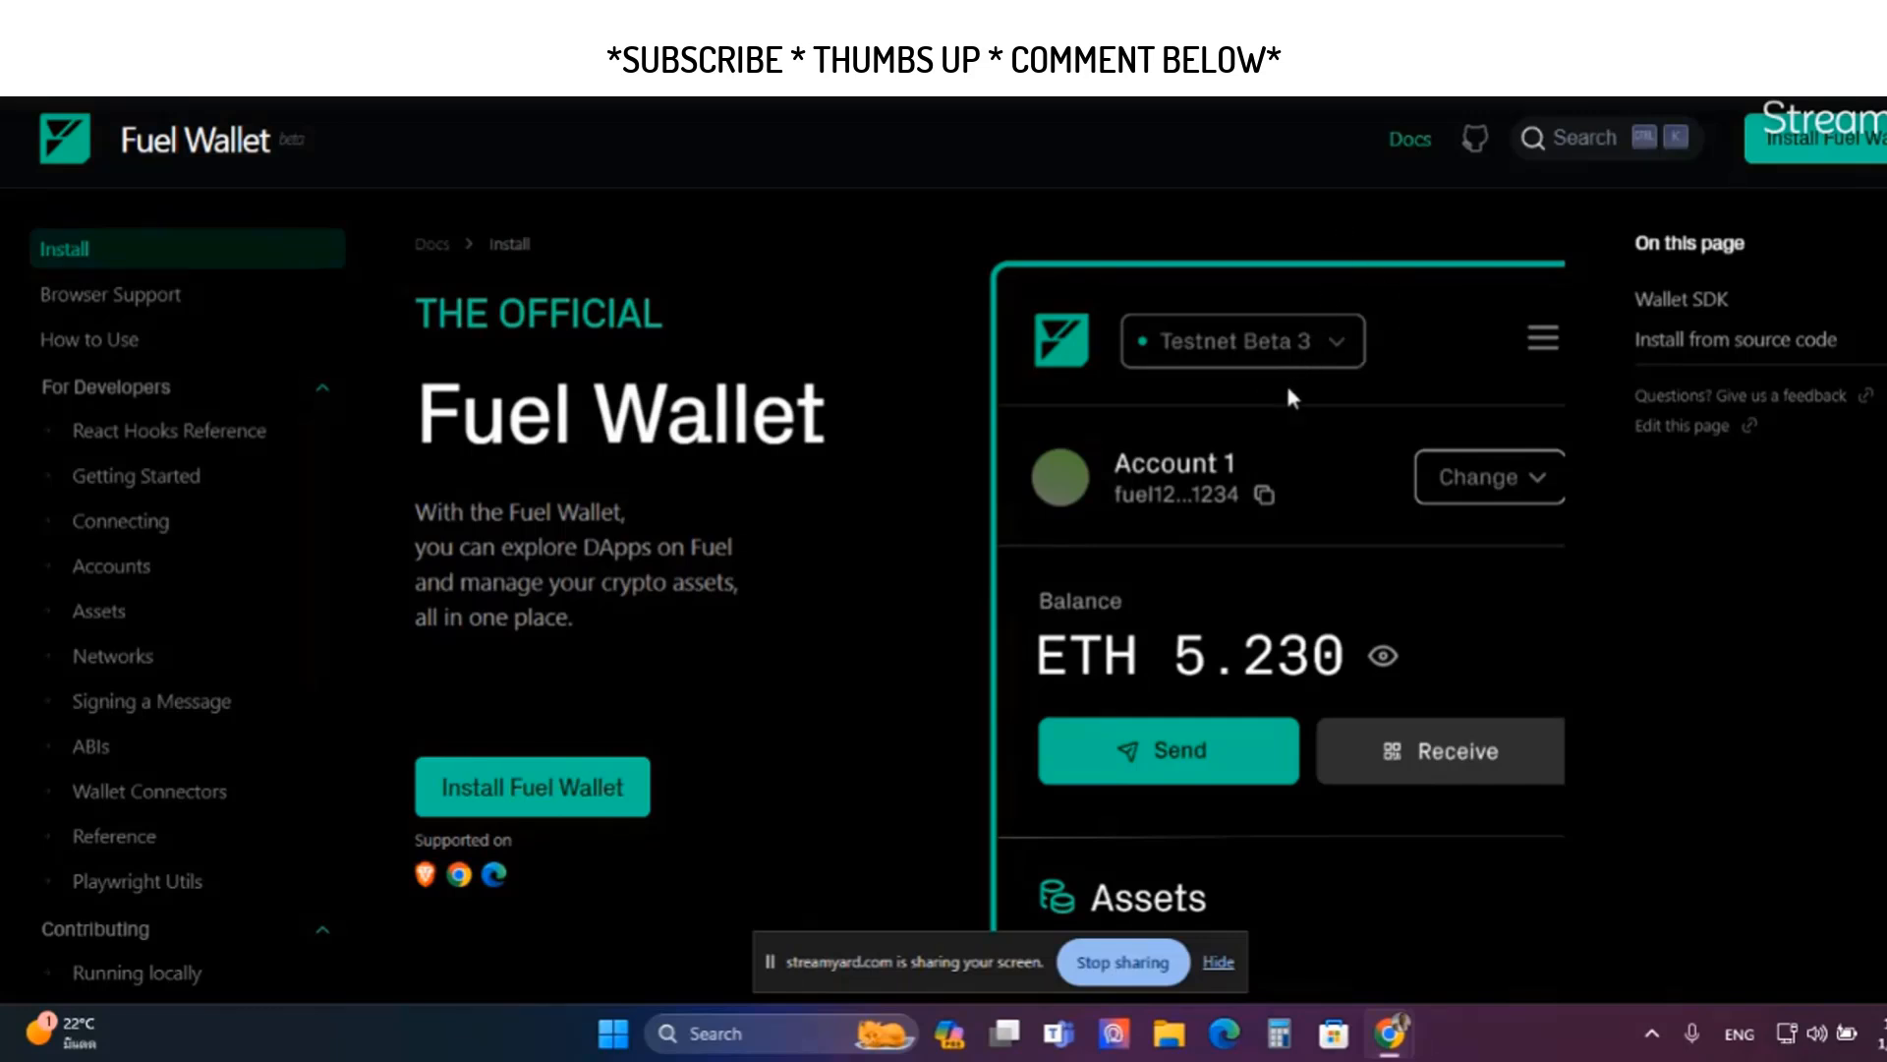
mouse_move(1254, 257)
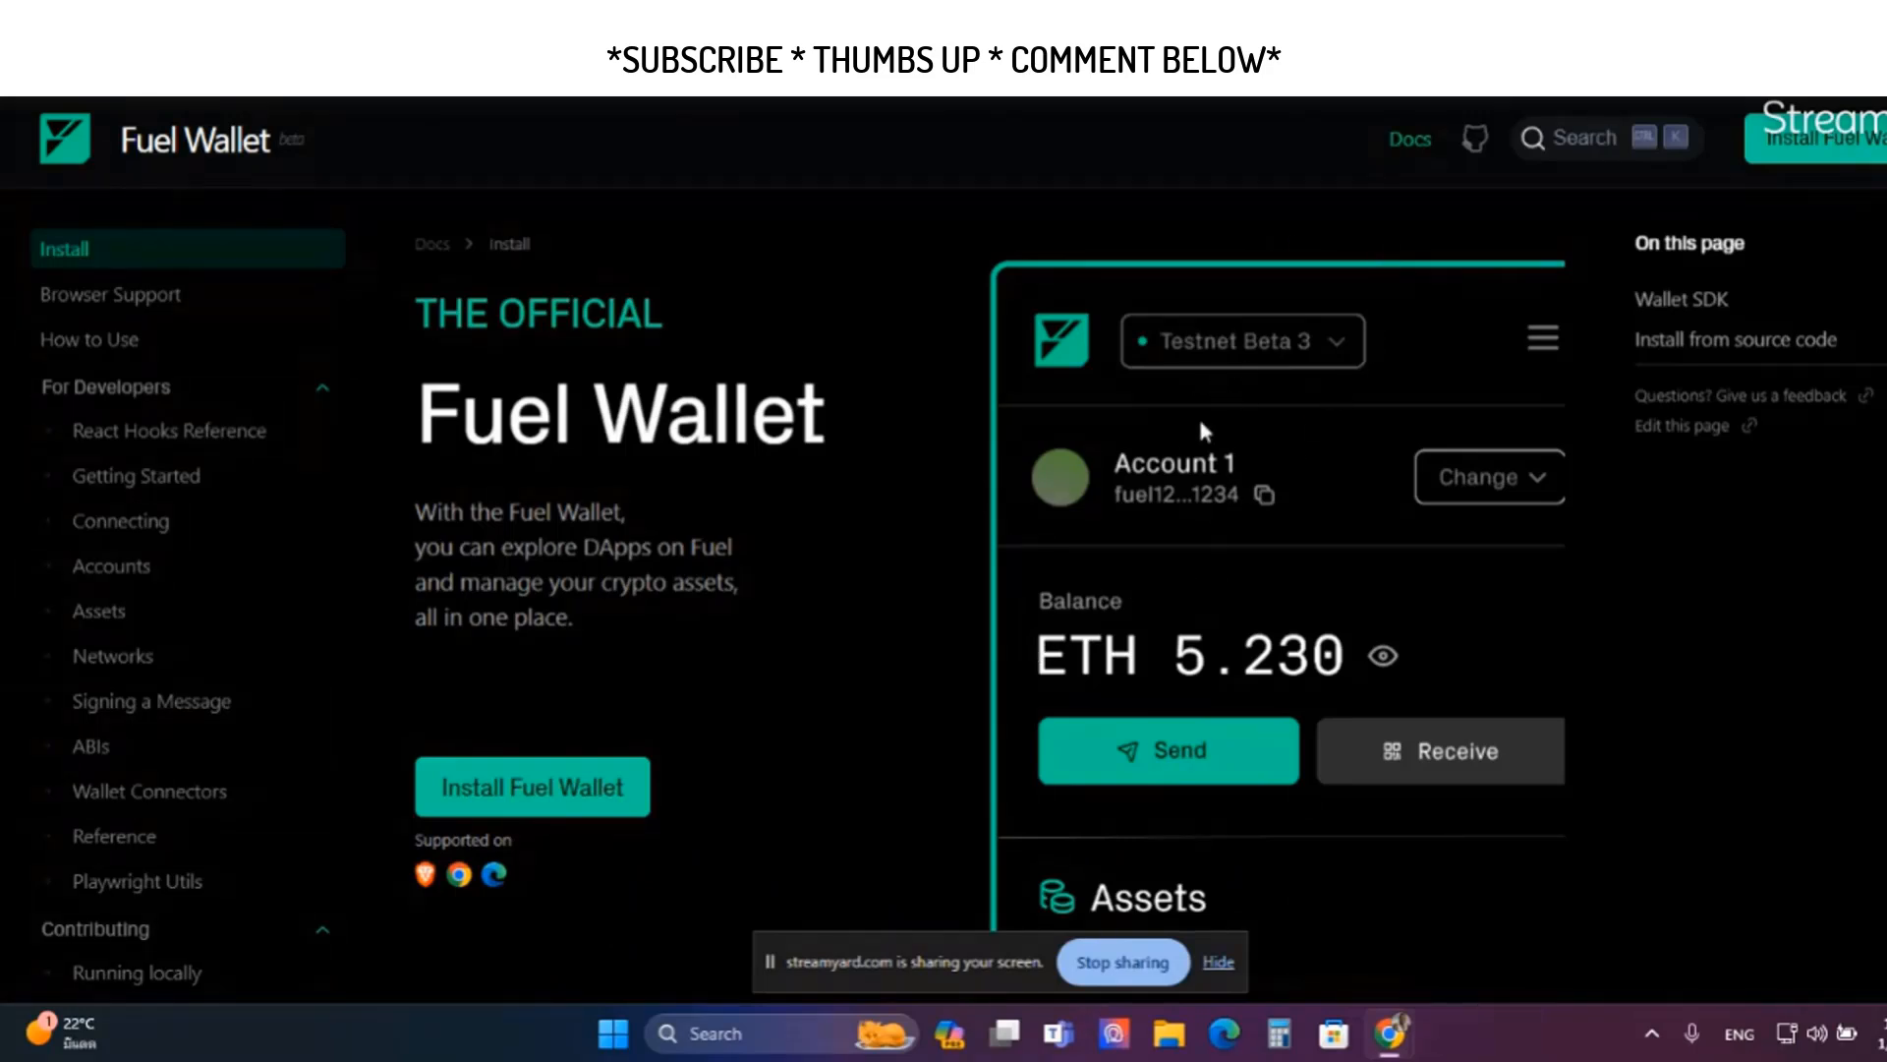
mouse_move(1207, 251)
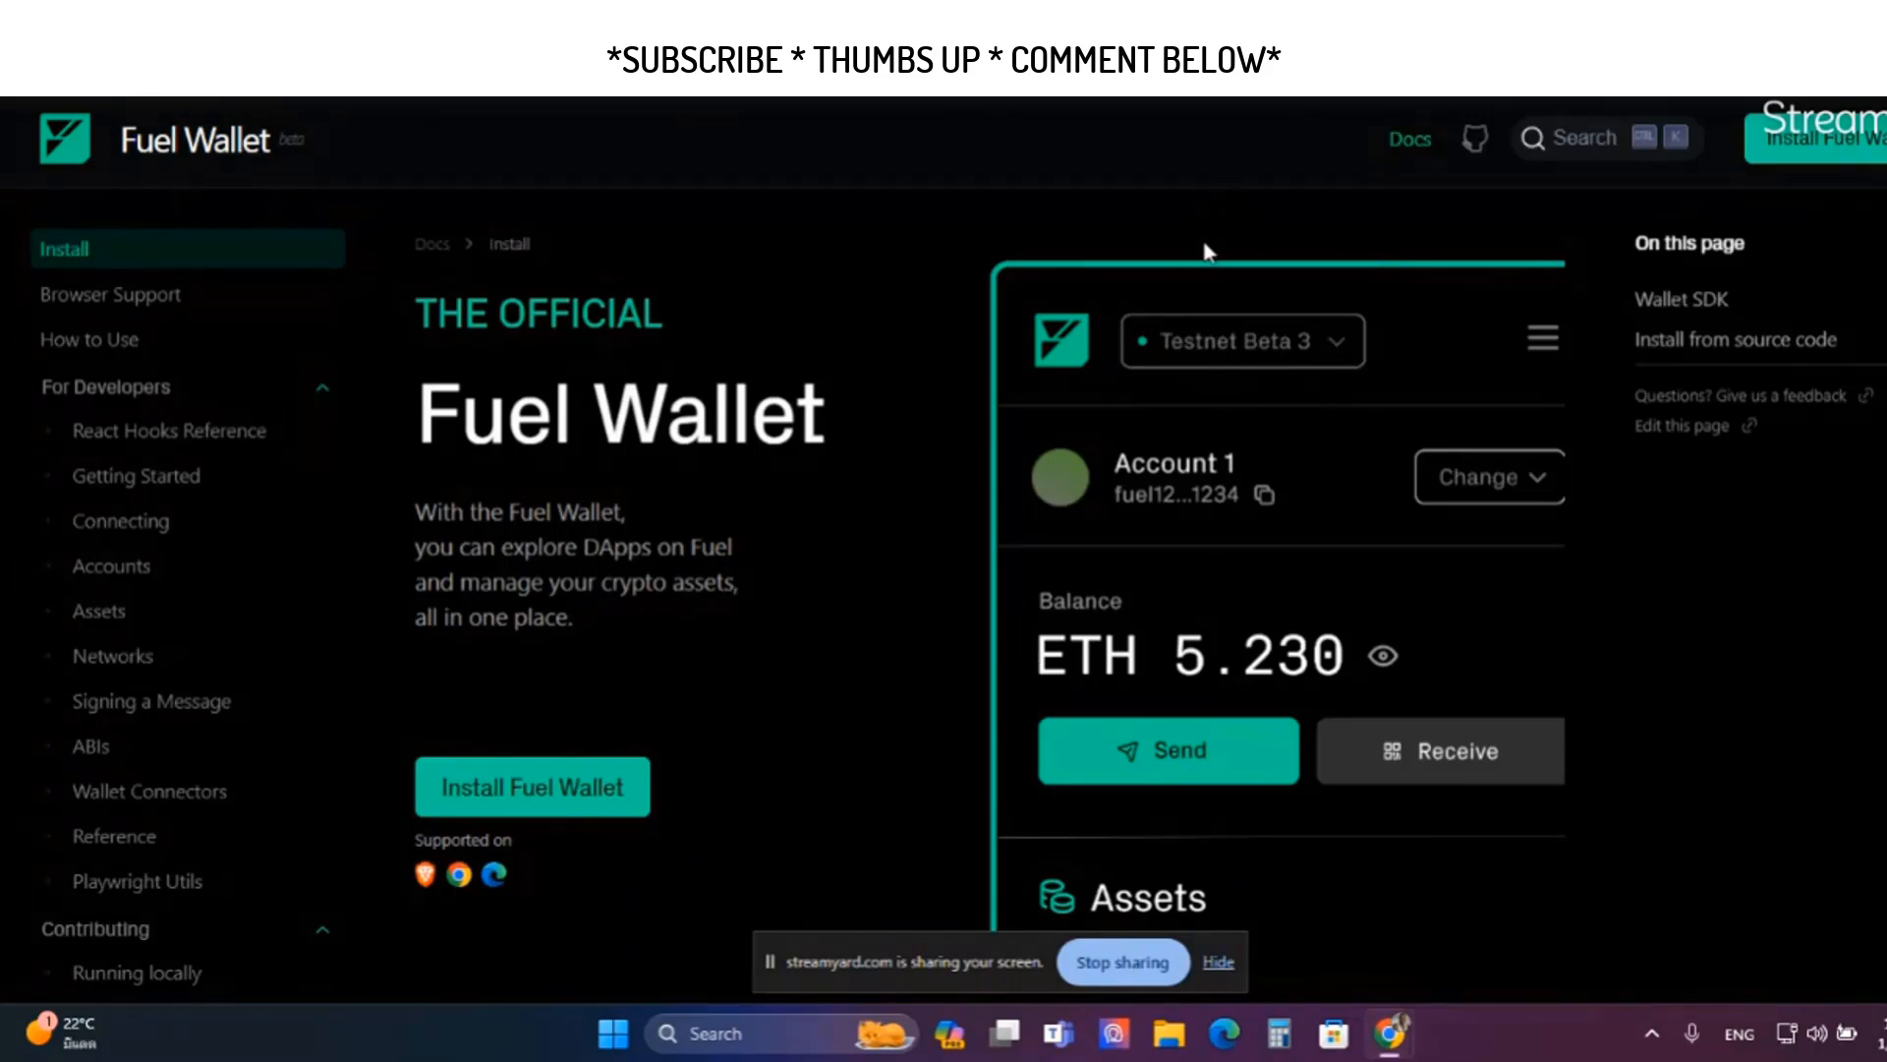
mouse_move(715, 709)
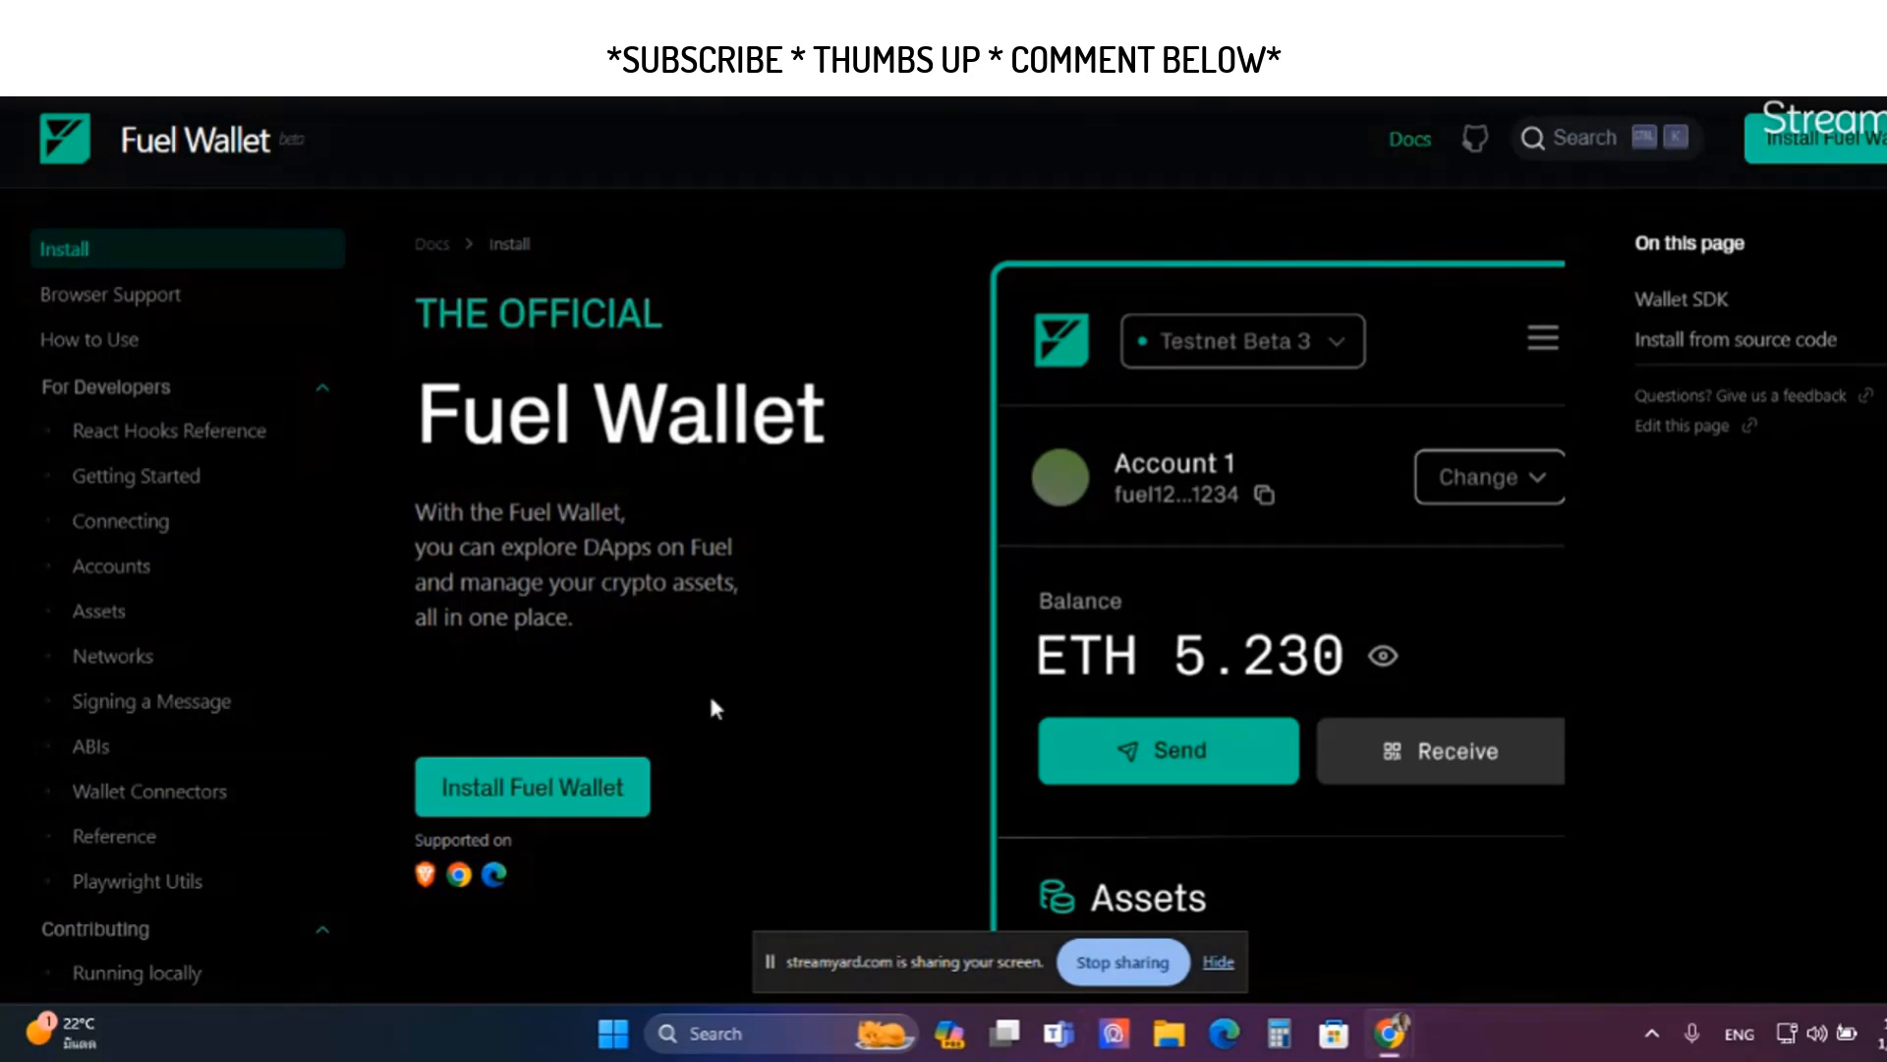
mouse_move(1273, 164)
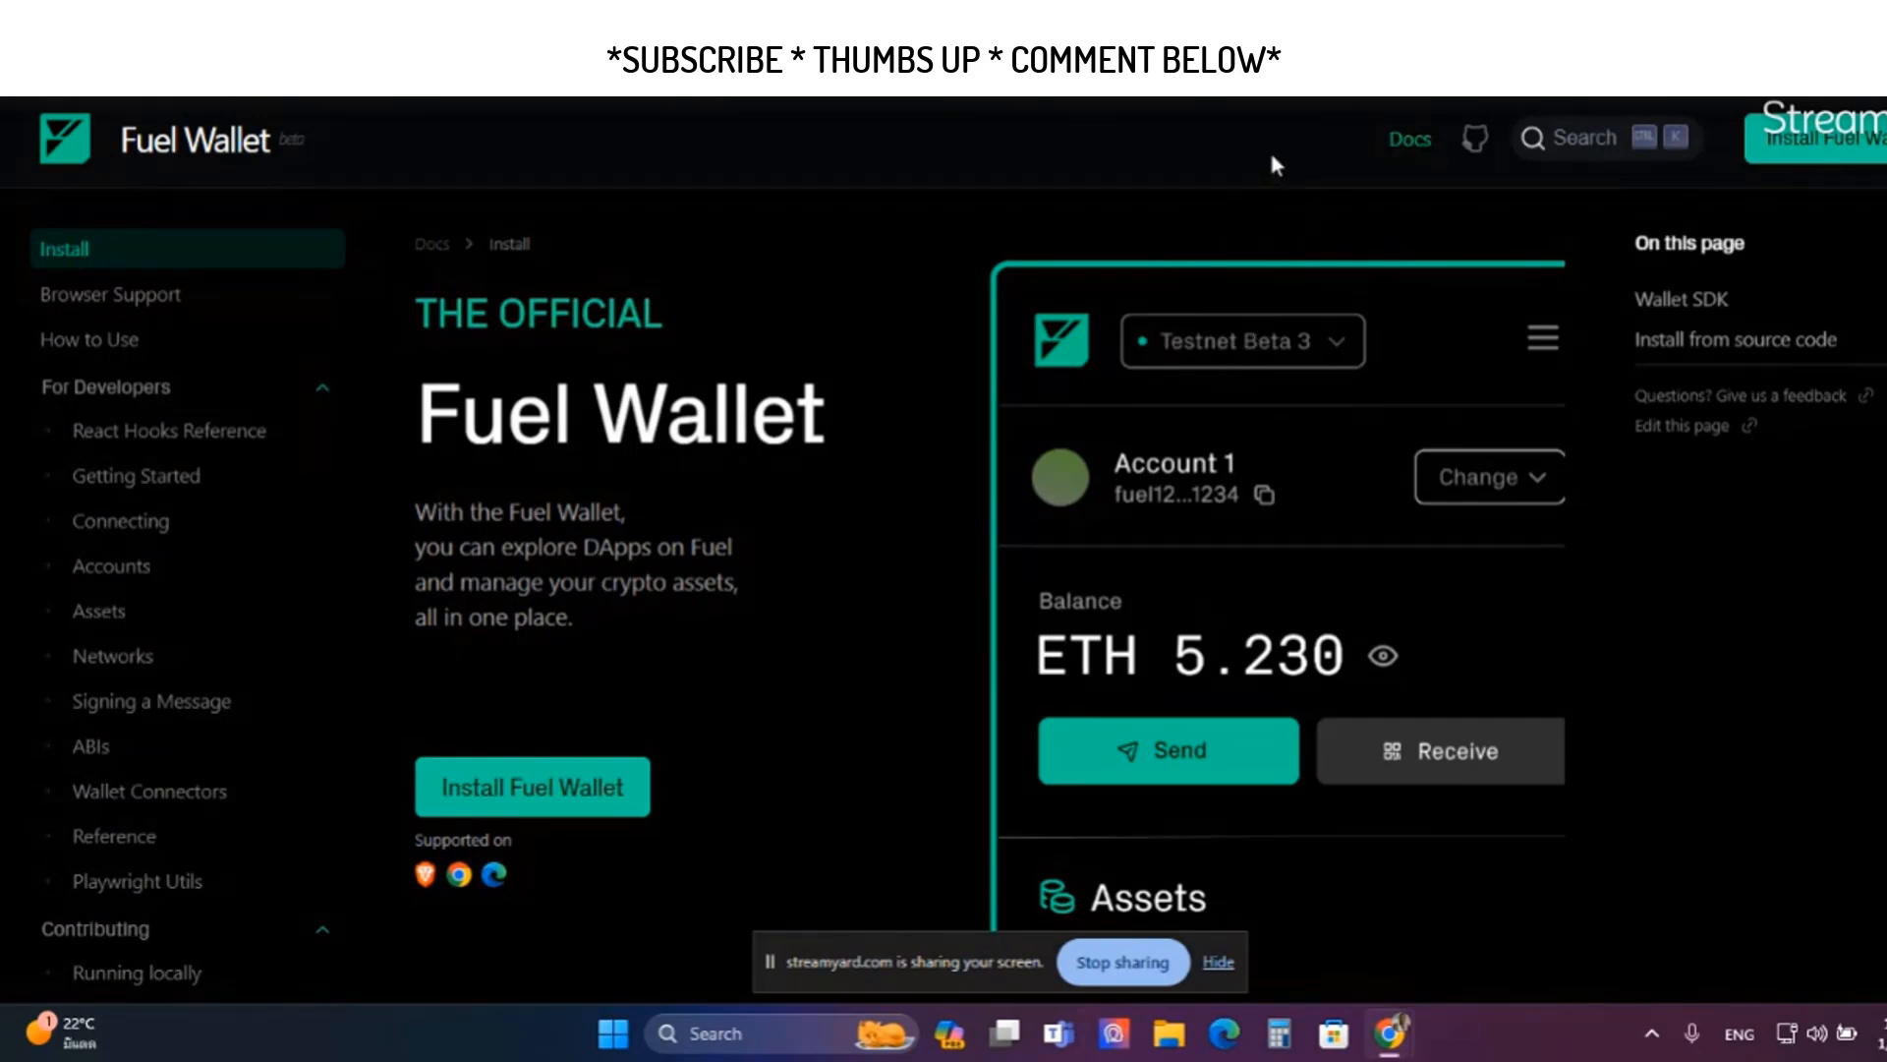
mouse_move(1226, 267)
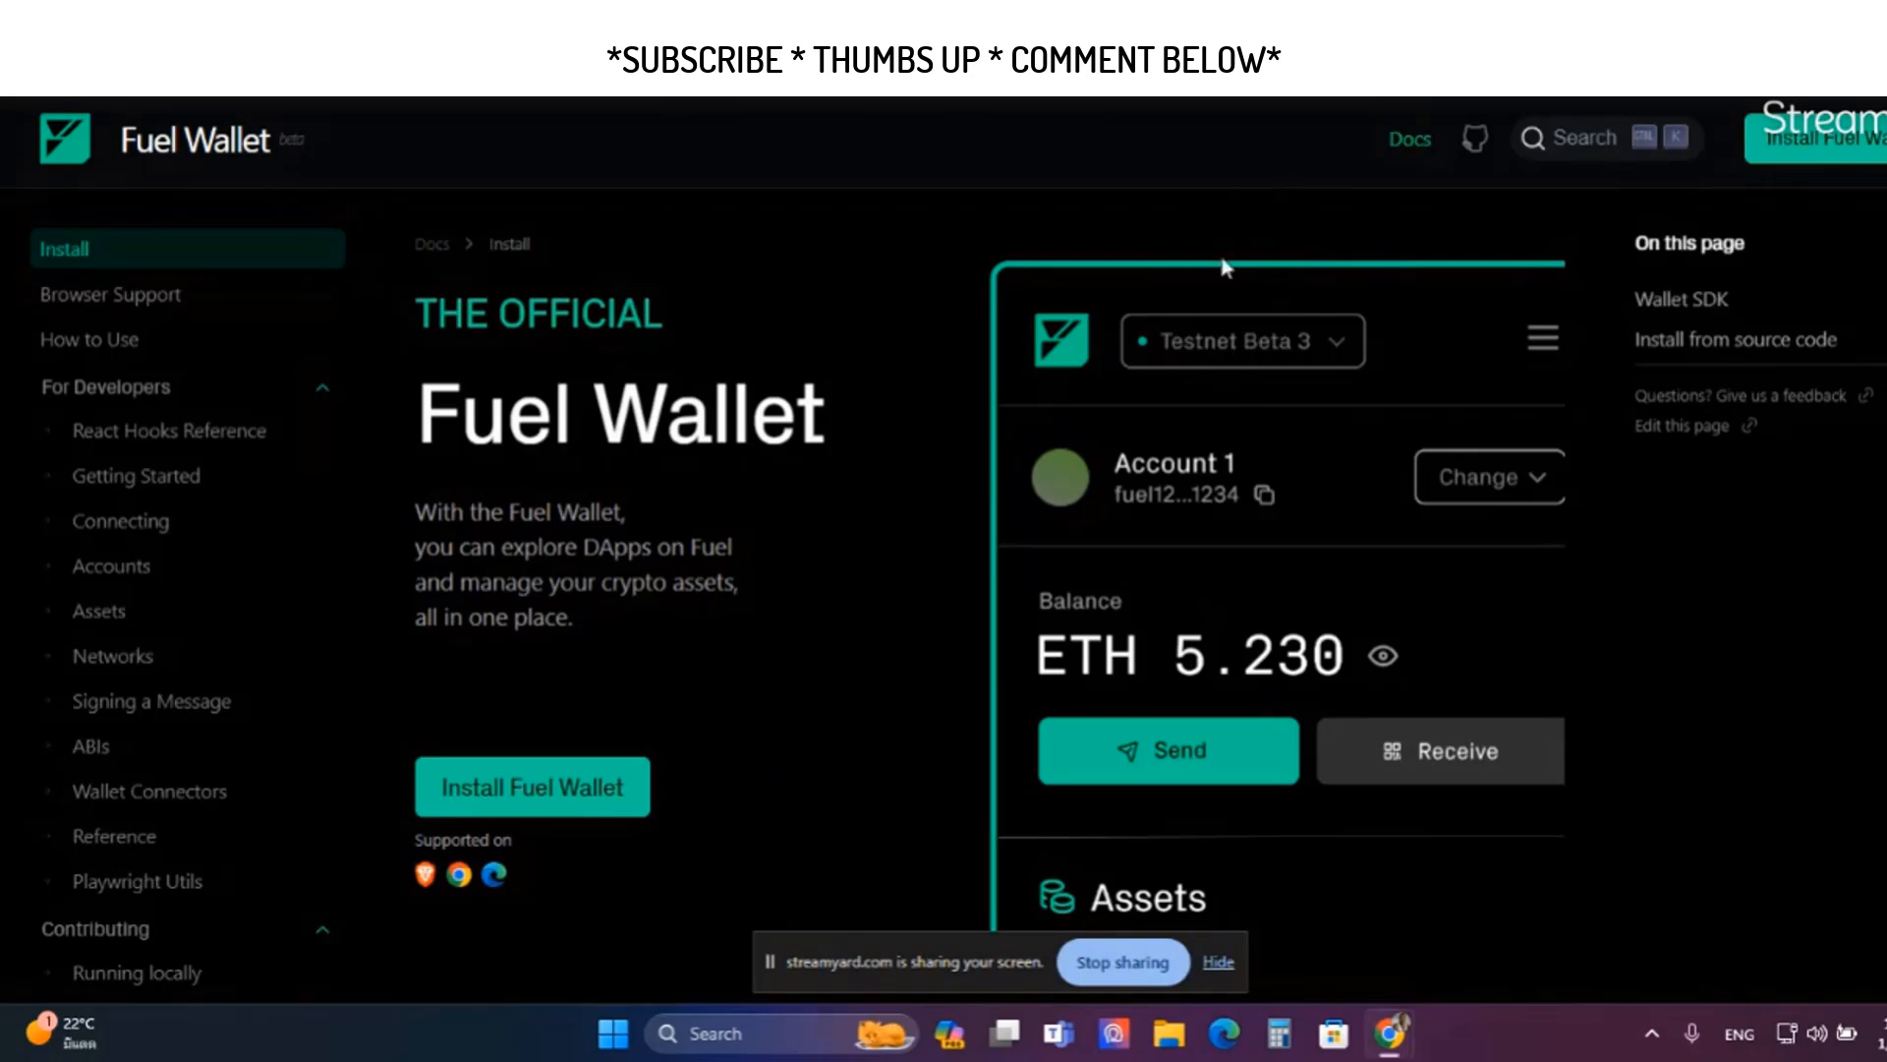
mouse_move(1214, 208)
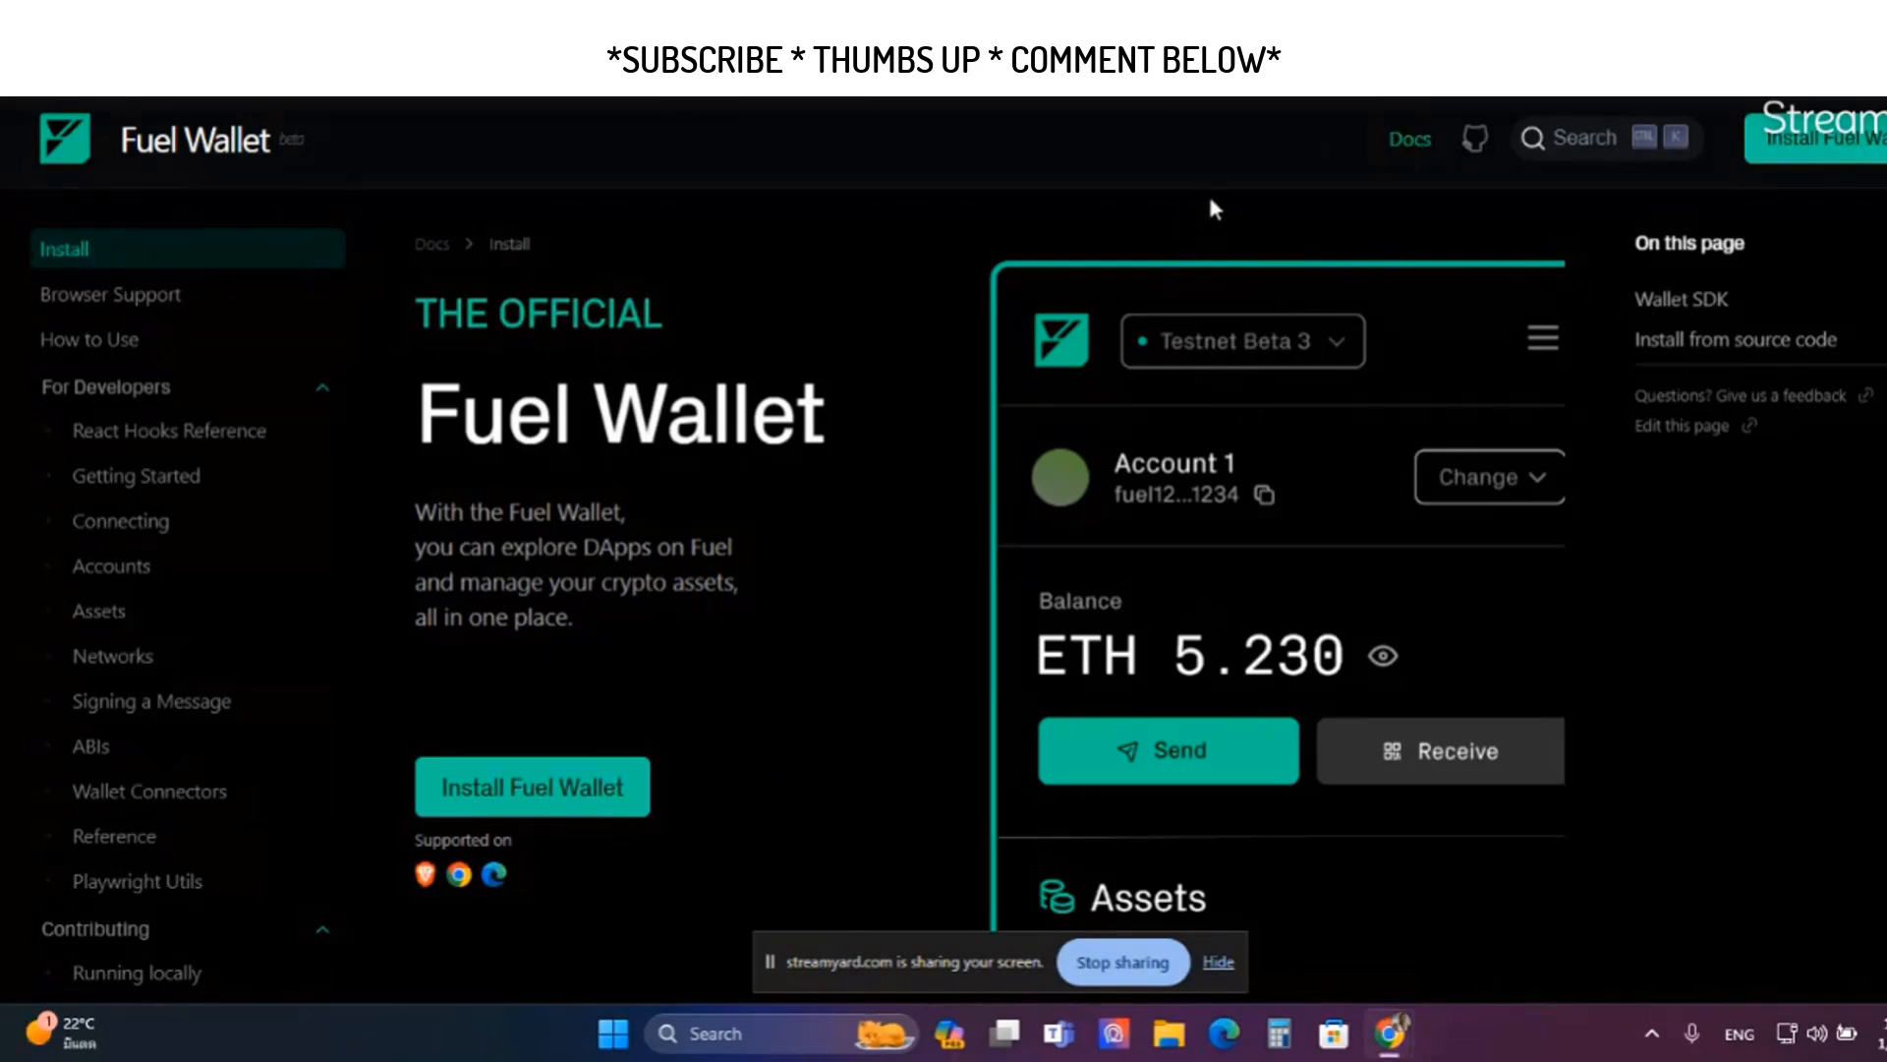
mouse_move(1169, 102)
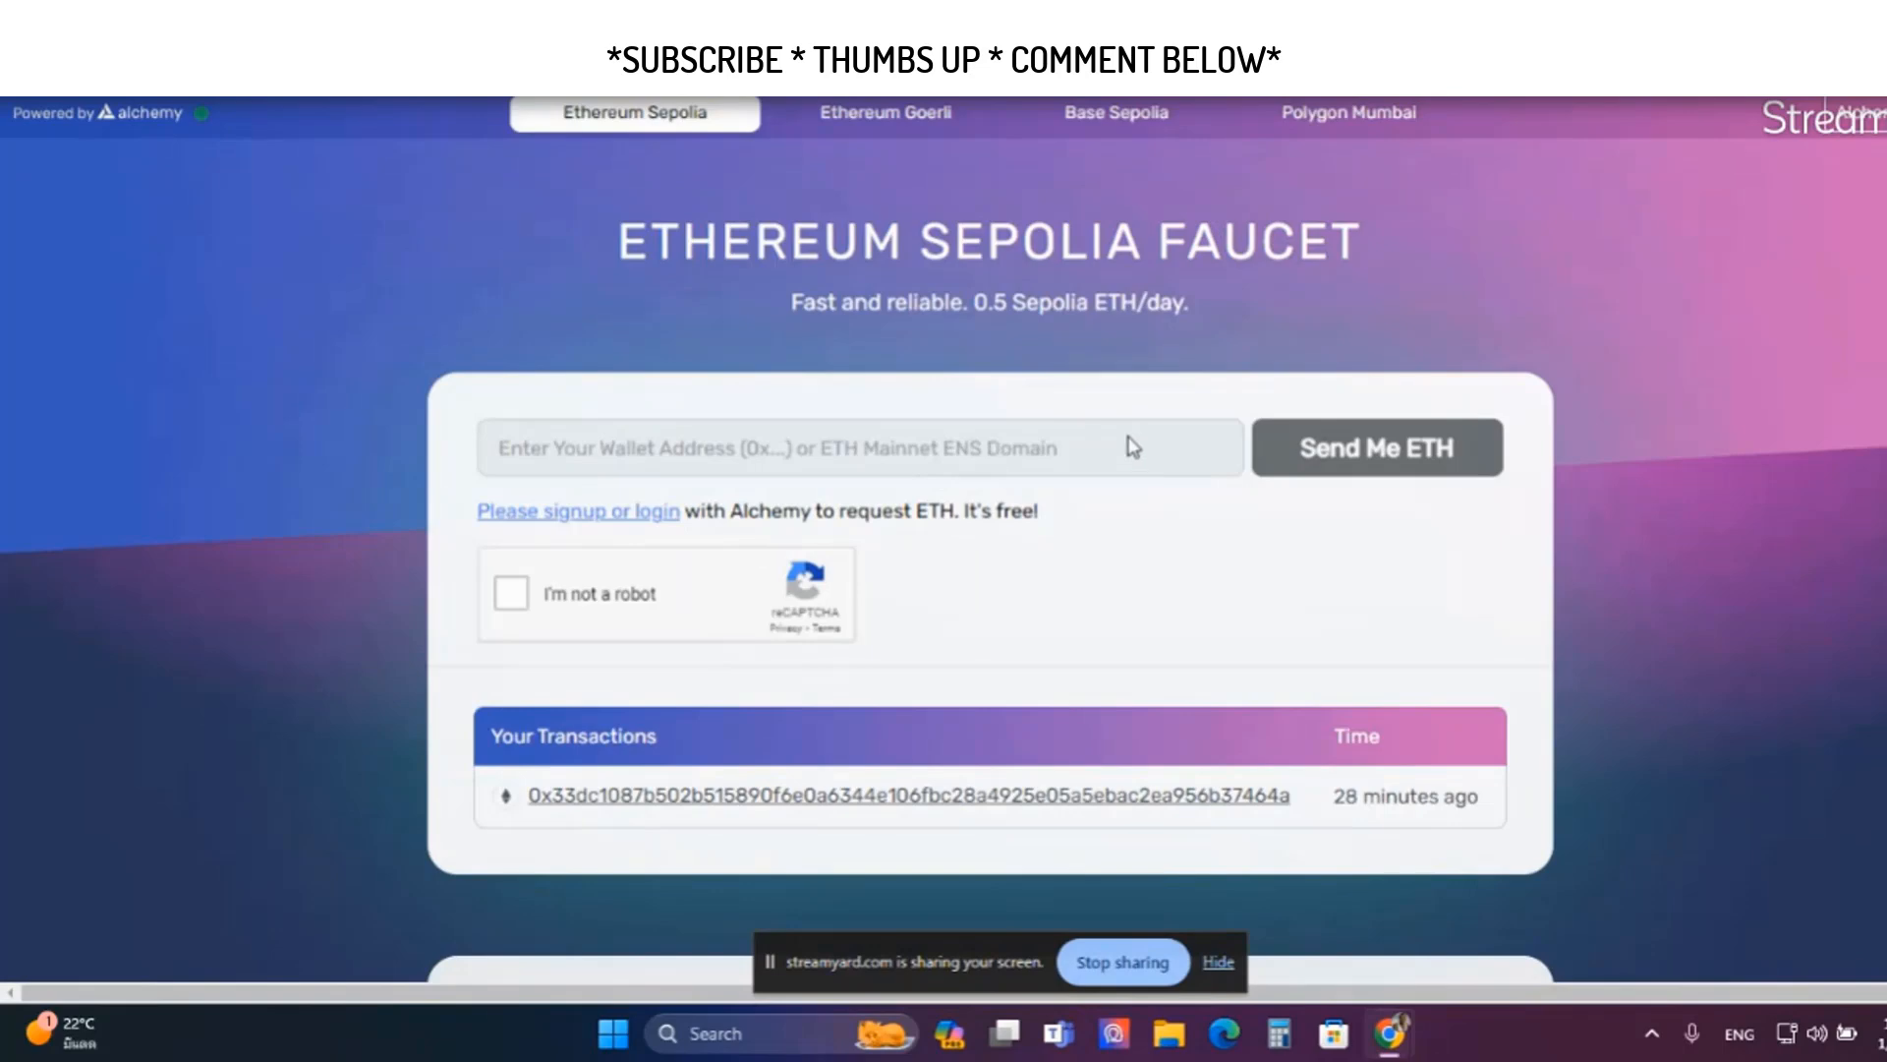
mouse_move(692, 571)
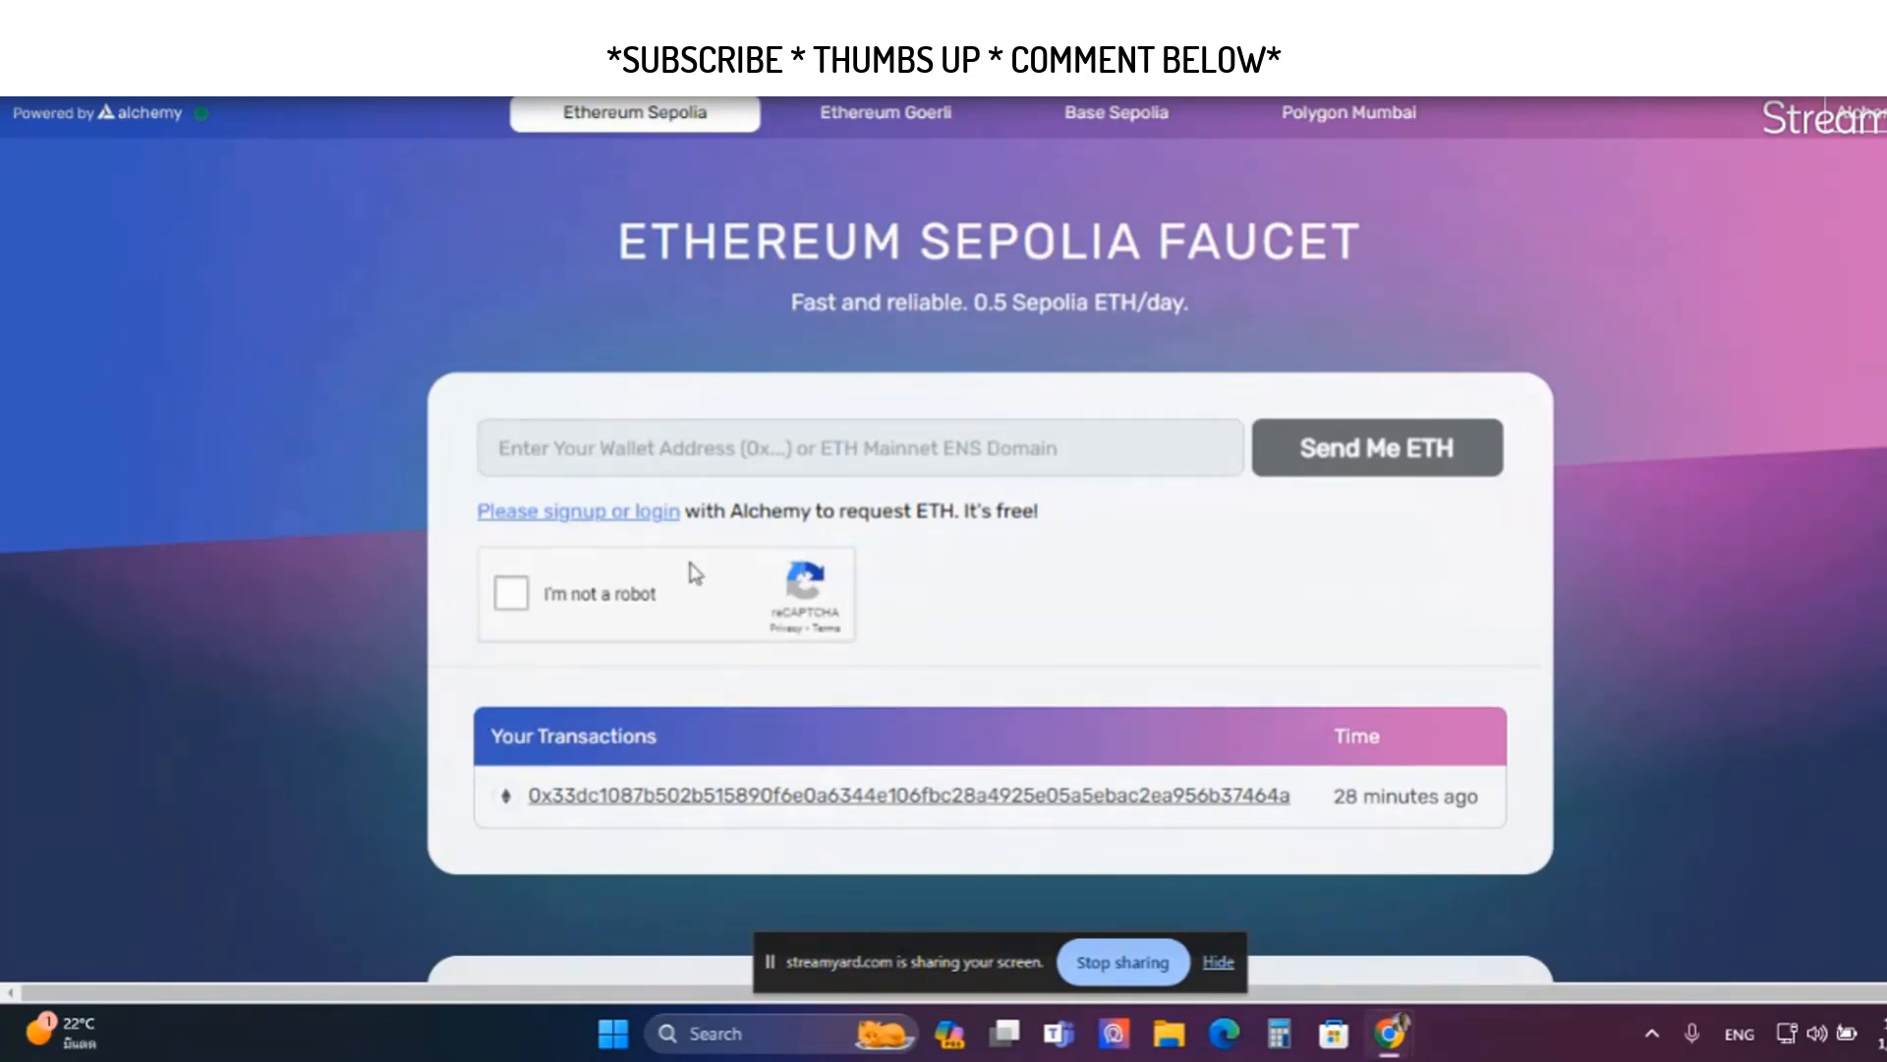
mouse_move(1059, 430)
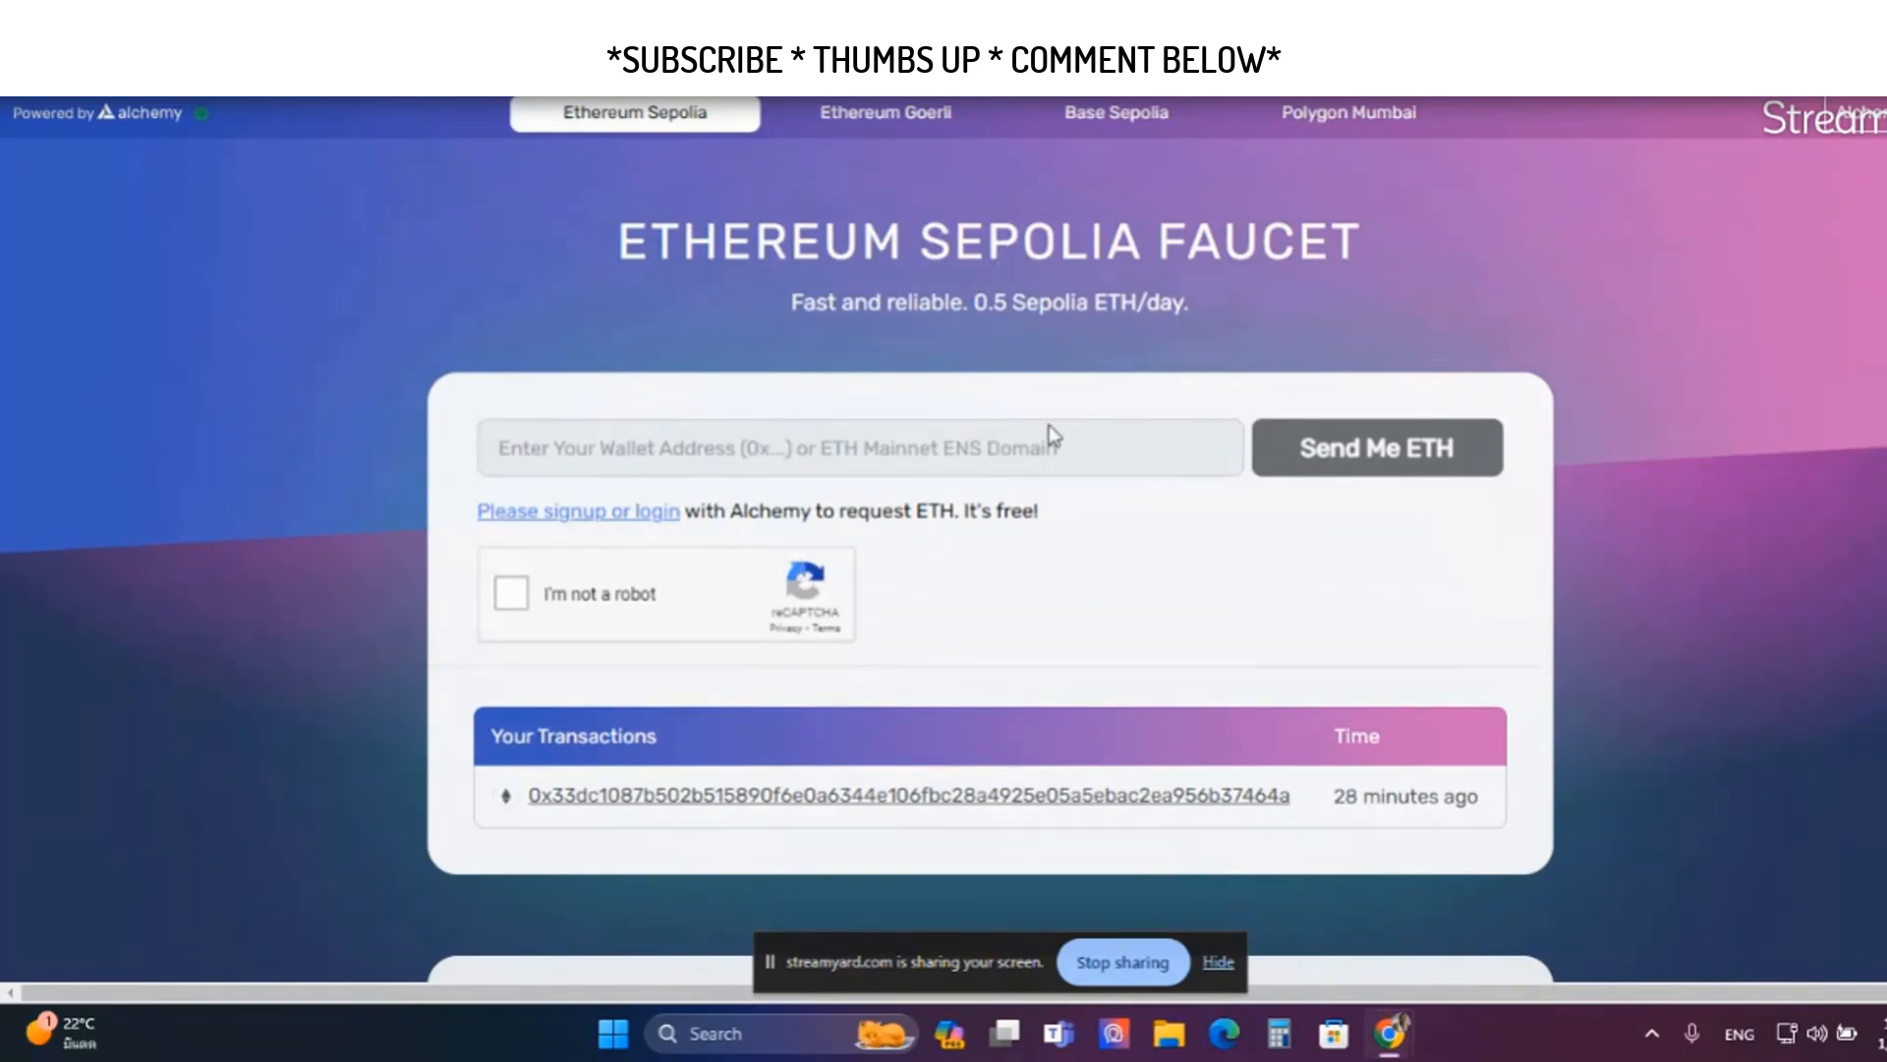
mouse_move(1095, 497)
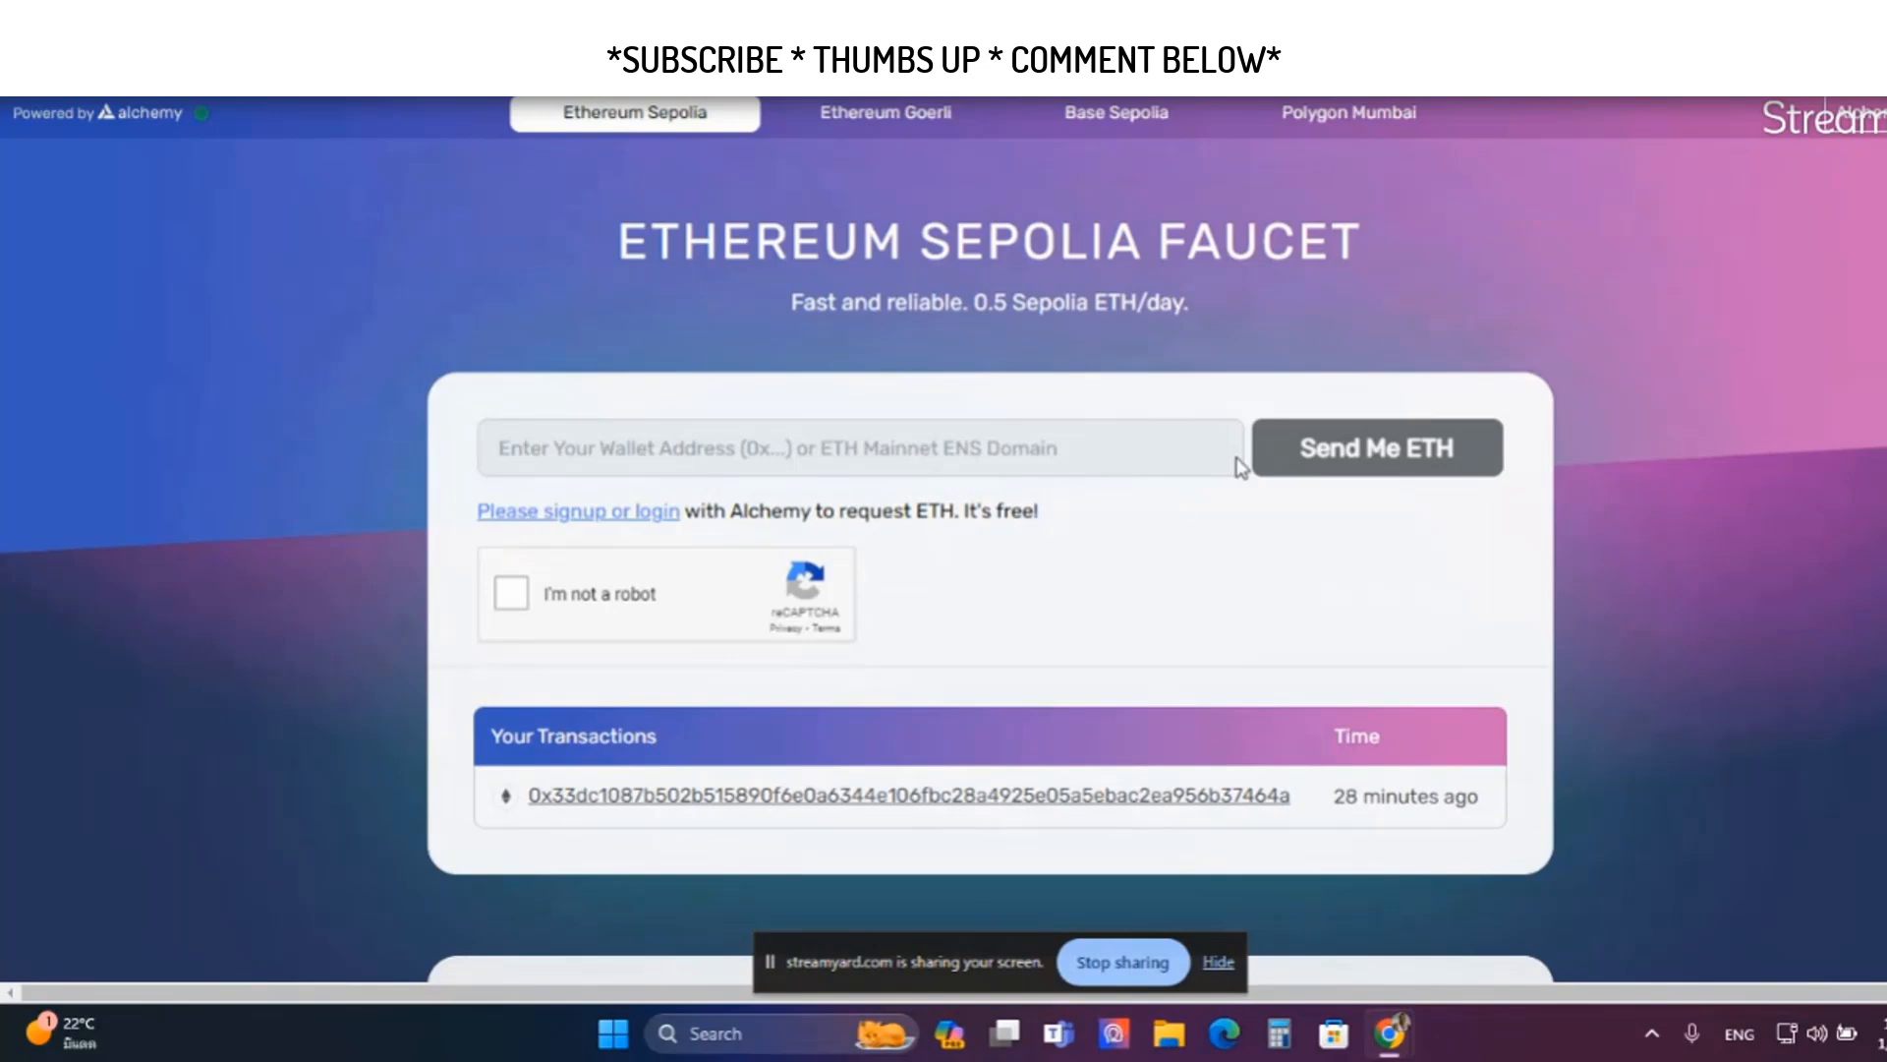
mouse_move(569, 532)
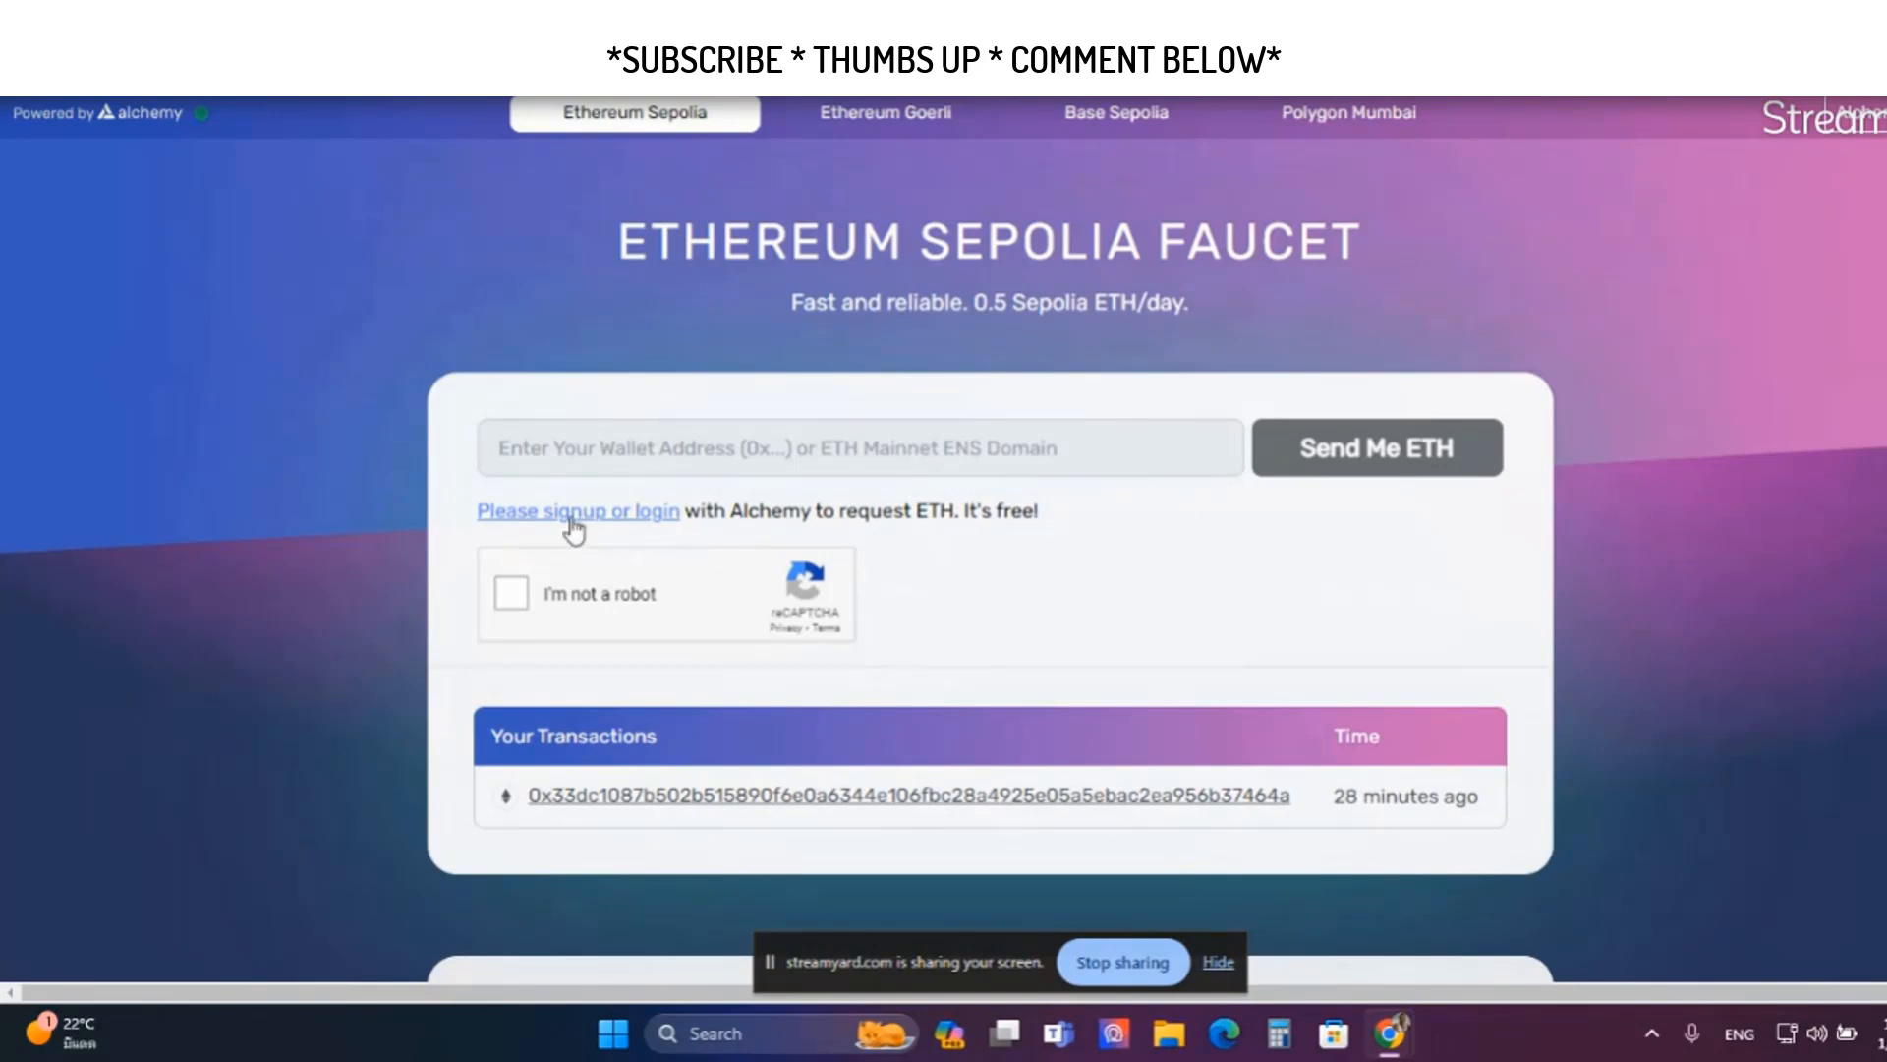
mouse_move(959, 473)
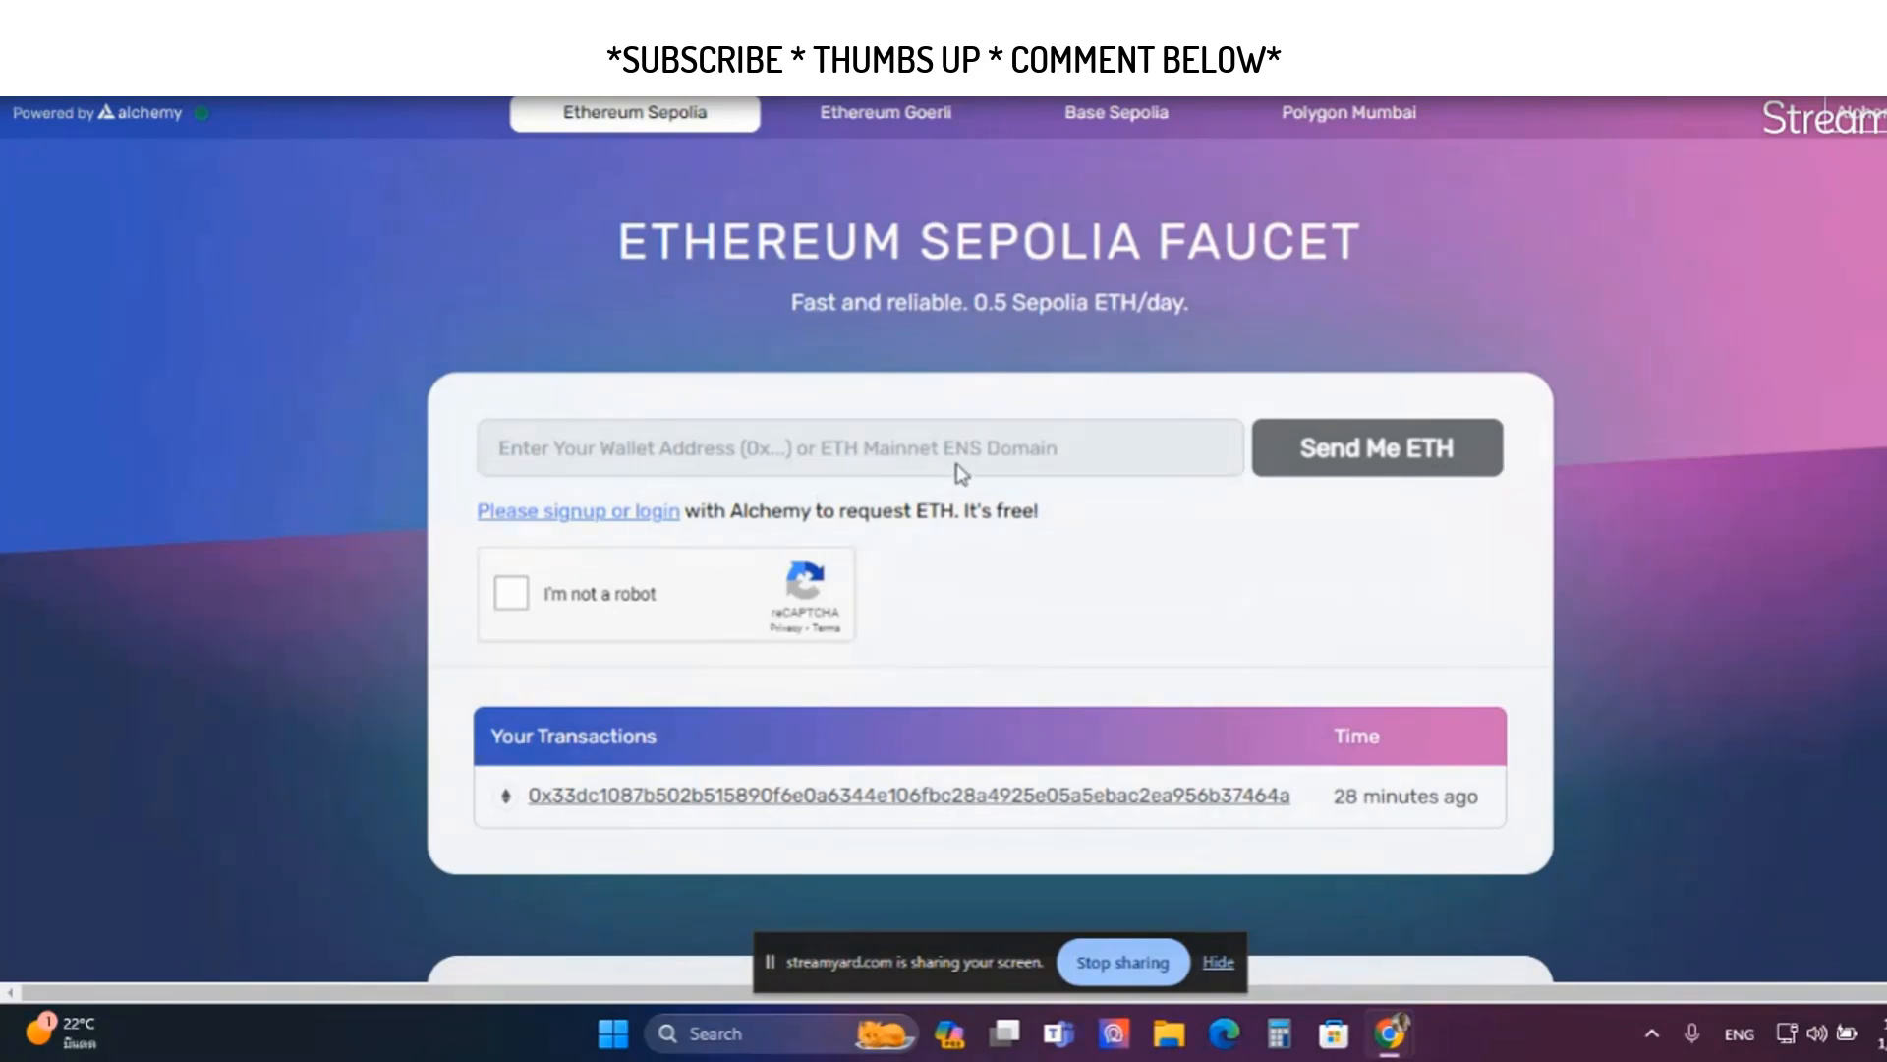
mouse_move(1056, 551)
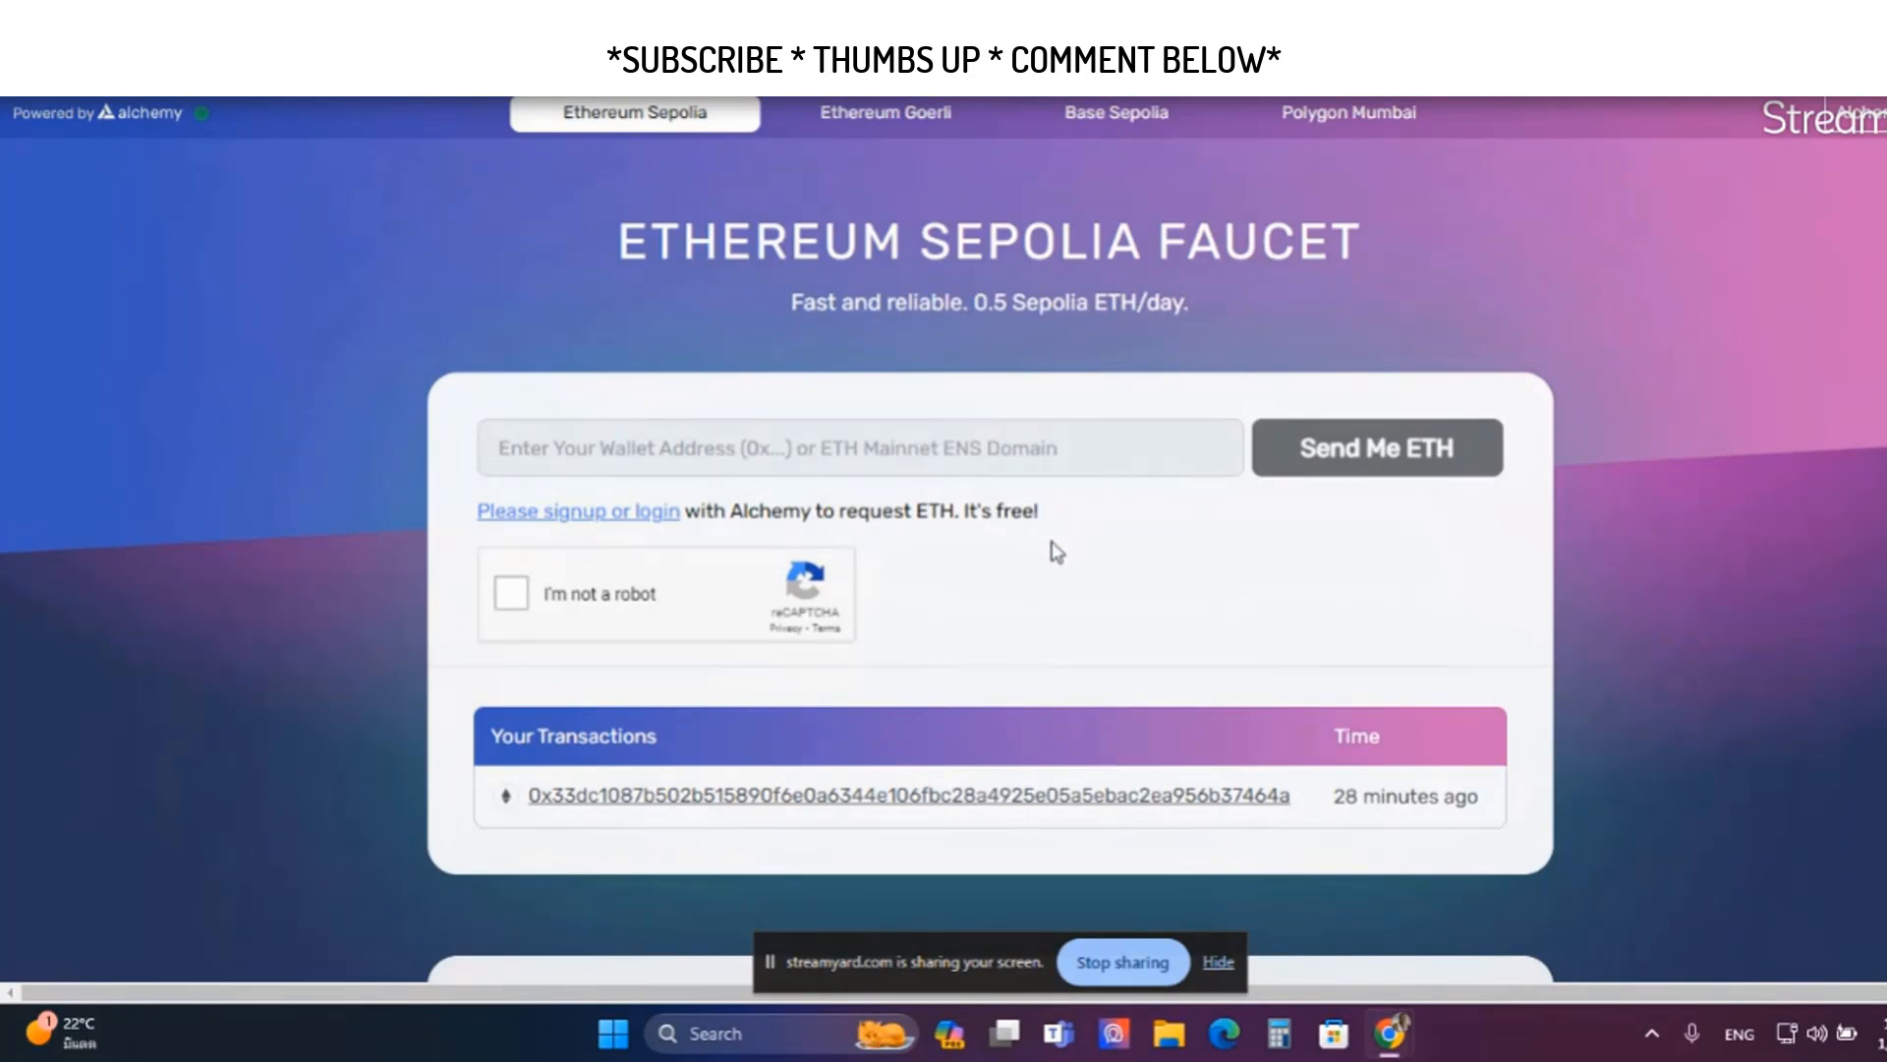
mouse_move(1415, 223)
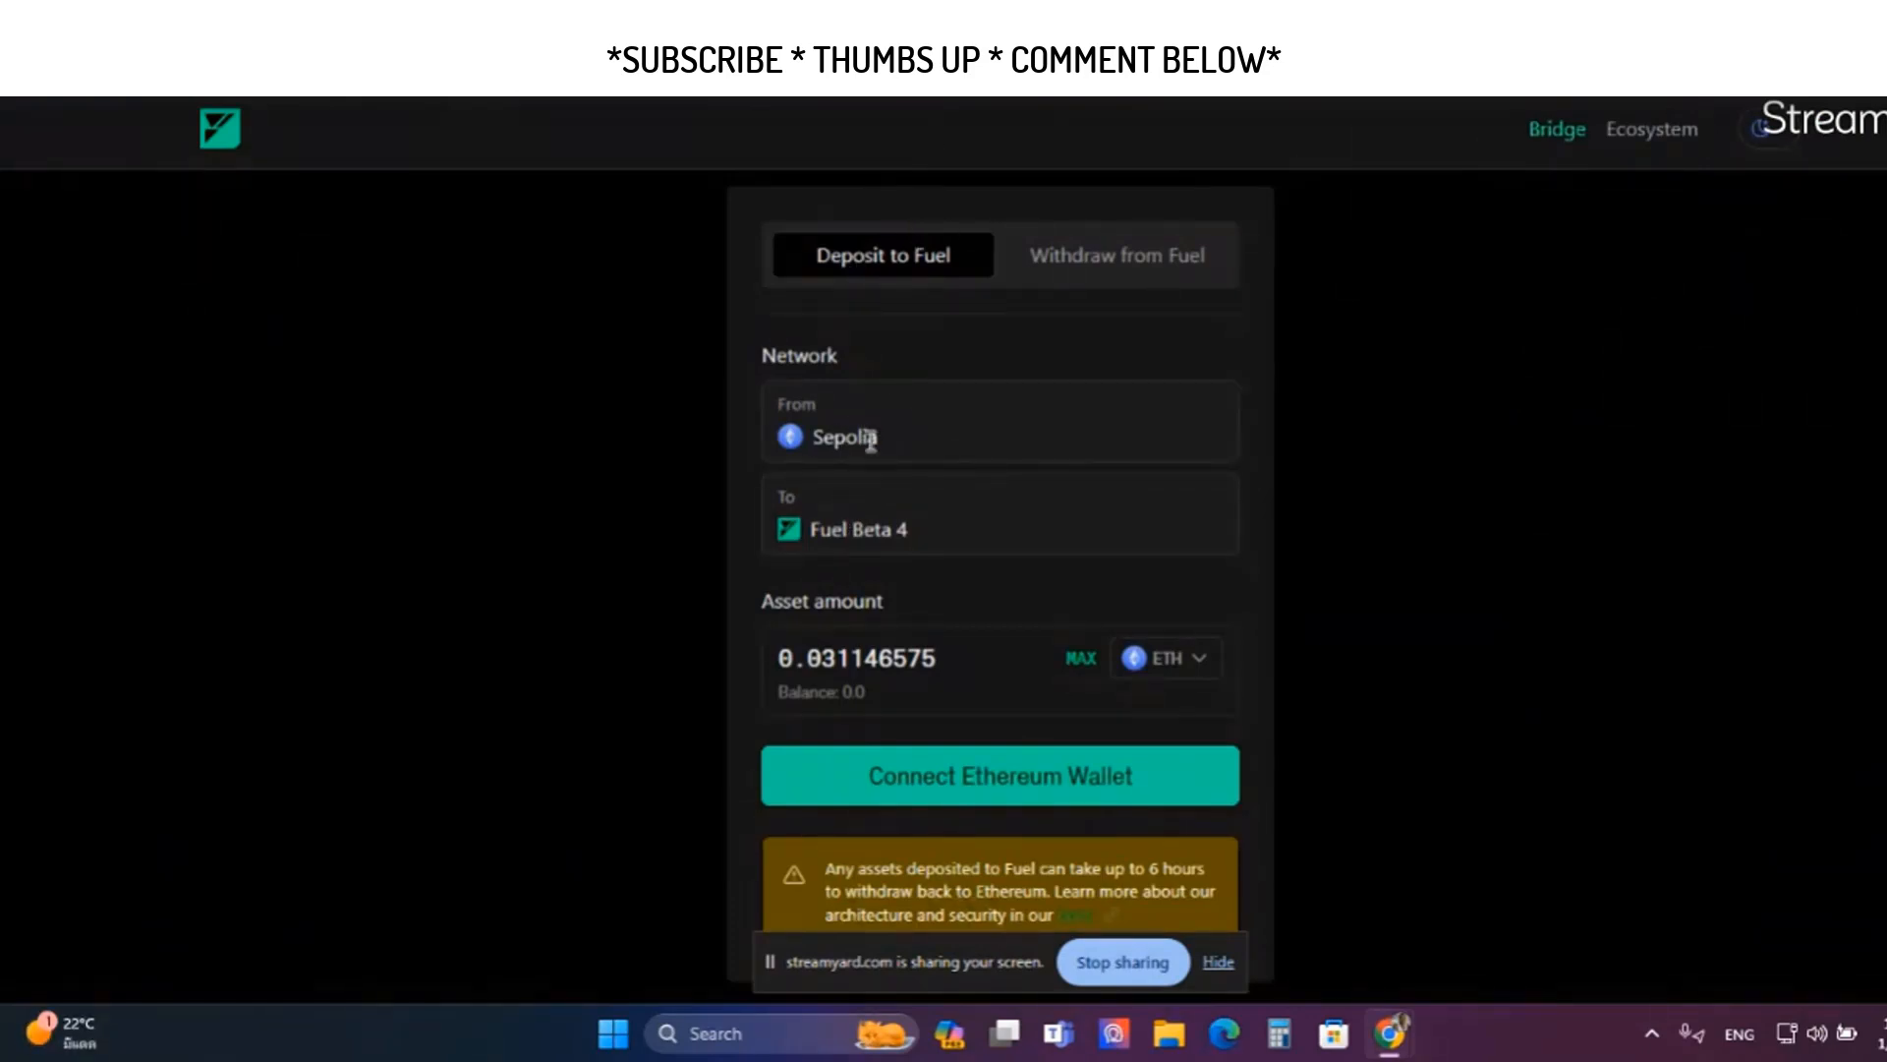
Connect the Sepolia wallet and Fuel Wallet Account 1, then enter a 0.02 ETH deposit
left_click(1000, 776)
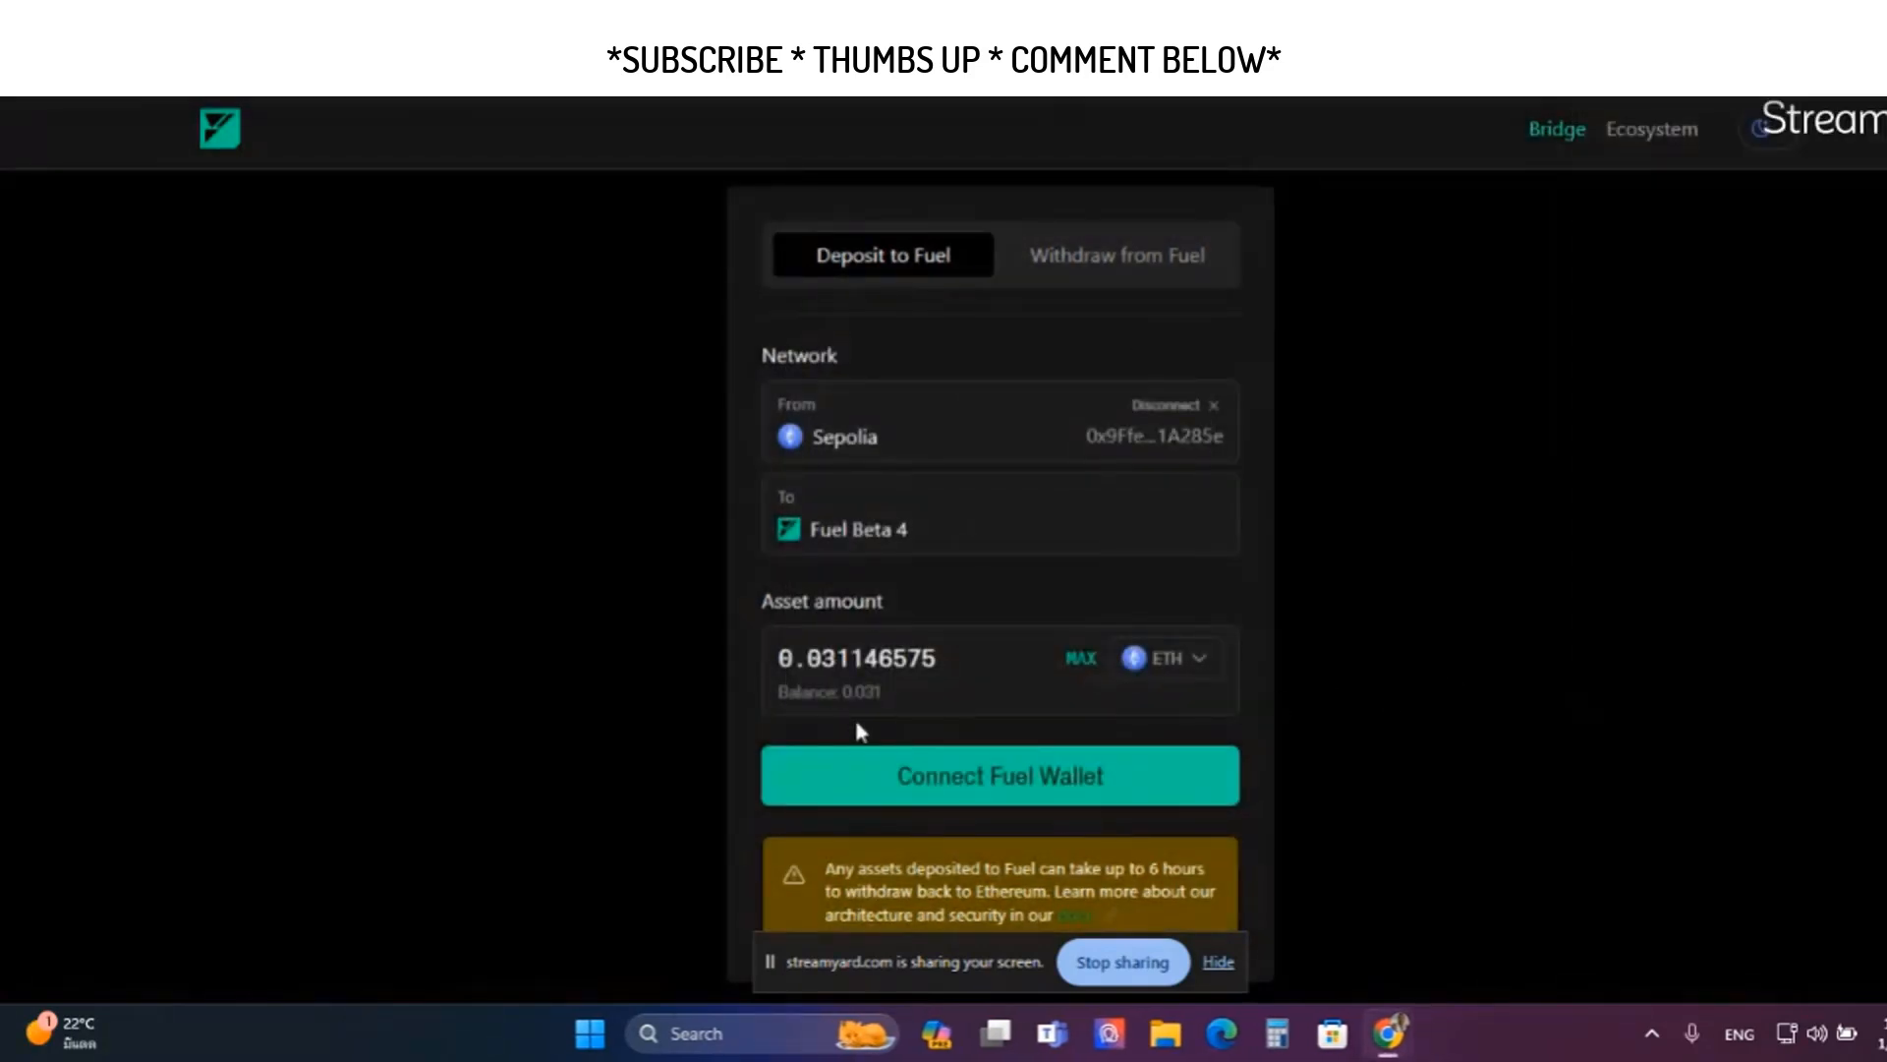
left_click(1000, 776)
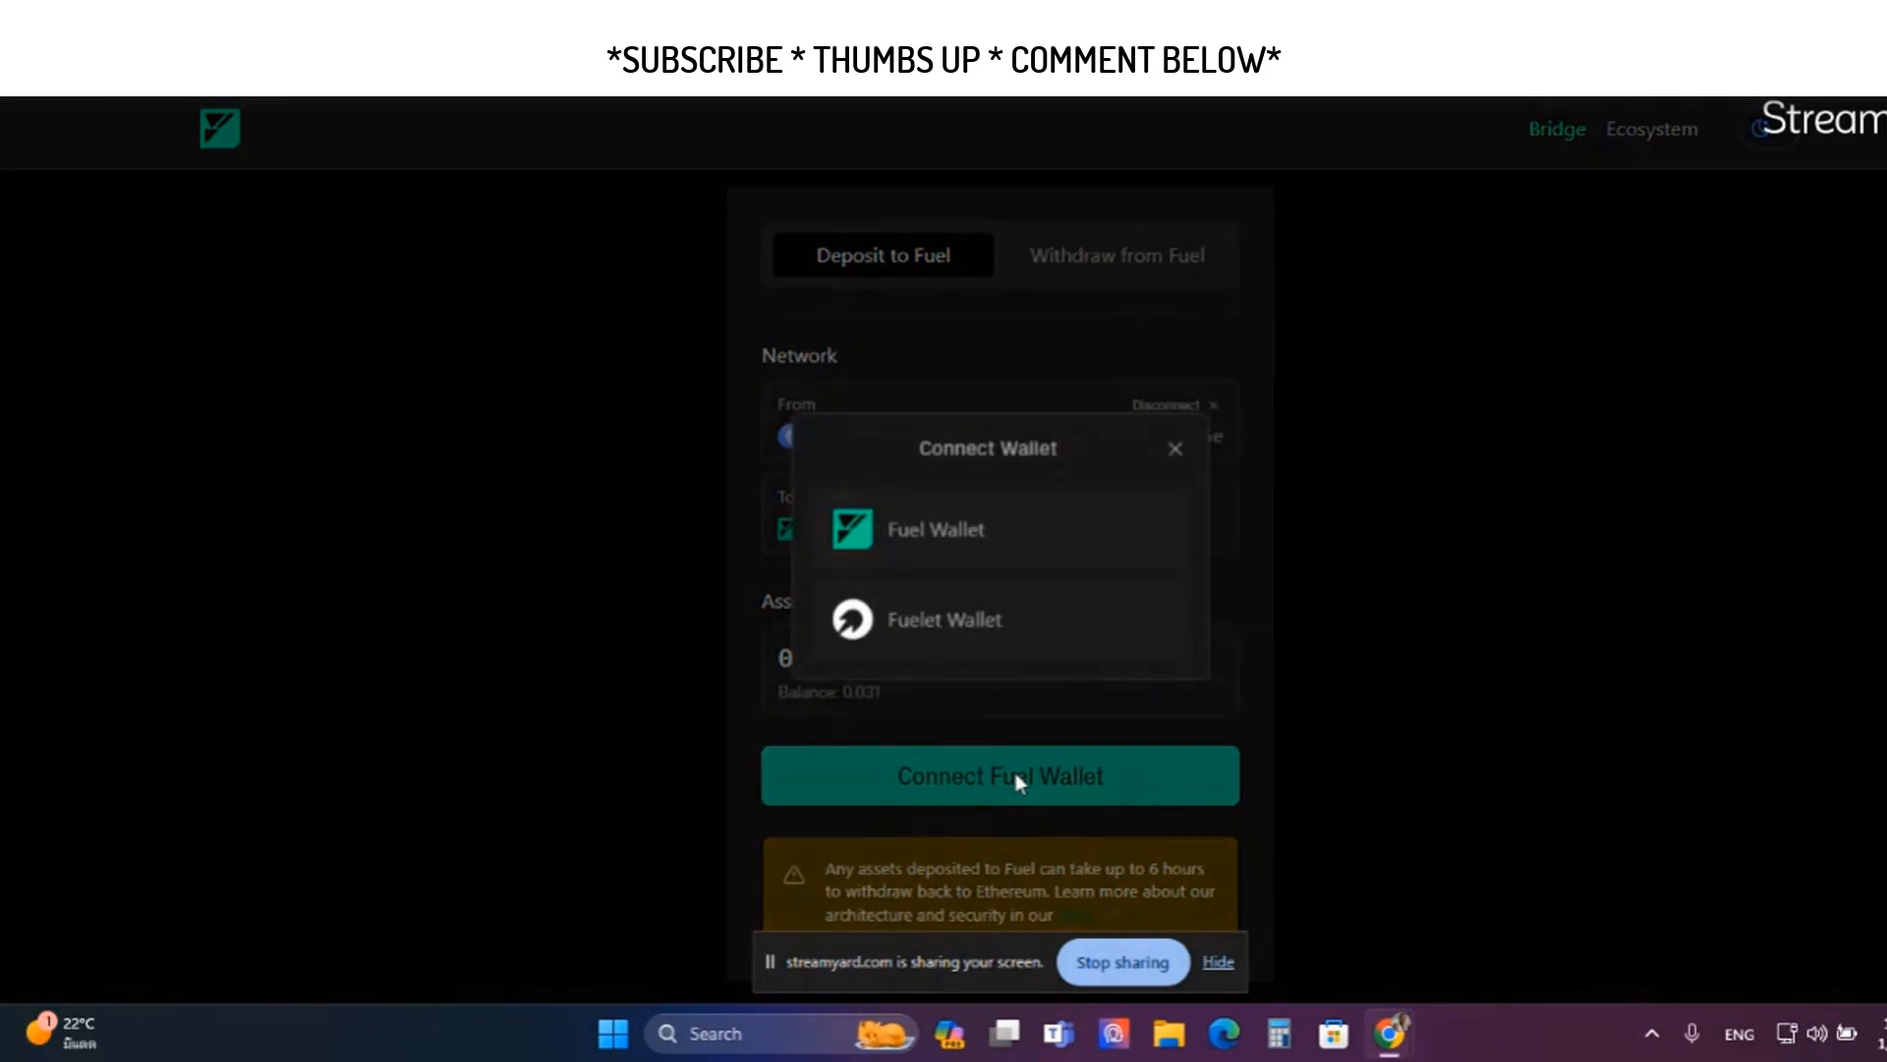
left_click(936, 529)
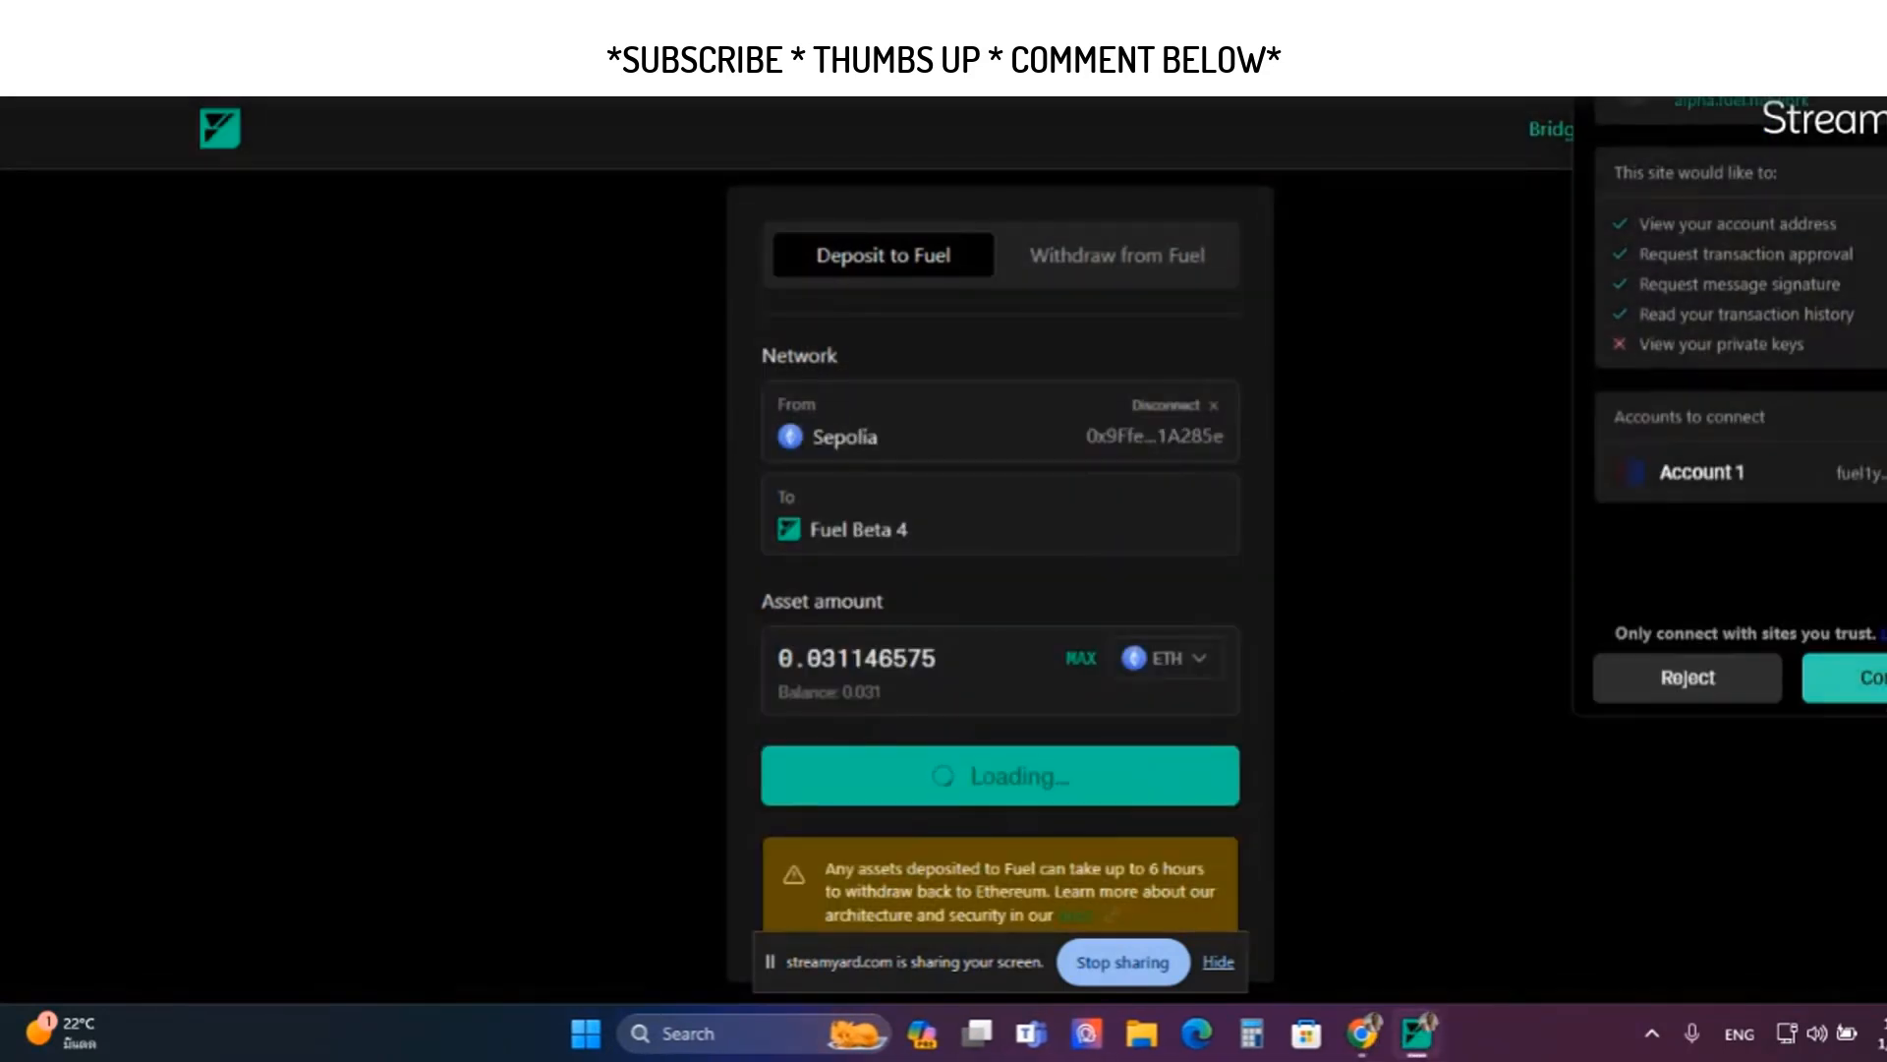
left_click(1868, 677)
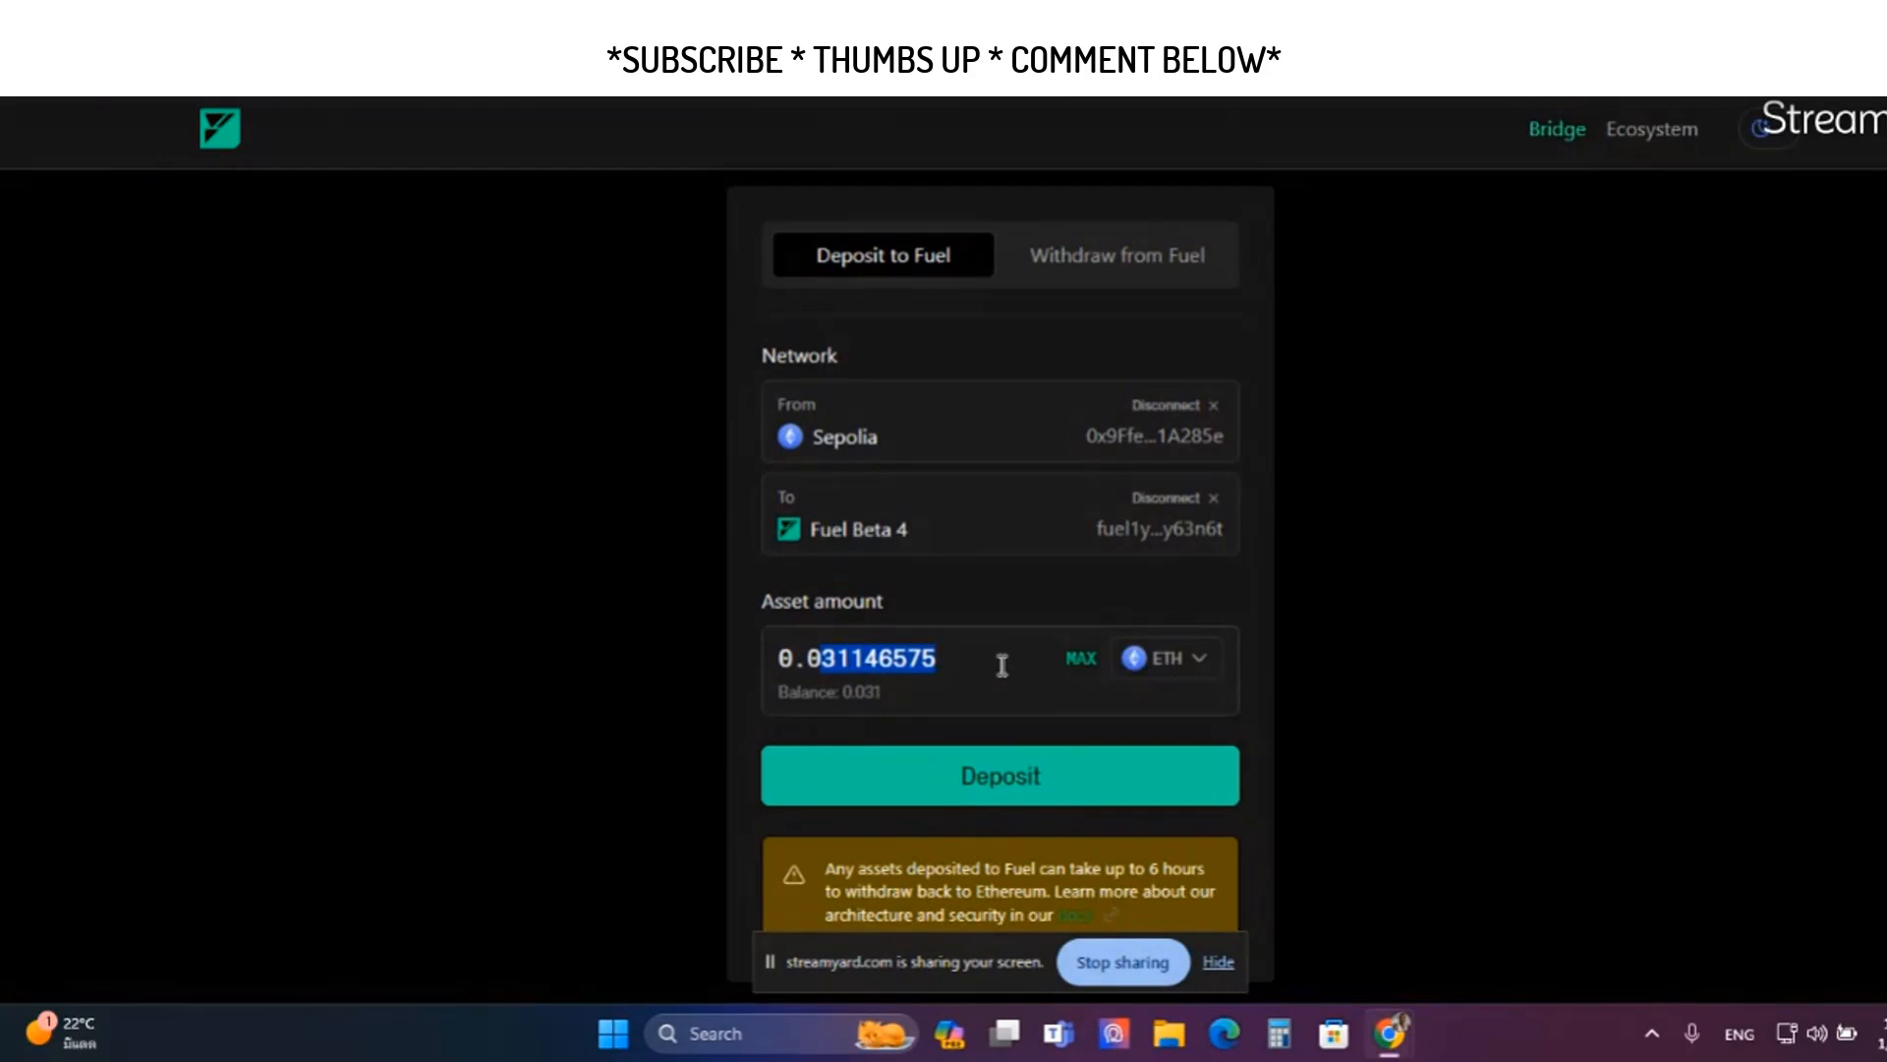
type("0.02")
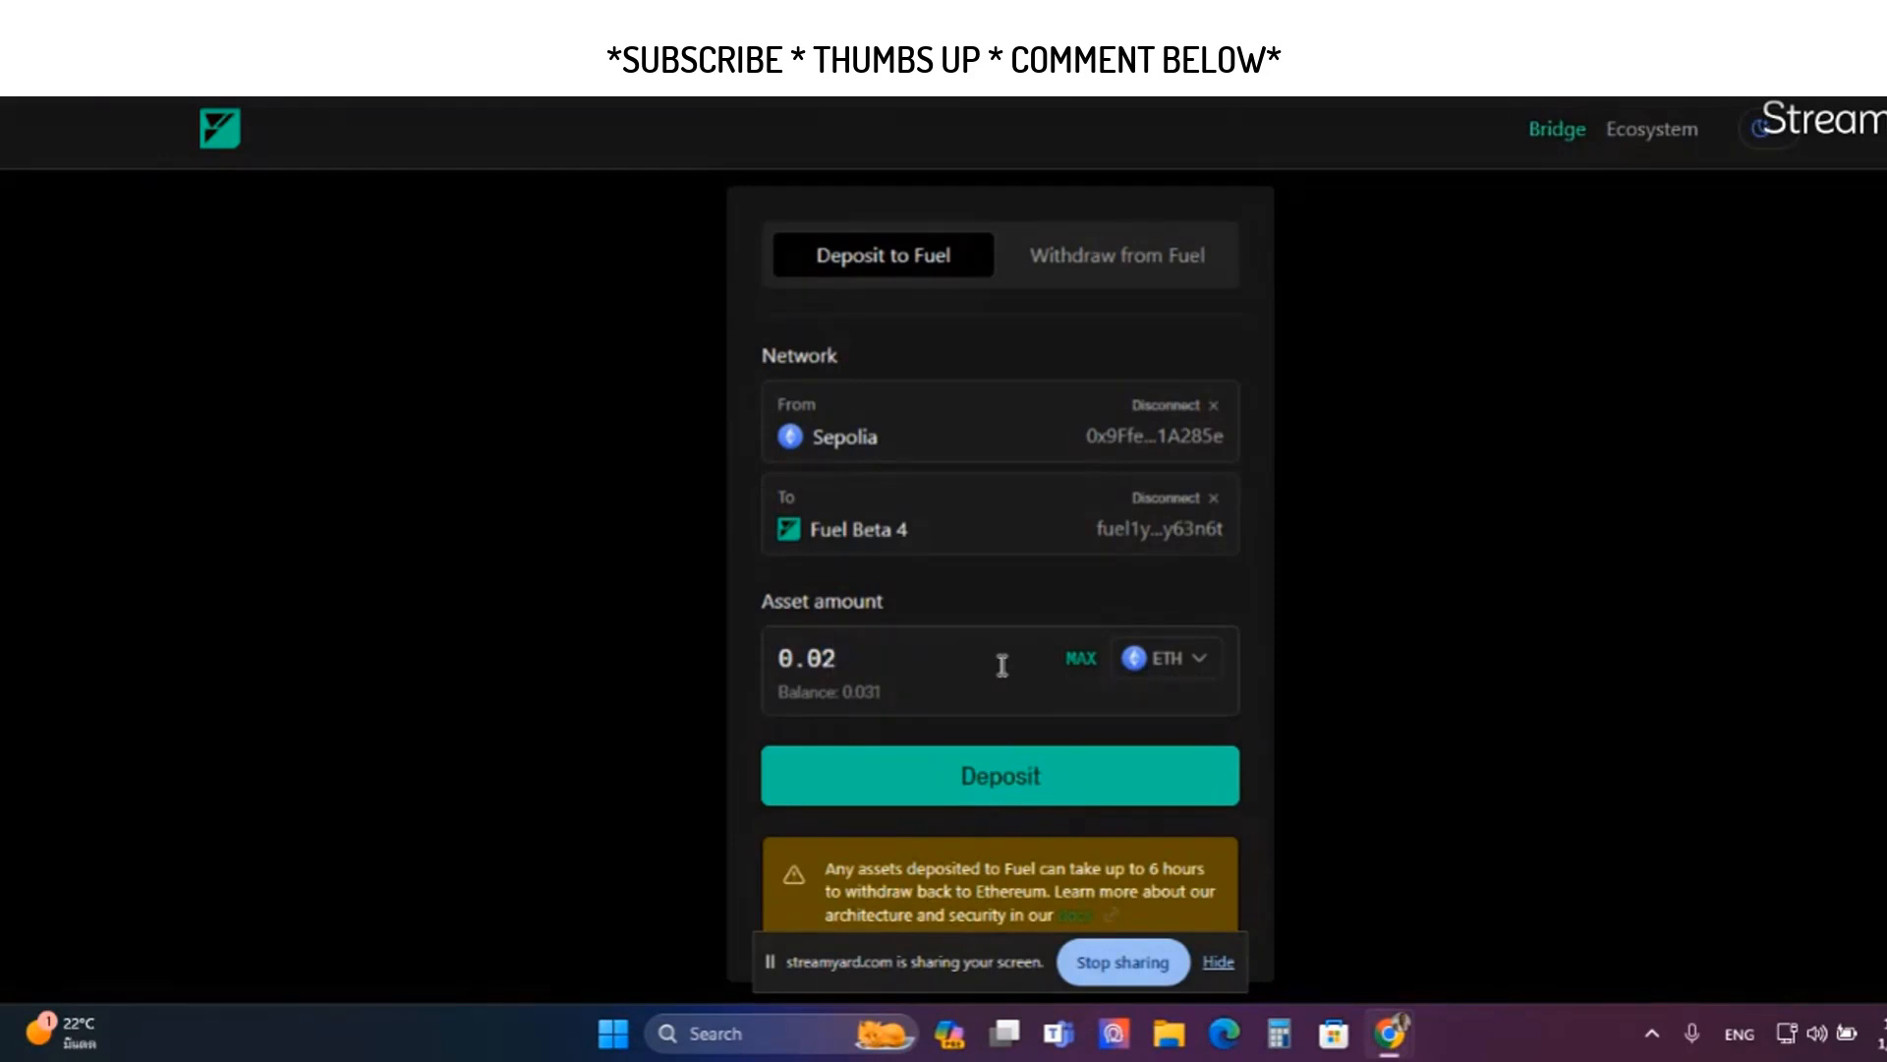
mouse_move(1071, 765)
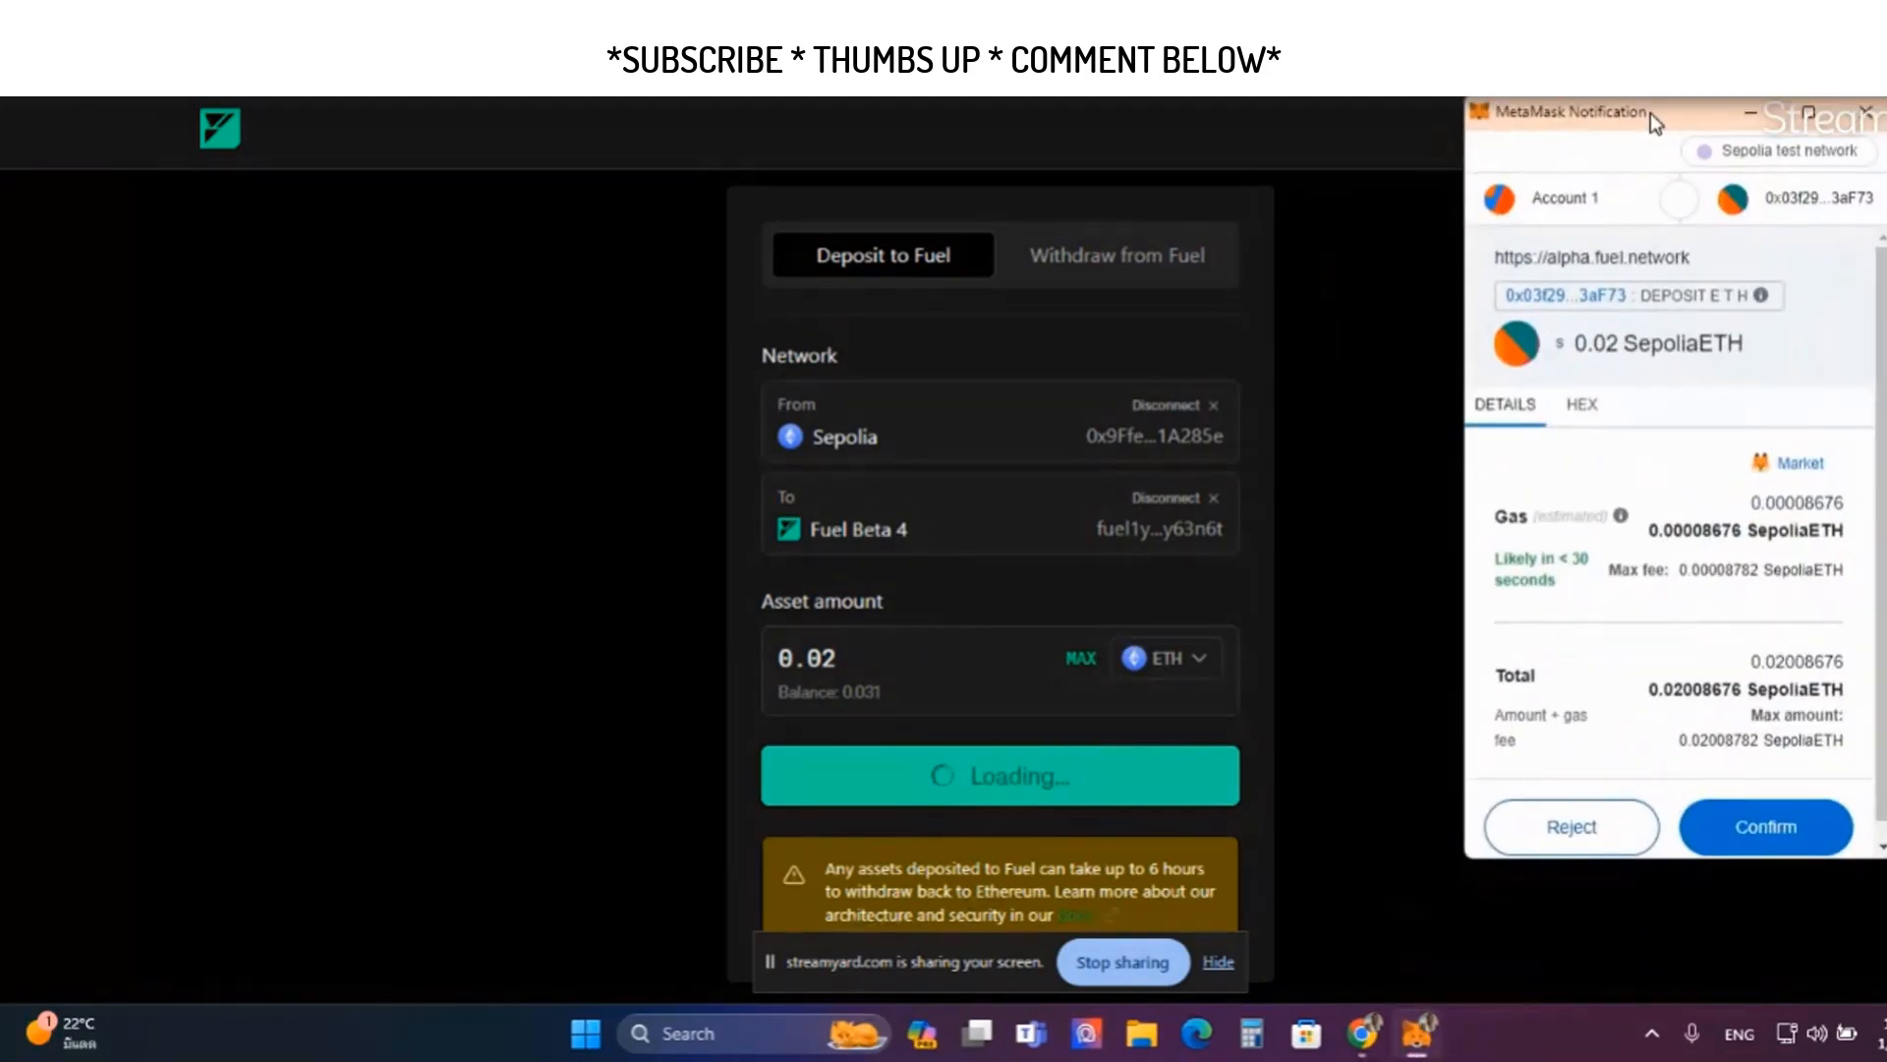
Confirm the 0.02 SepoliaETH deposit in MetaMask and close the Deposit status dialog
left_click(1767, 827)
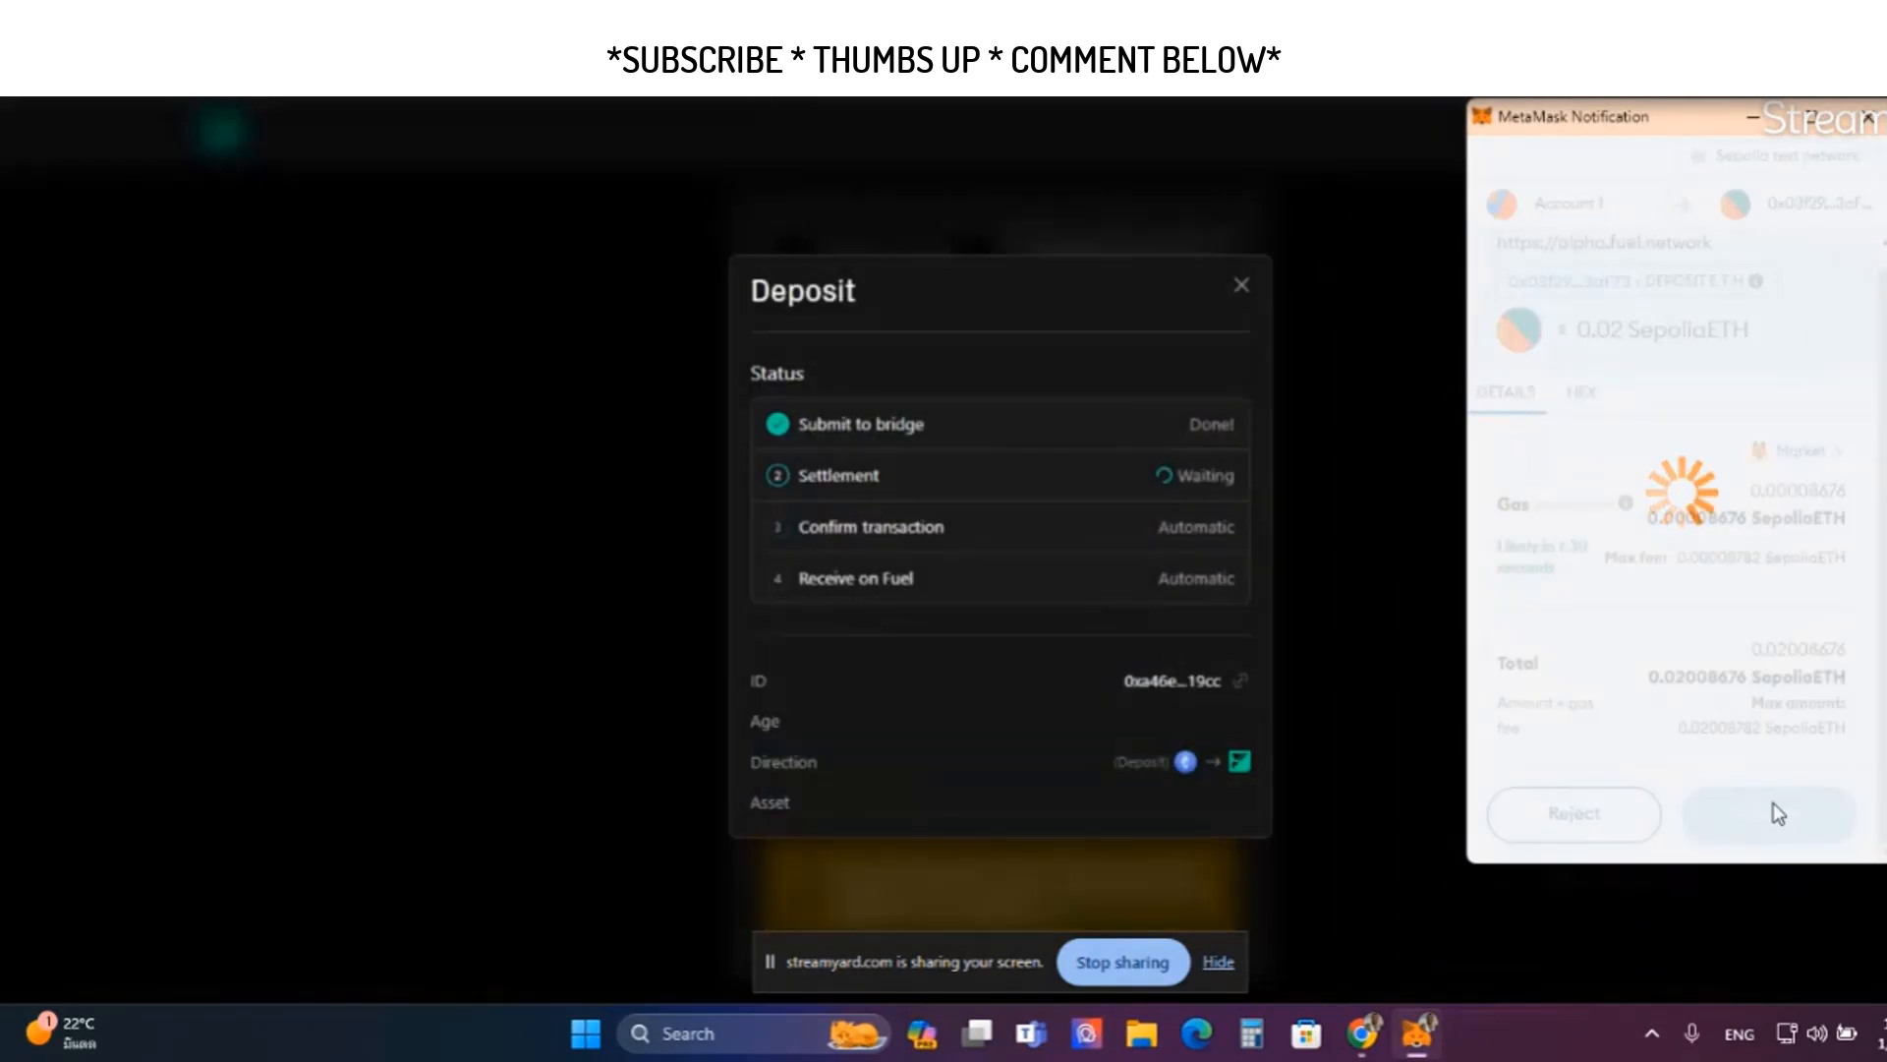
left_click(1768, 814)
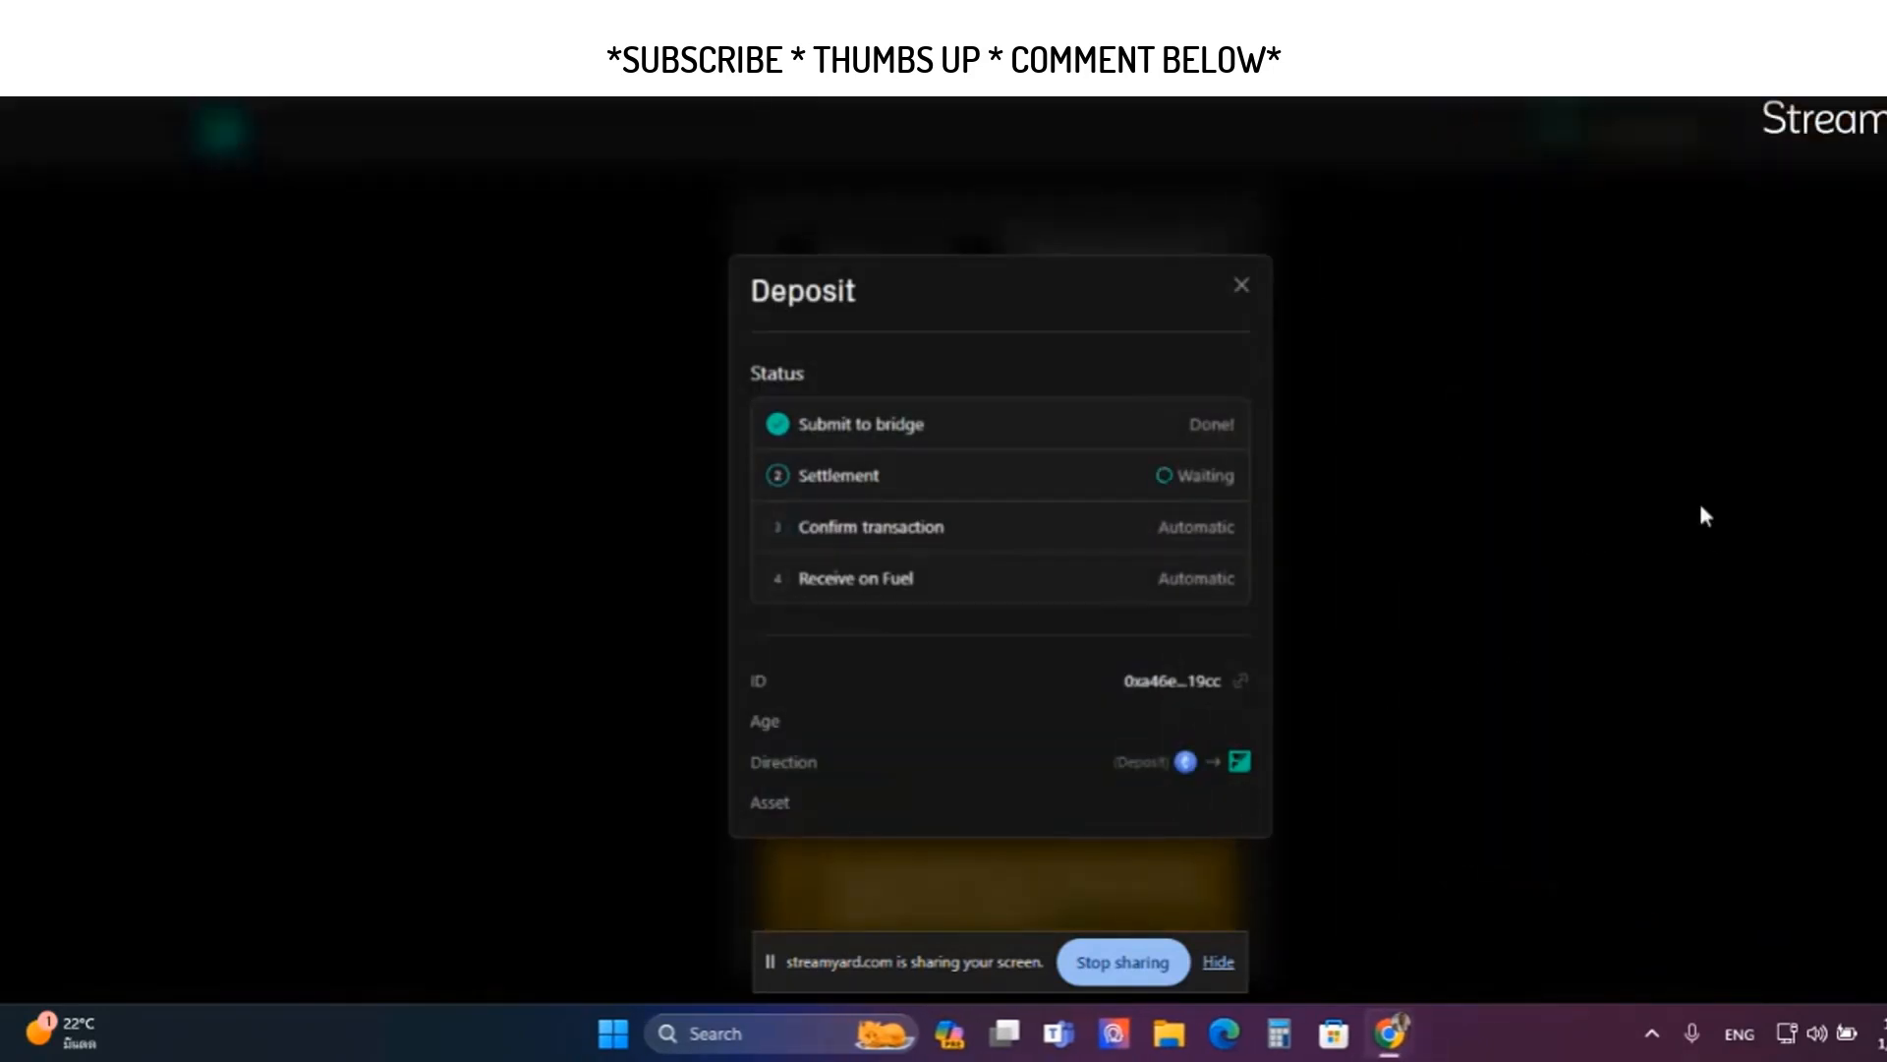
mouse_move(1402, 398)
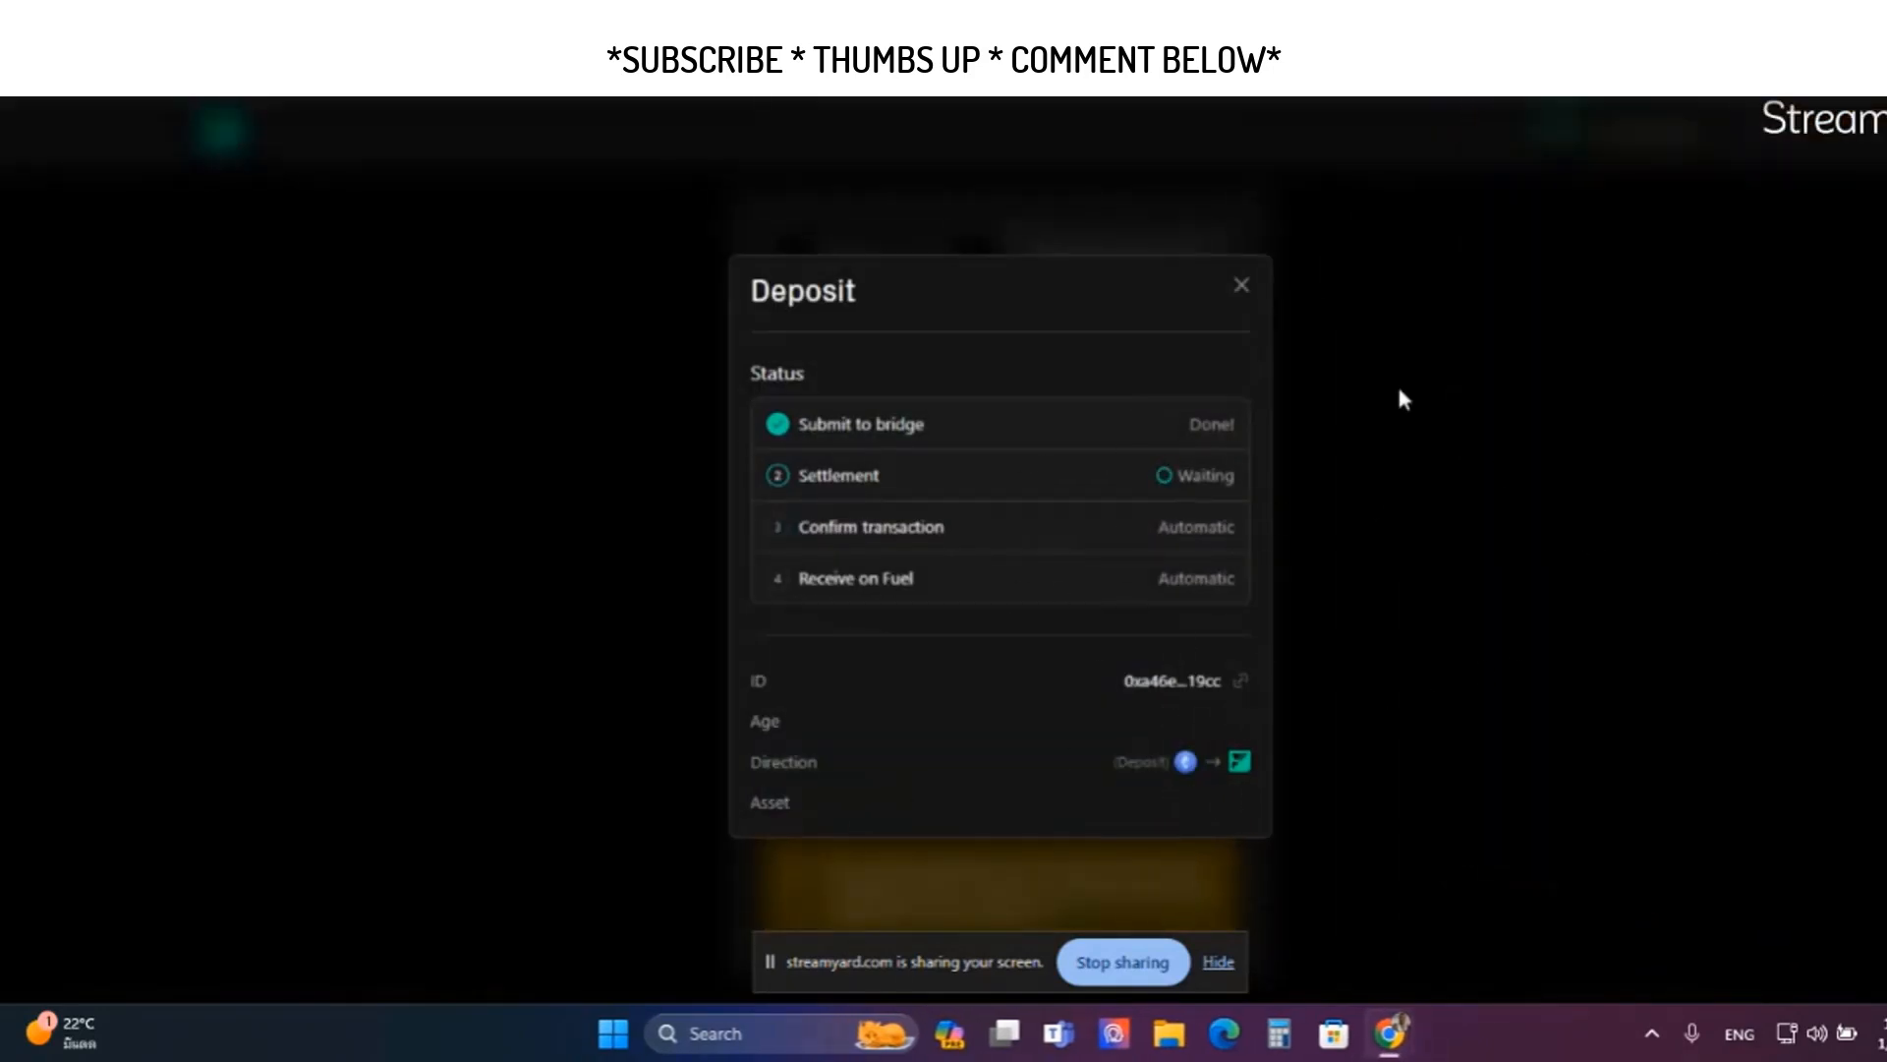
mouse_move(1164, 346)
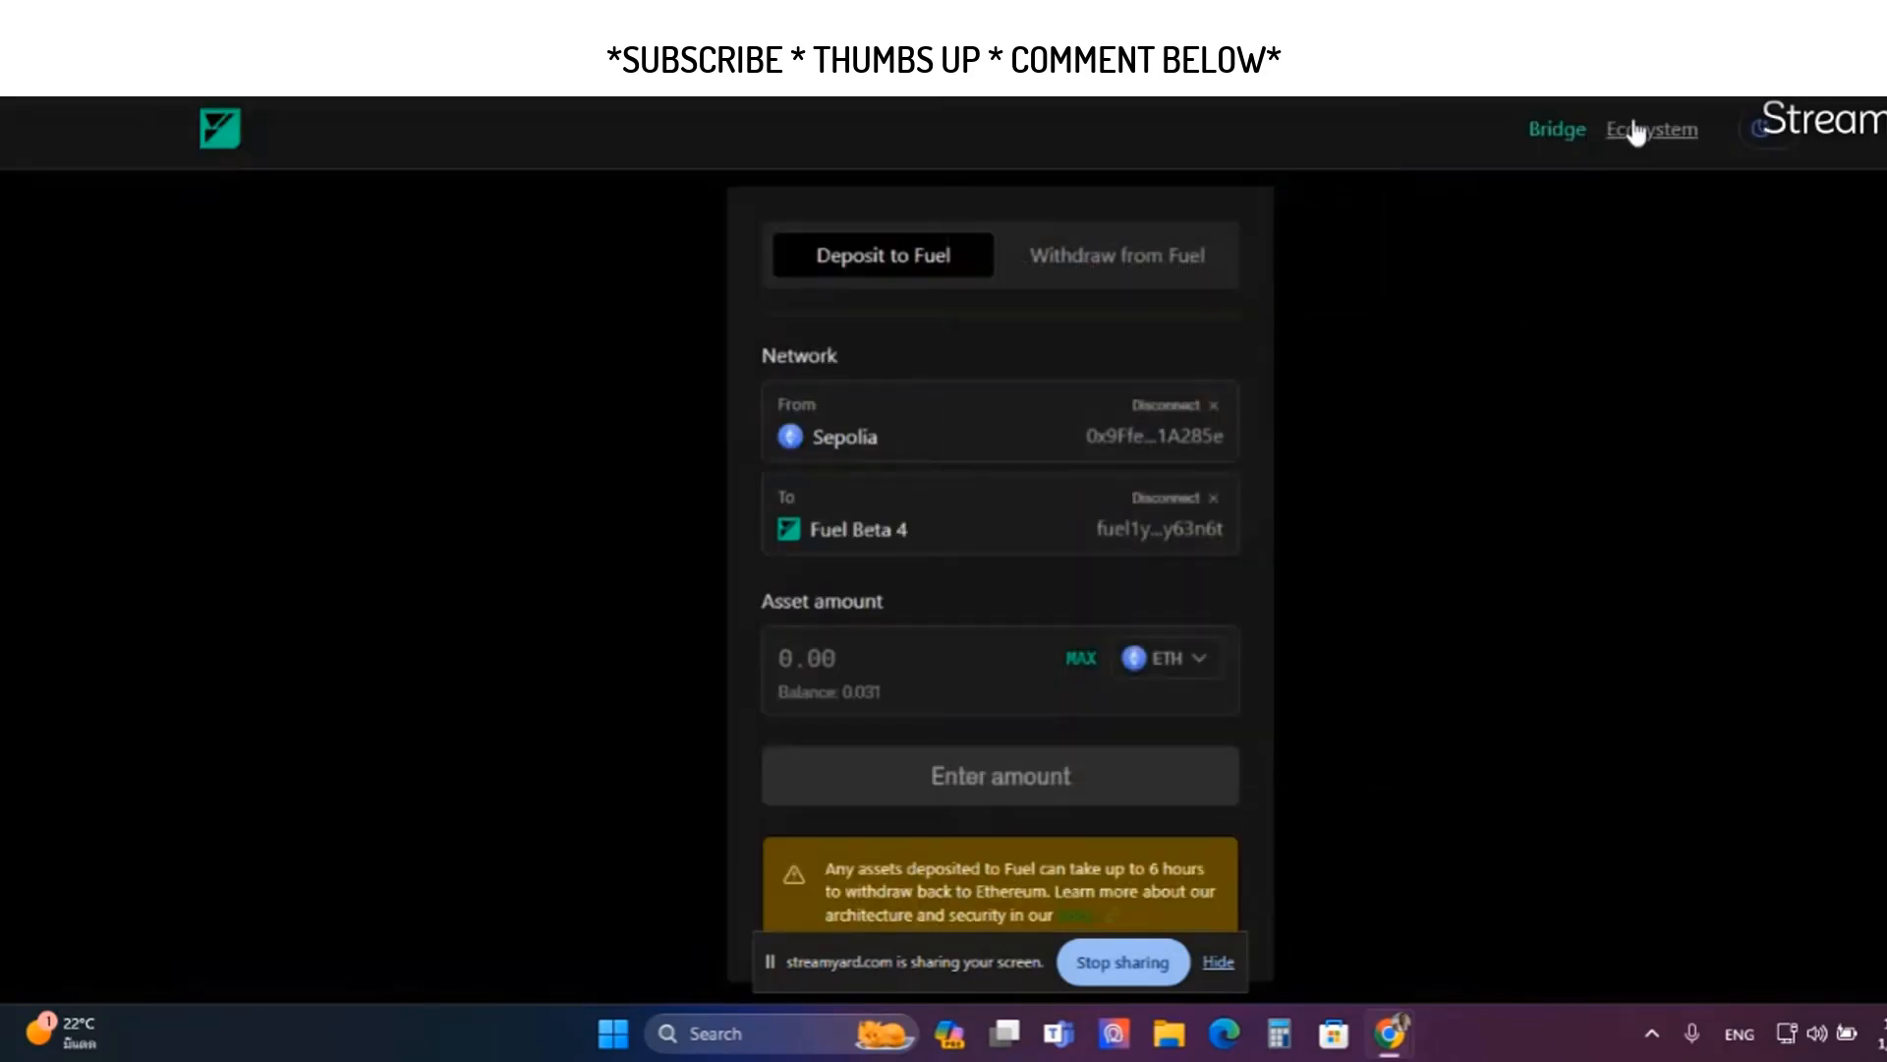
mouse_move(991, 484)
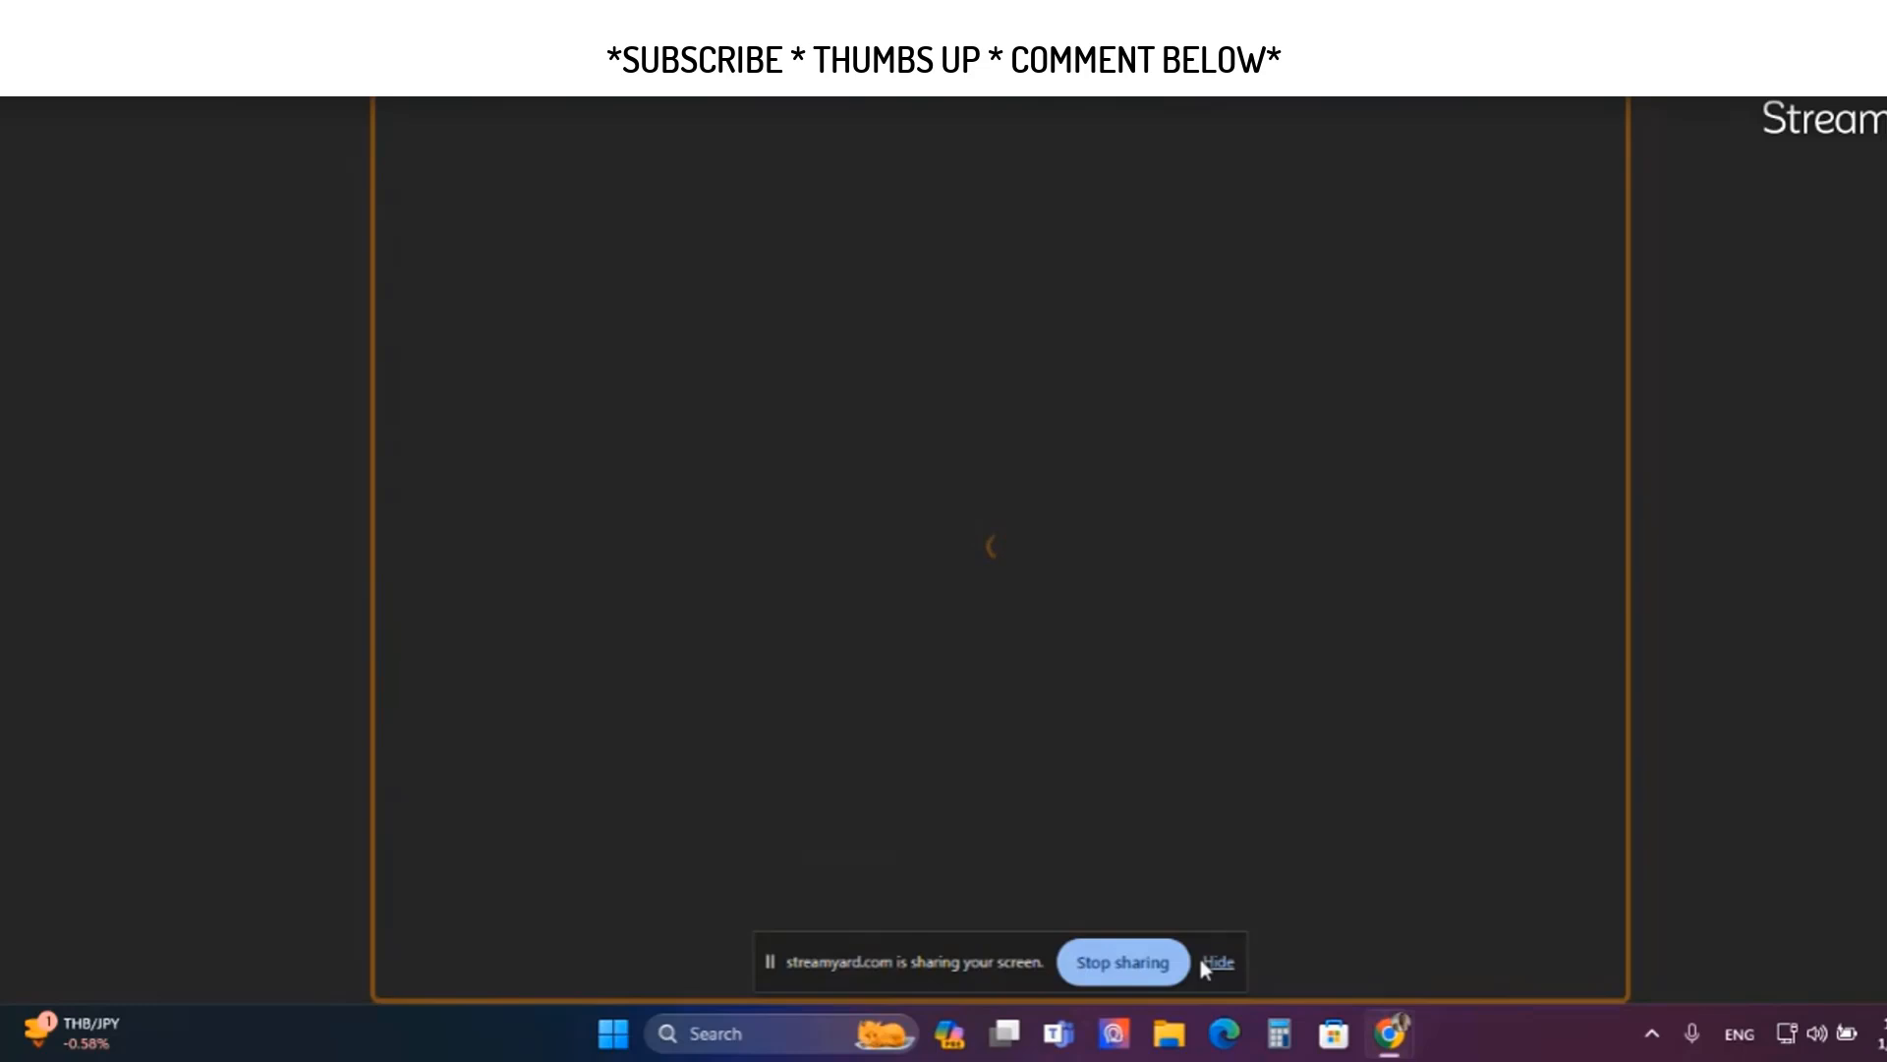
mouse_move(1390, 1059)
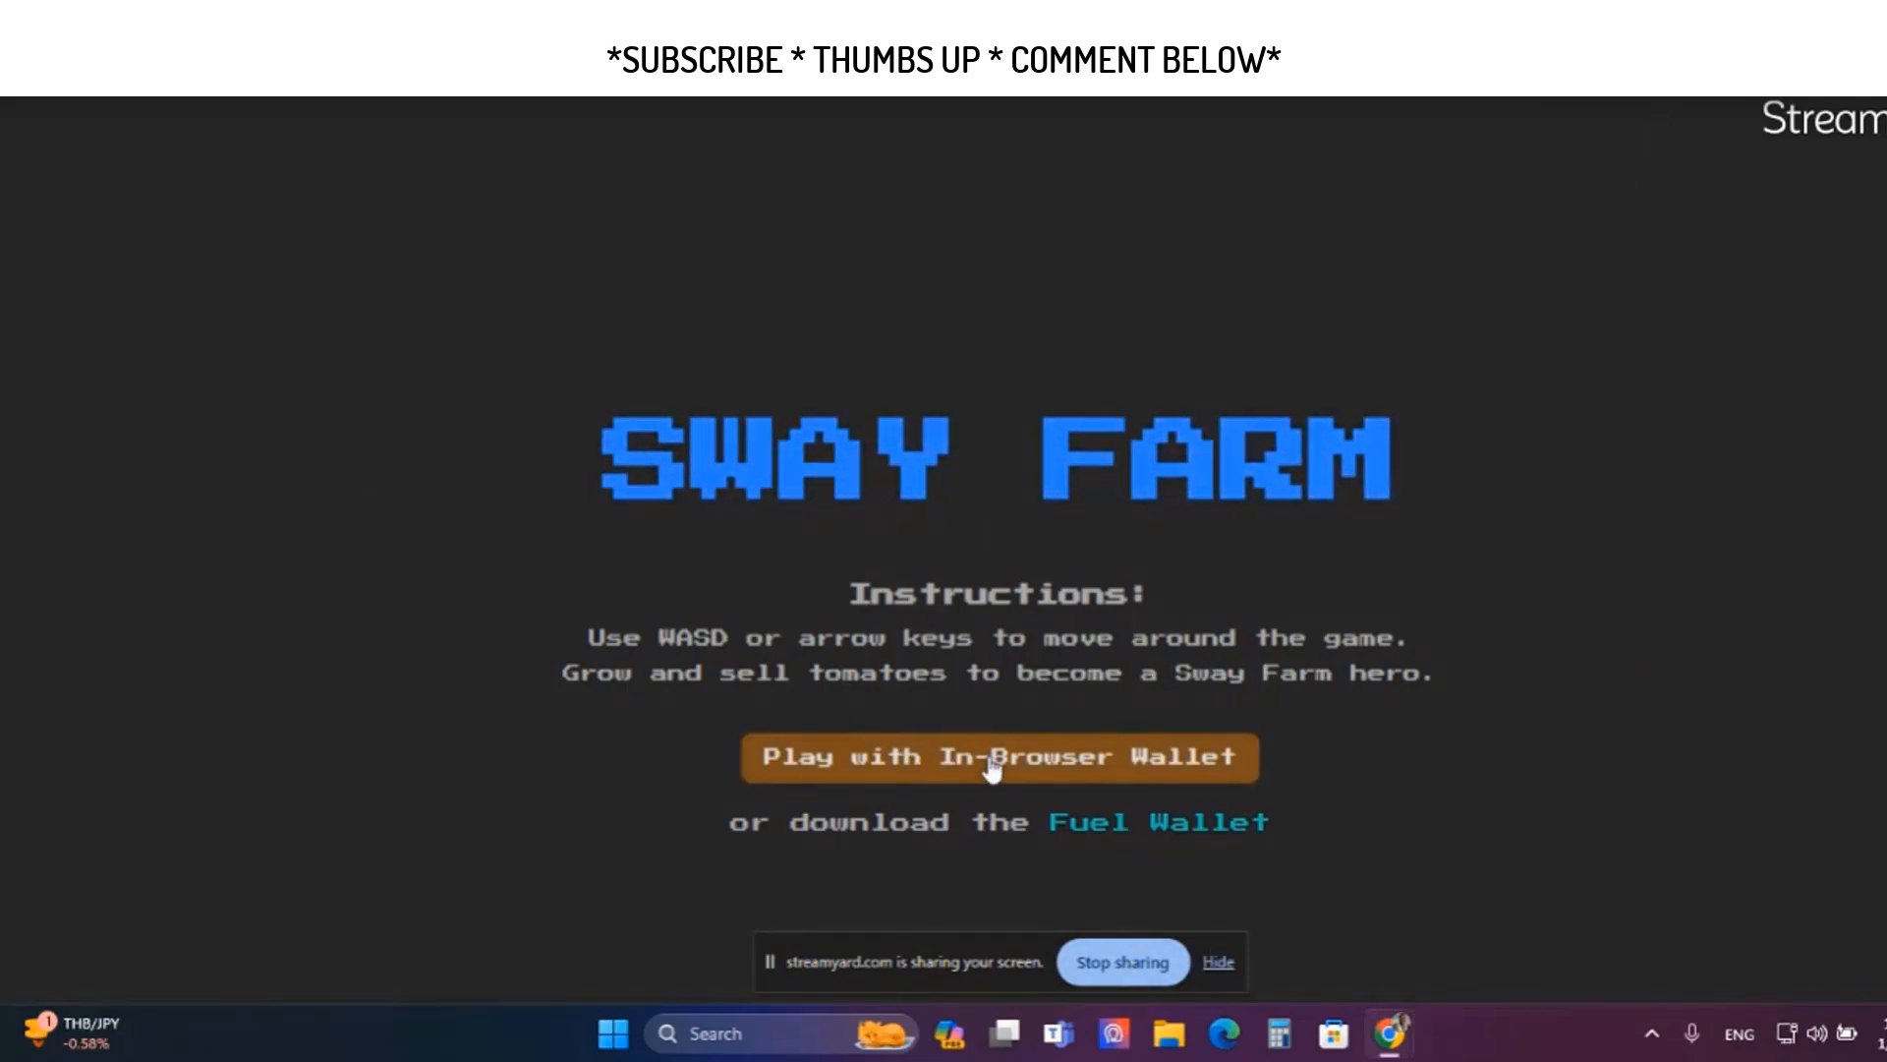
Play Sway Farm with the in-browser wallet and follow the 'Go to Faucet' link
left_click(1000, 757)
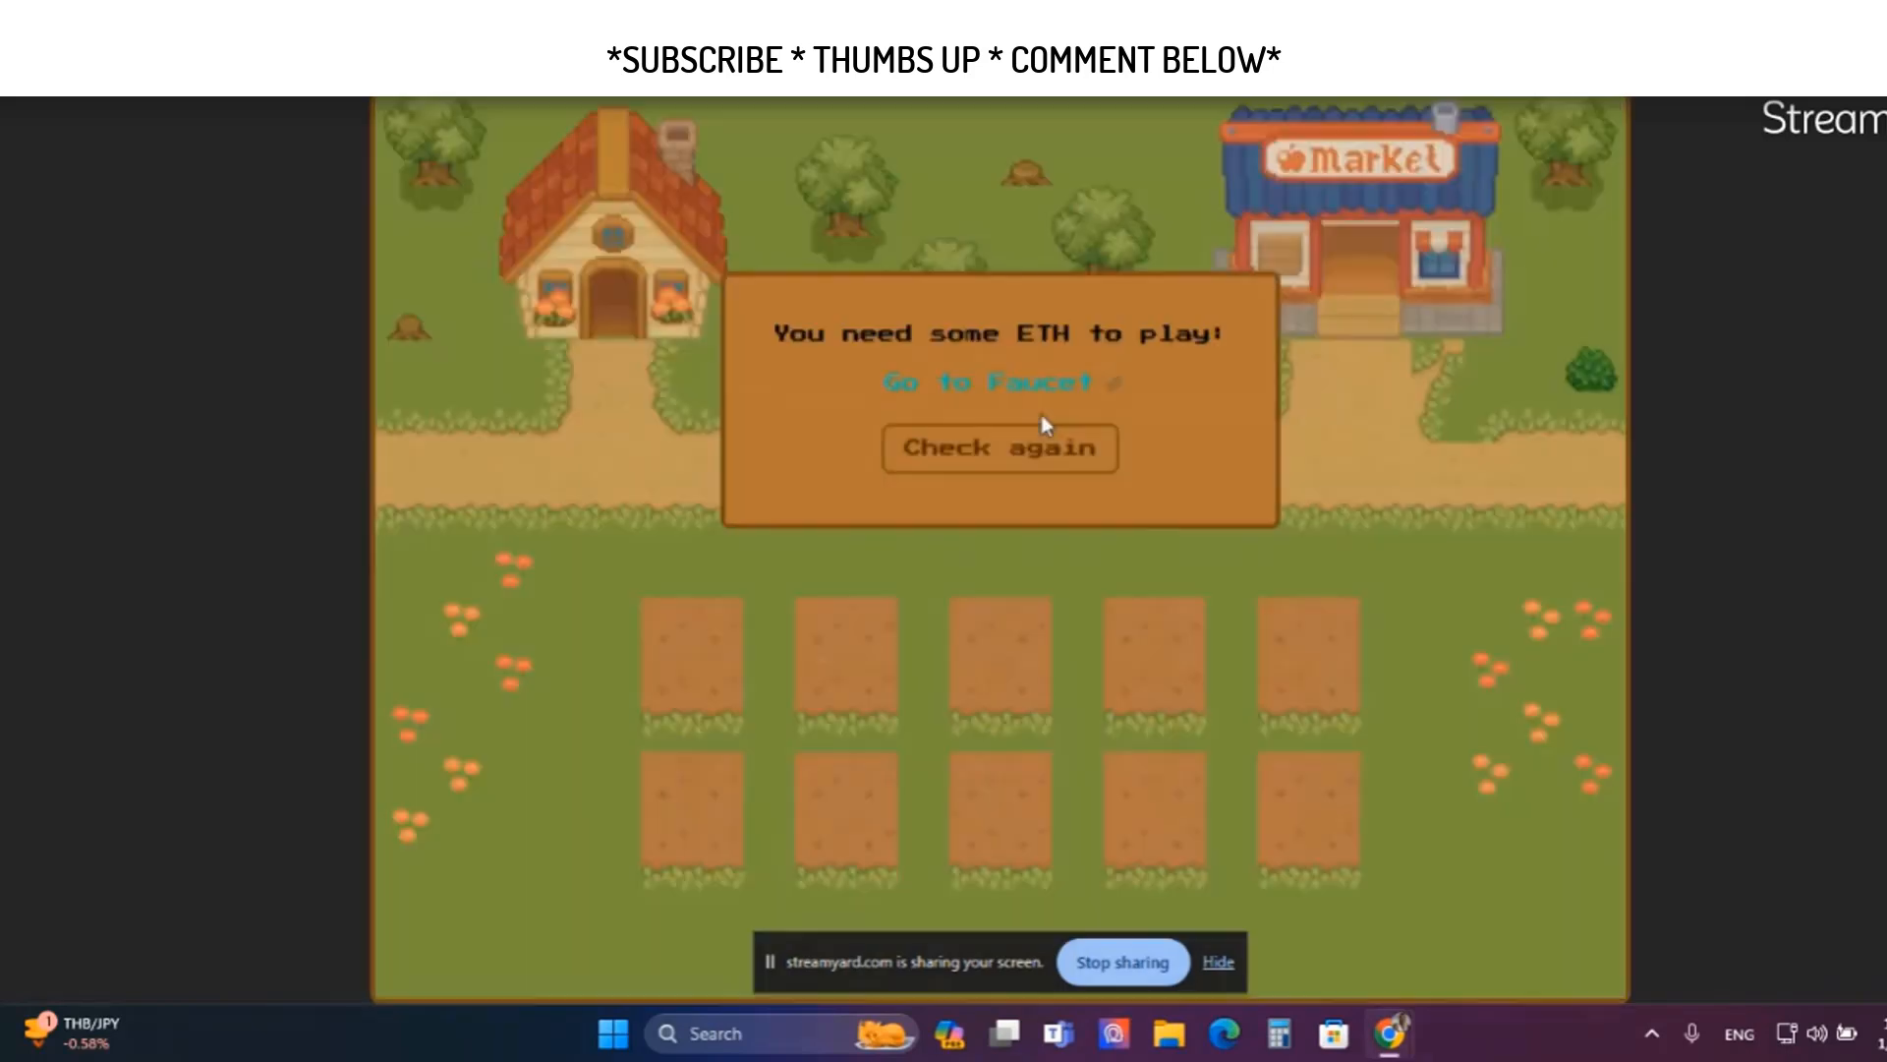
mouse_move(989, 394)
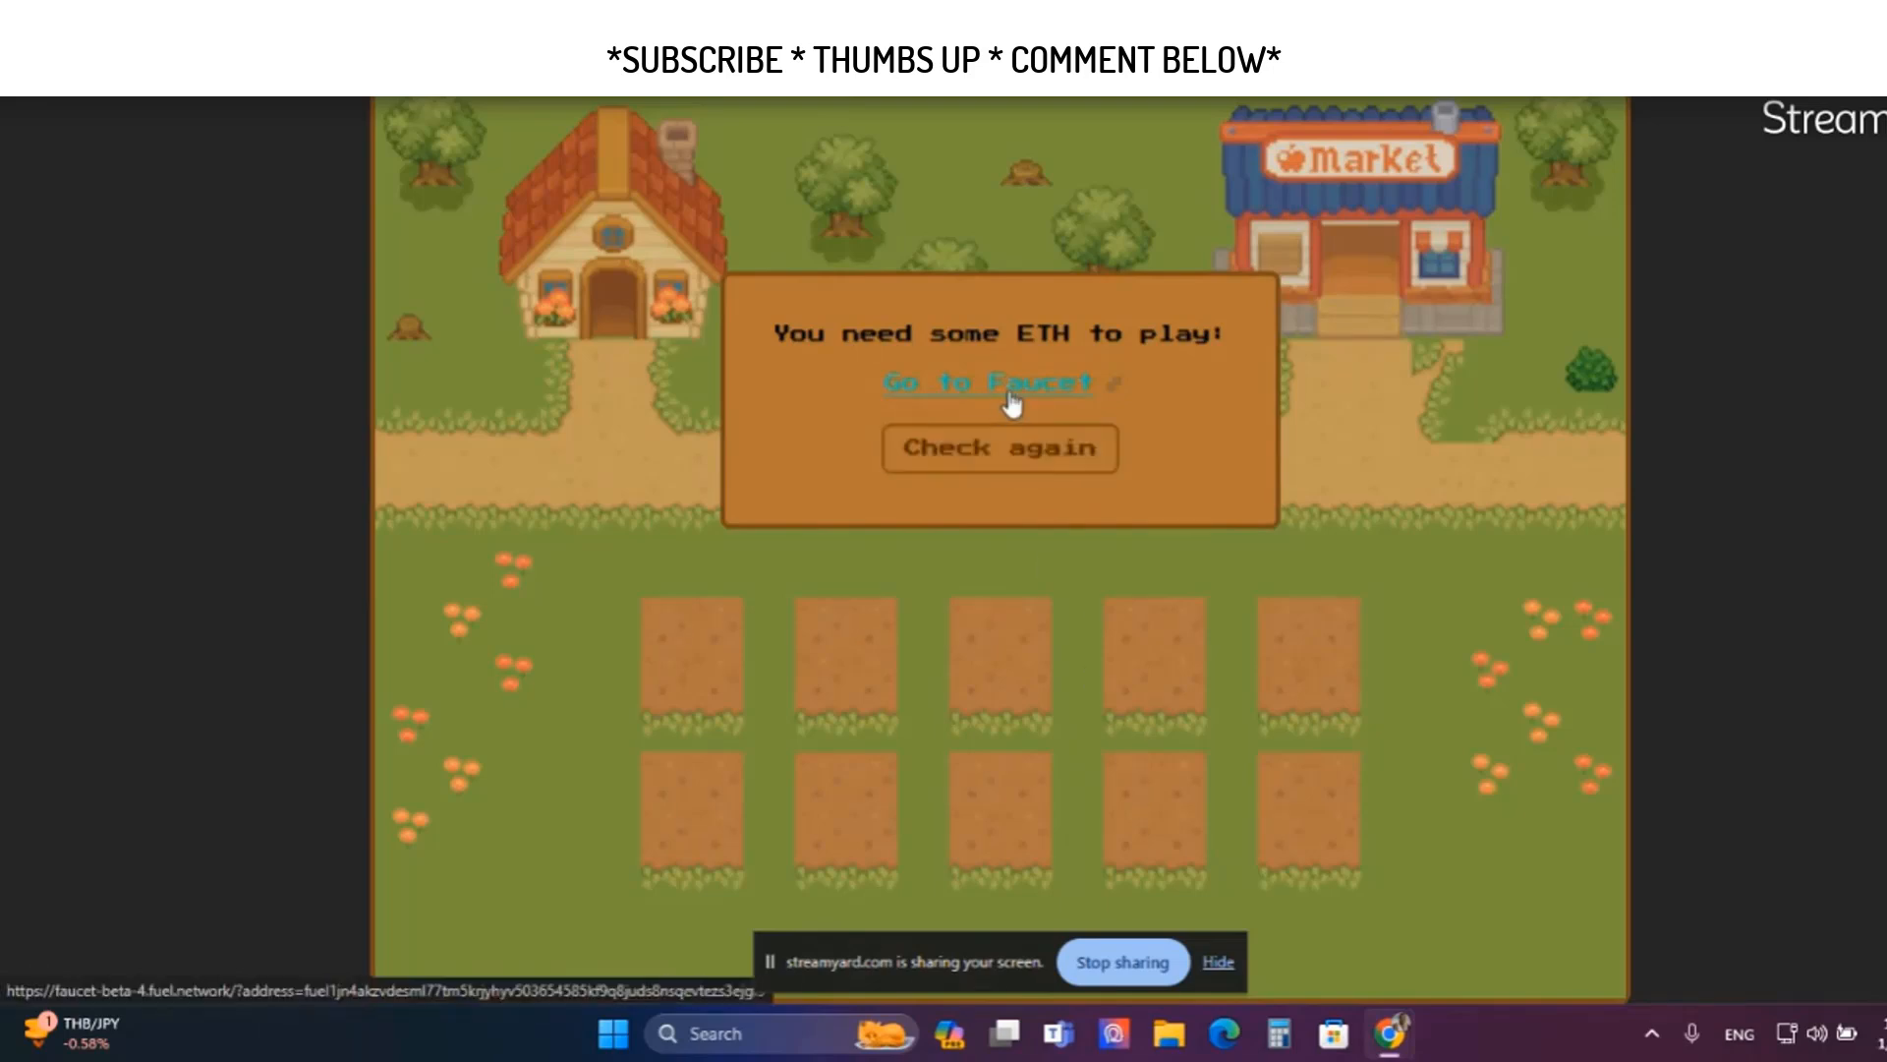
left_click(985, 382)
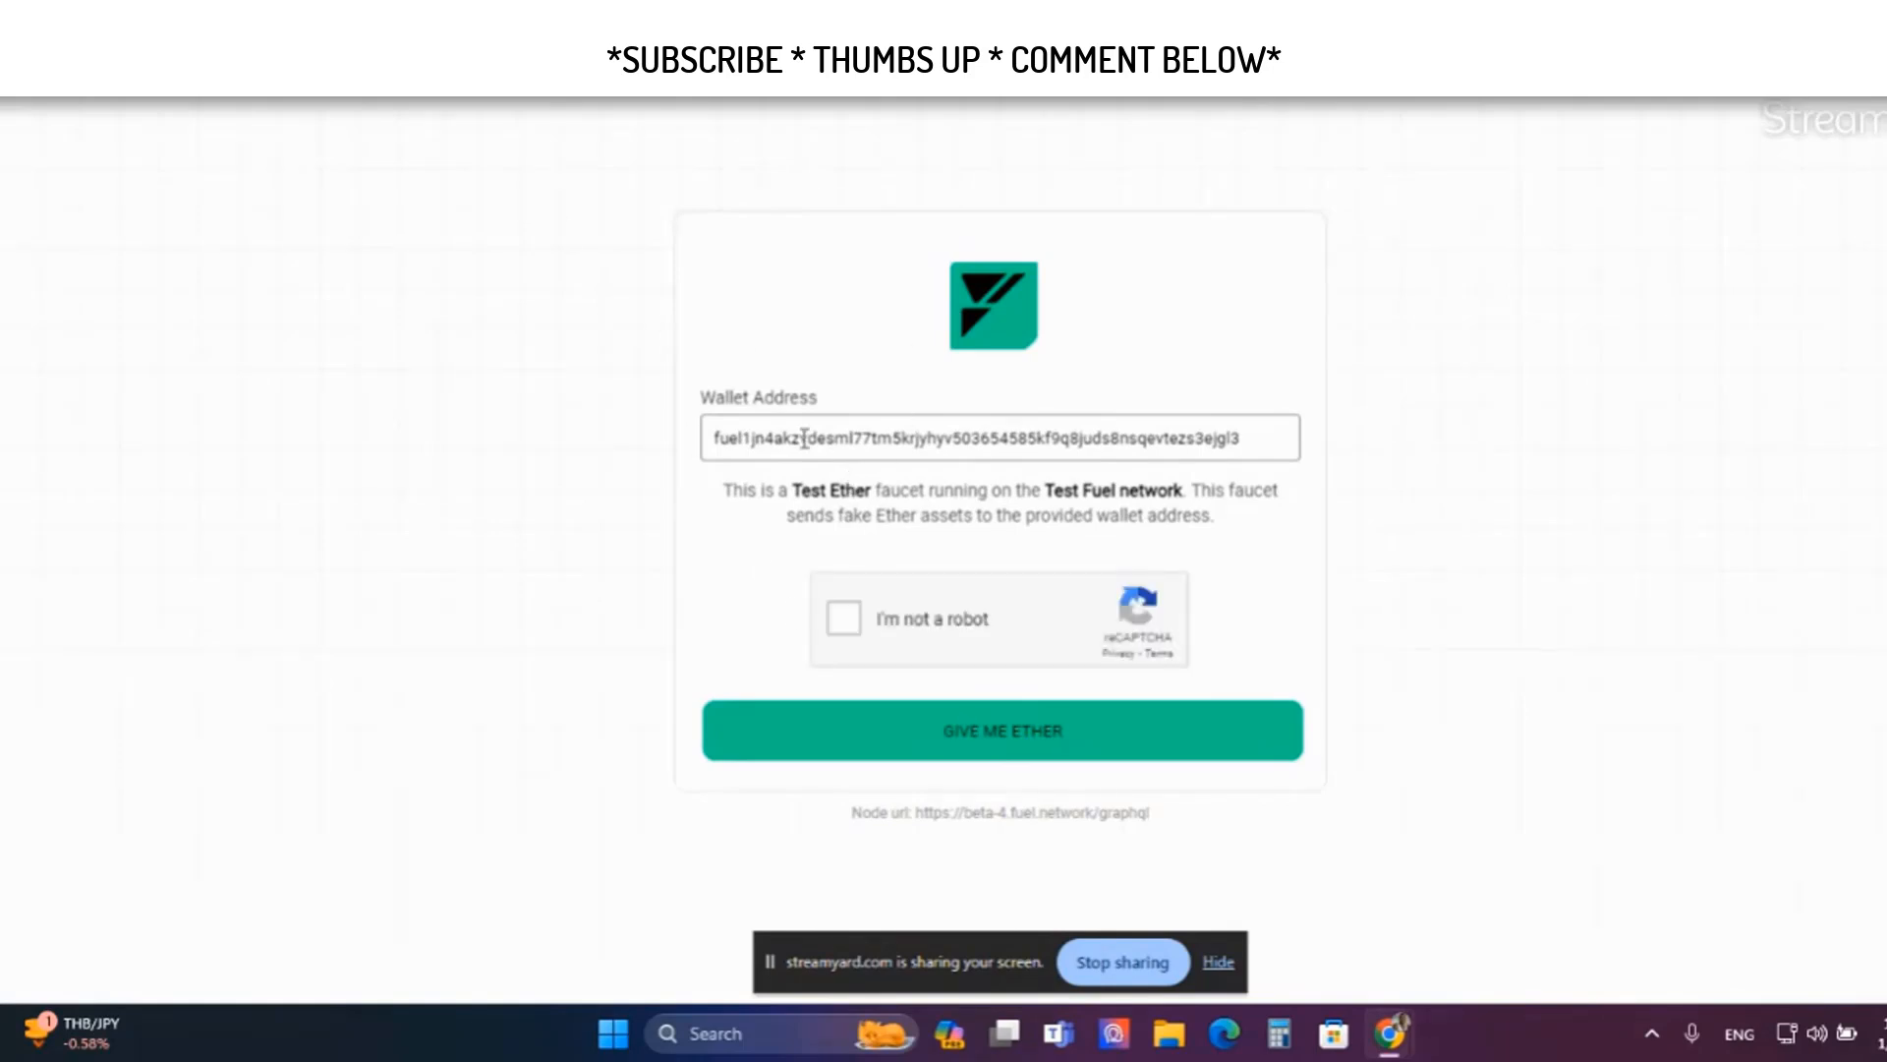
mouse_move(694, 363)
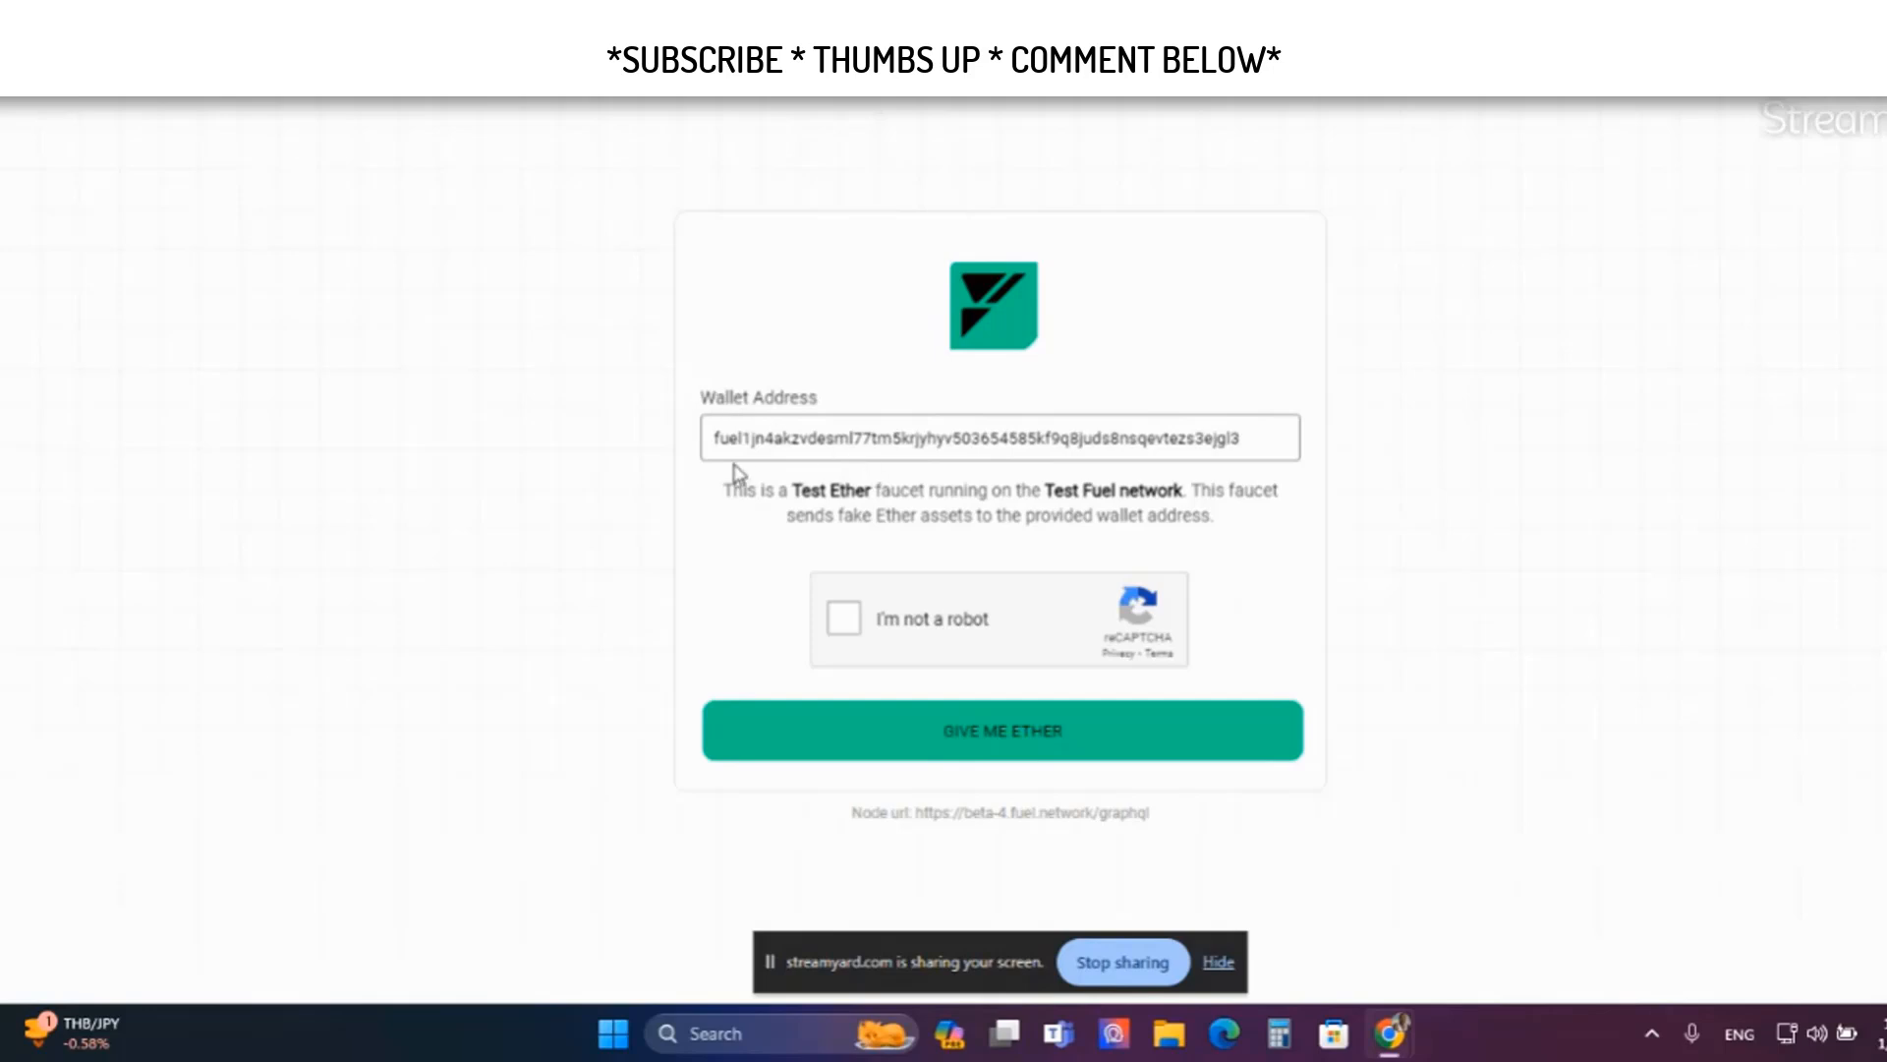
mouse_move(558, 180)
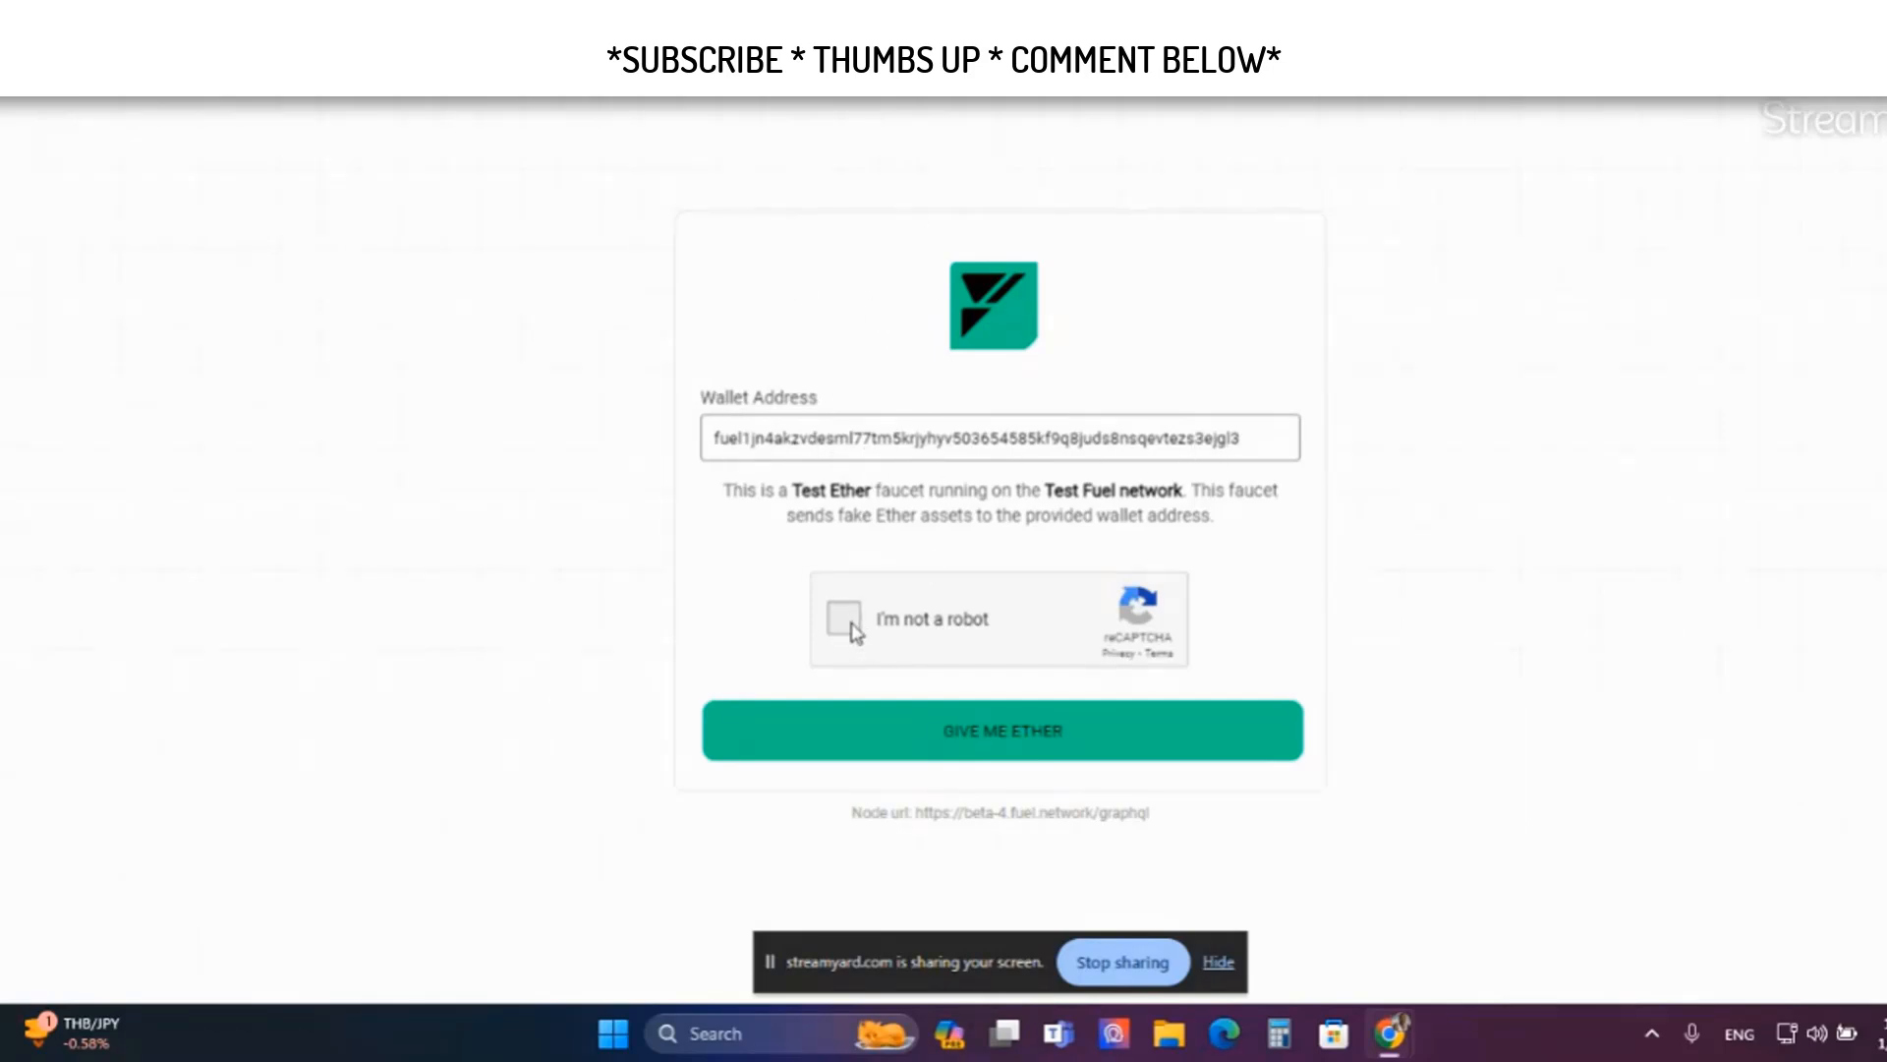
Pass the car-image robot check and request test Ether for the wallet
left_click(842, 620)
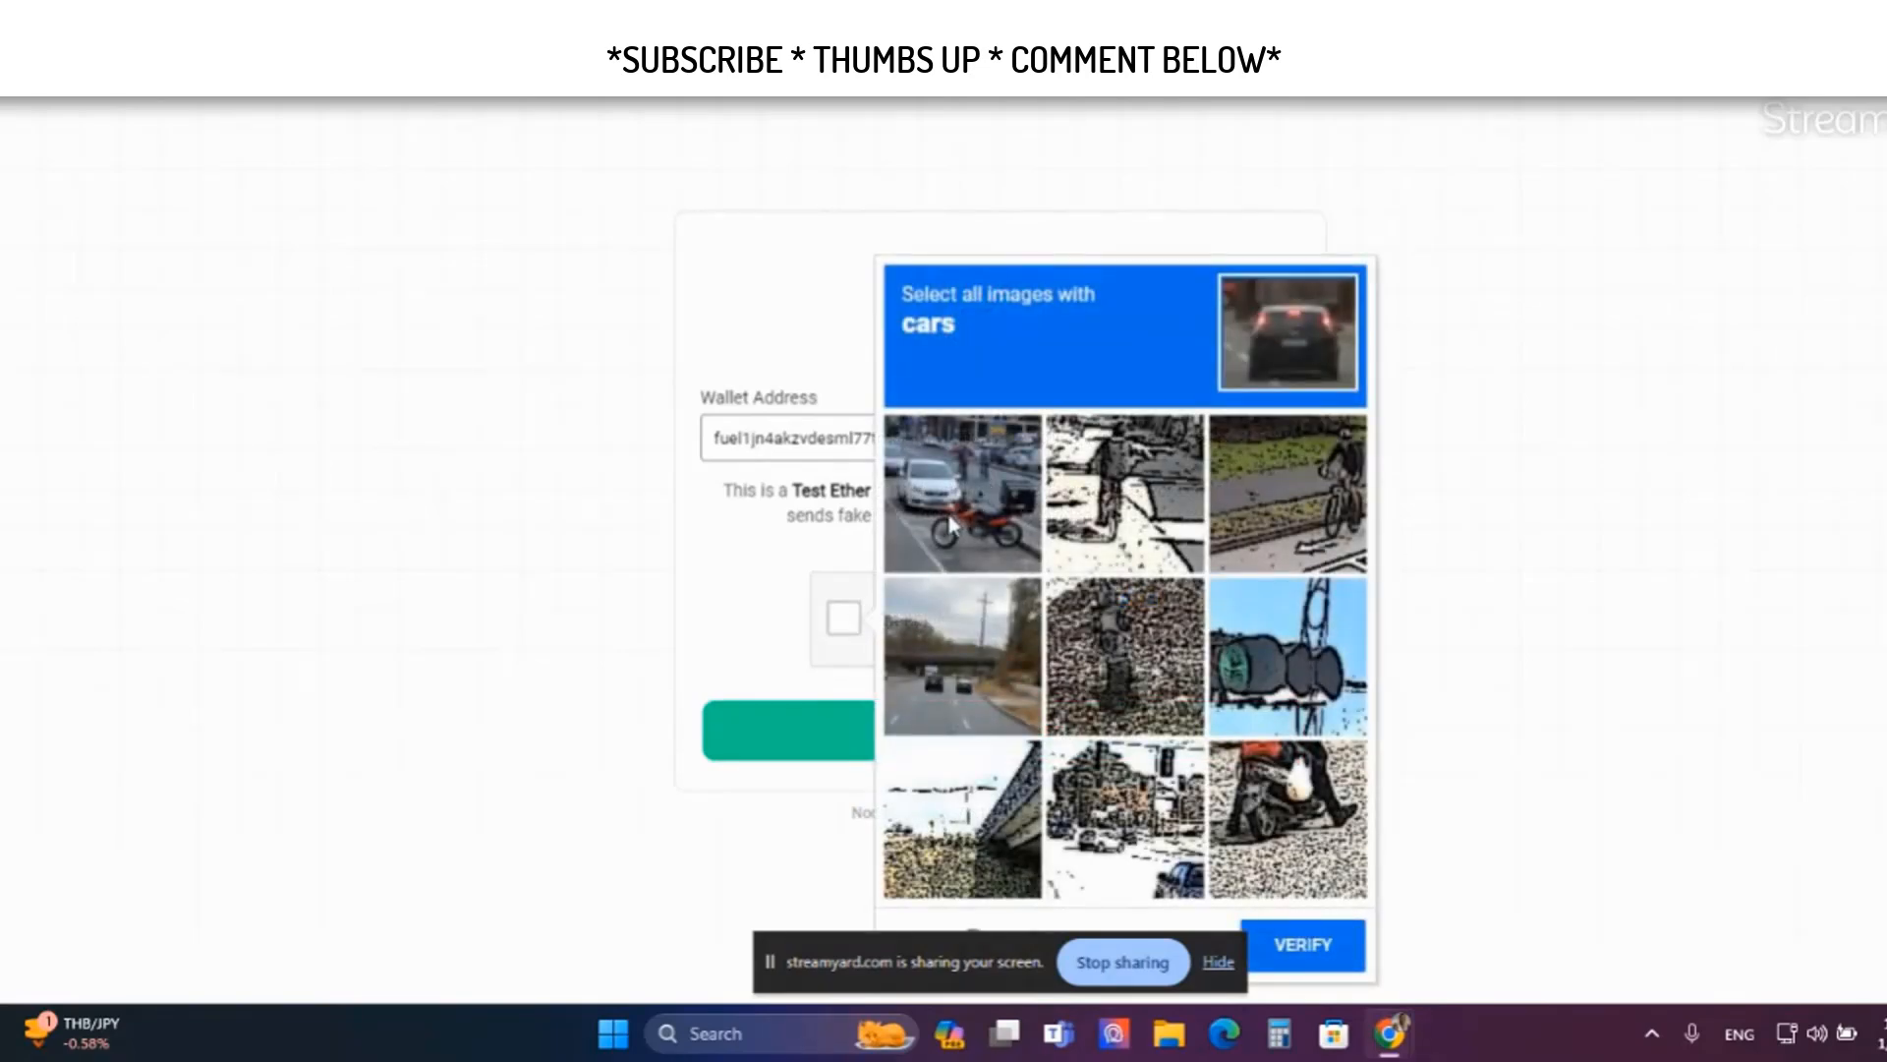
left_click(960, 490)
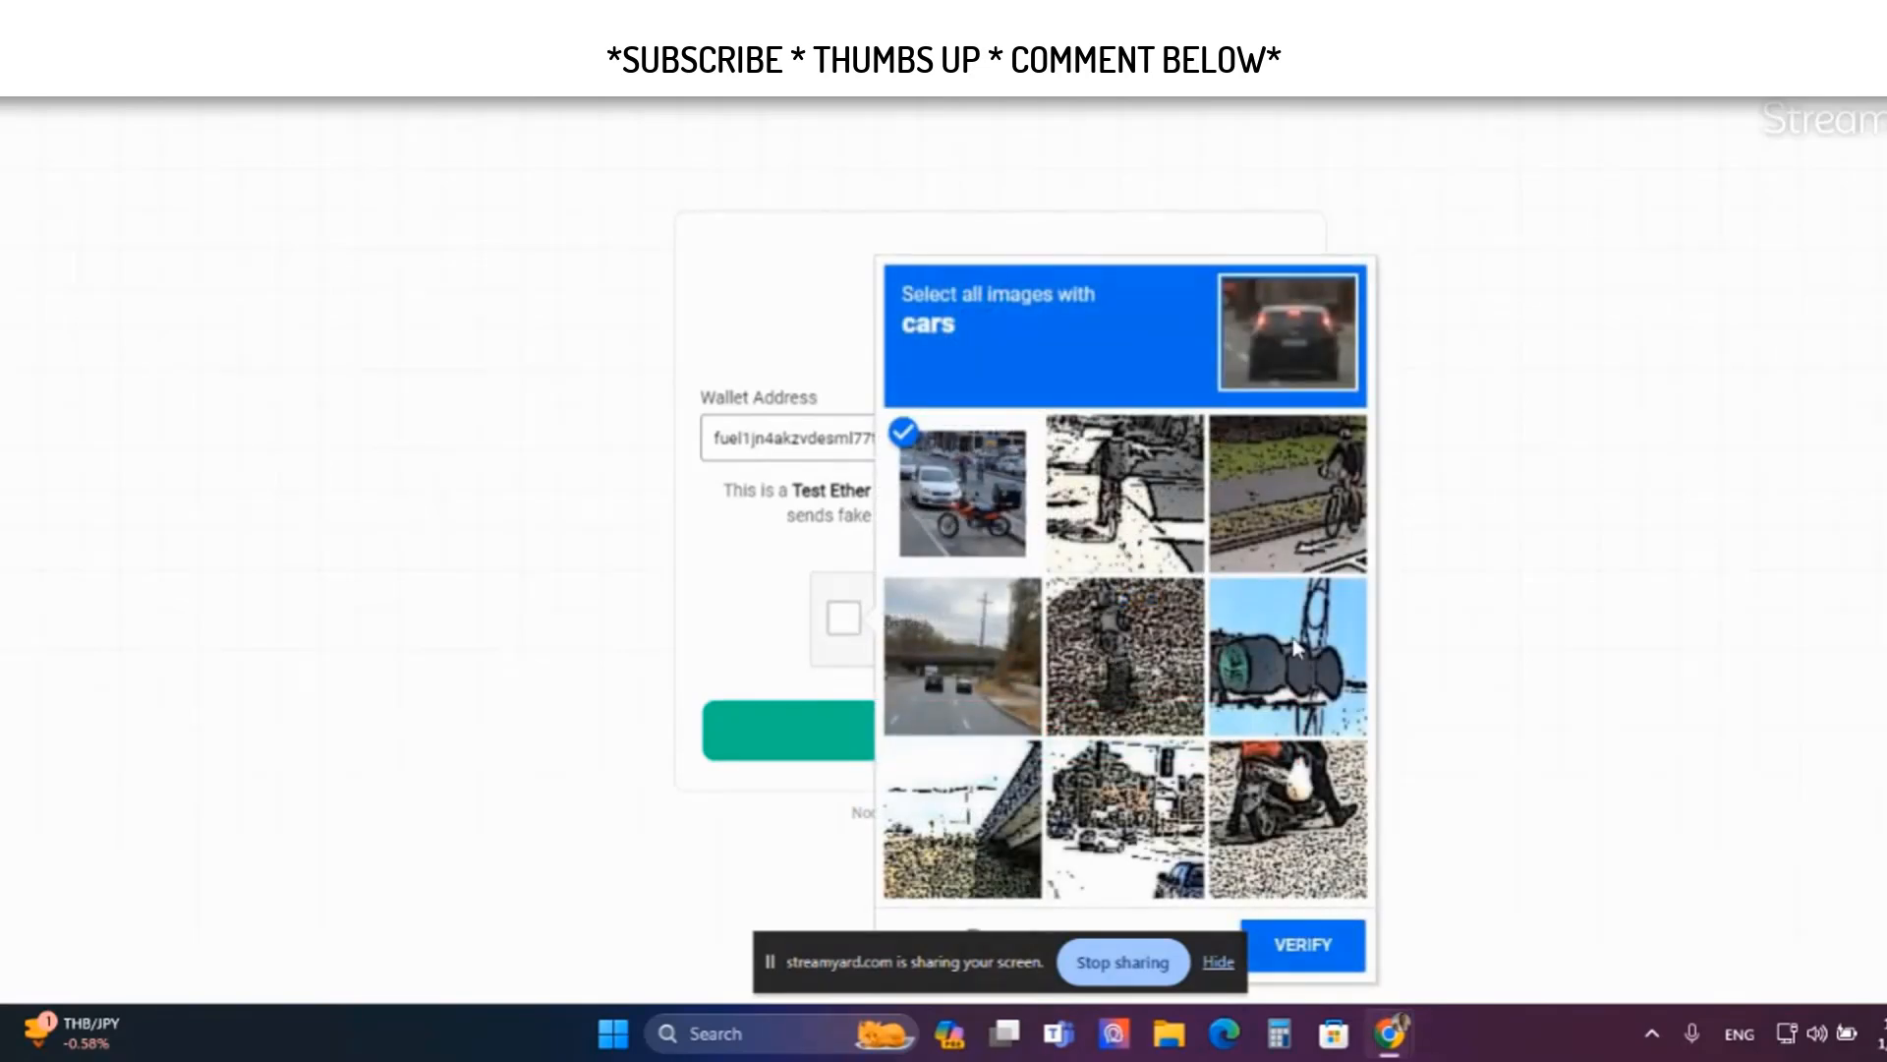
left_click(1304, 944)
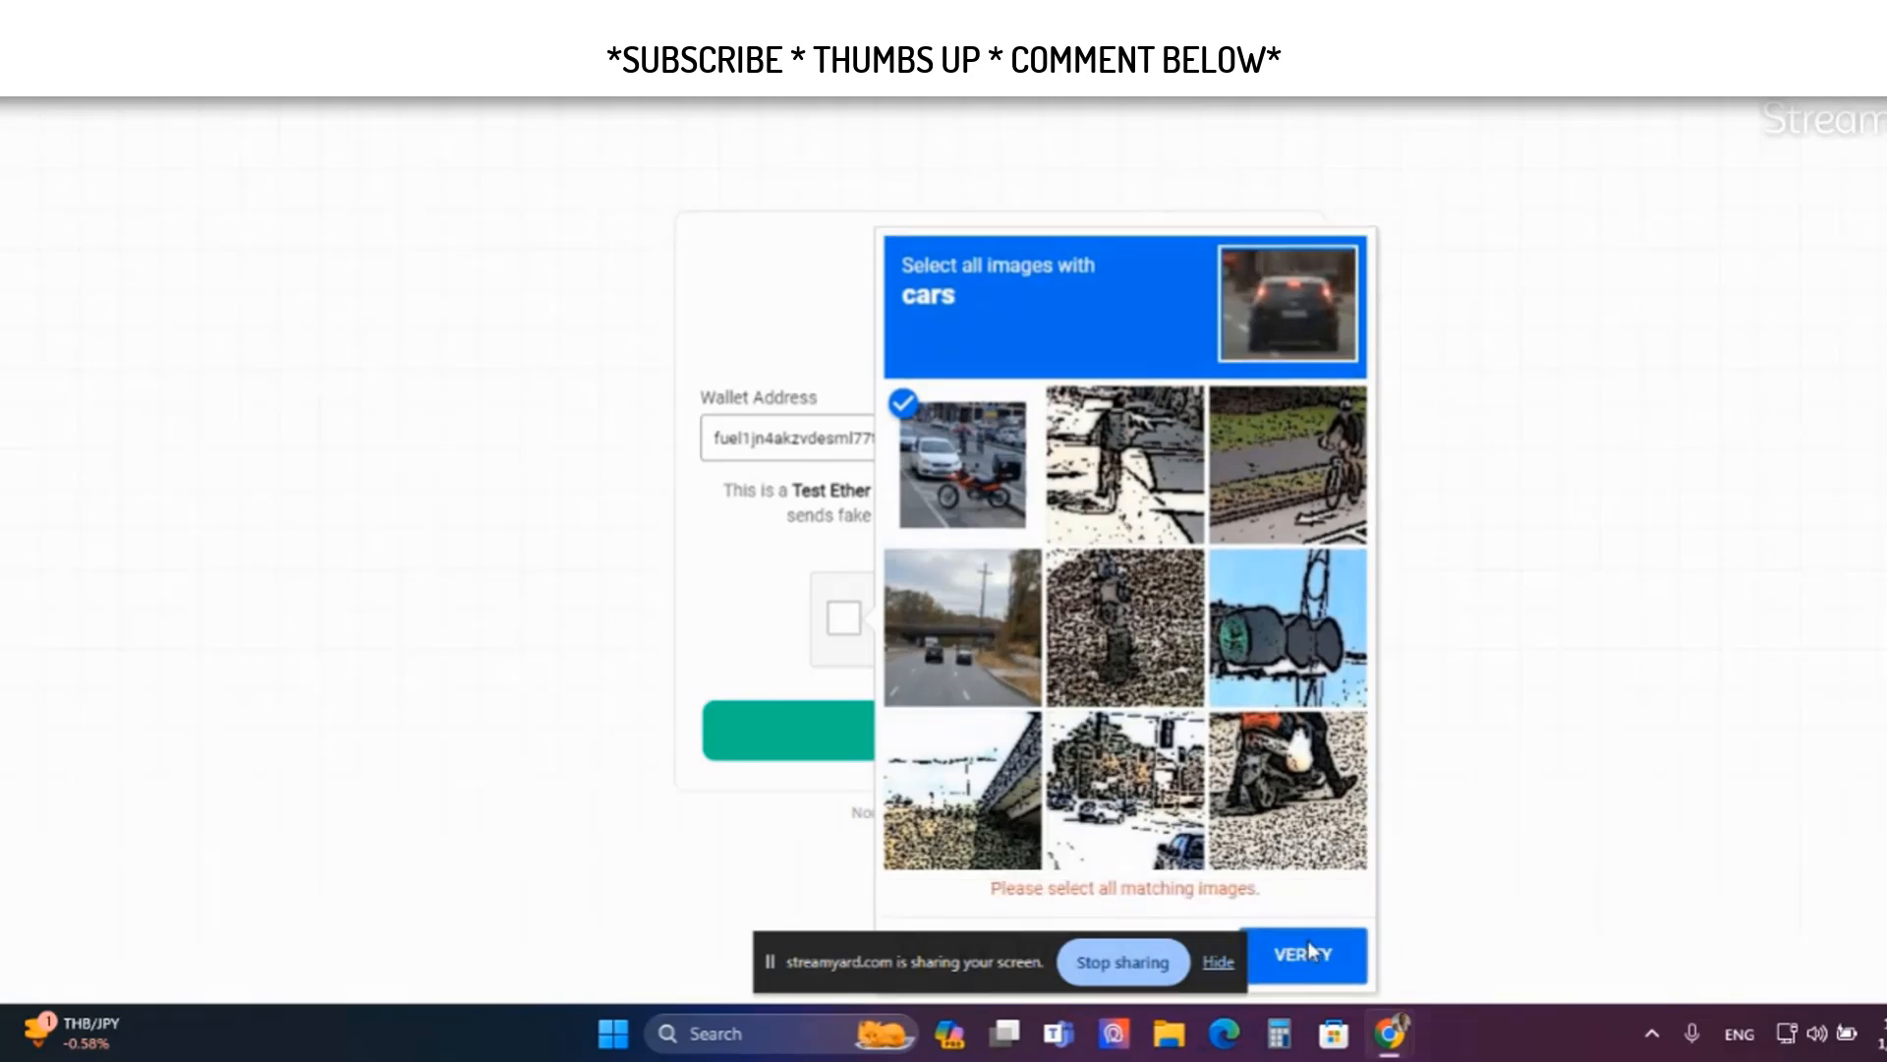
left_click(962, 627)
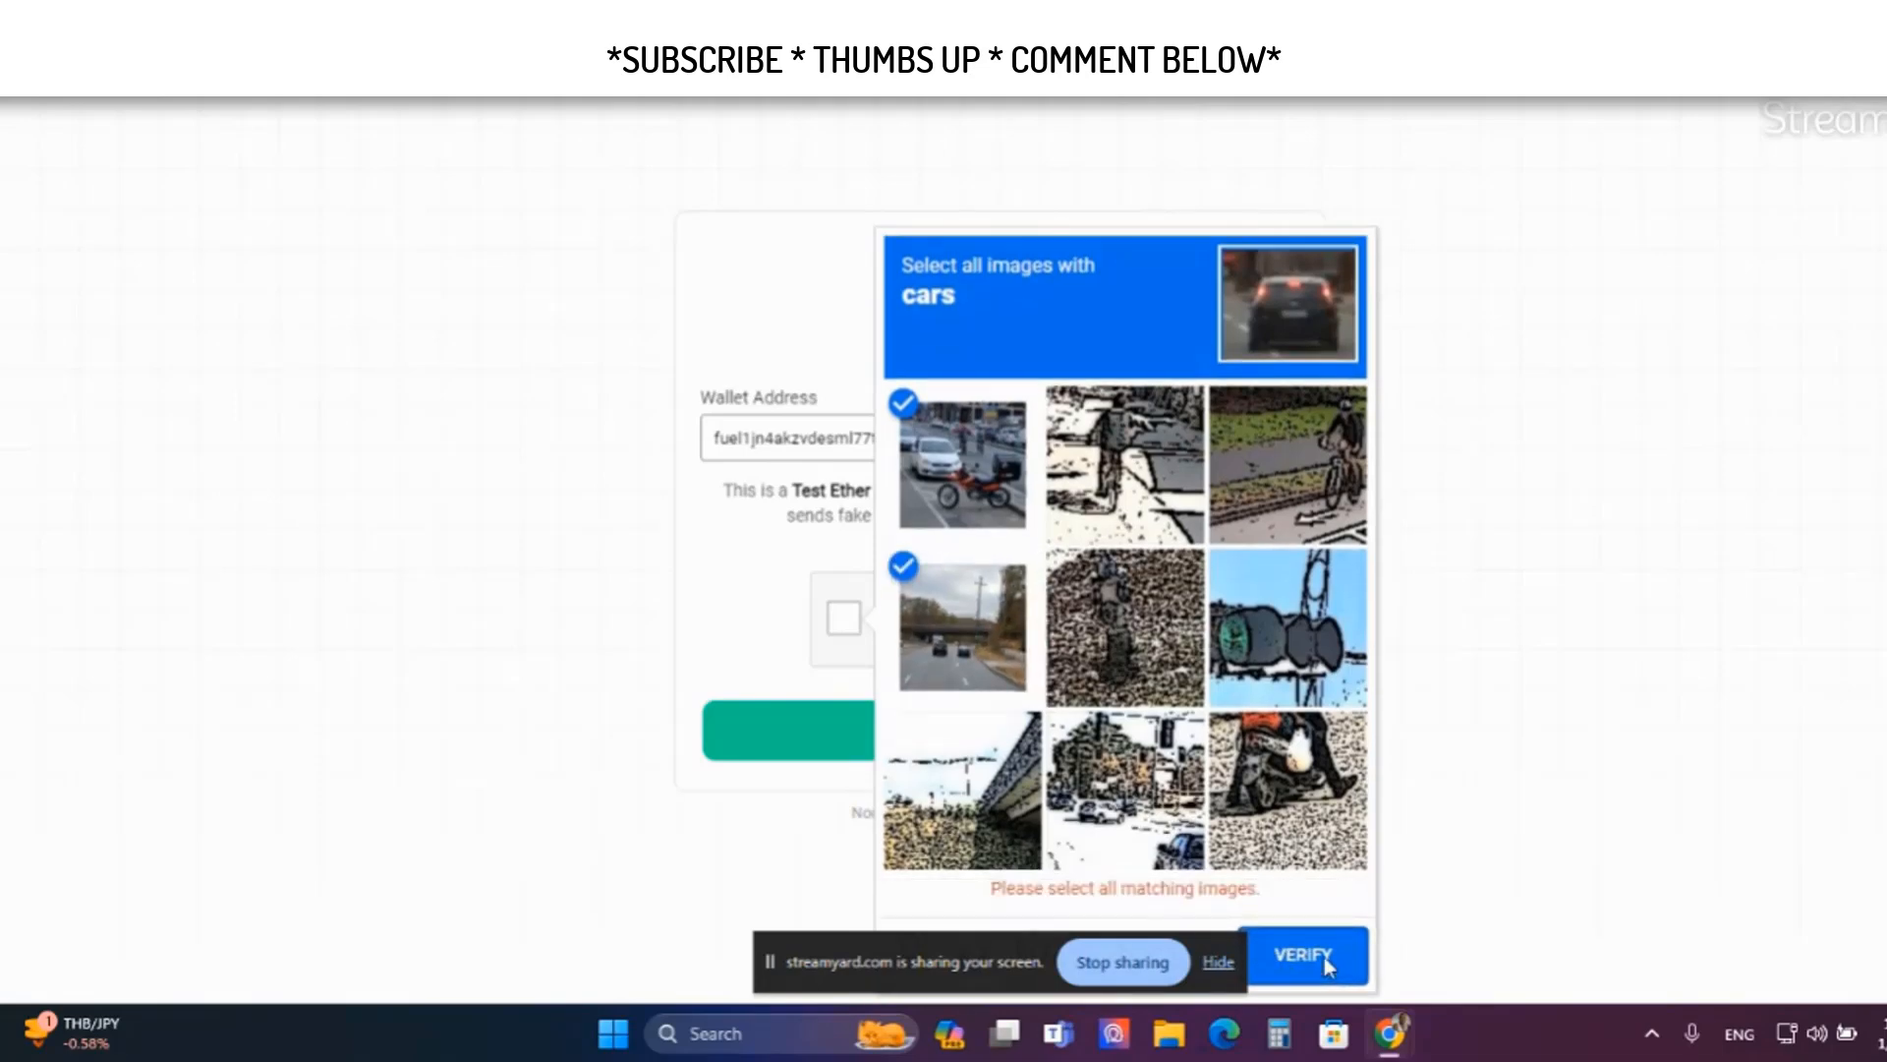
left_click(1124, 828)
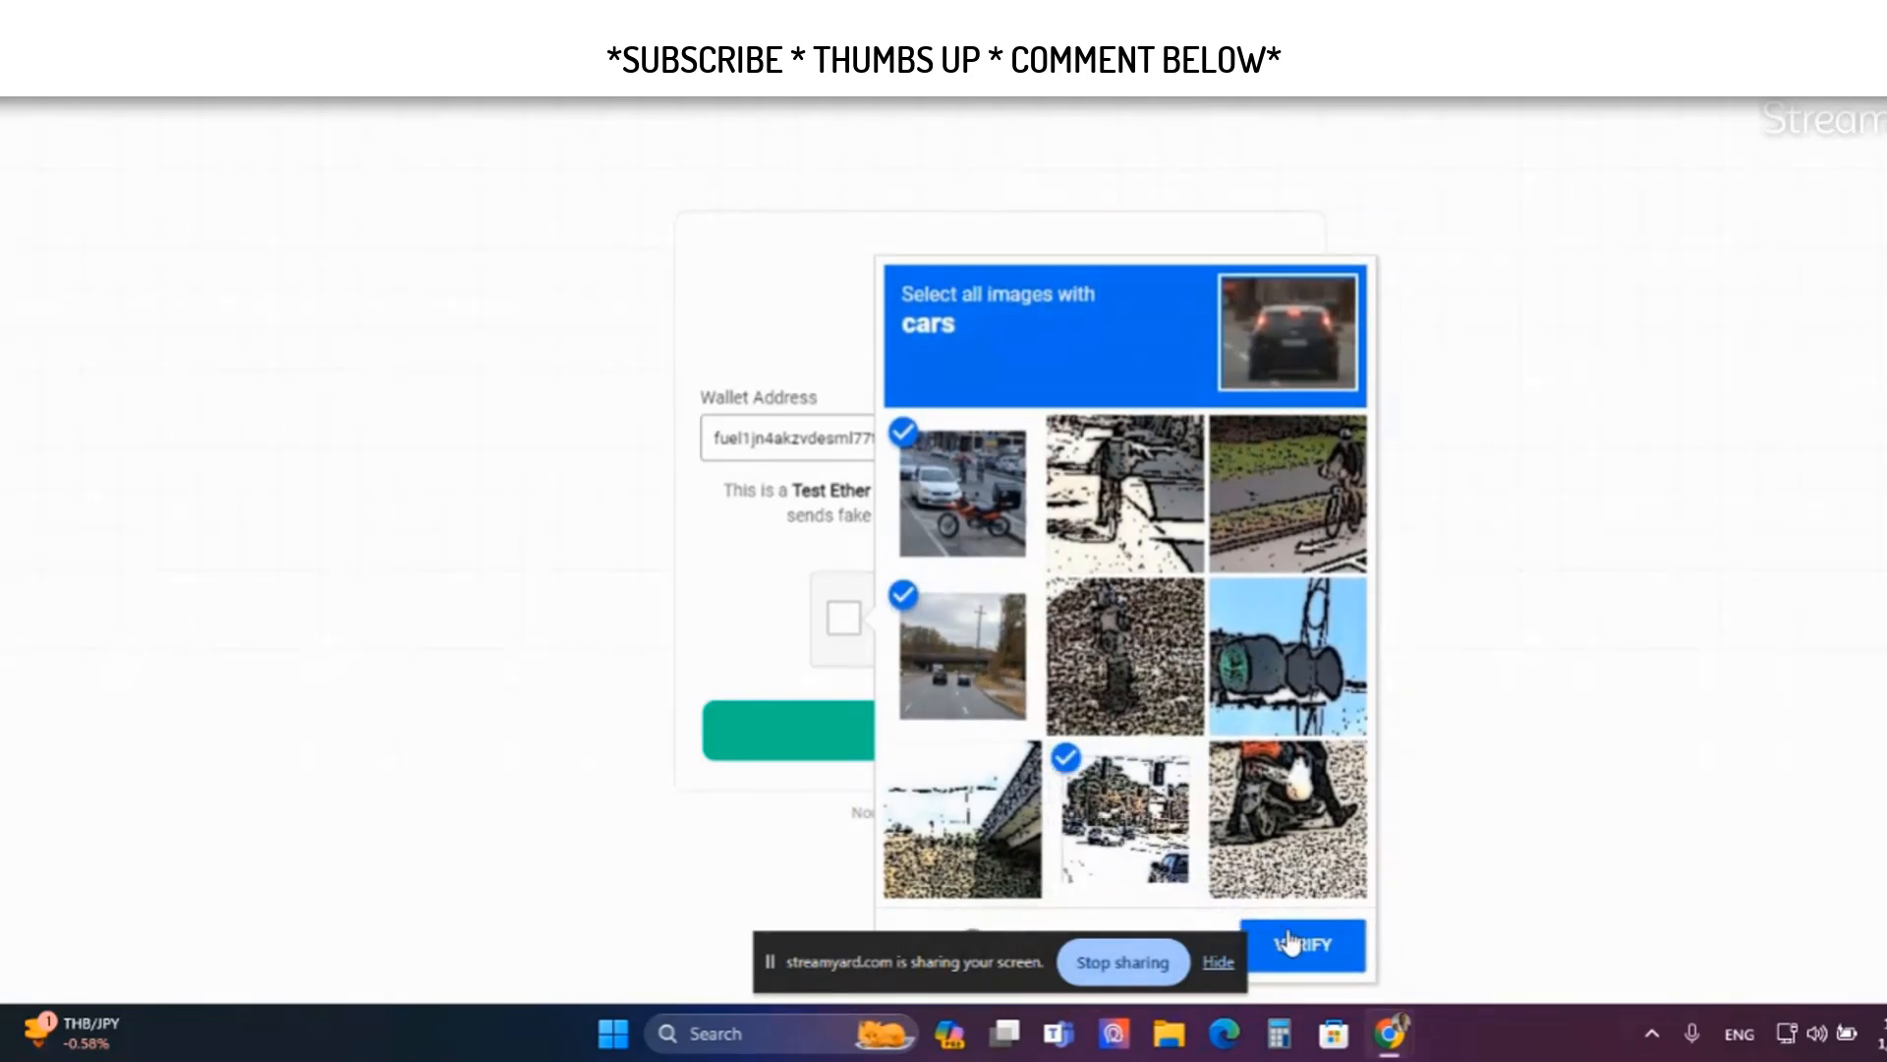
left_click(1302, 944)
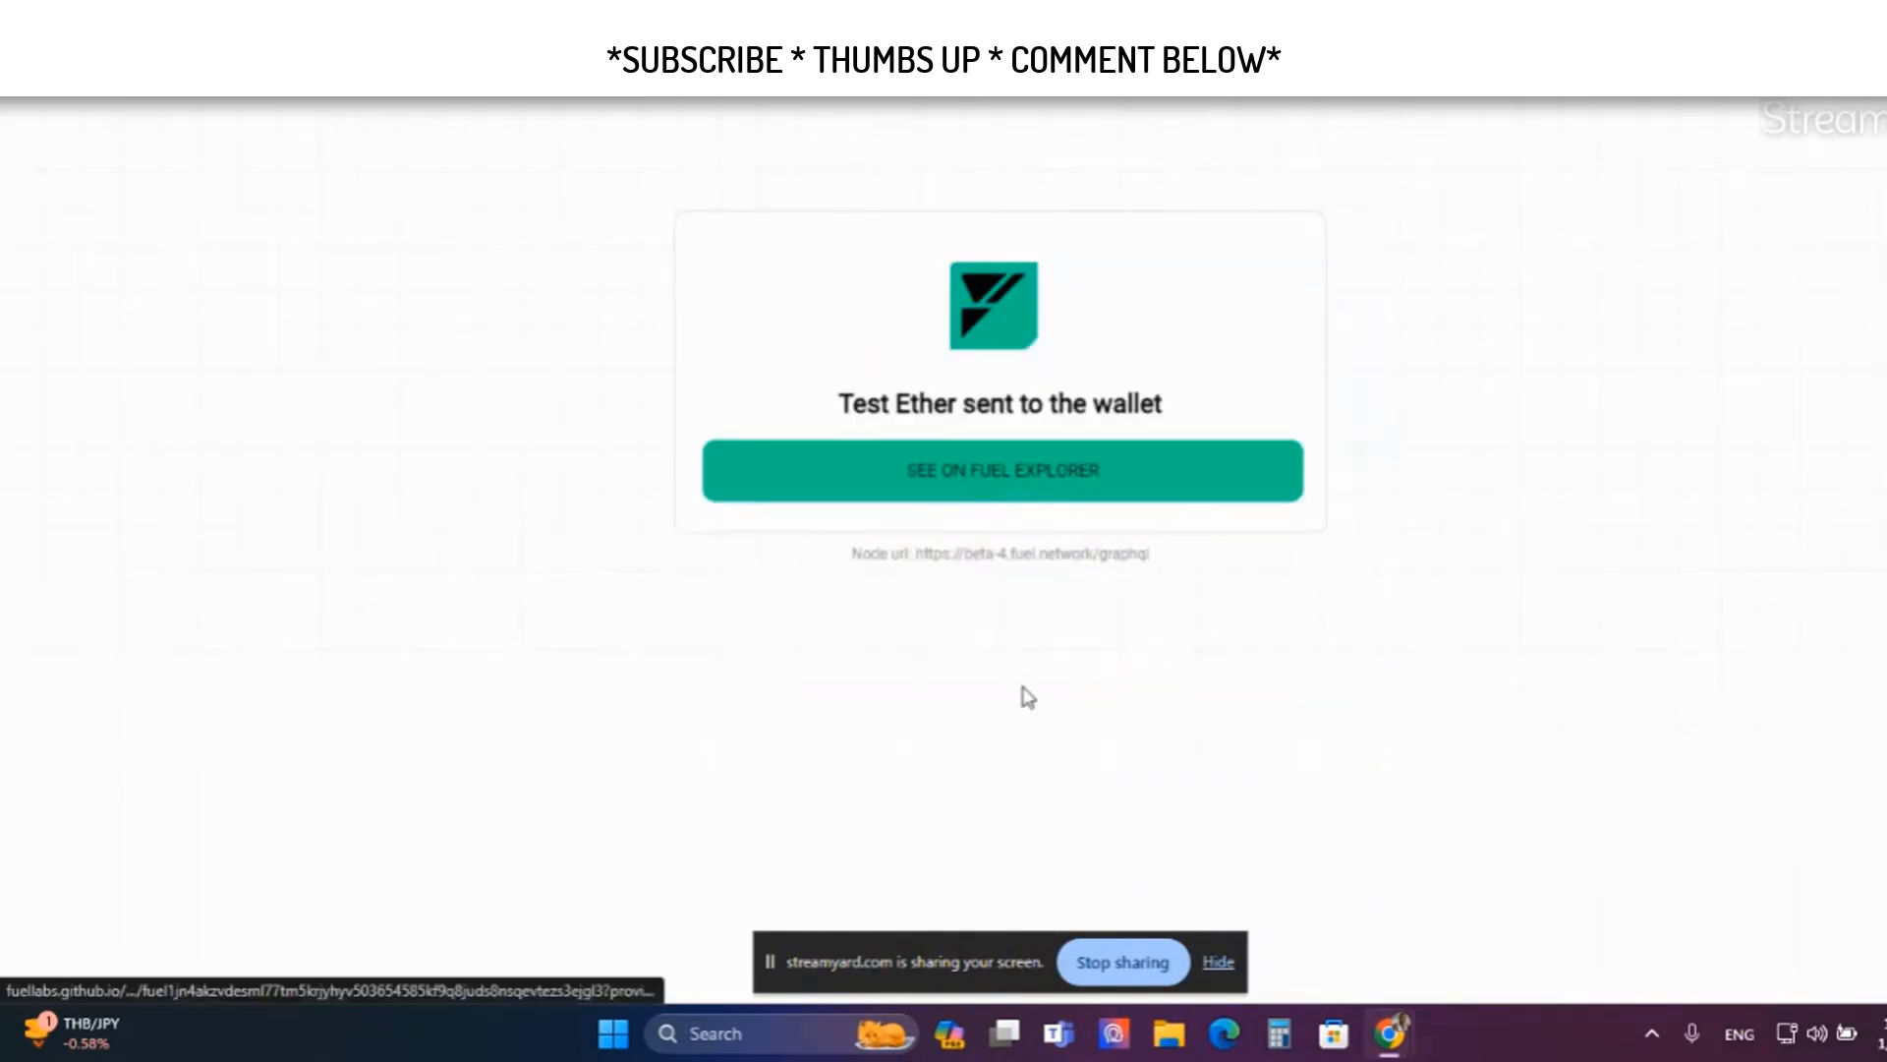
mouse_move(1405, 438)
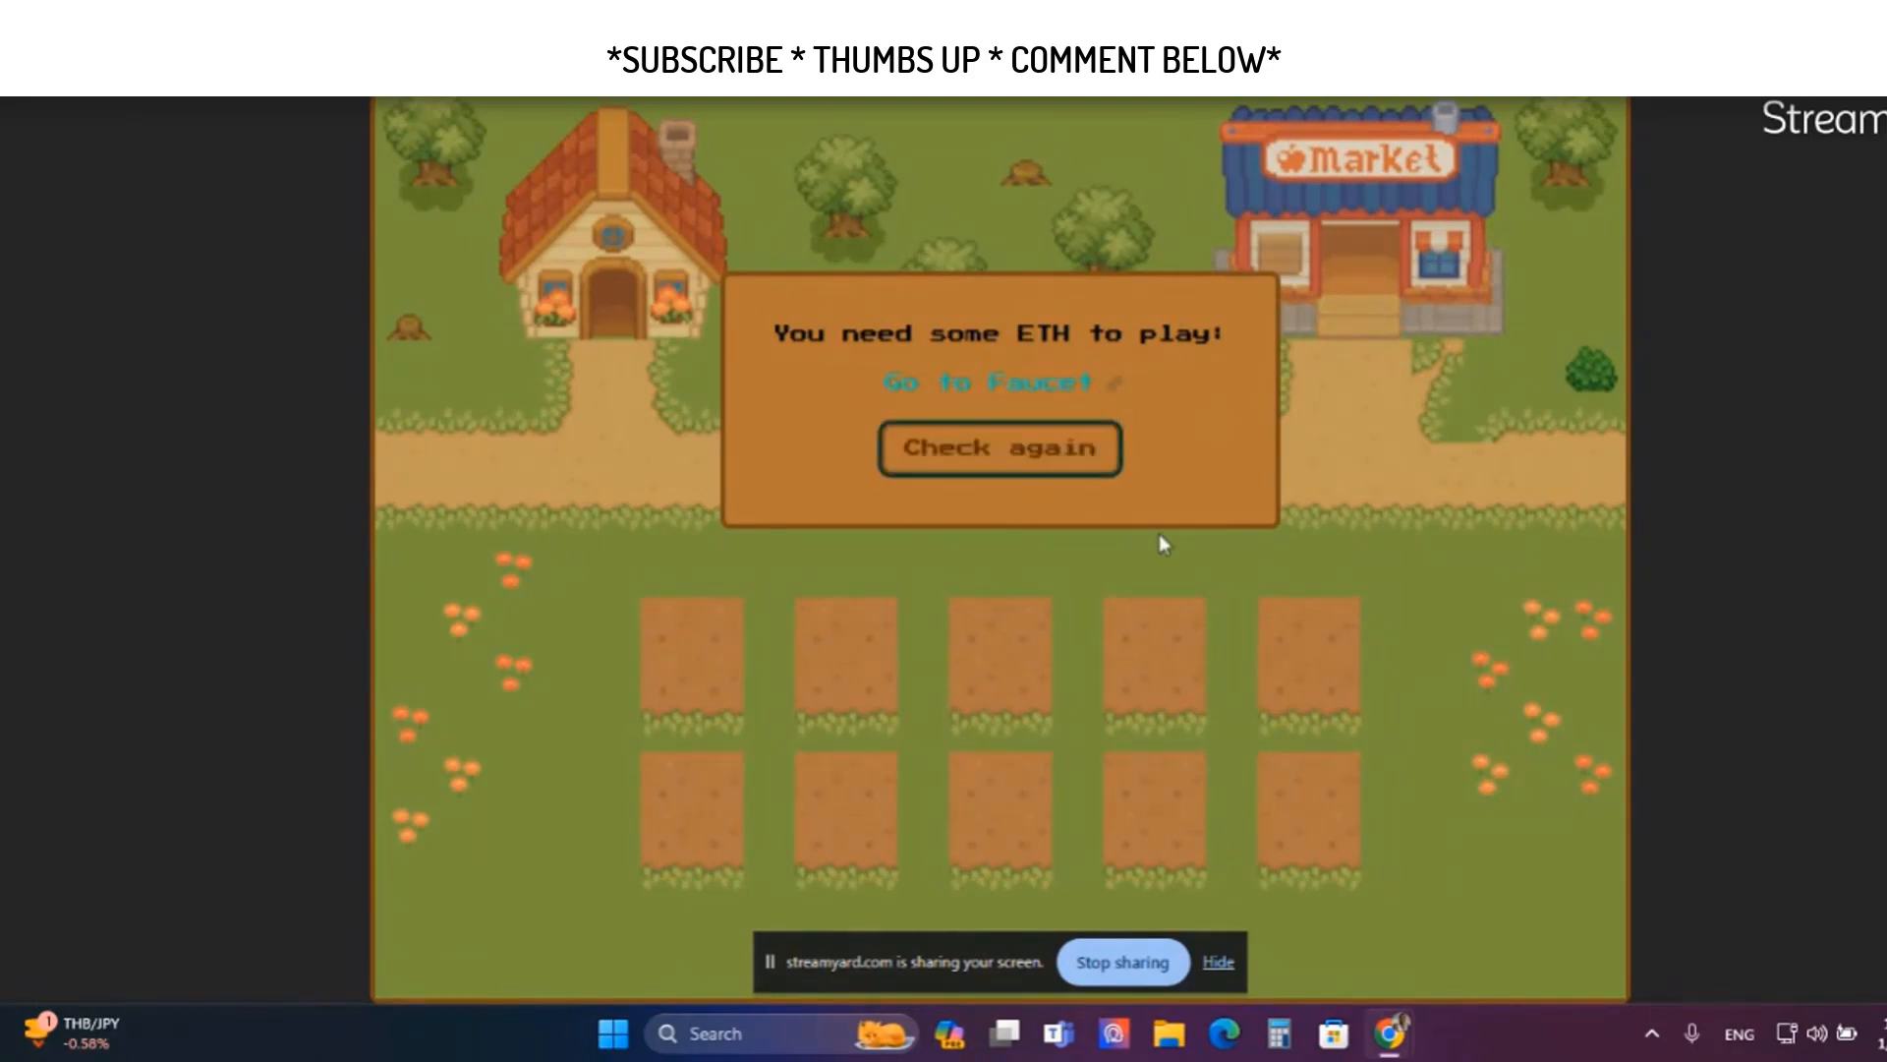
Recheck the balance, create a new player with 1,000 farm coins, and buy seeds at the market
left_click(999, 449)
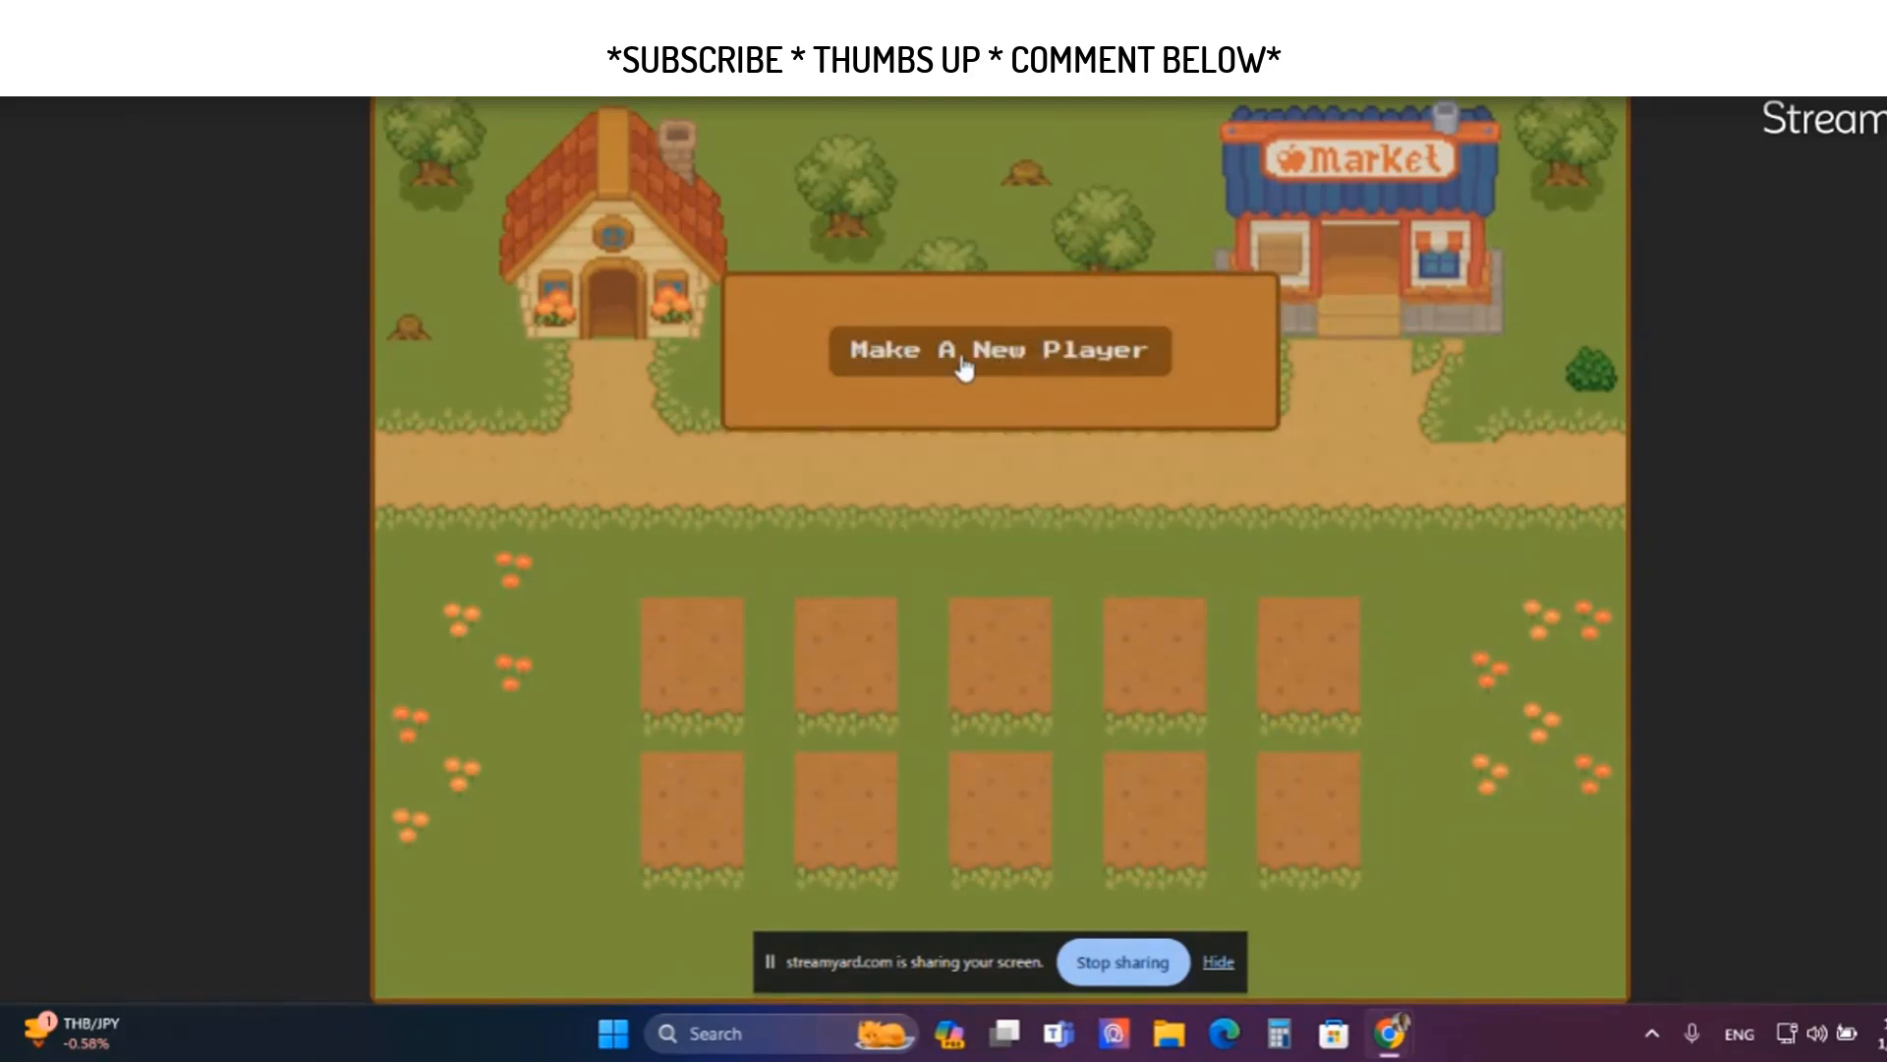
left_click(968, 351)
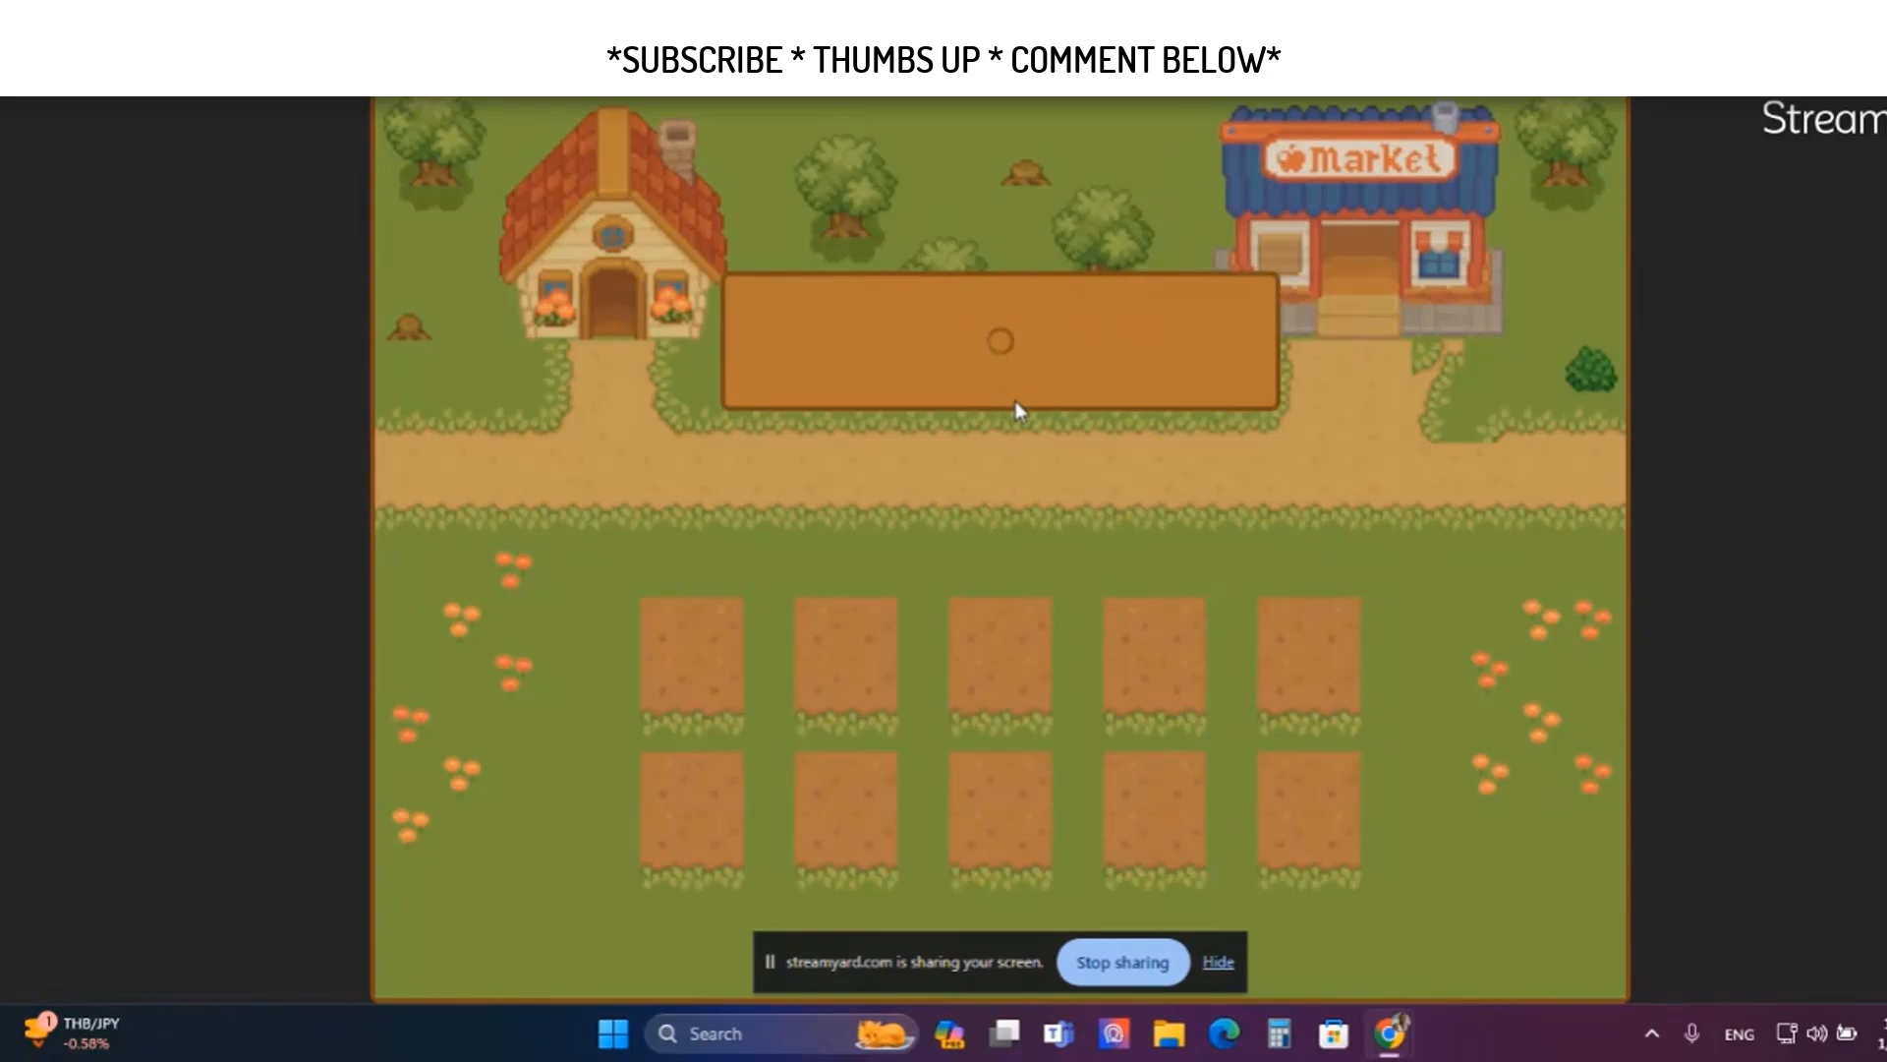
mouse_move(1078, 506)
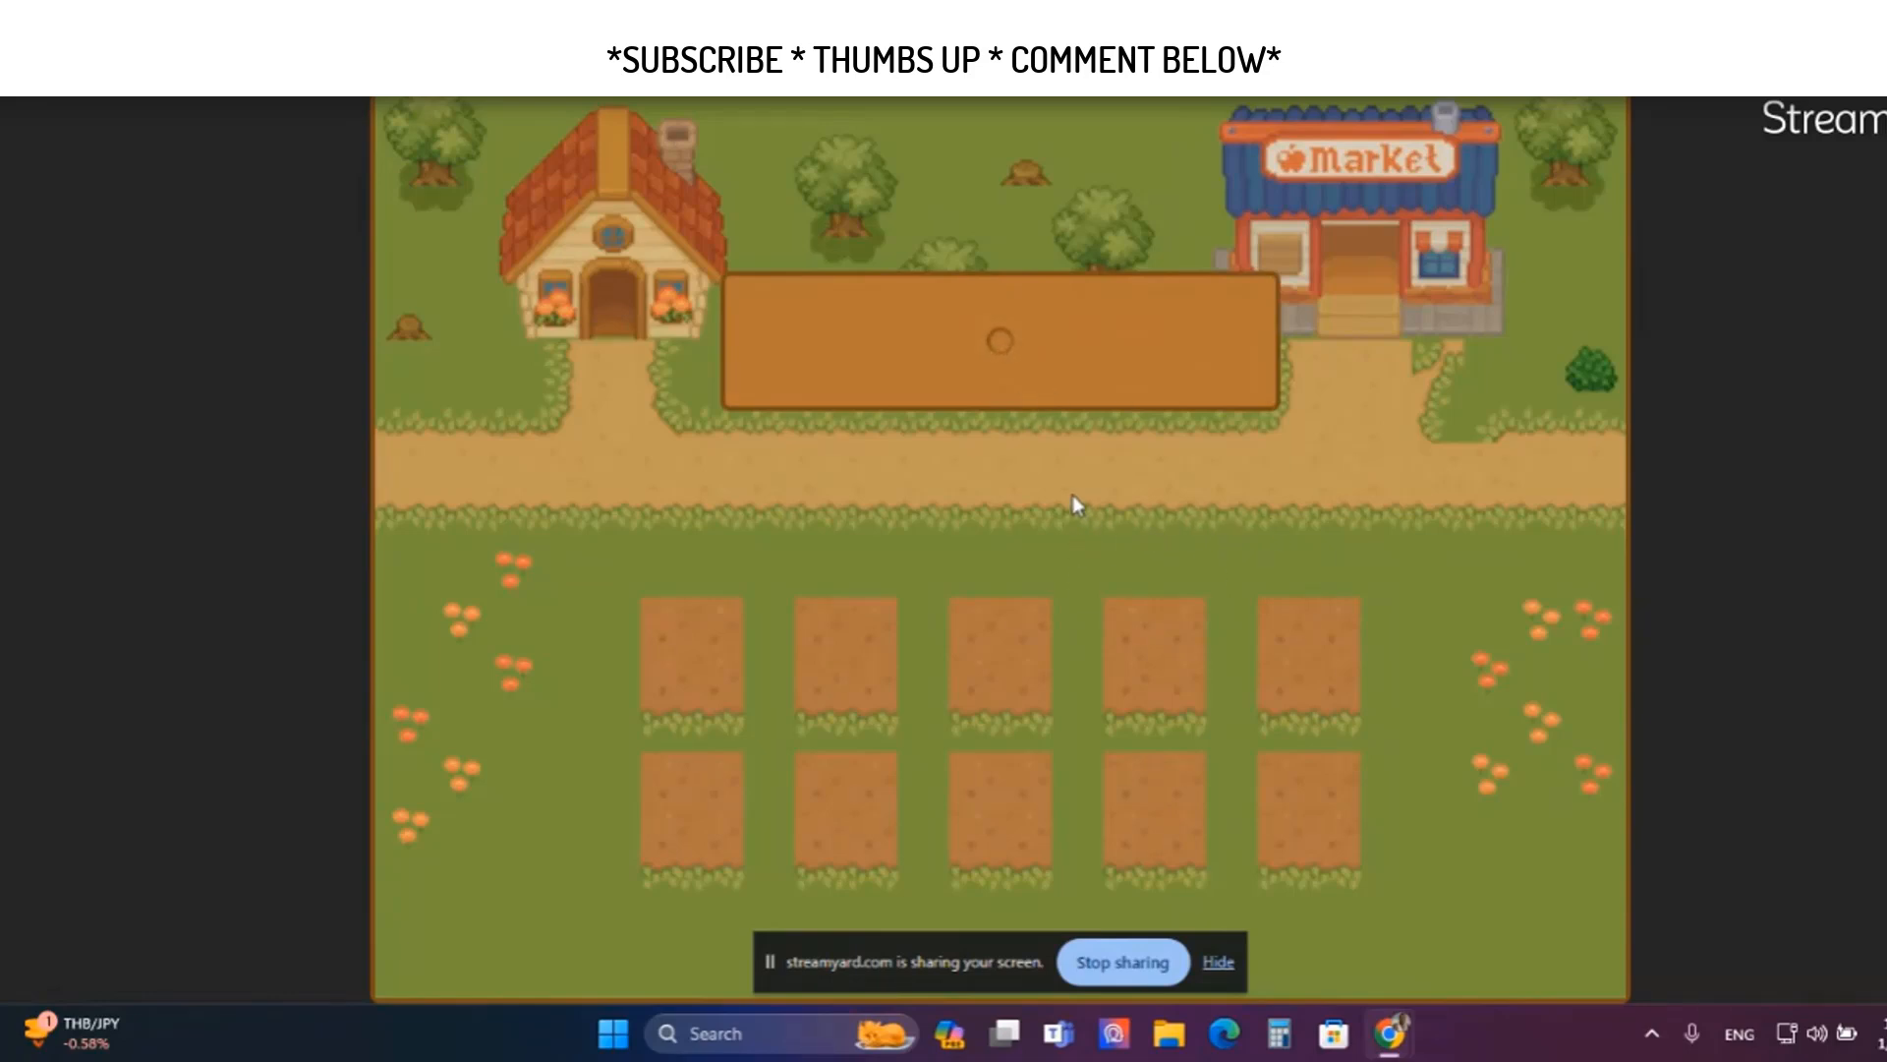
mouse_move(1063, 448)
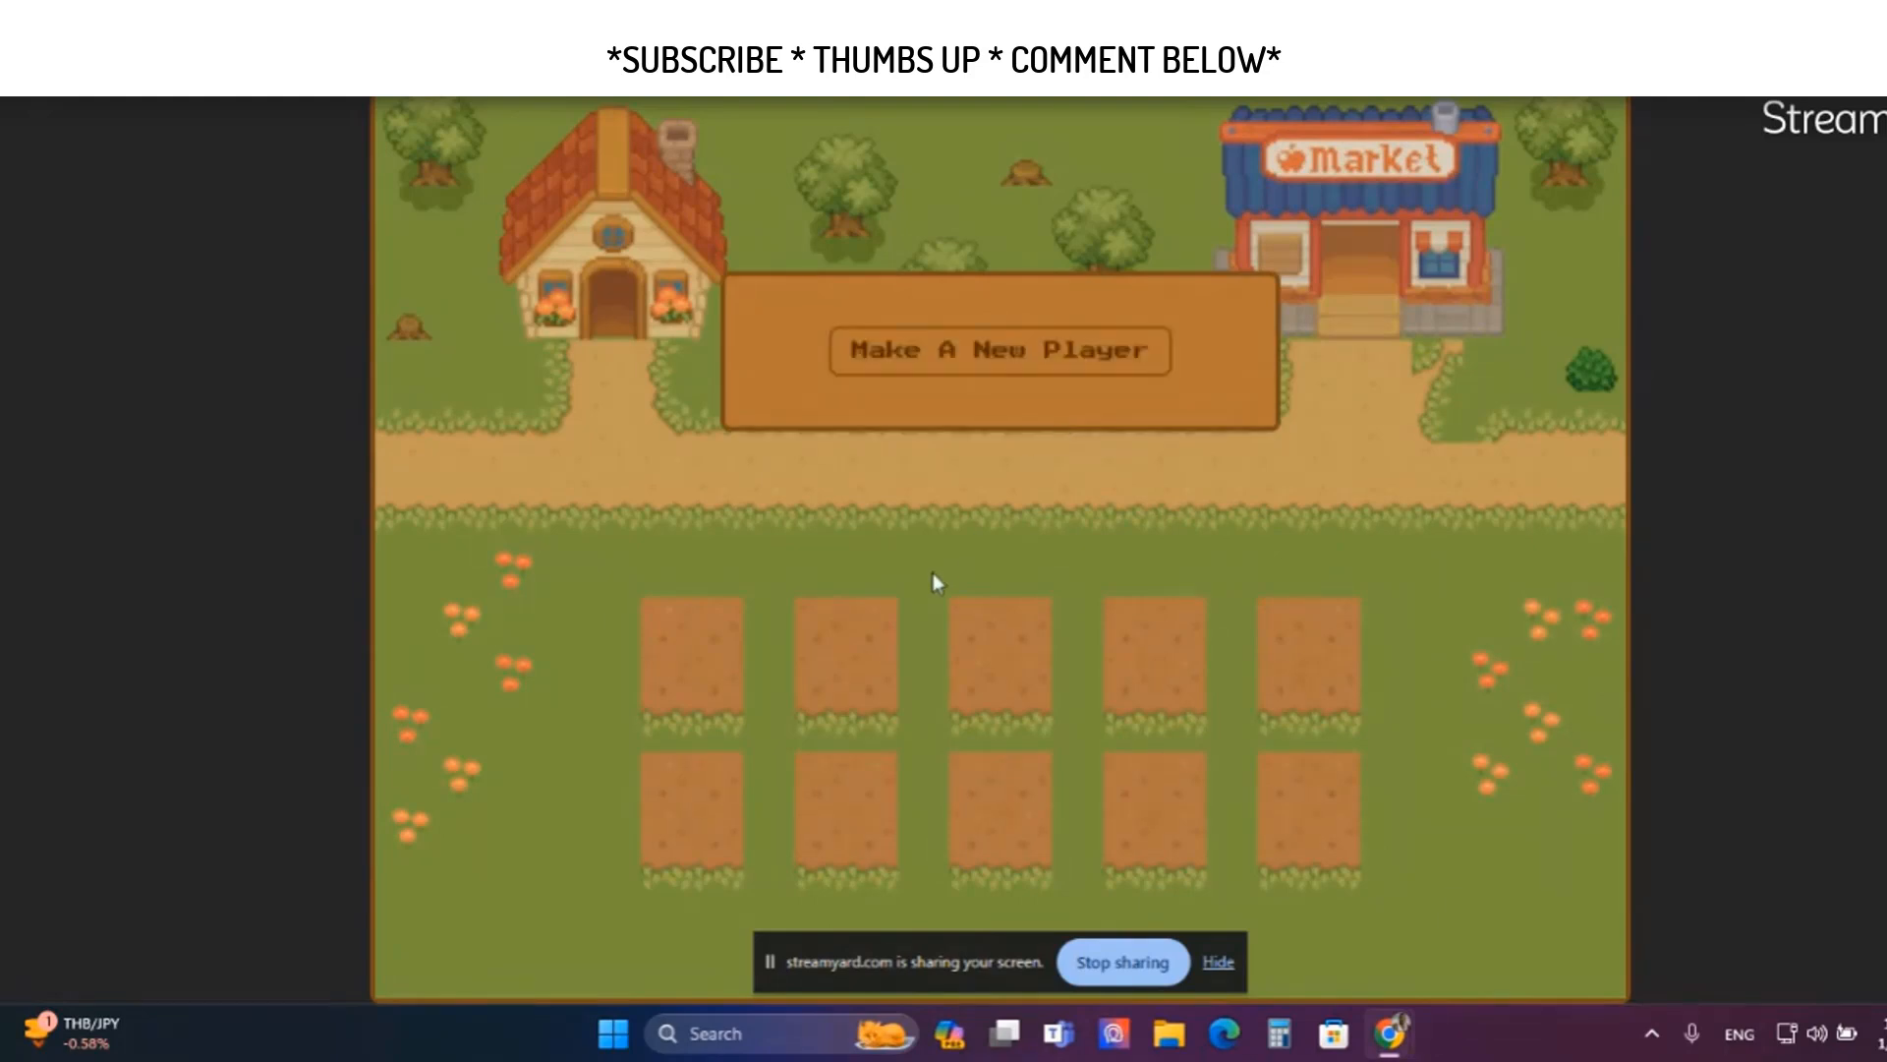
left_click(1000, 351)
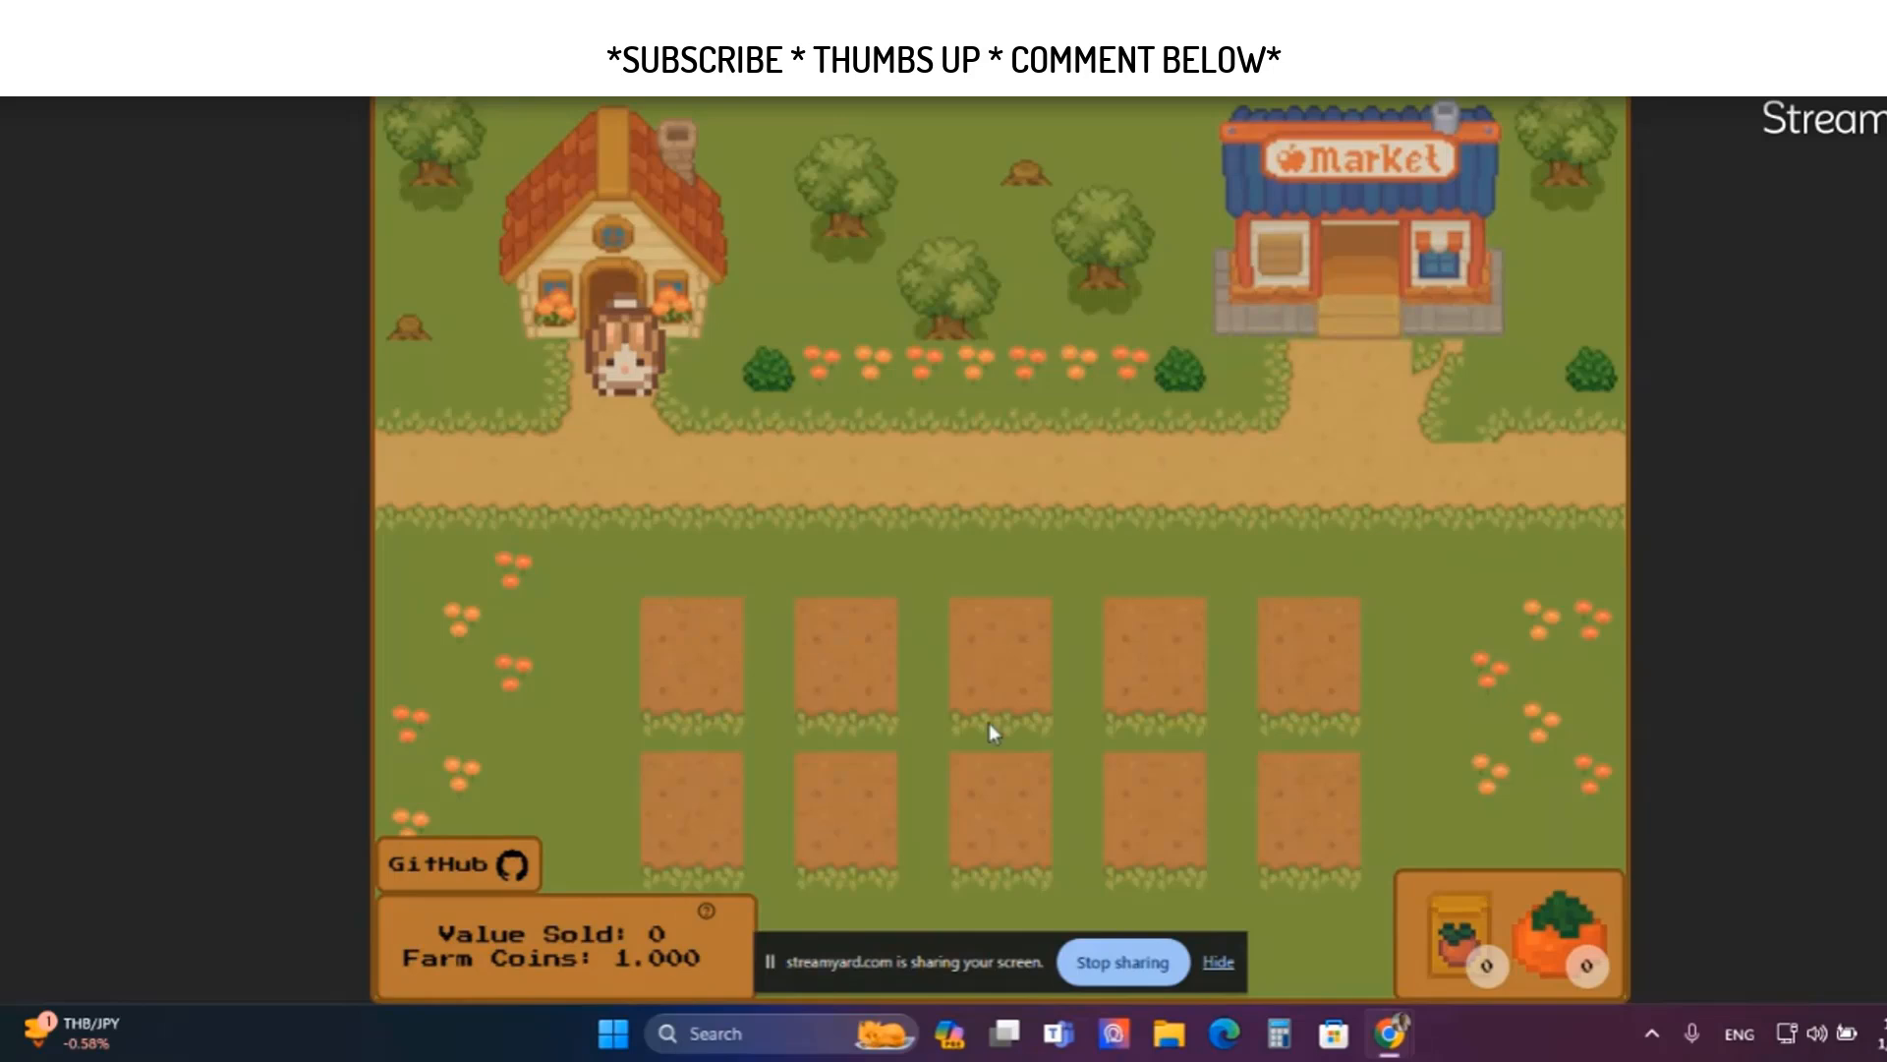
mouse_move(756, 523)
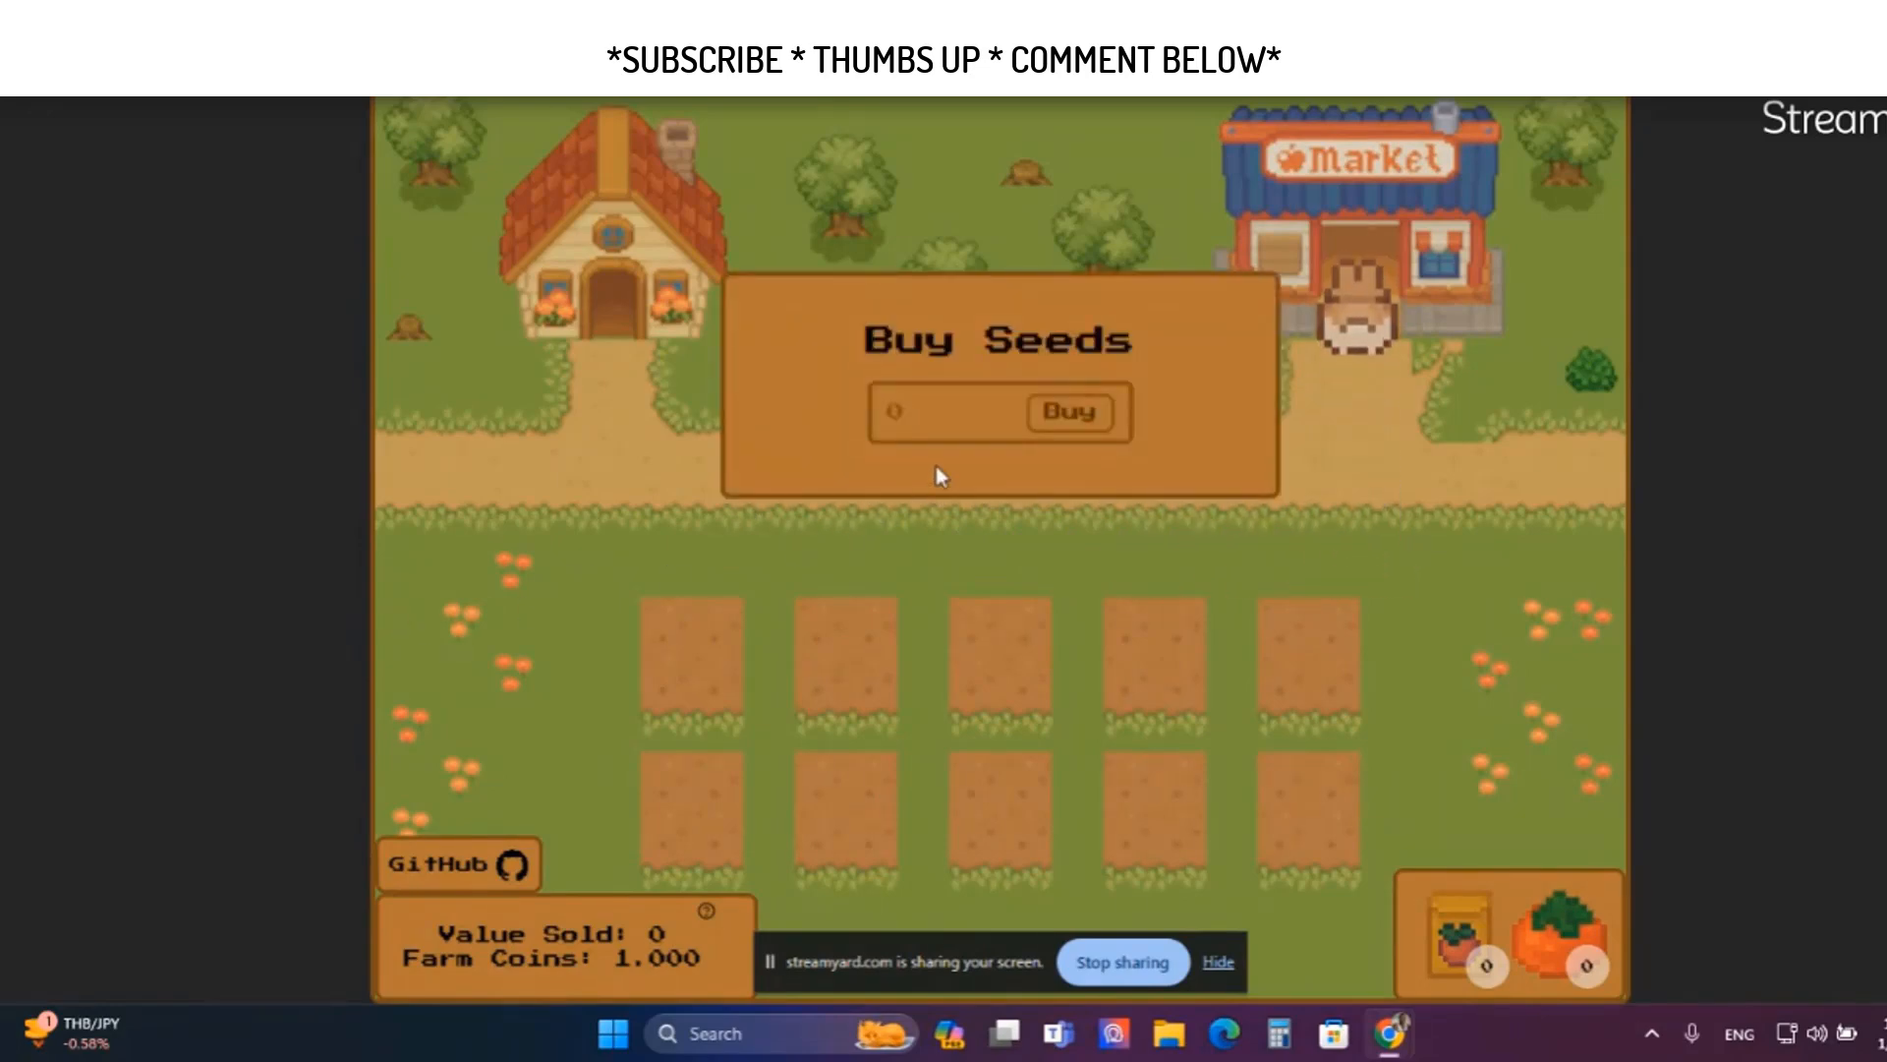
left_click(960, 413)
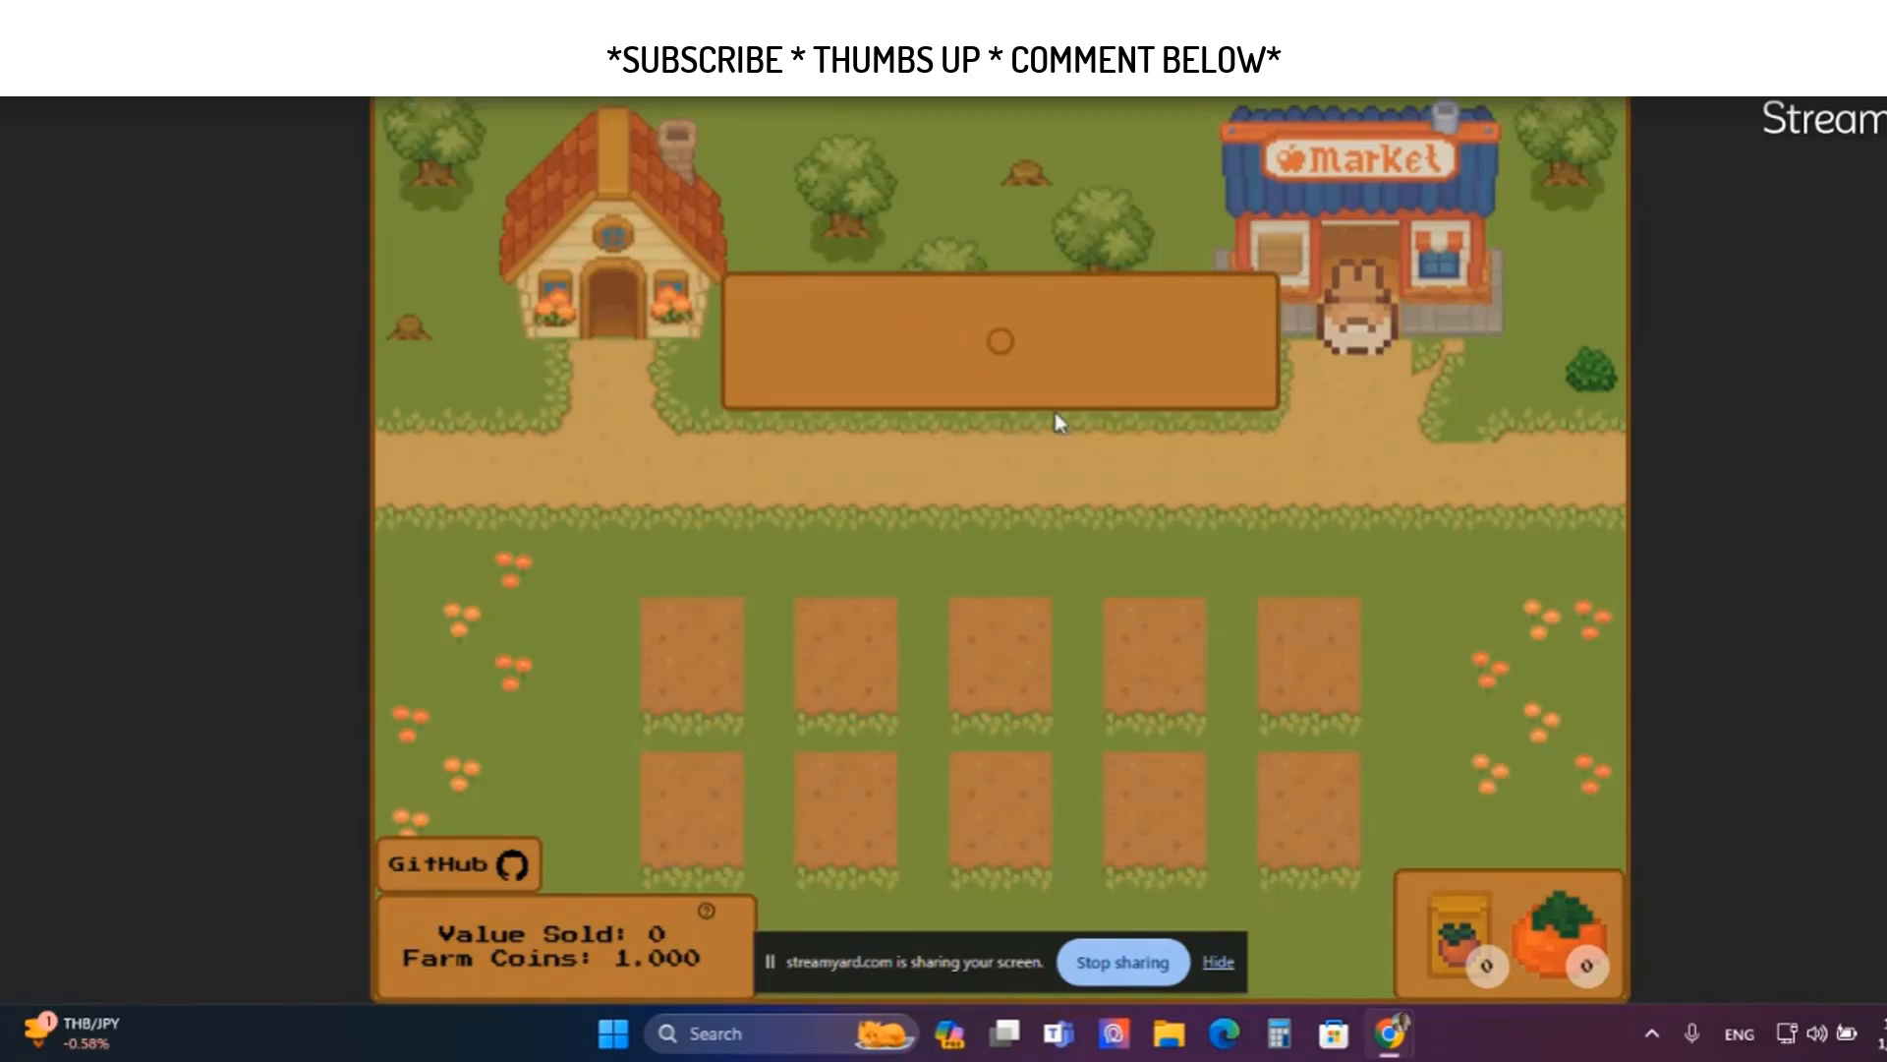
mouse_move(1103, 462)
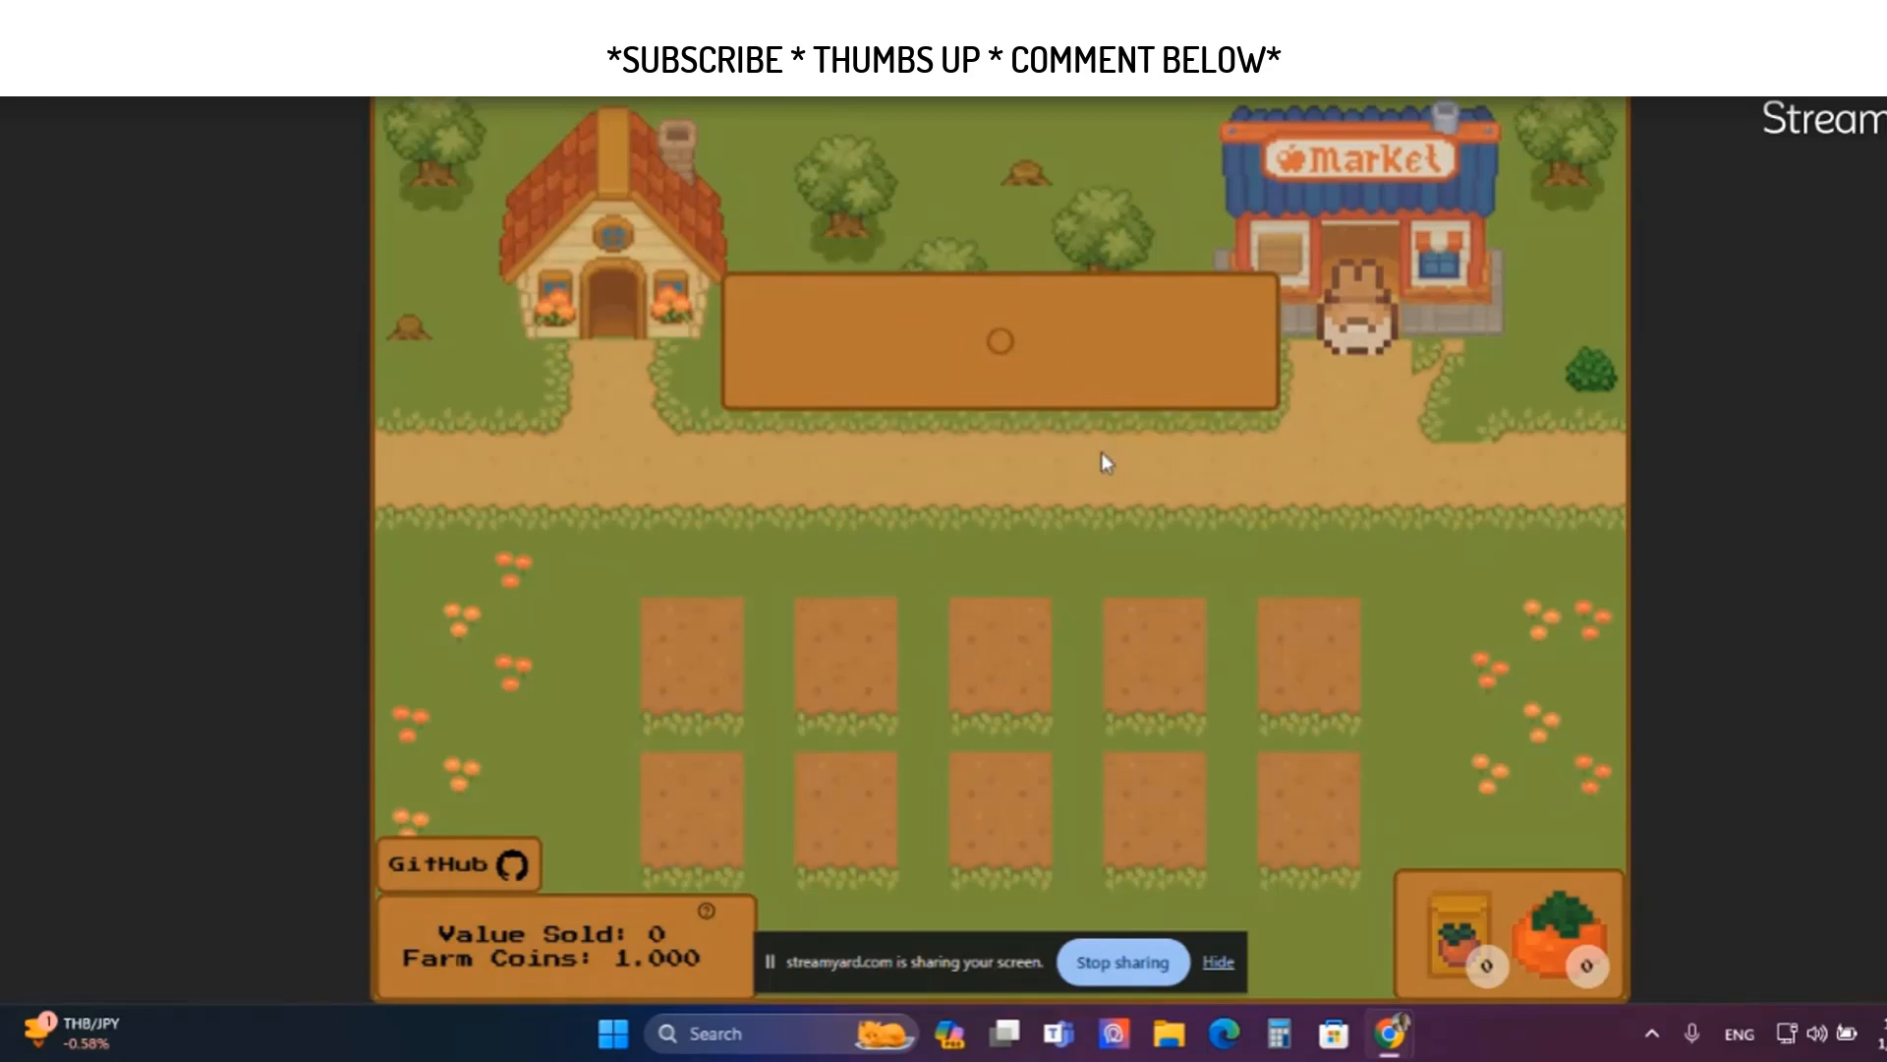
mouse_move(1275, 979)
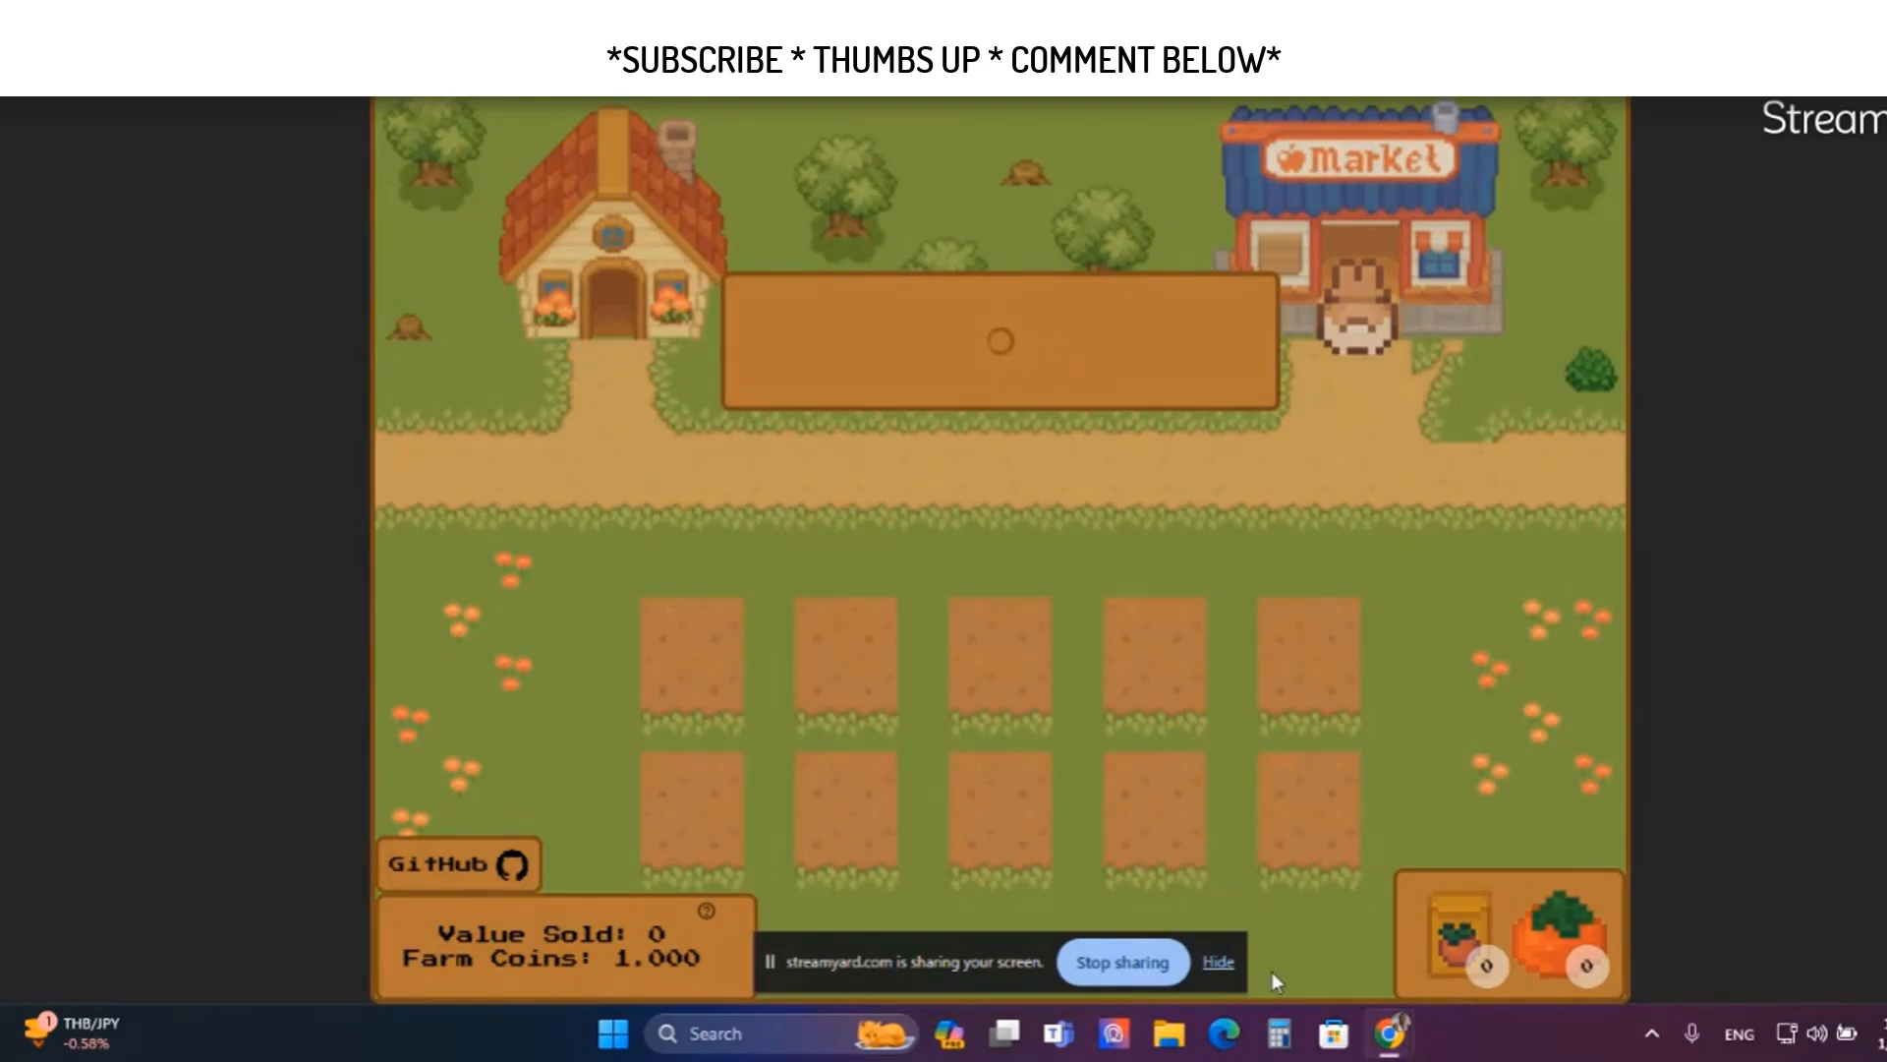
mouse_move(1393, 1032)
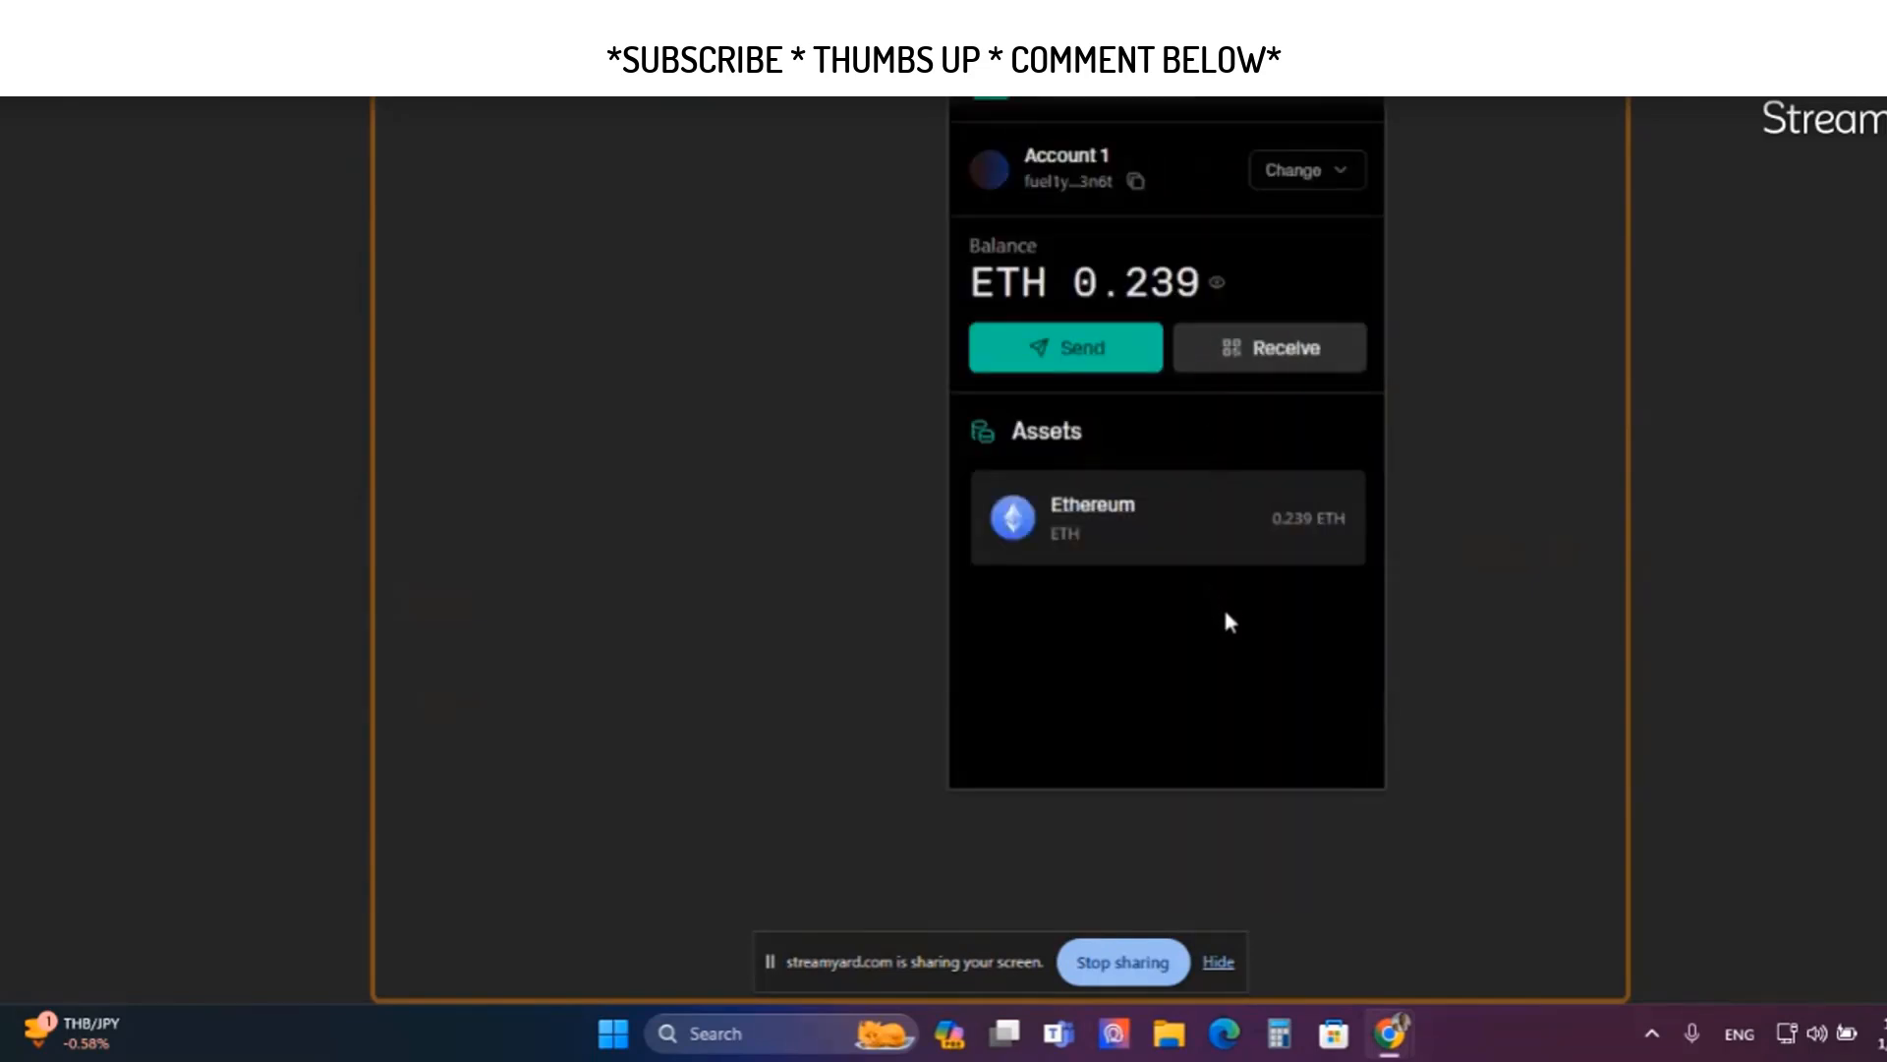
mouse_move(1390, 1033)
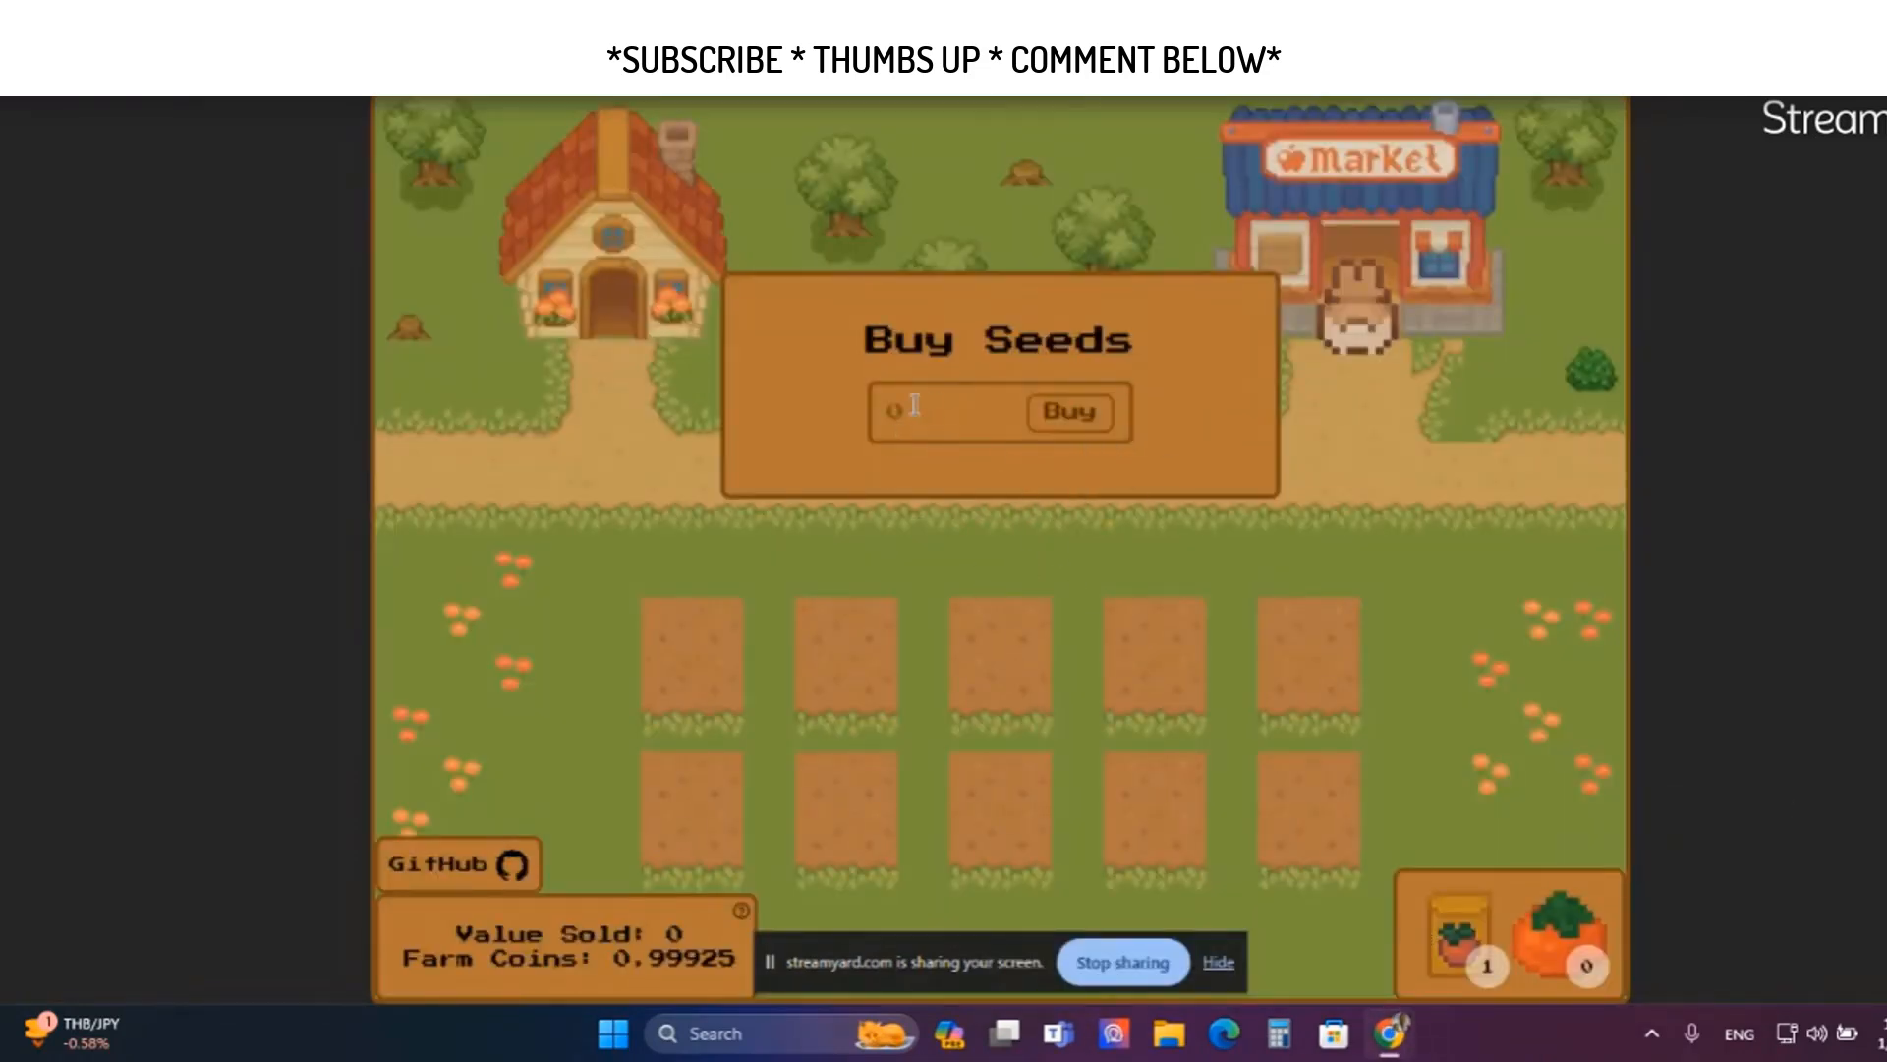
mouse_move(1660, 336)
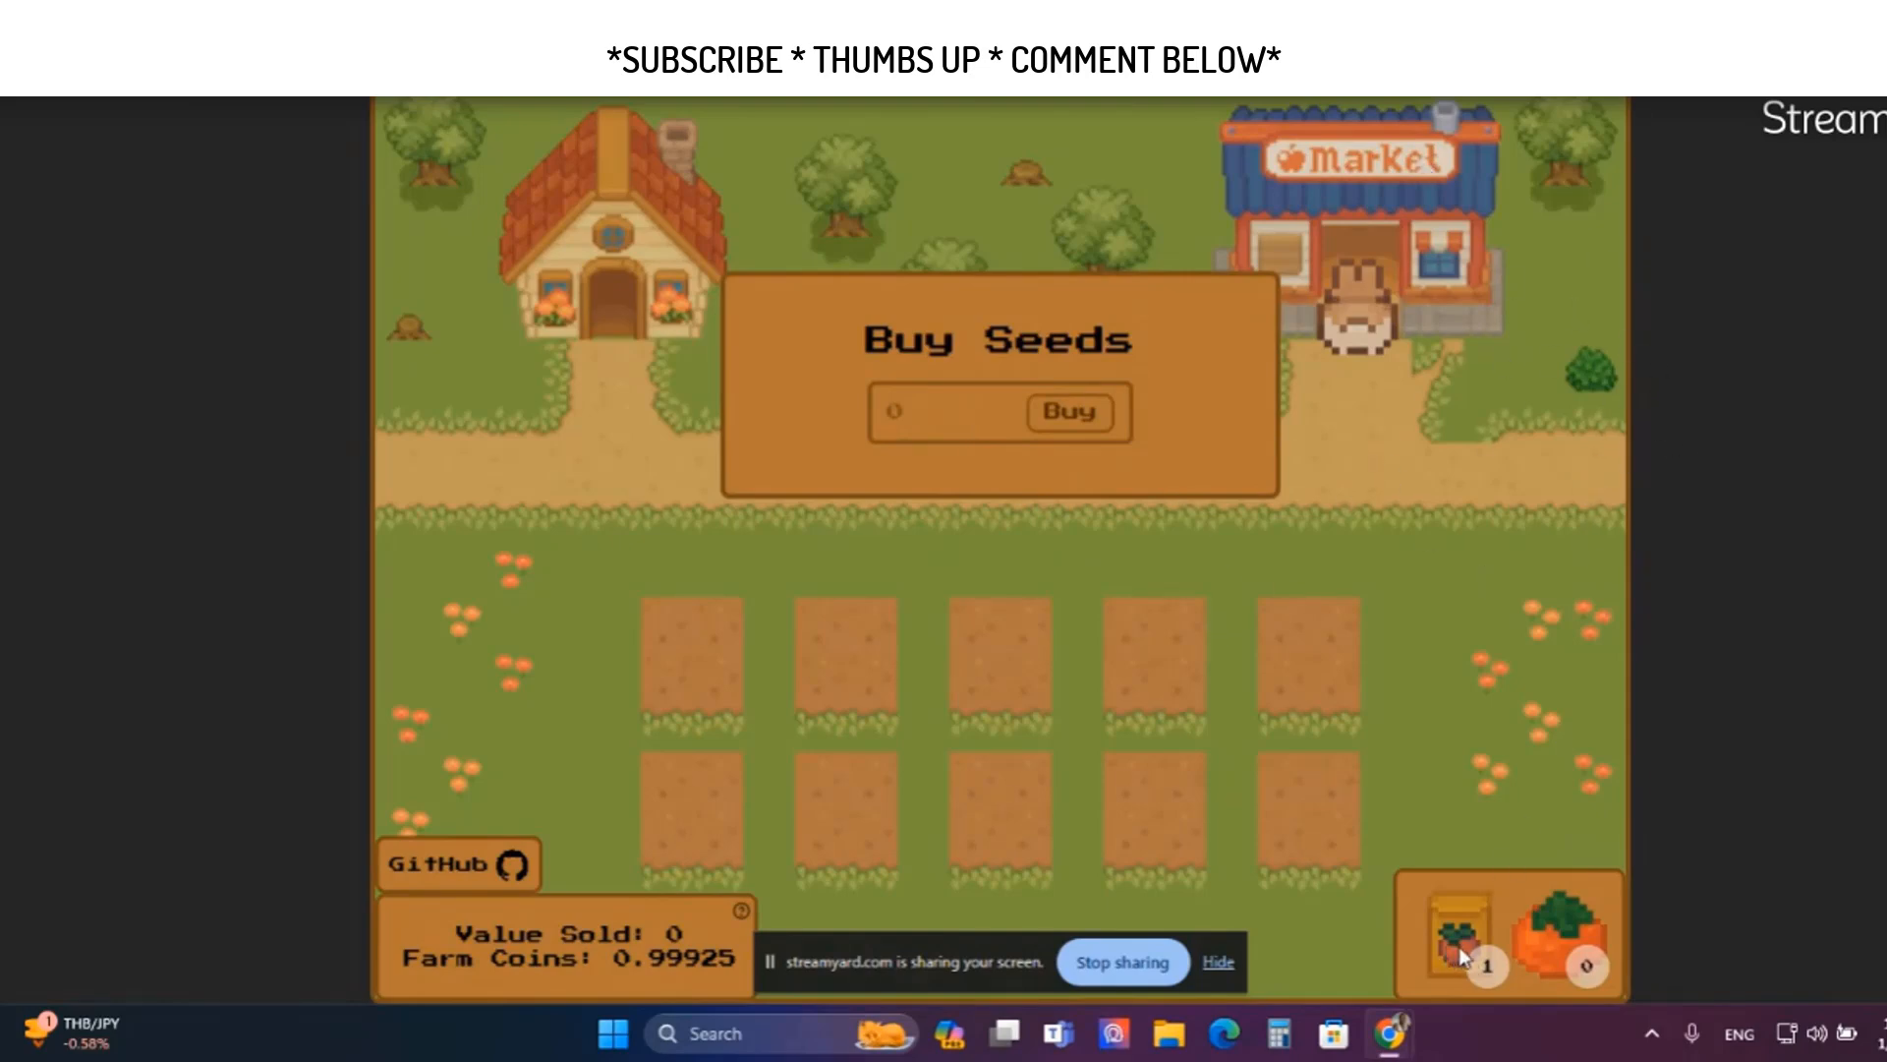
mouse_move(1215, 962)
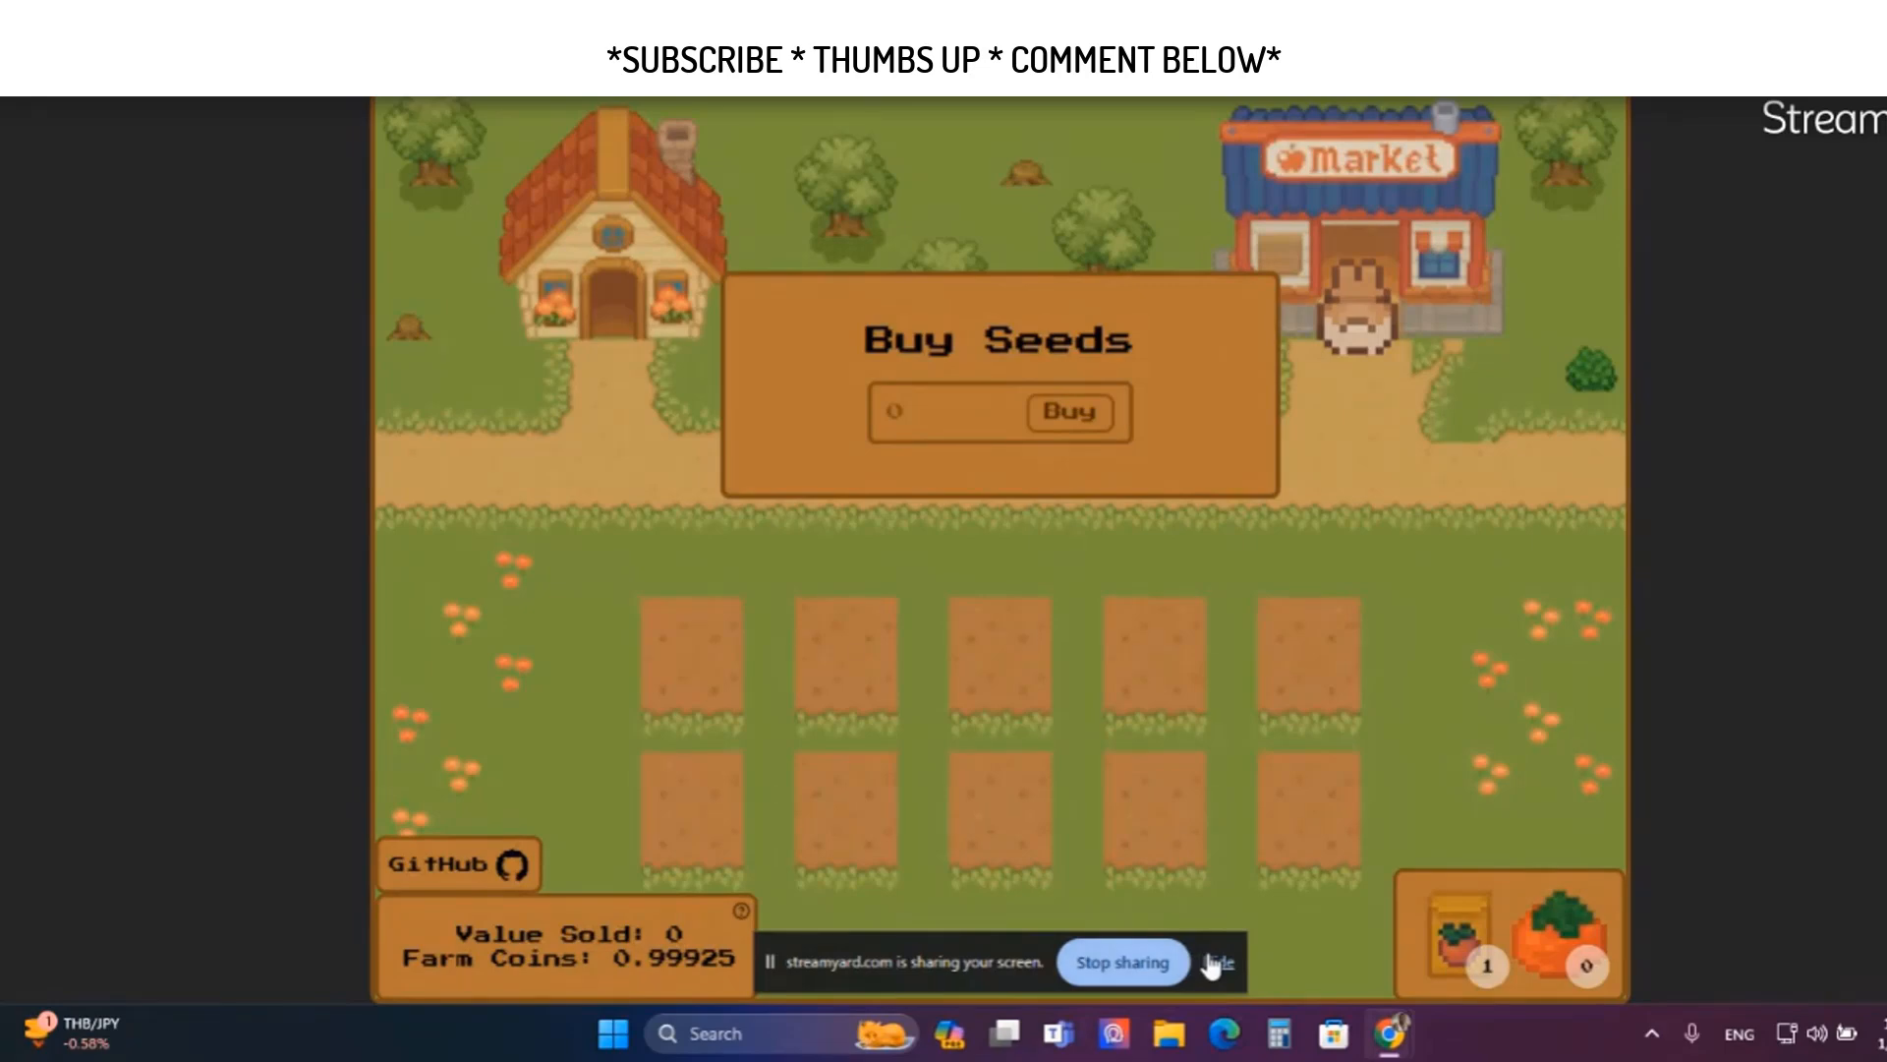
mouse_move(902, 656)
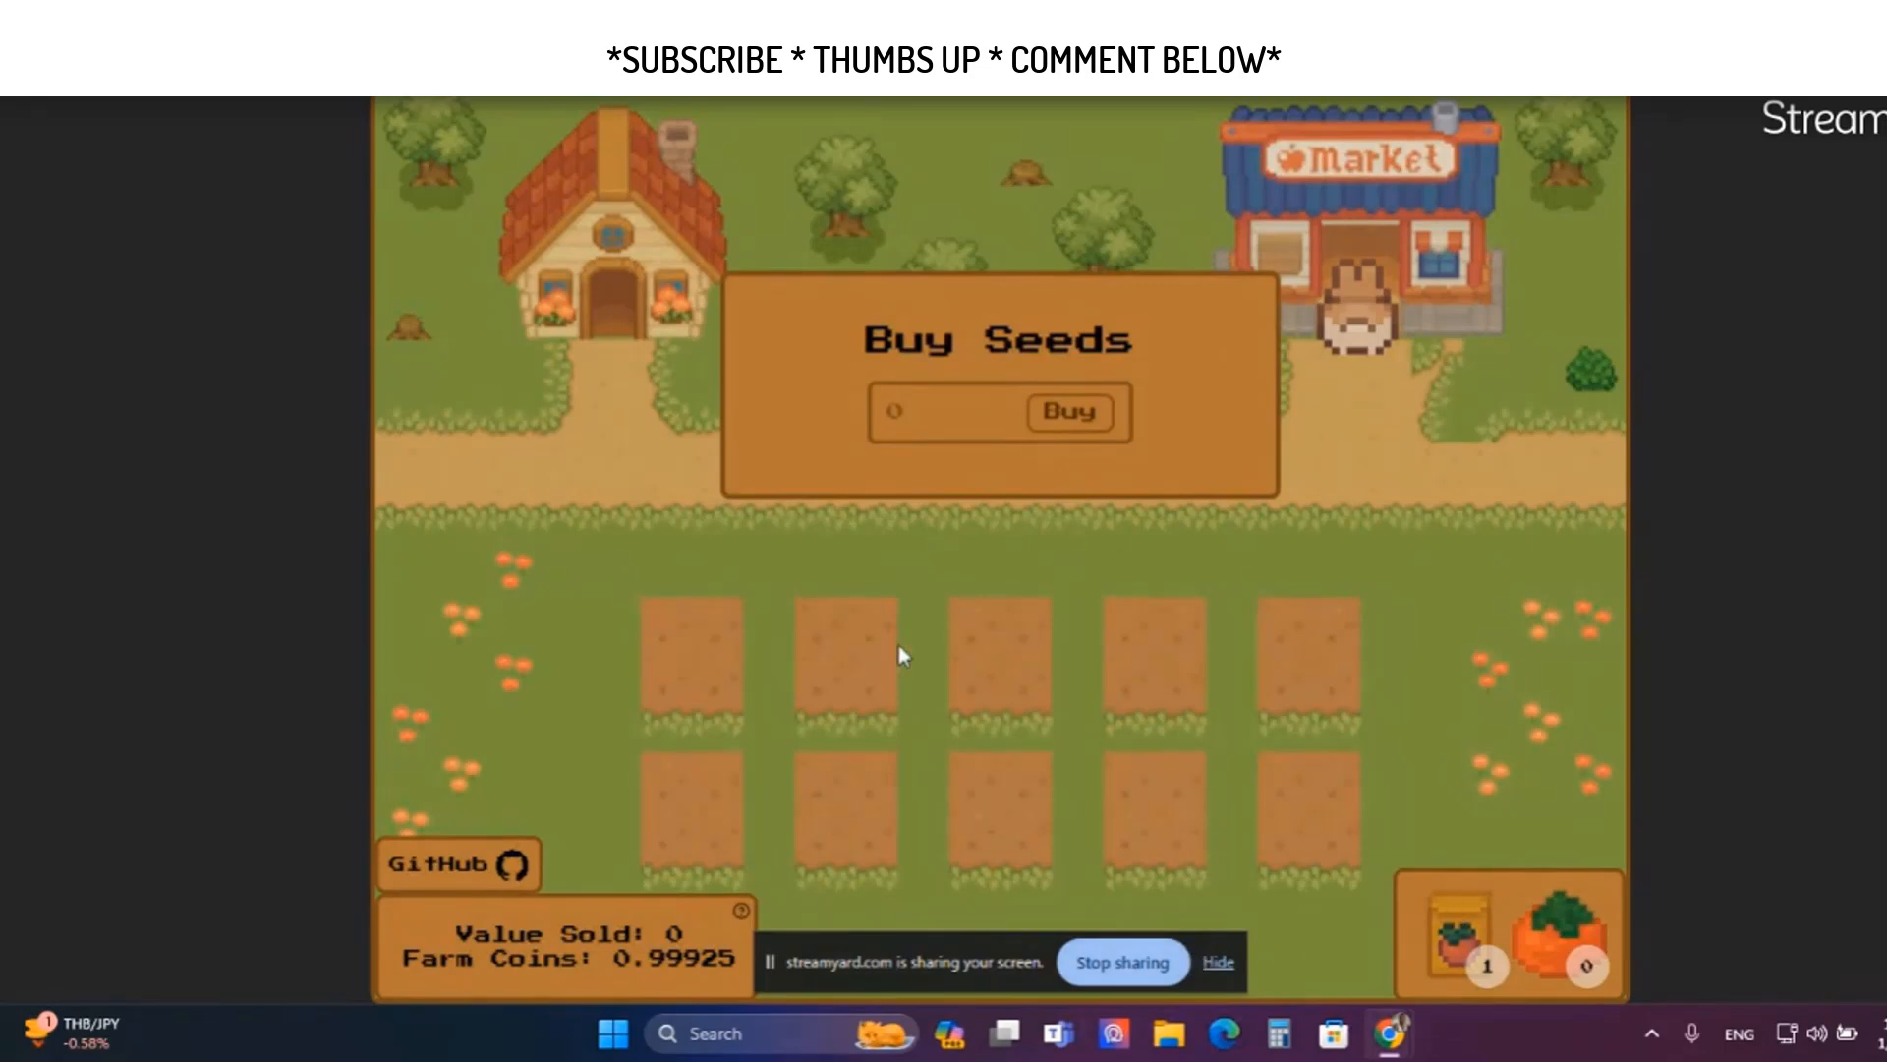
mouse_move(1413, 422)
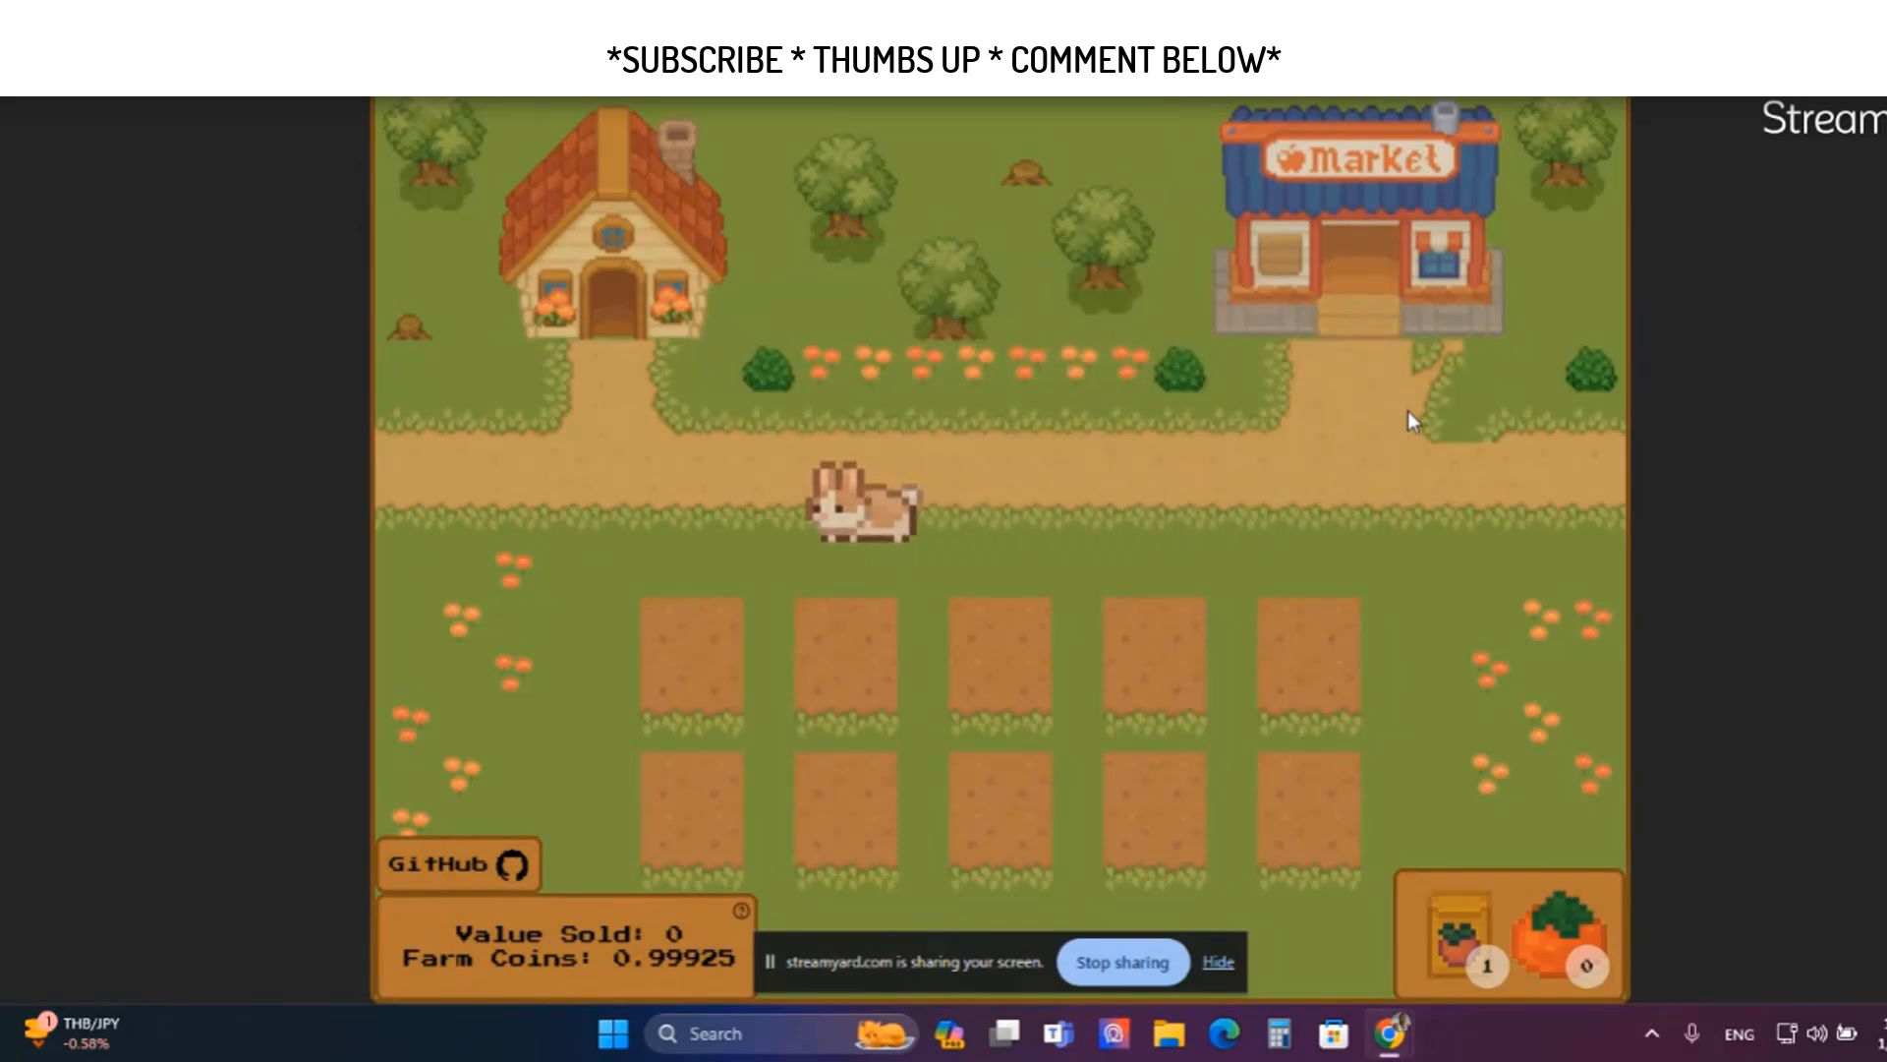
Move the farmer to the top-left plot and bring up the seed planting prompt
left_click(666, 670)
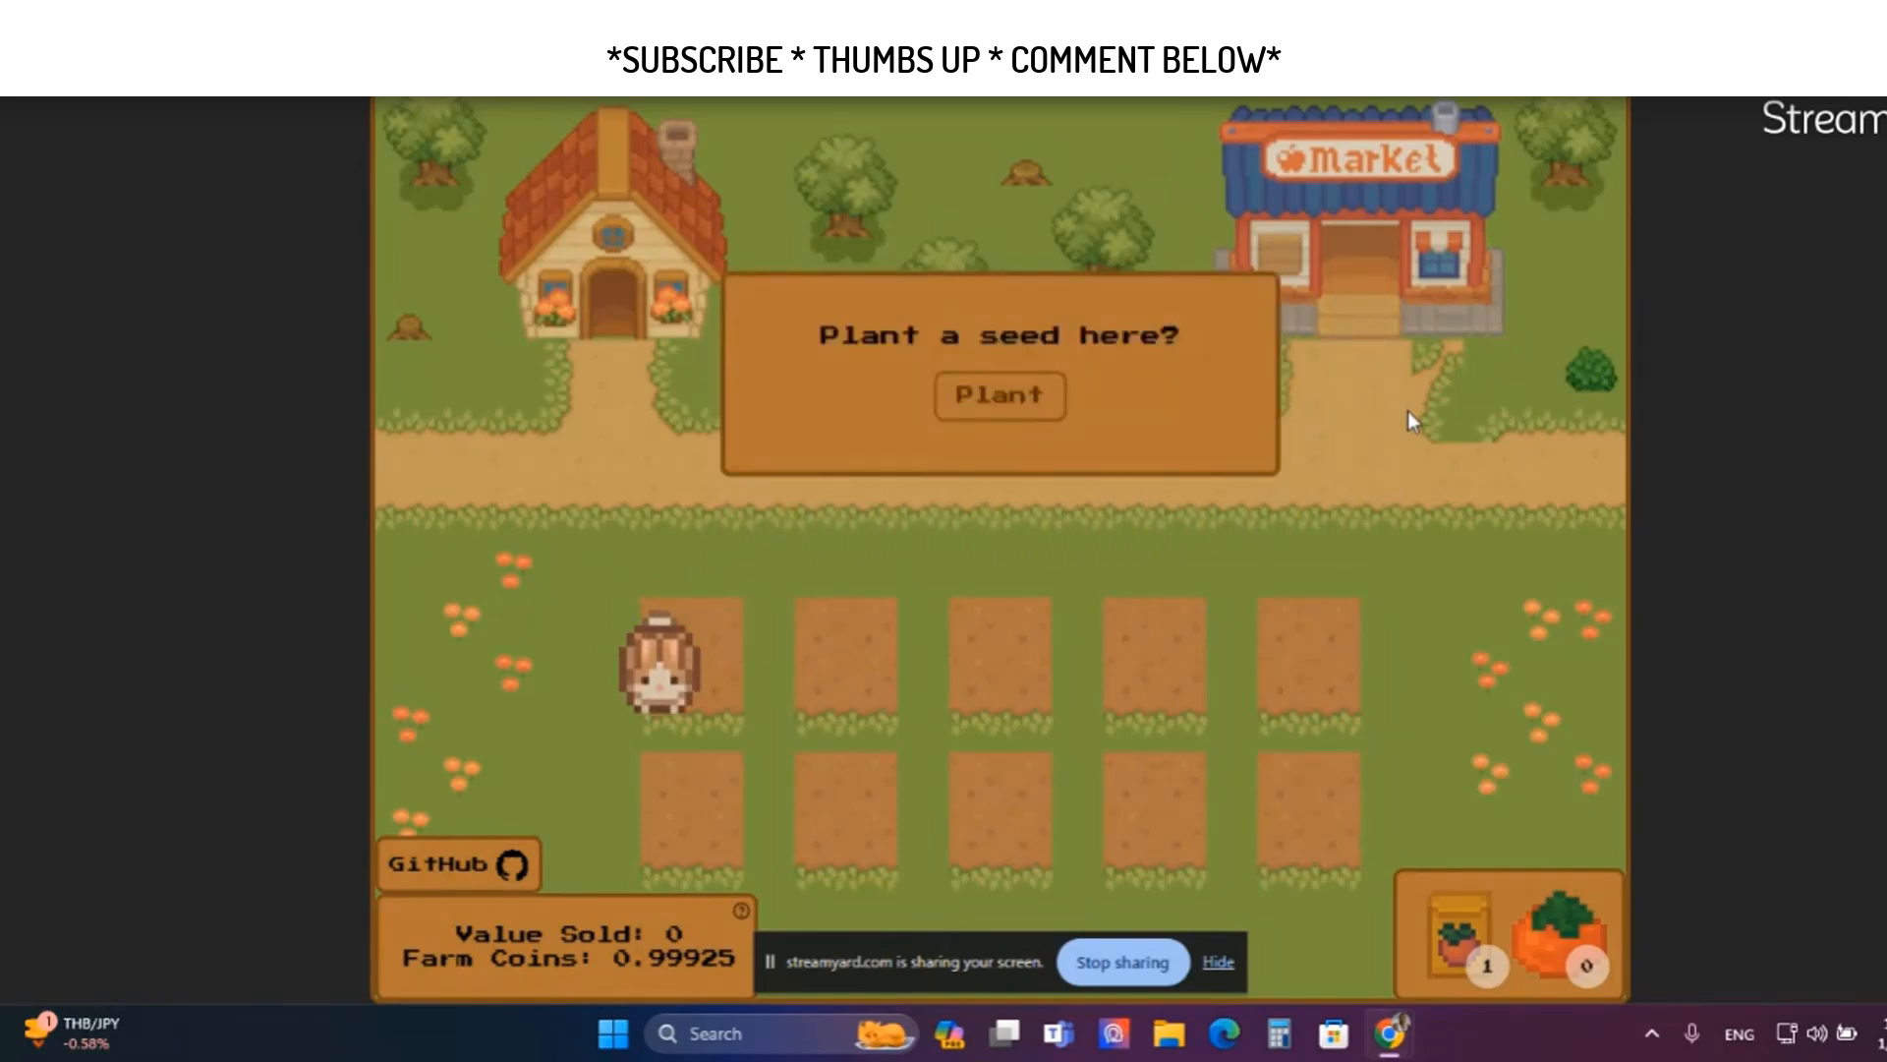
left_click(998, 396)
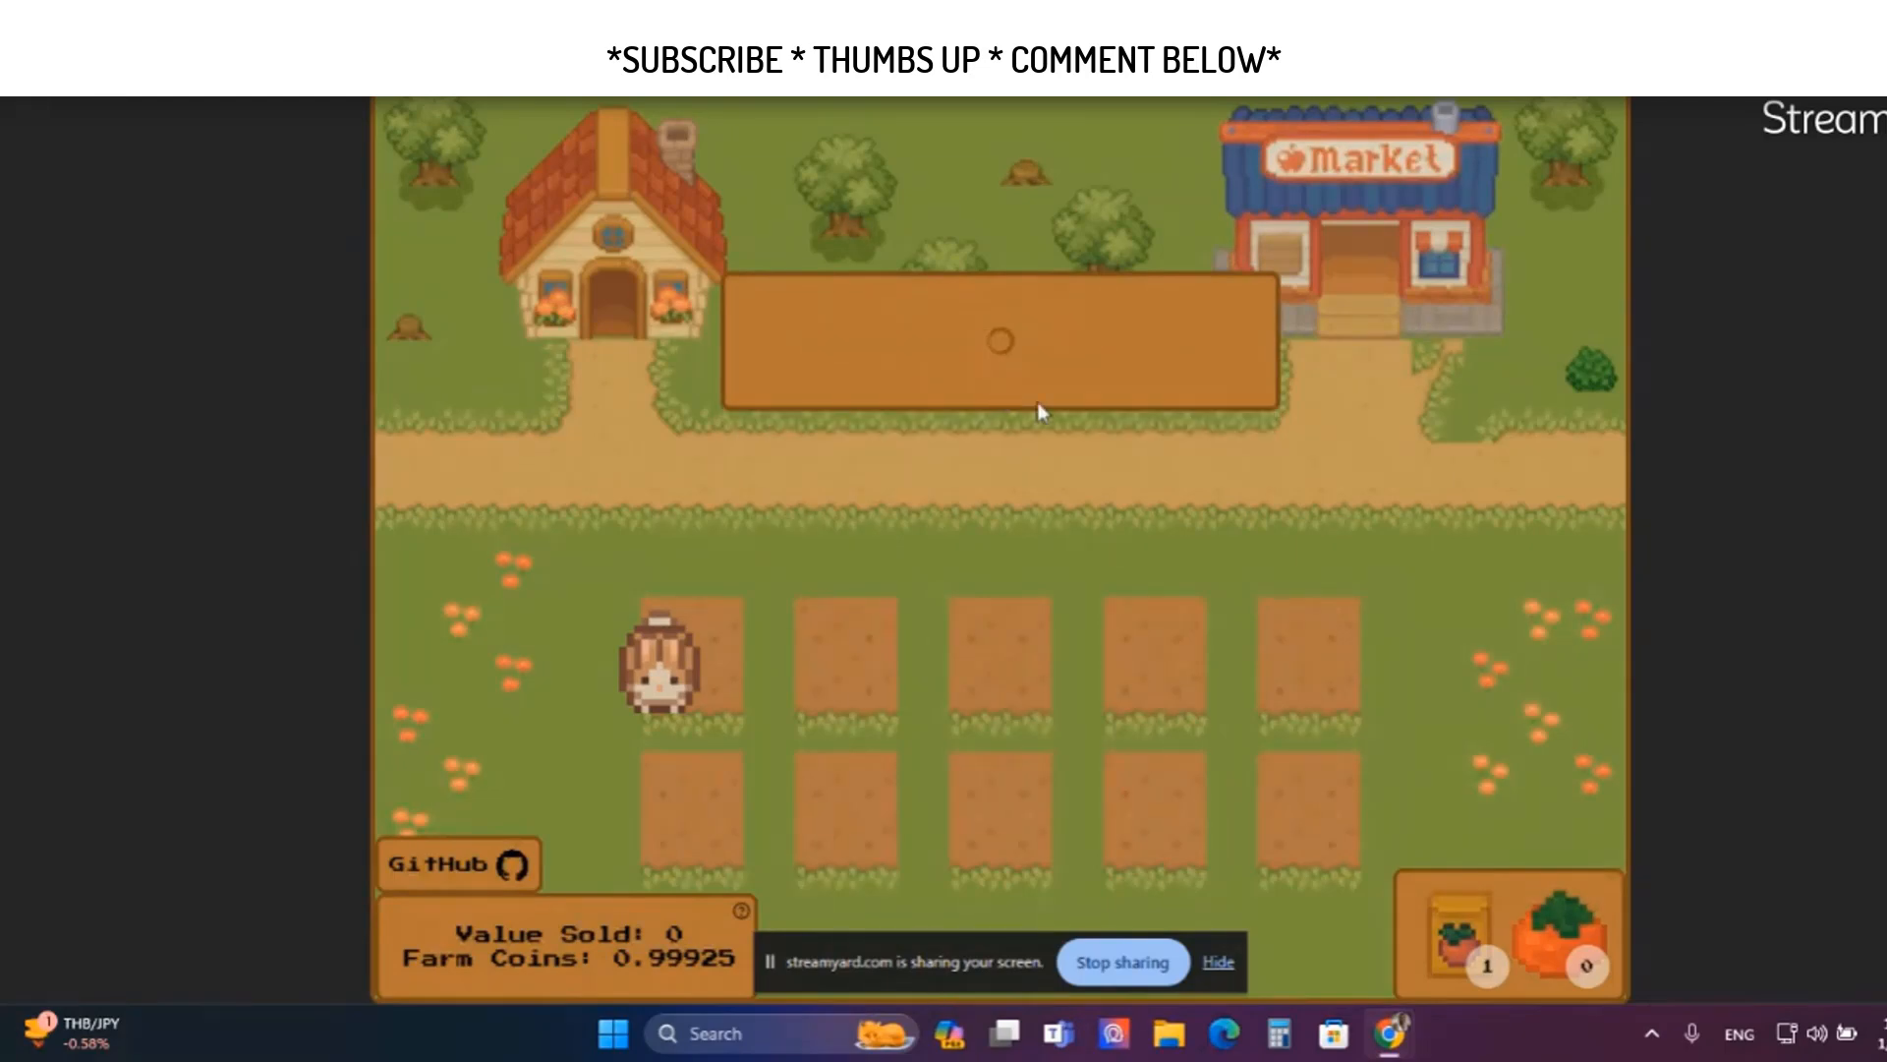
mouse_move(898, 453)
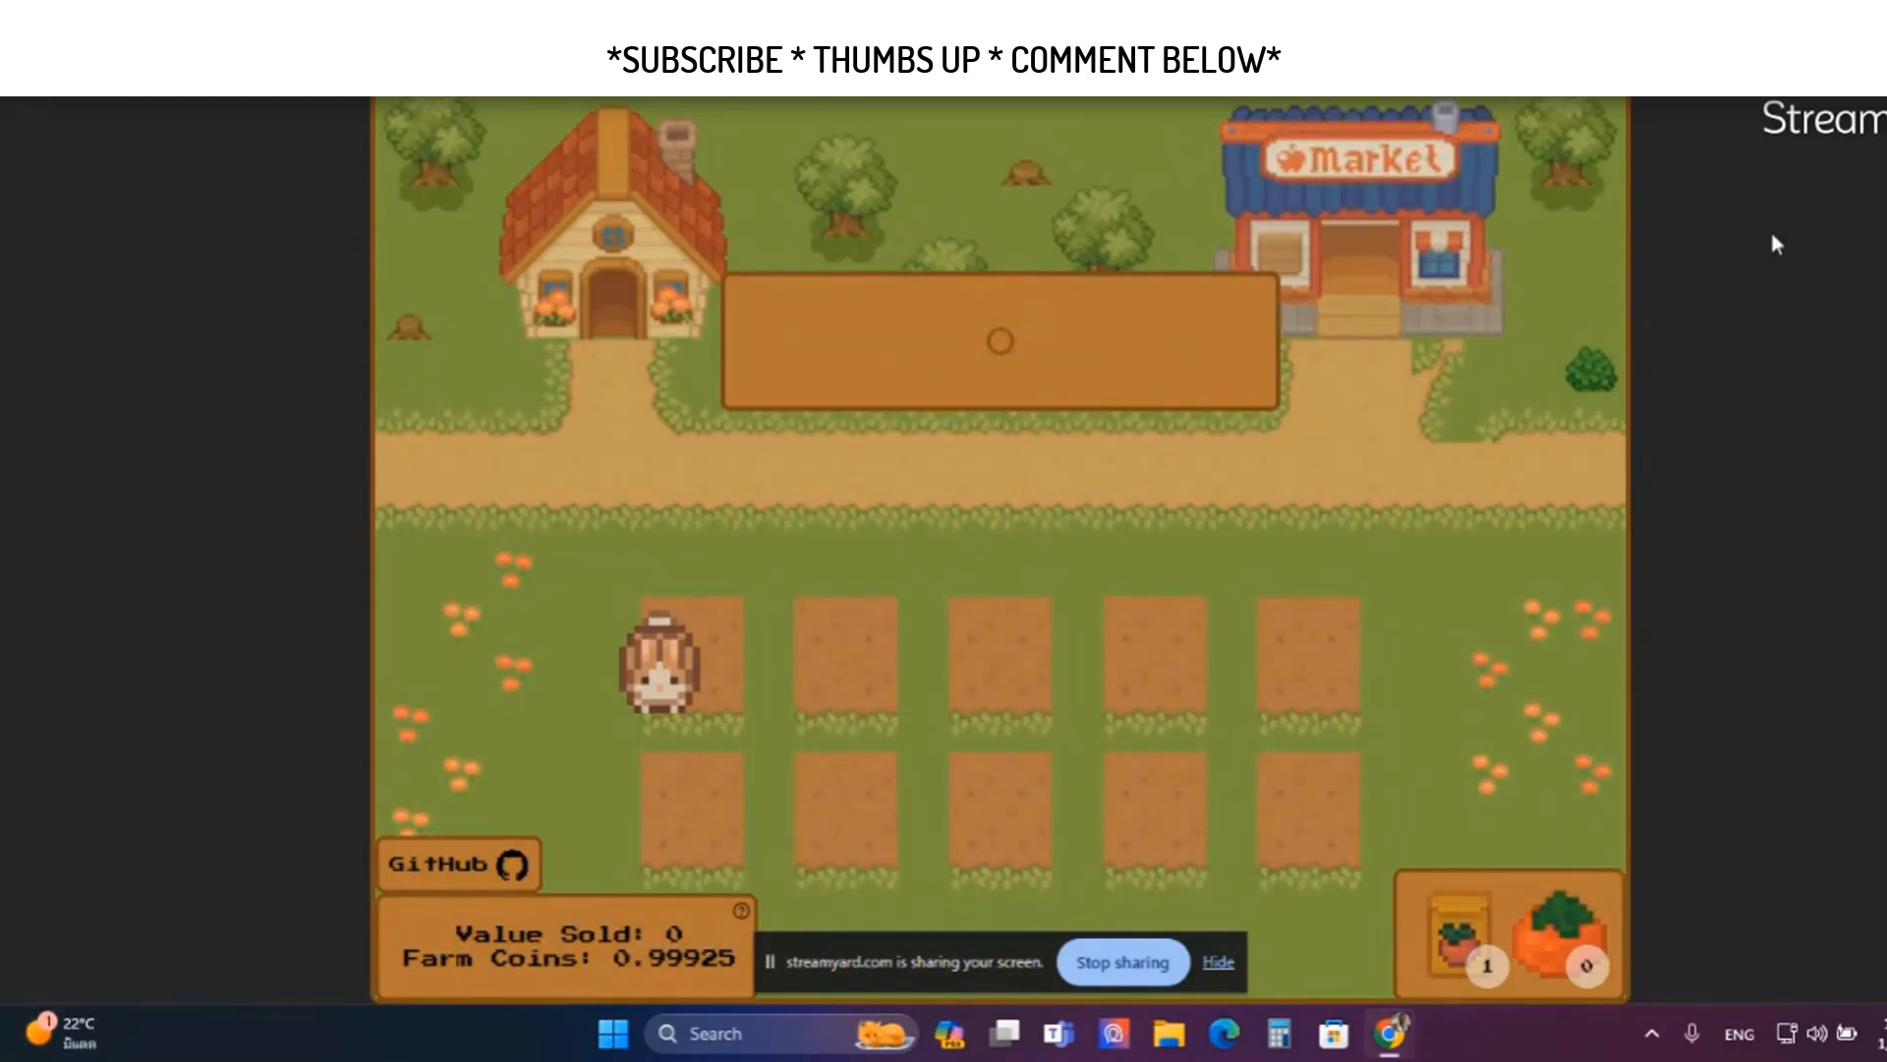
mouse_move(1411, 465)
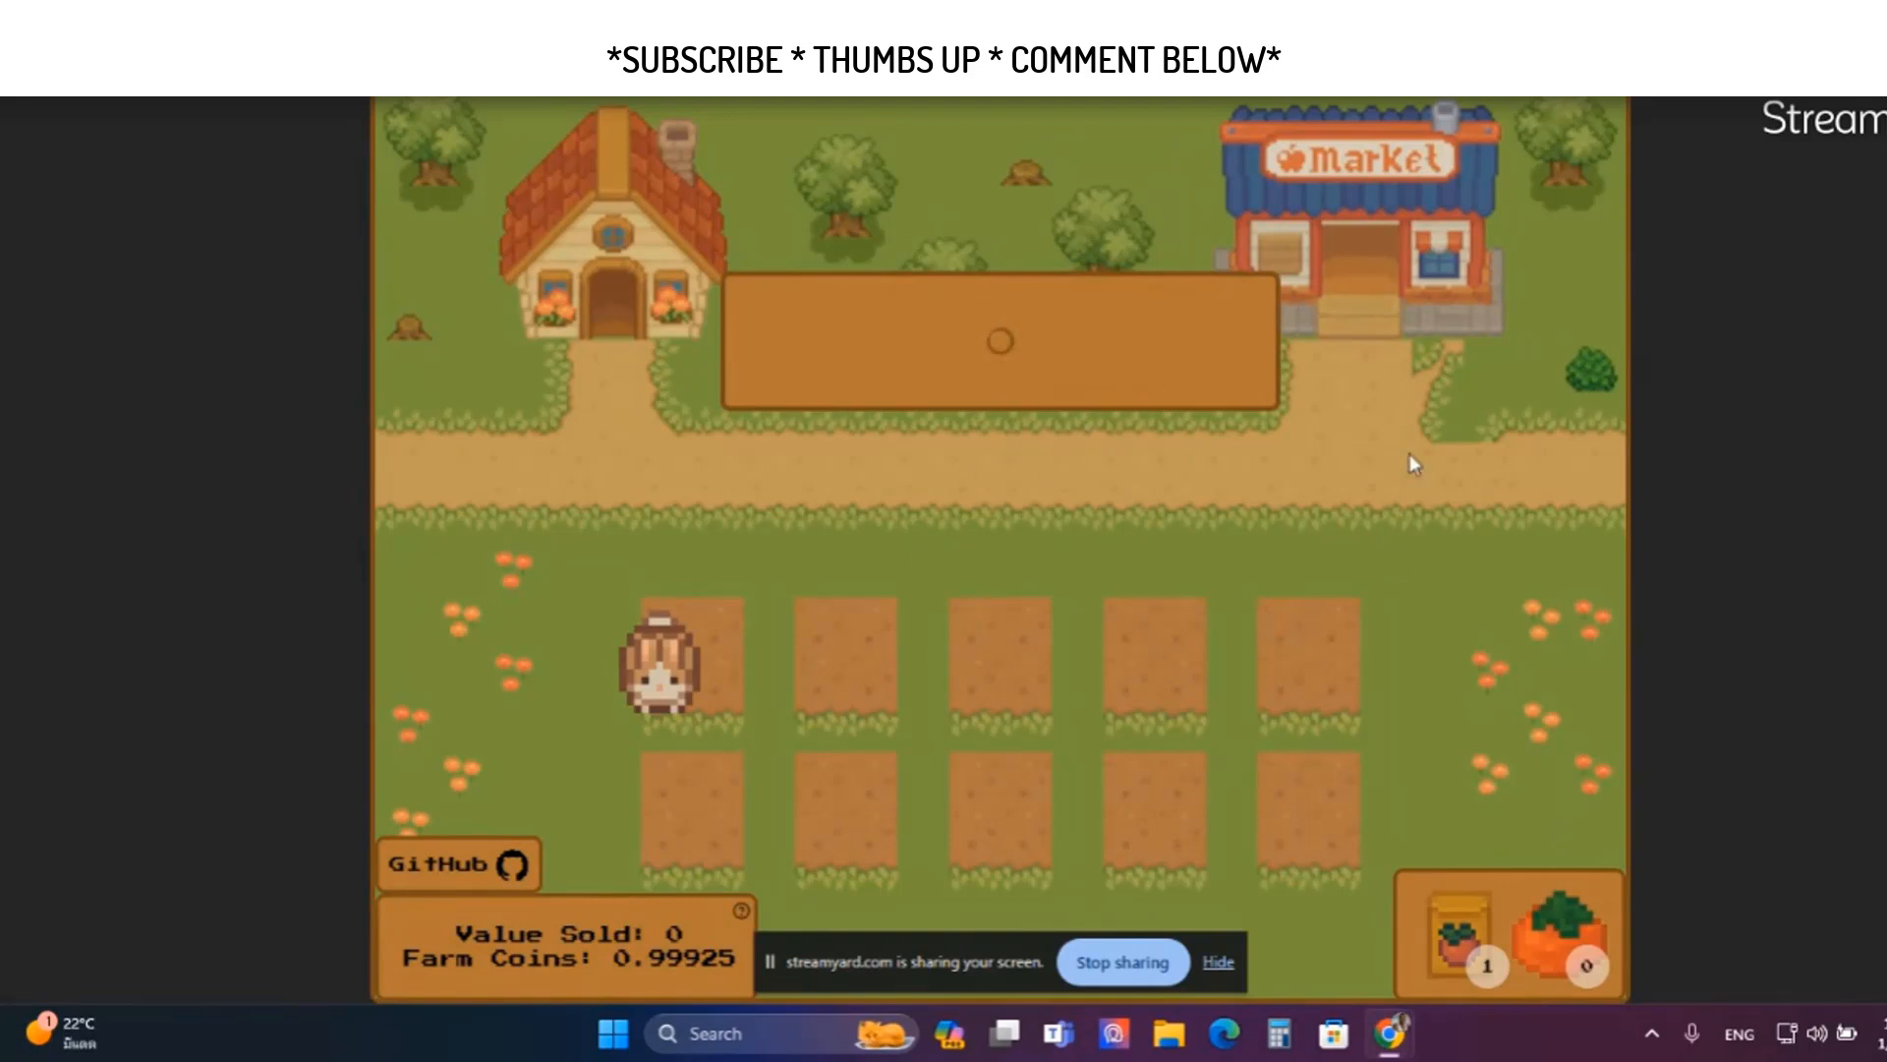
left_click(997, 337)
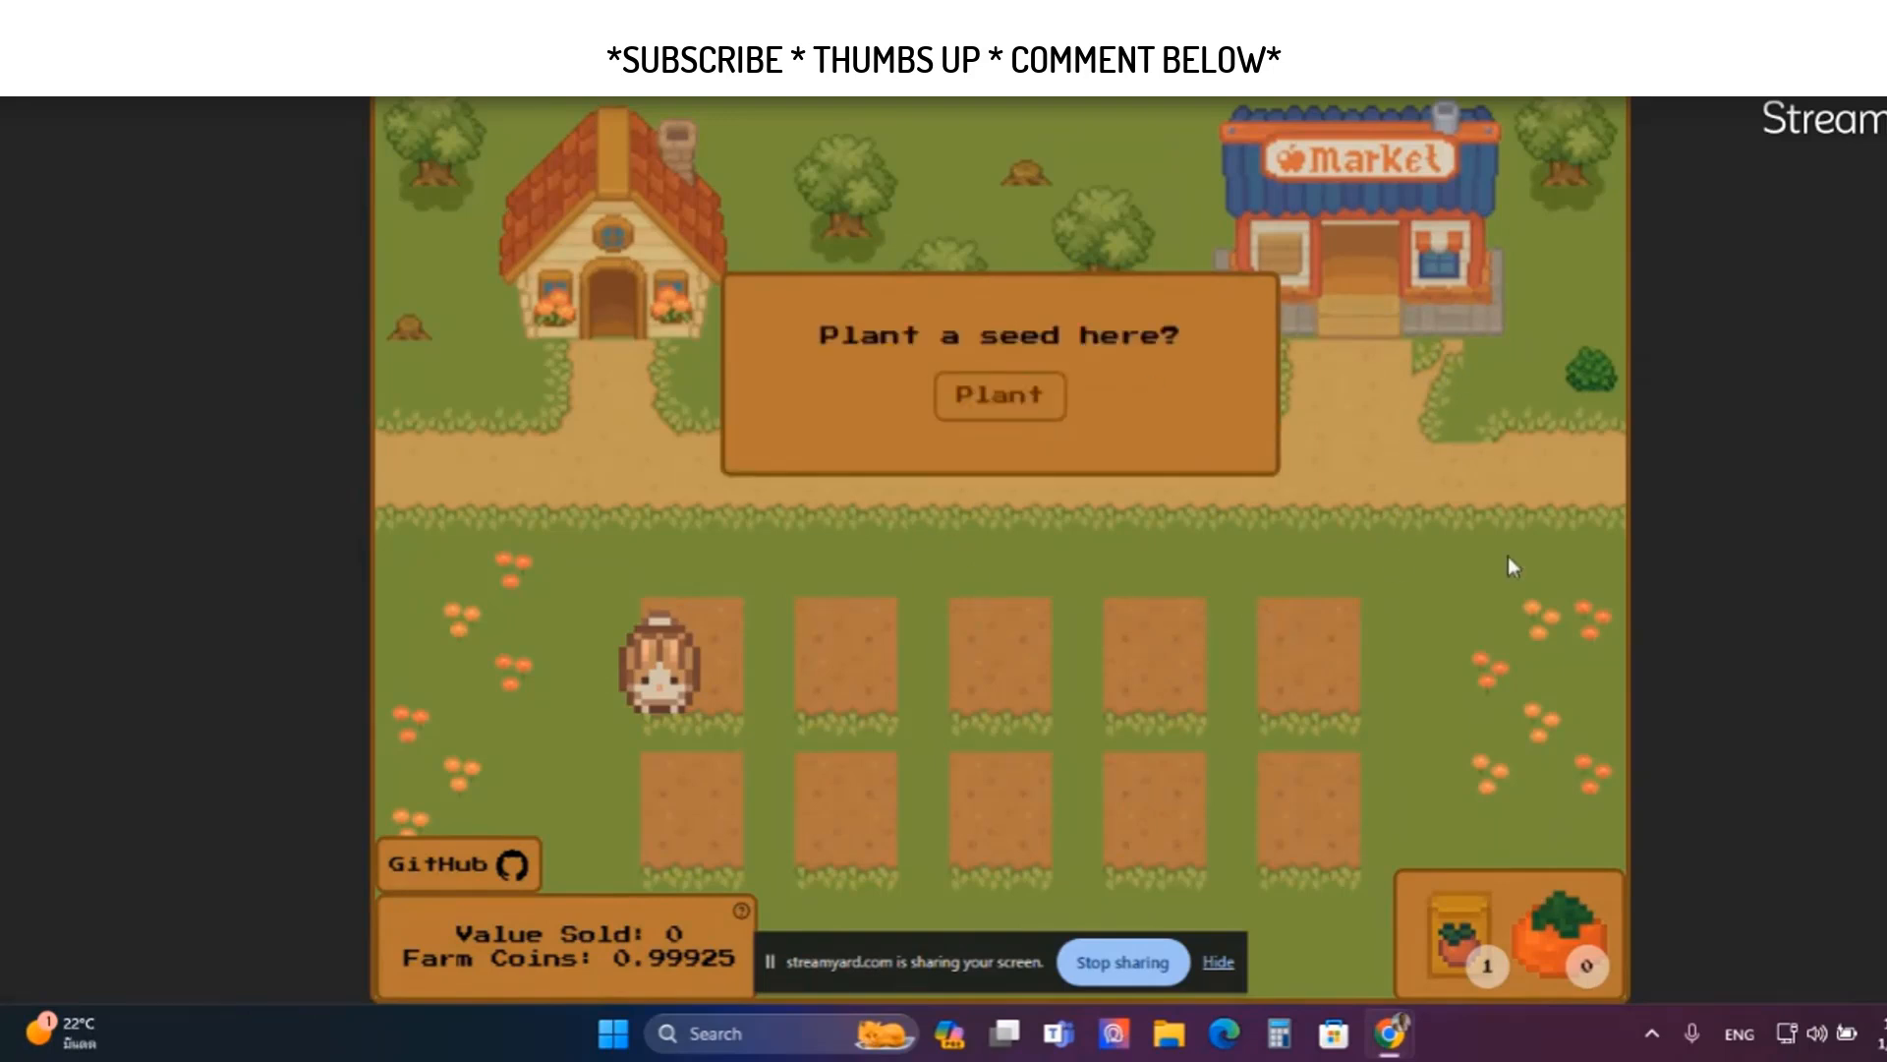
mouse_move(1388, 1032)
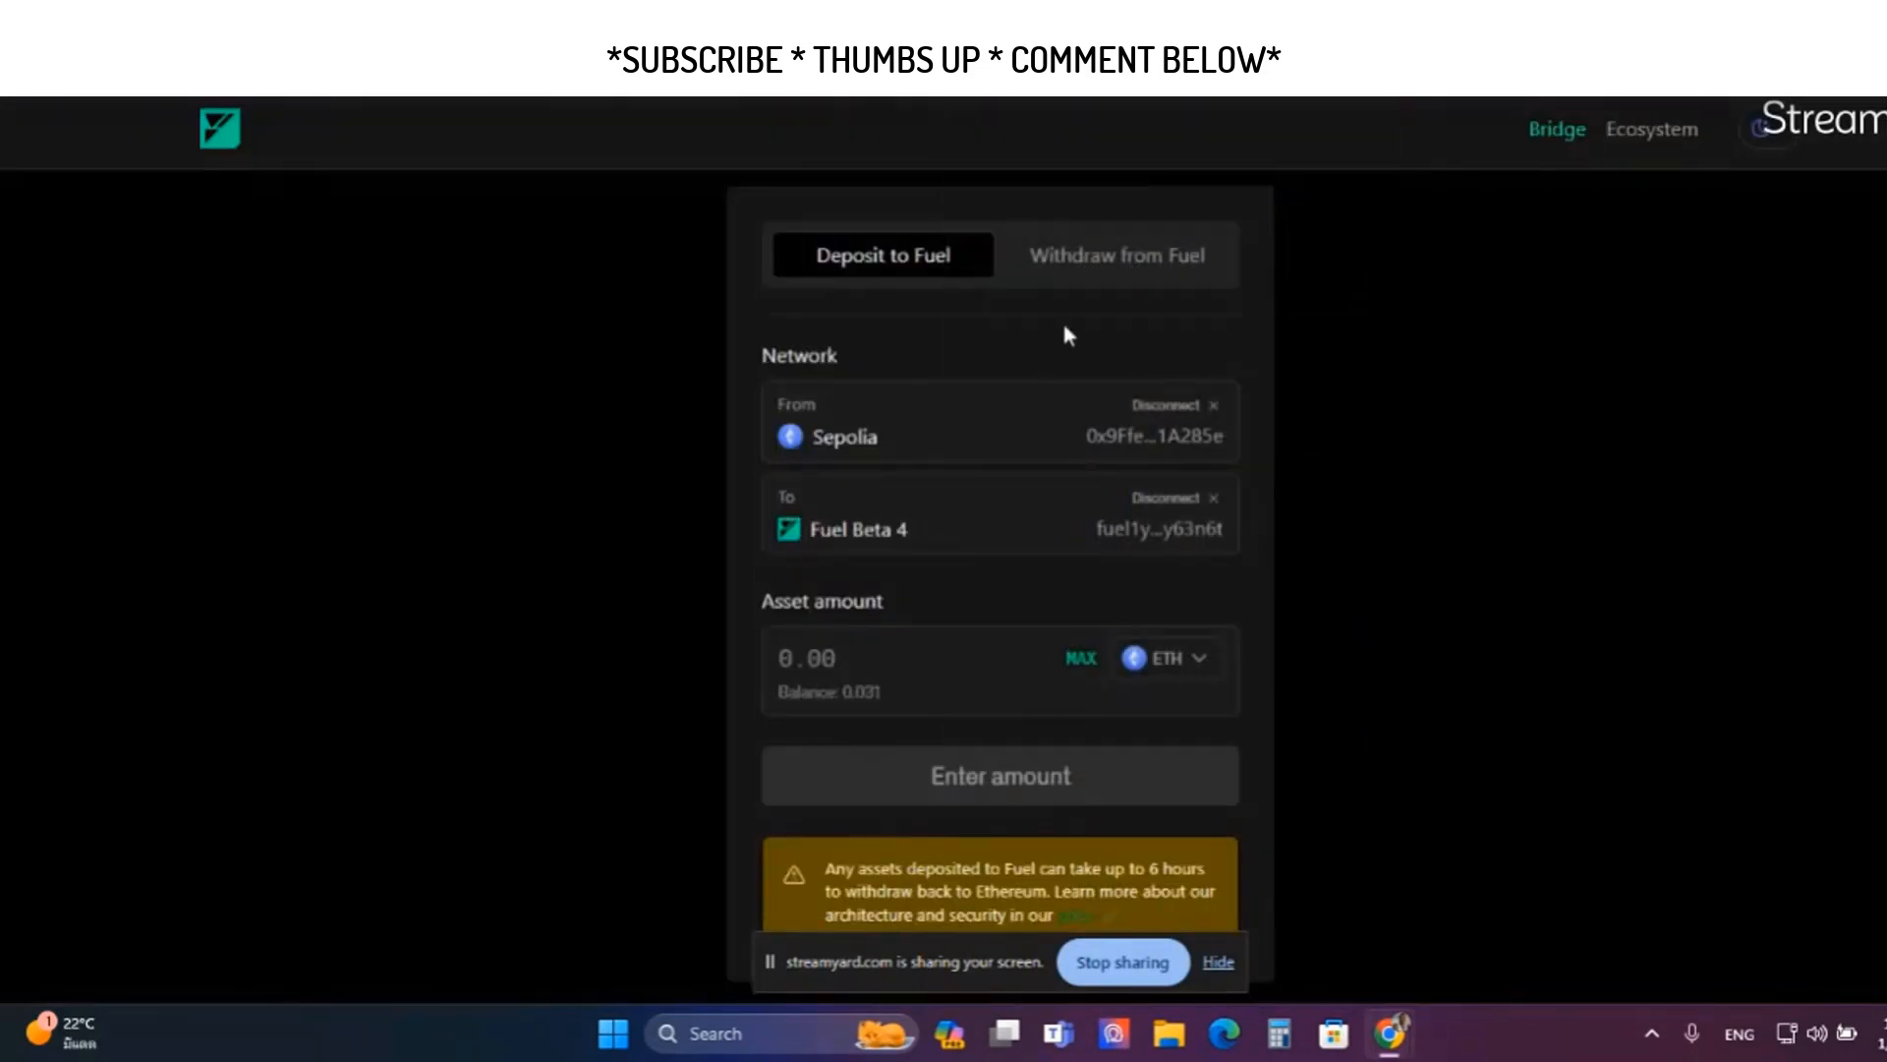
Switch to Withdraw from Fuel, reconnect the Fuel and Sepolia wallets, and approve in MetaMask
left_click(1119, 255)
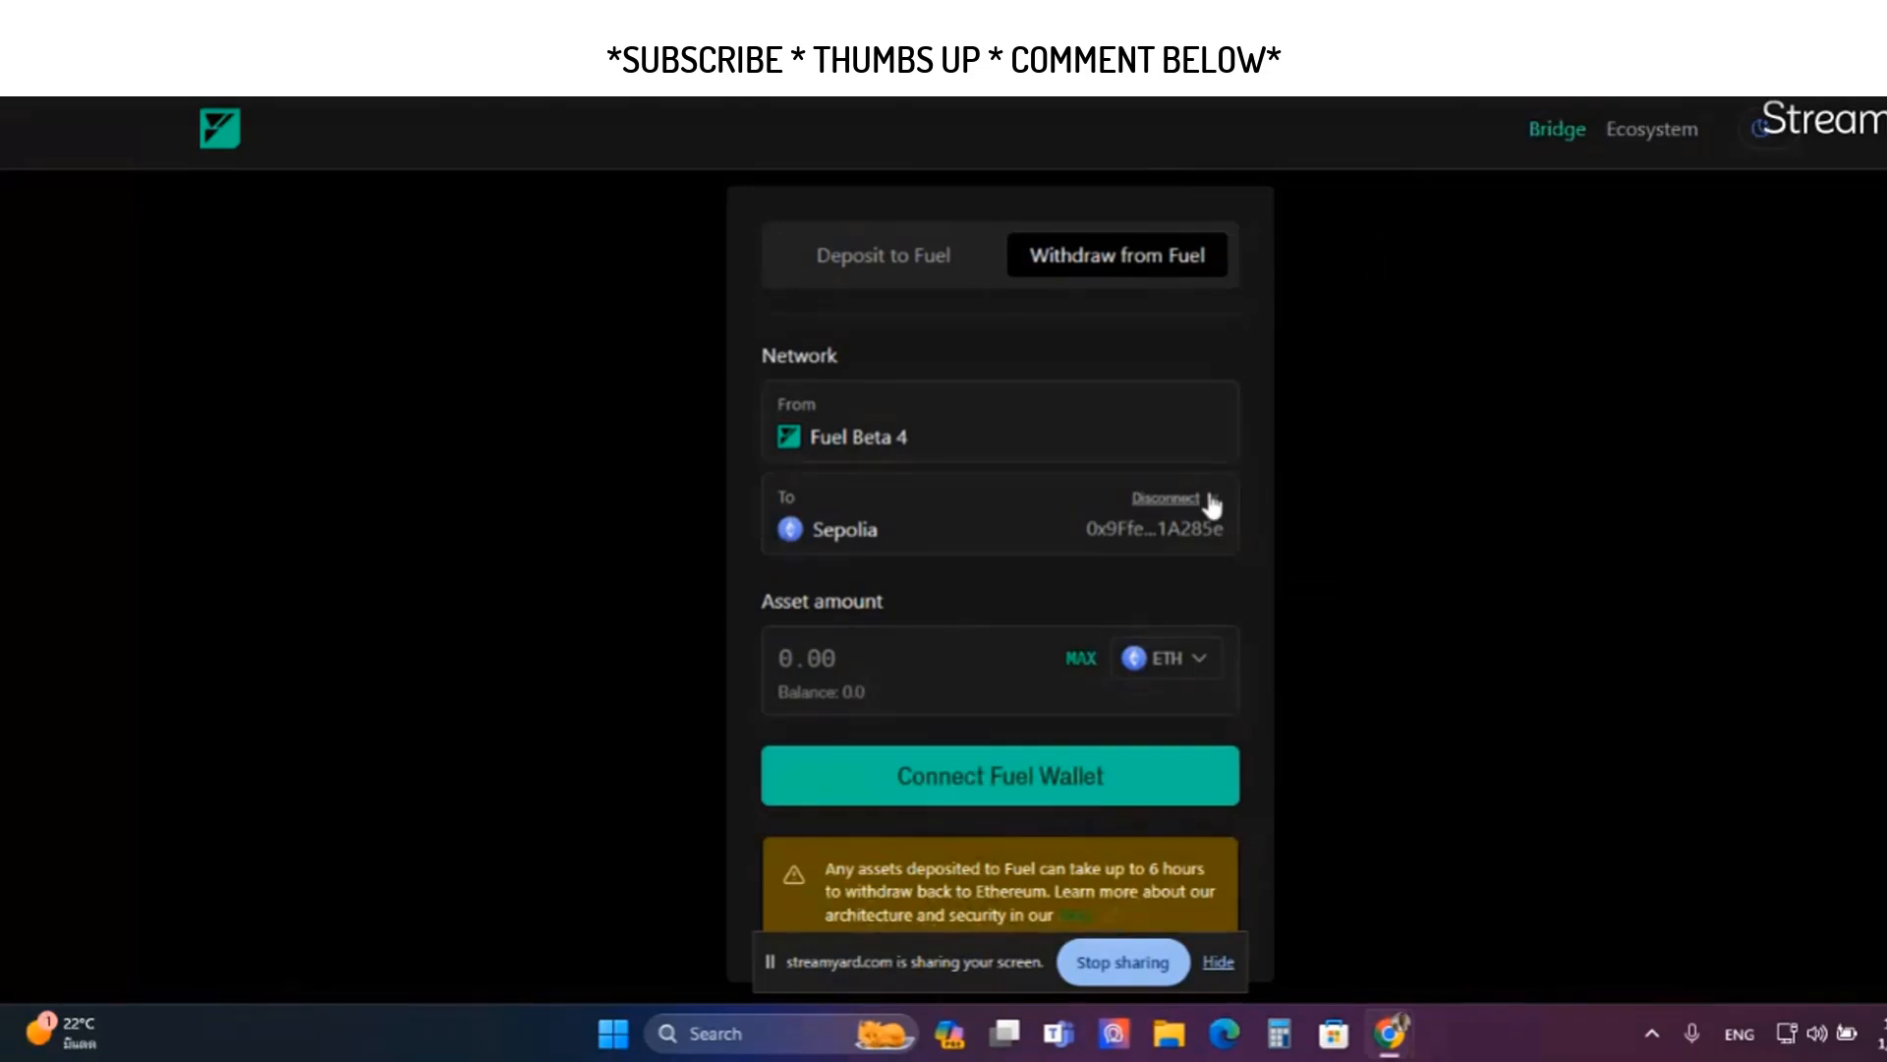
left_click(1166, 497)
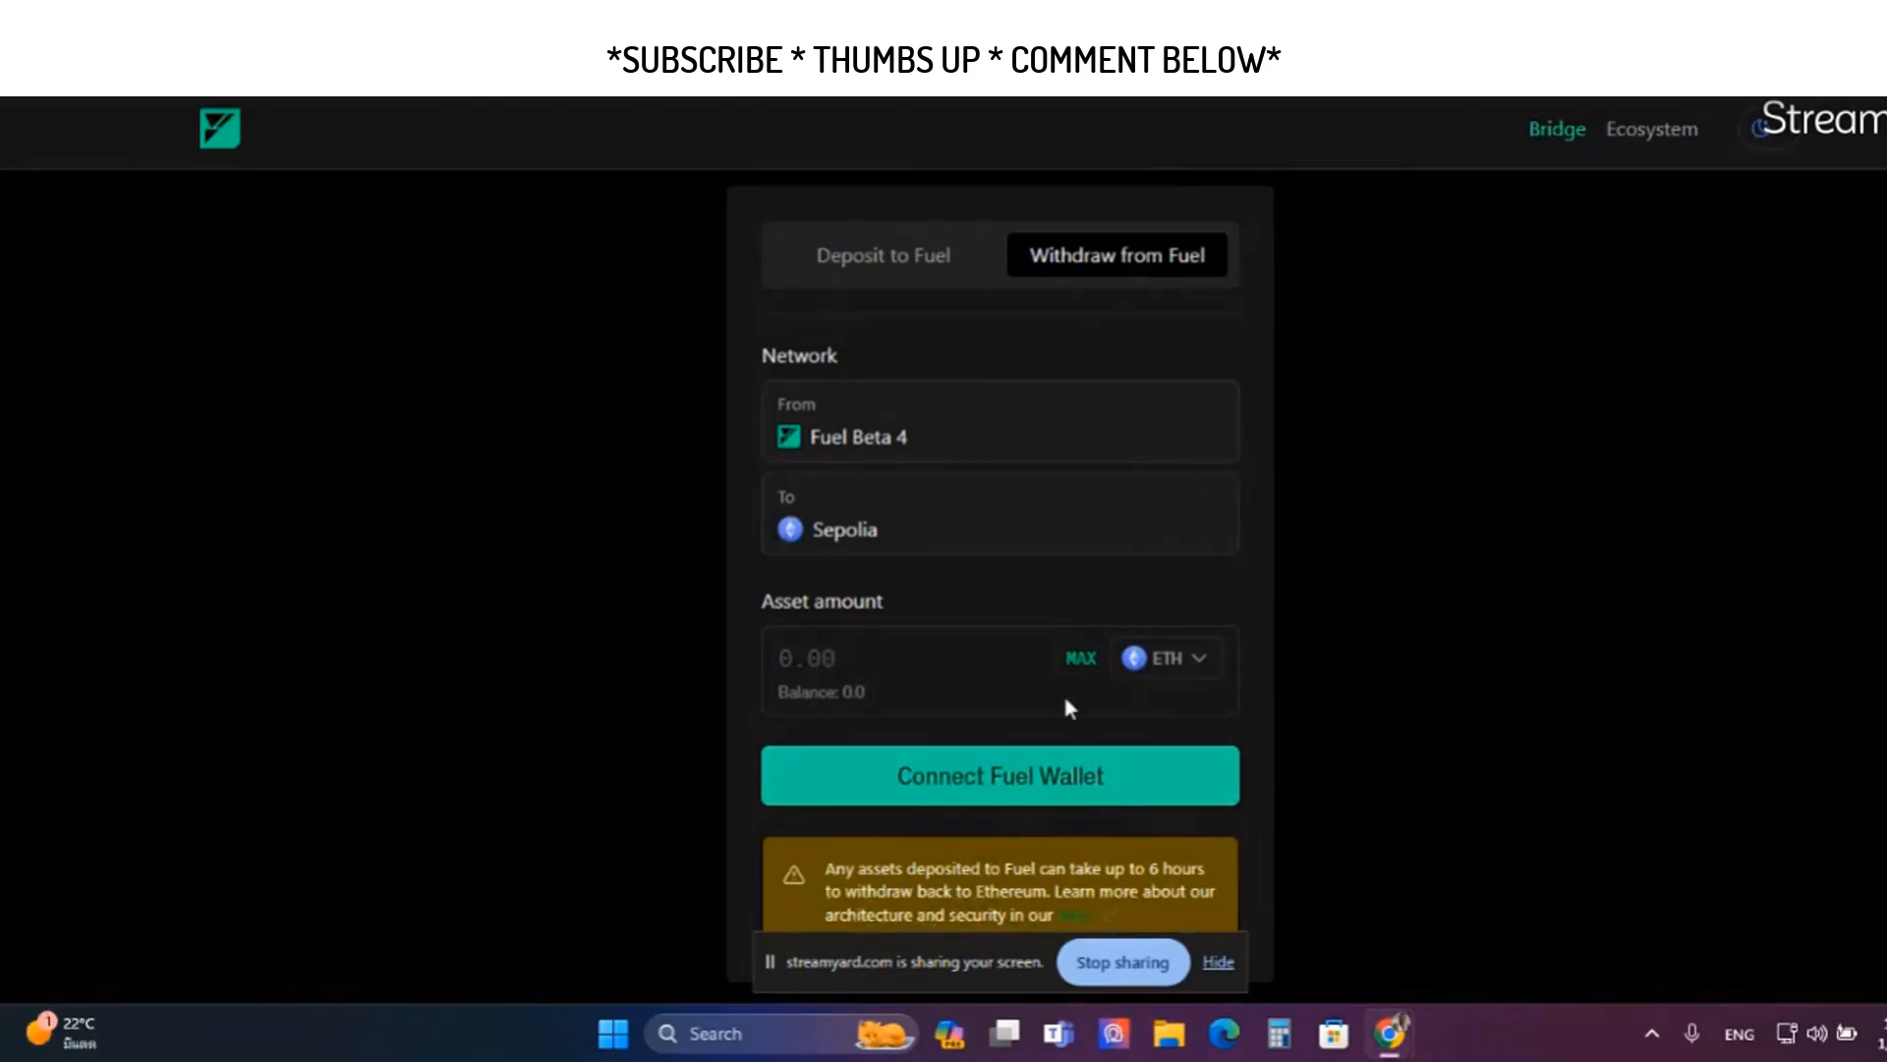
mouse_move(1470, 383)
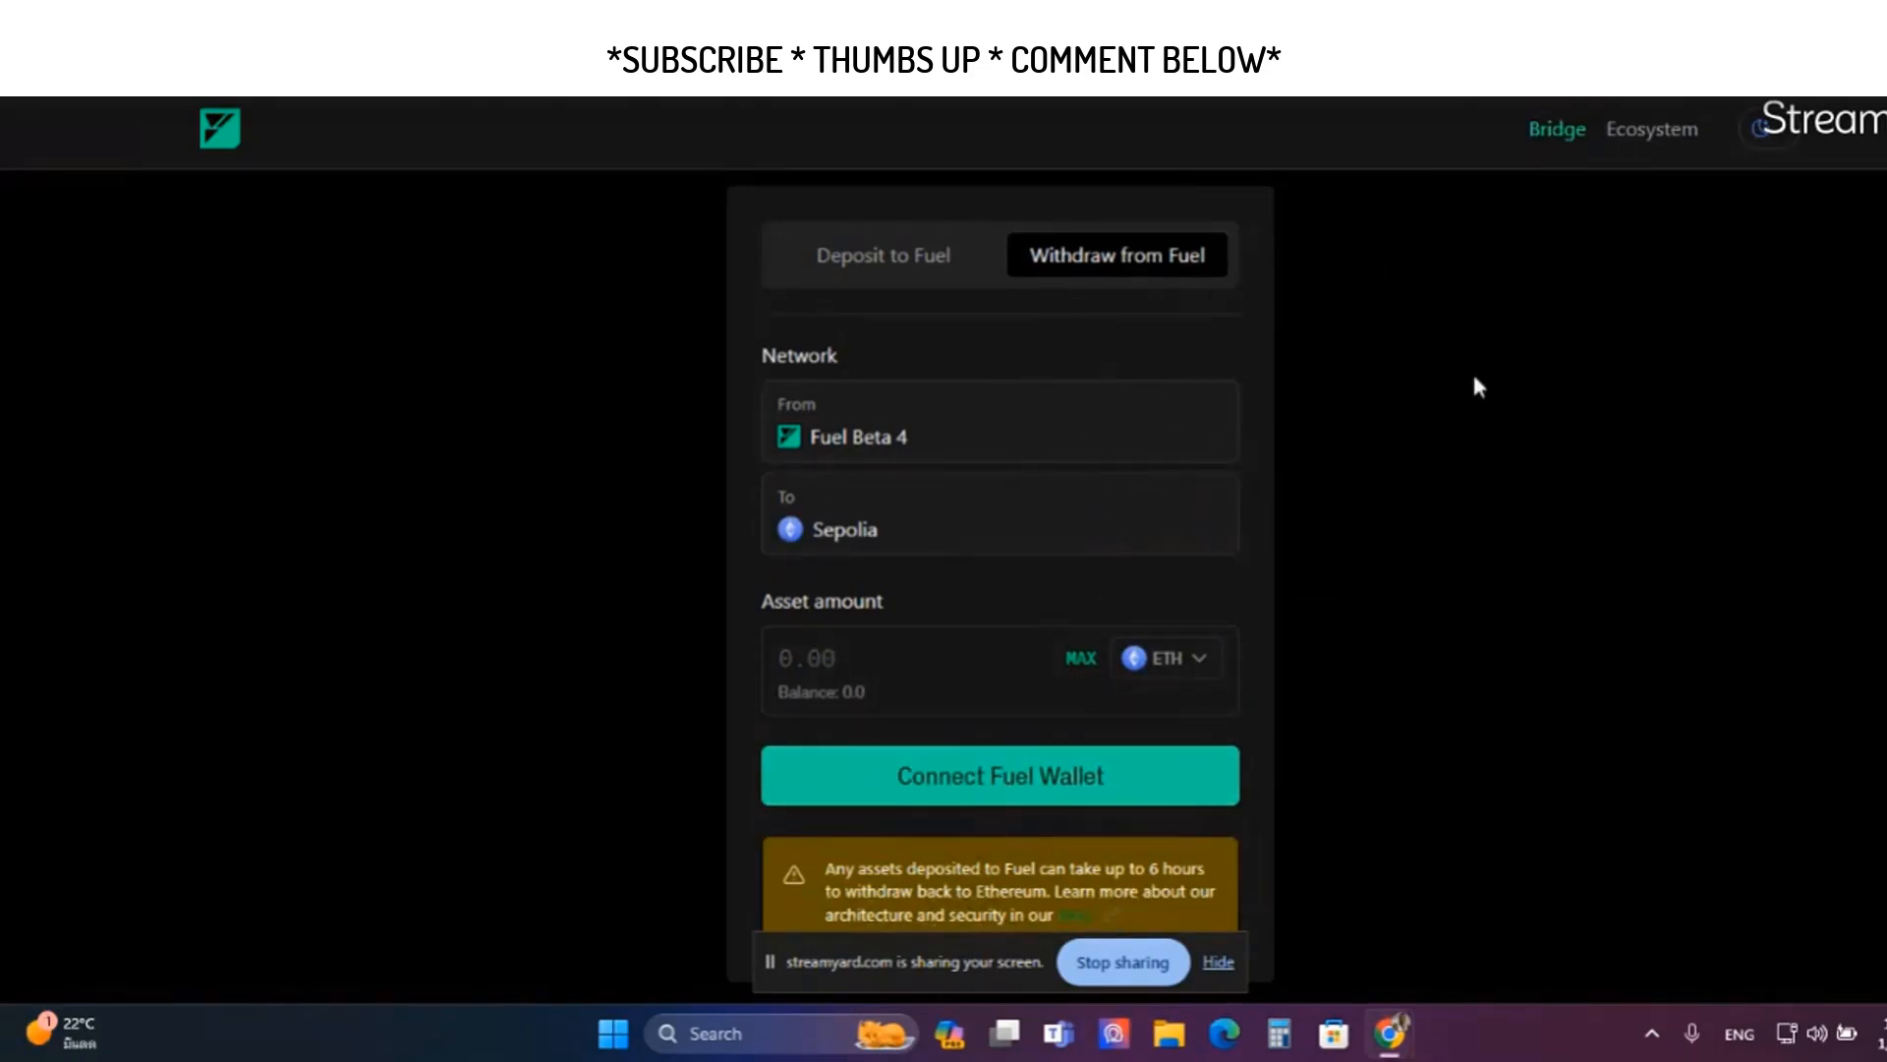
mouse_move(1038, 634)
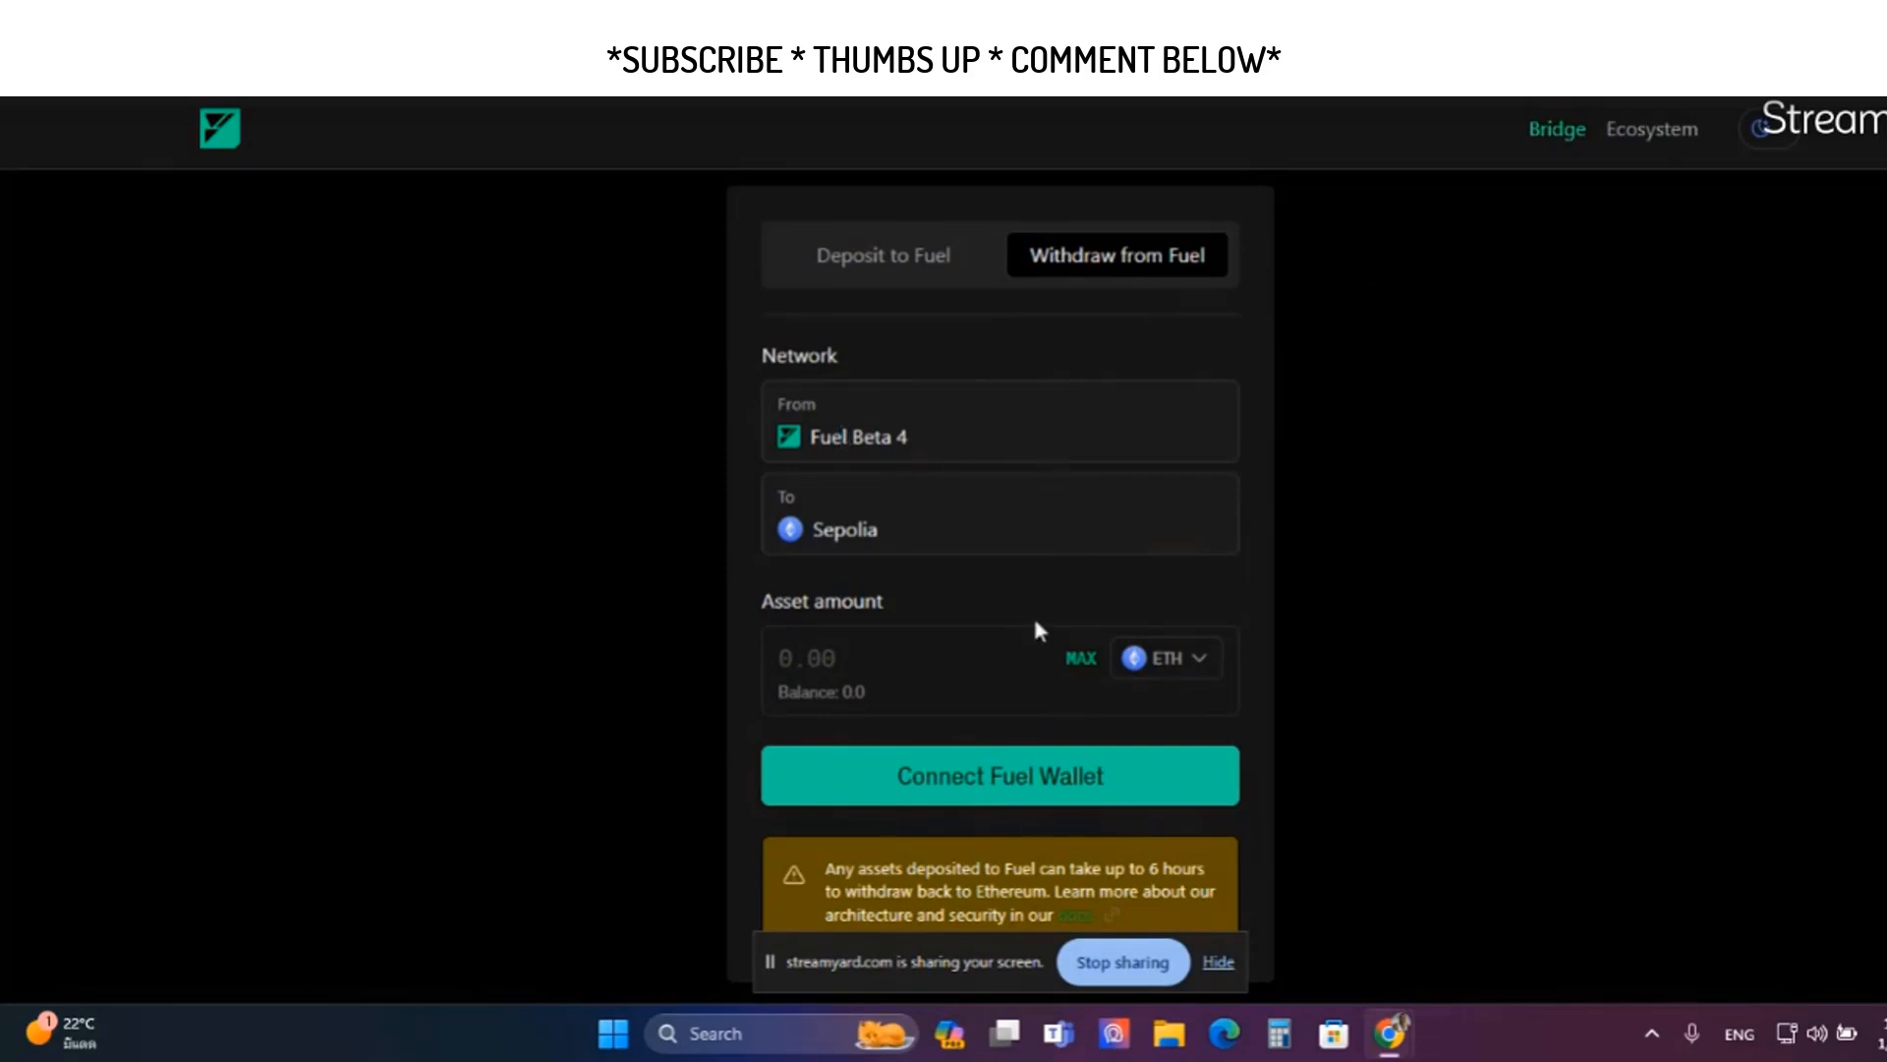
left_click(999, 776)
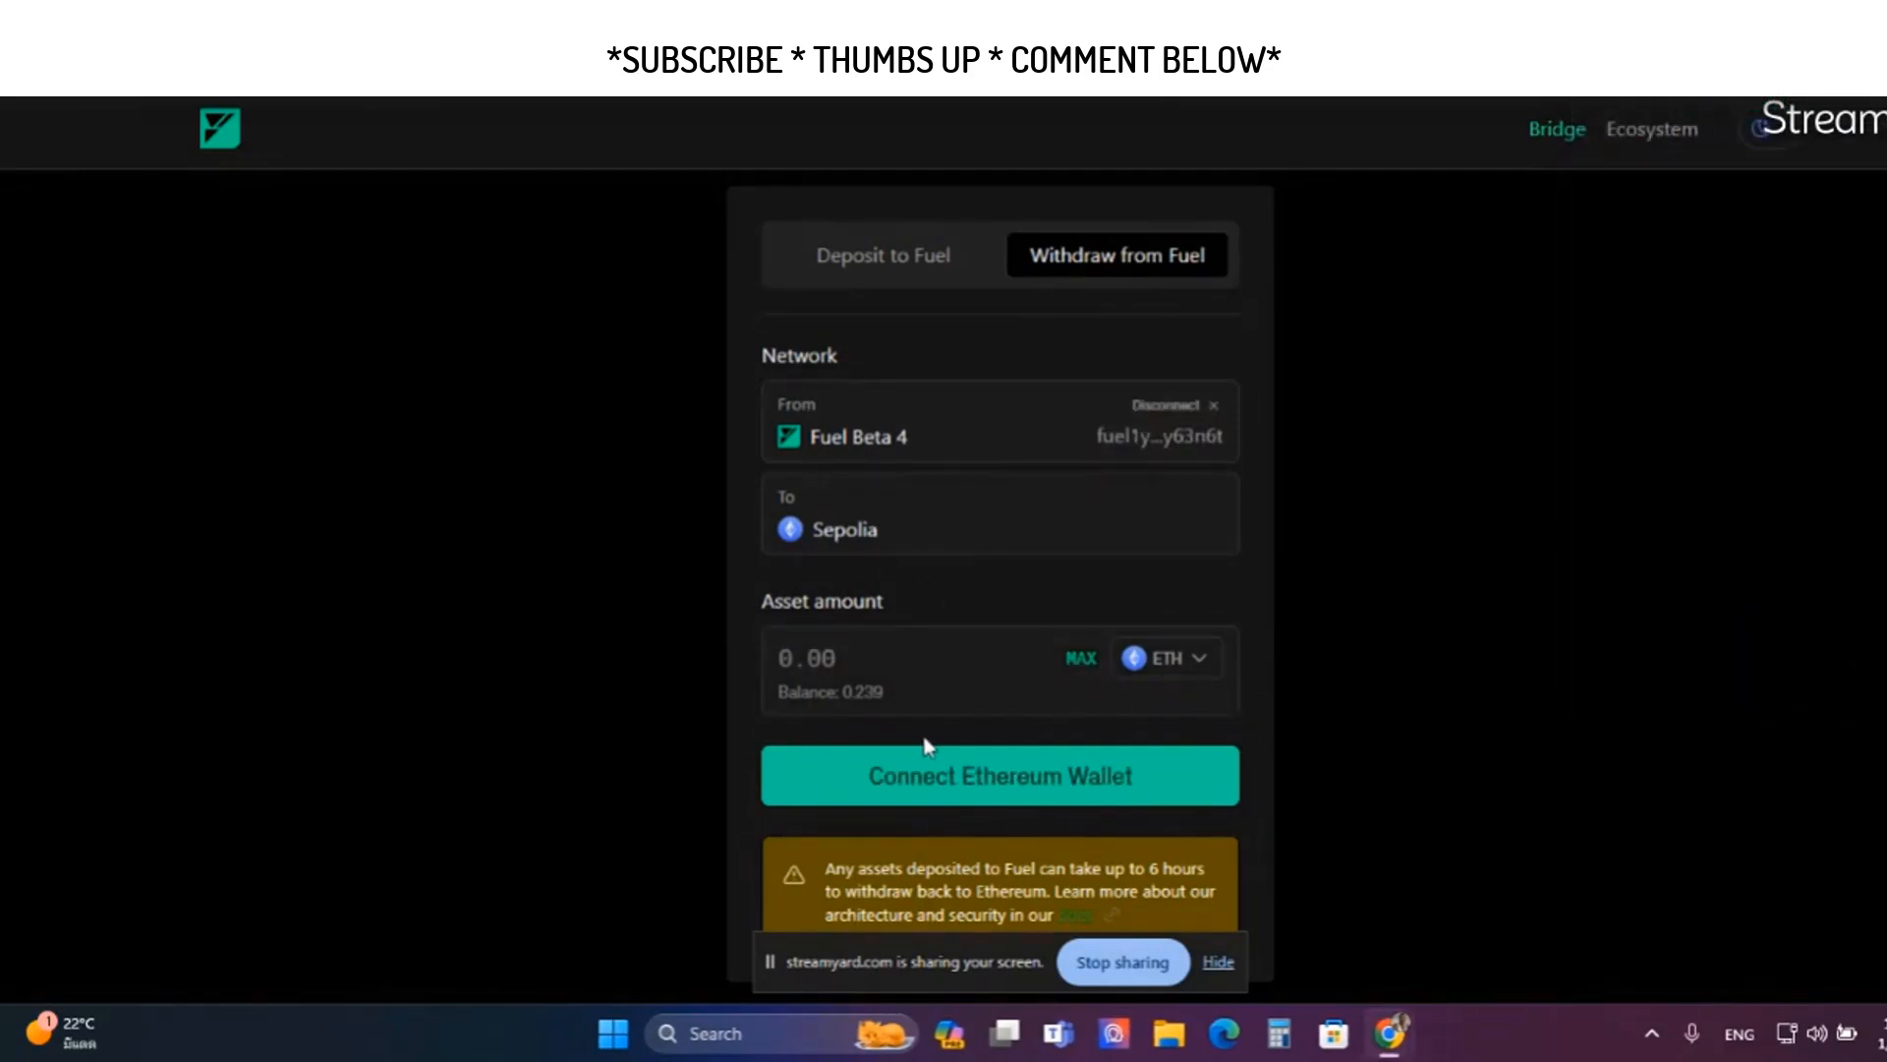
left_click(1000, 776)
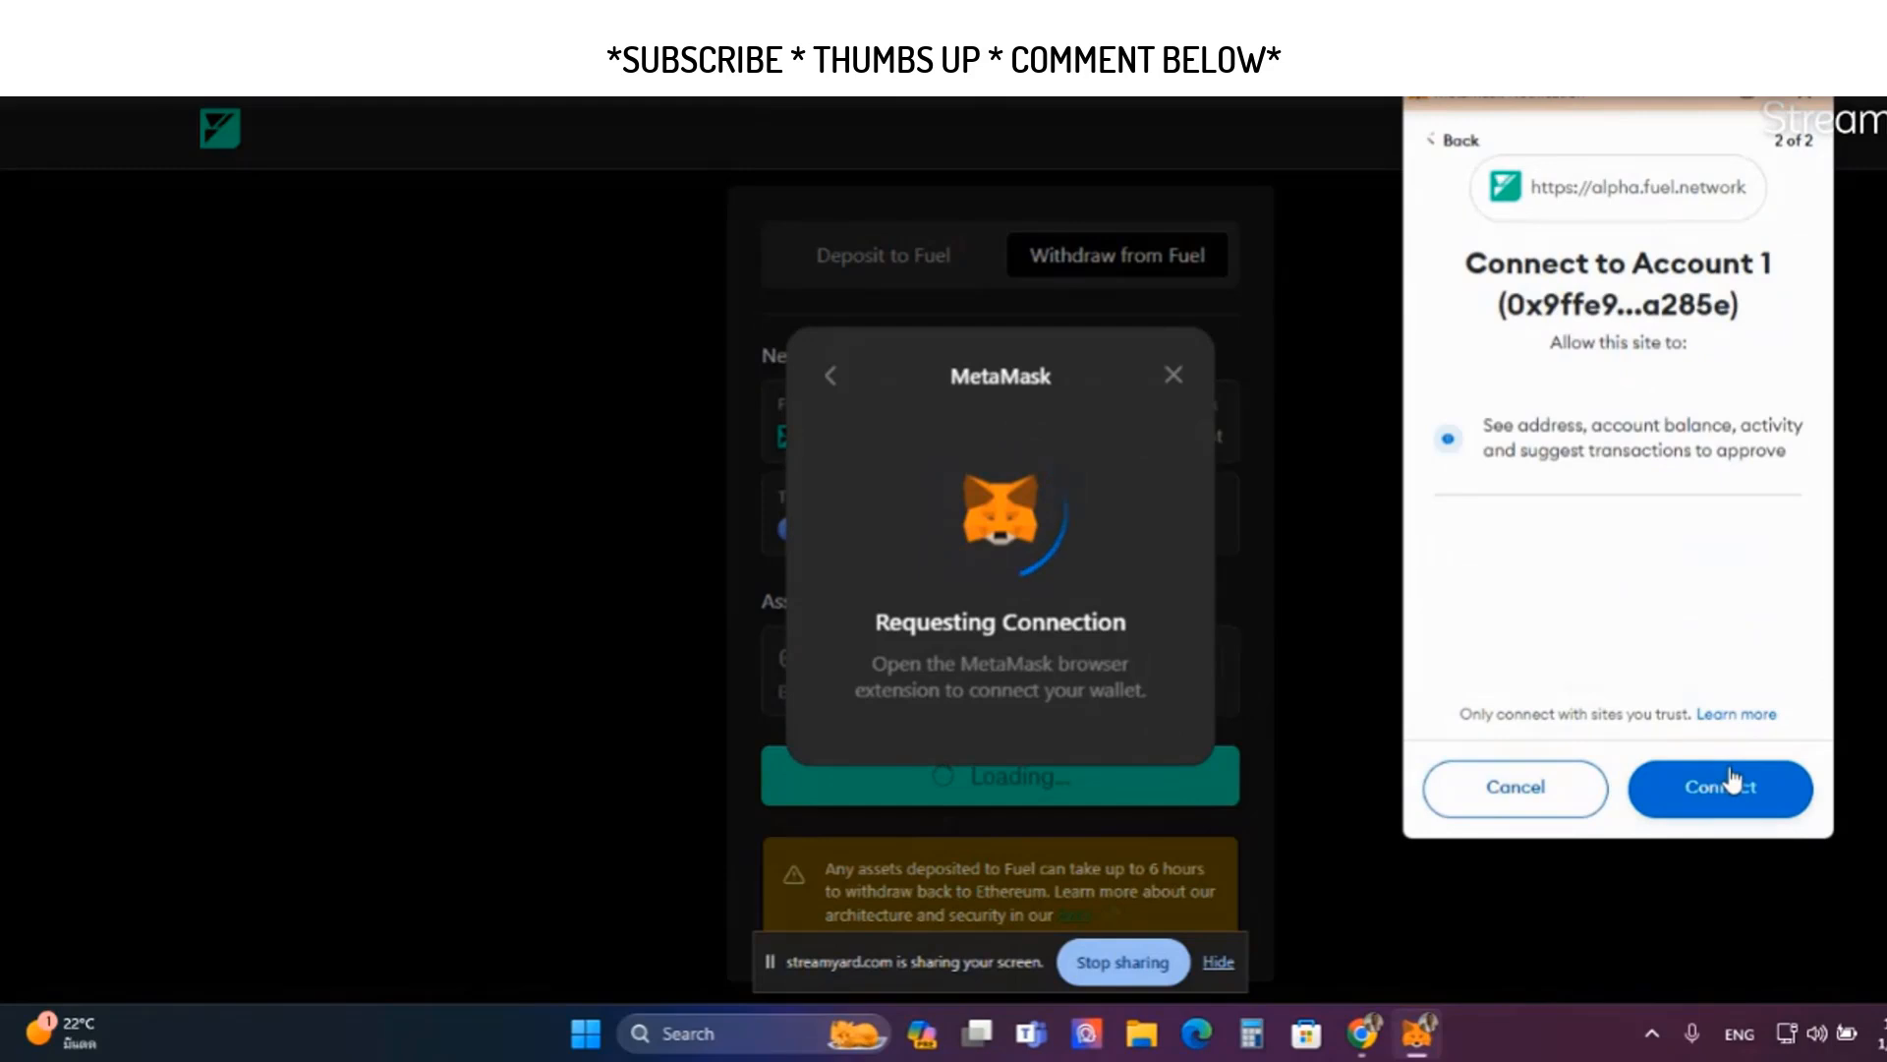
left_click(1720, 787)
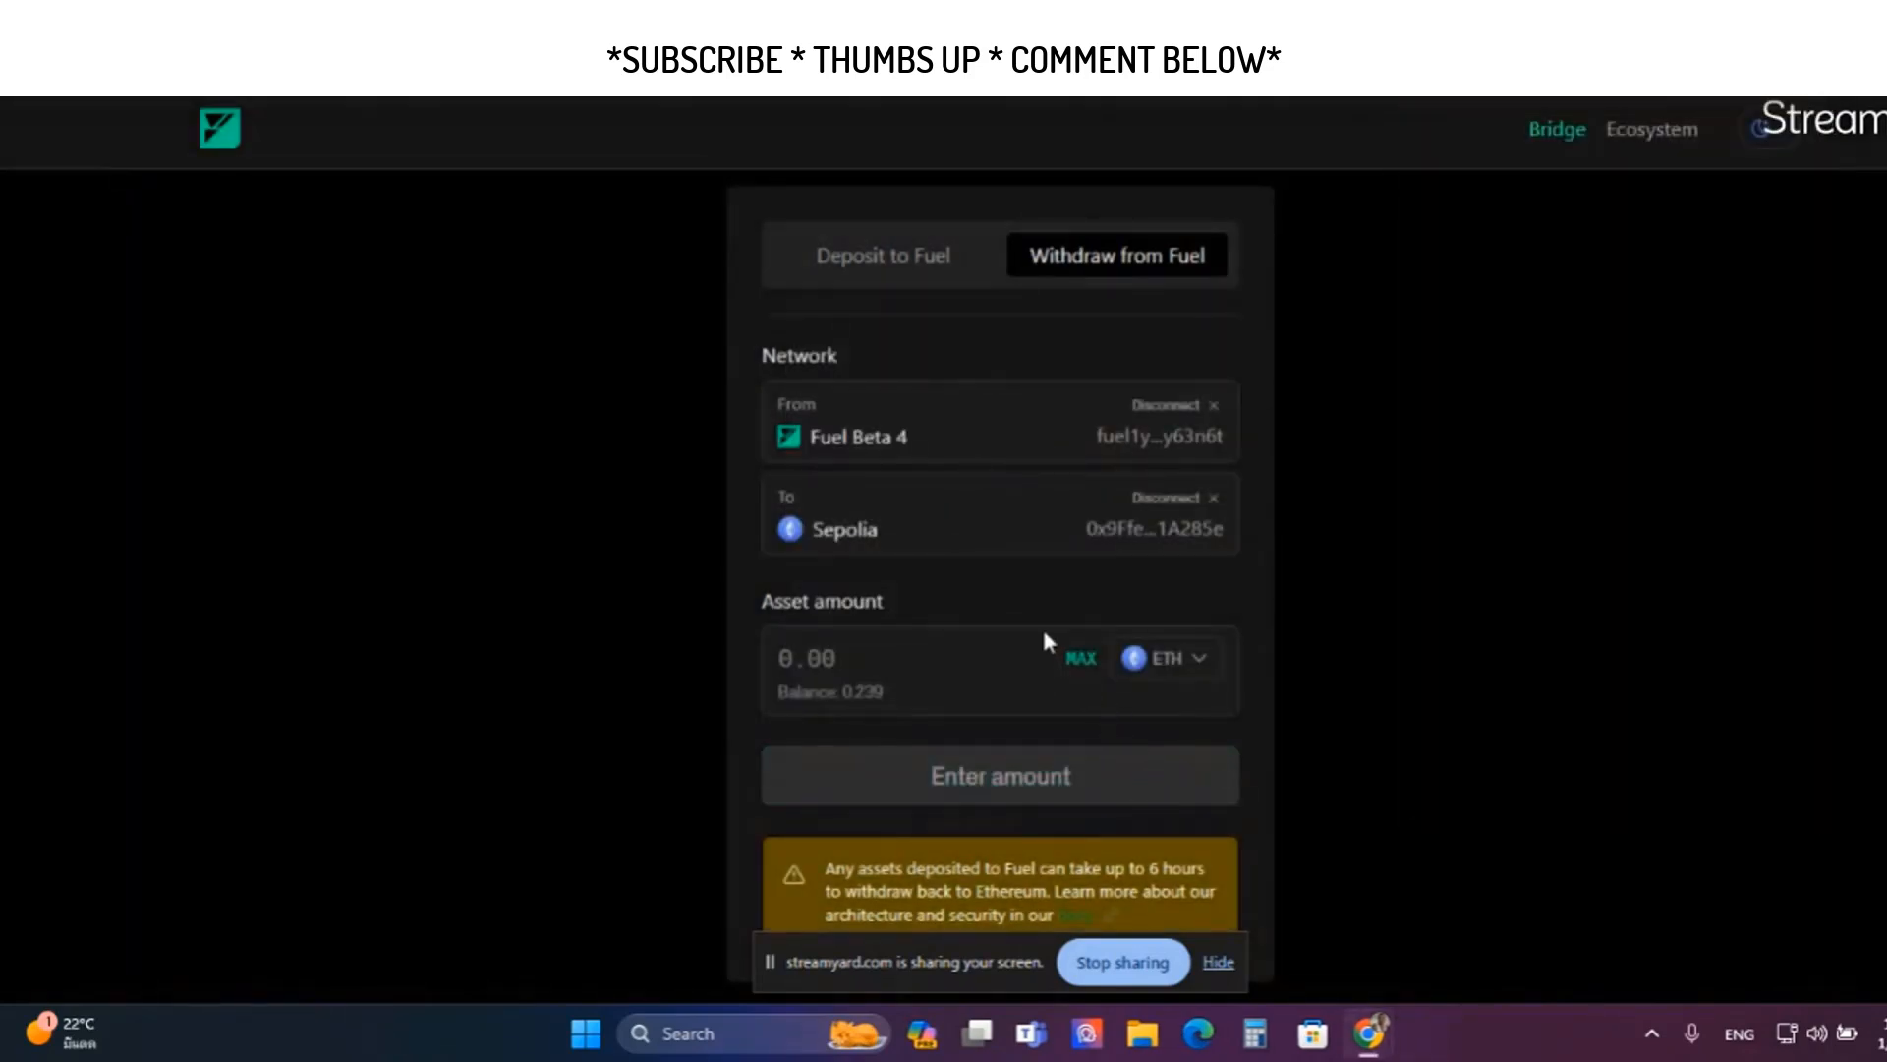
Withdraw 0.2 ETH to Sepolia and approve the transaction in Fuel Wallet
left_click(1081, 658)
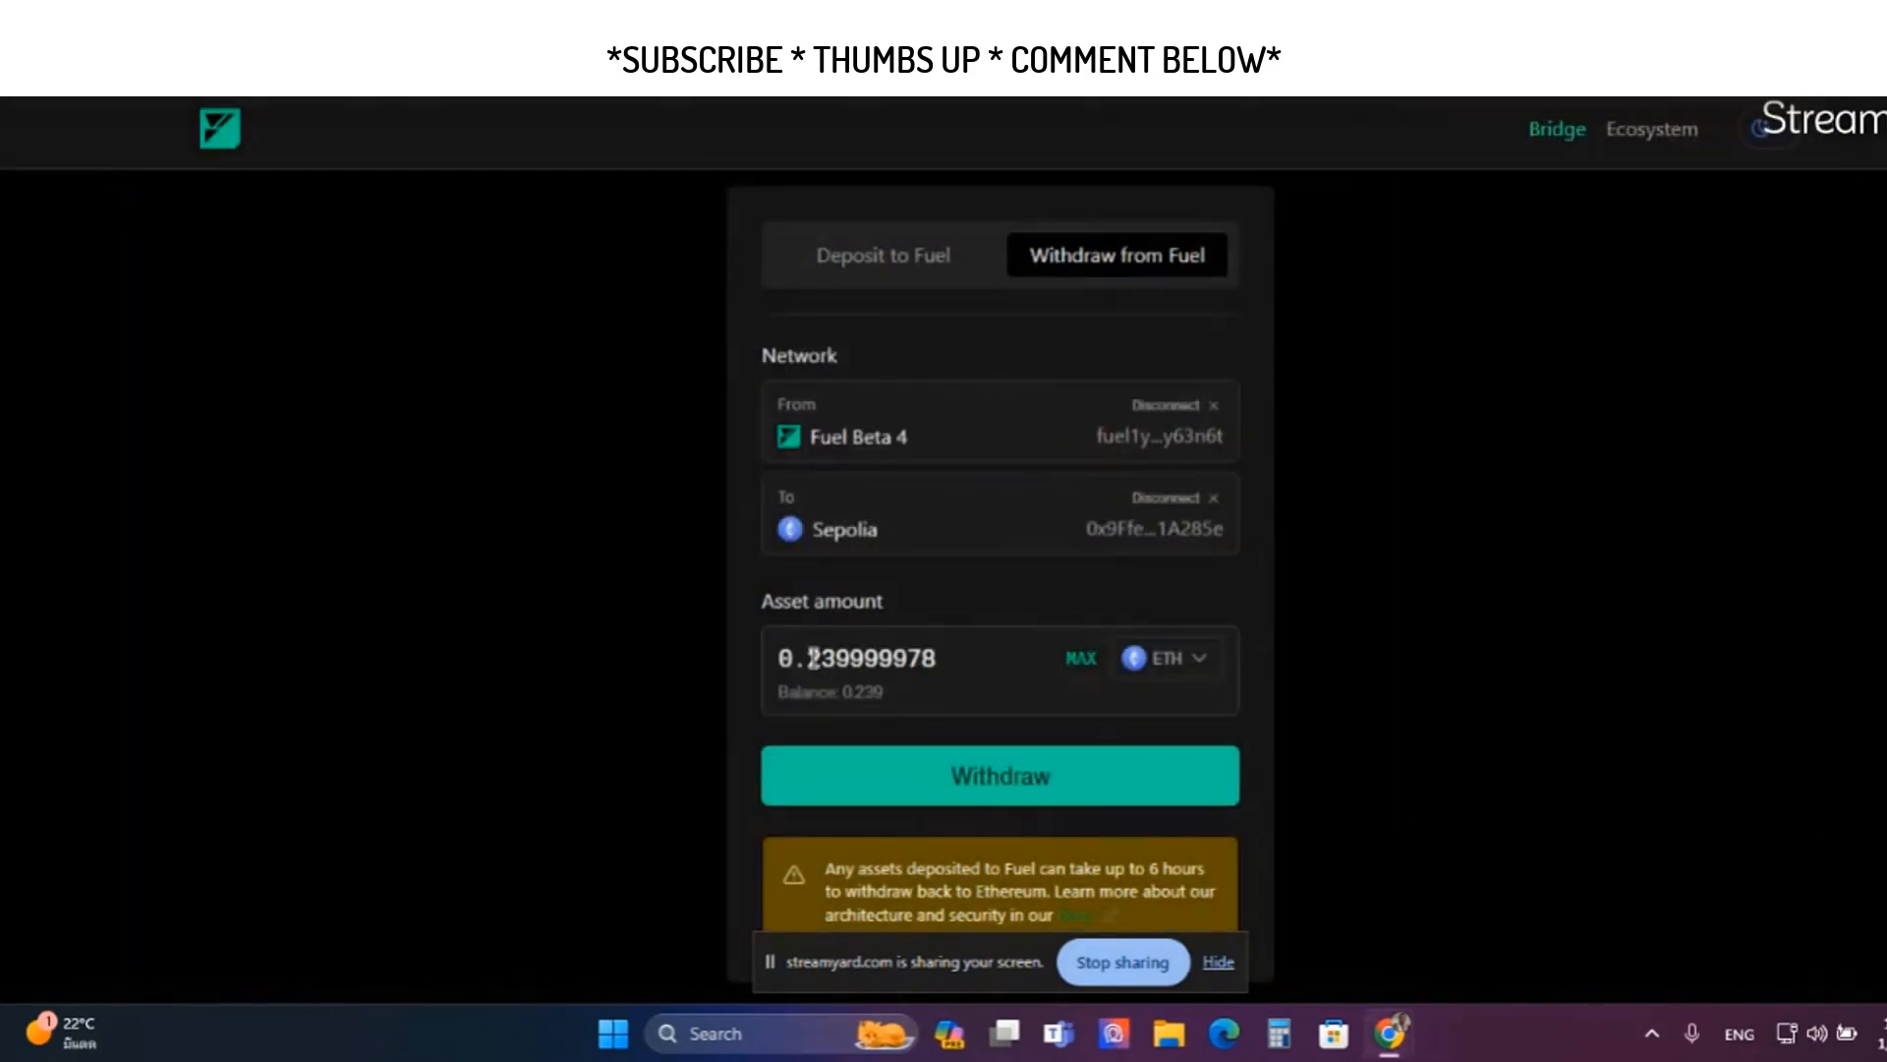
type("0.2")
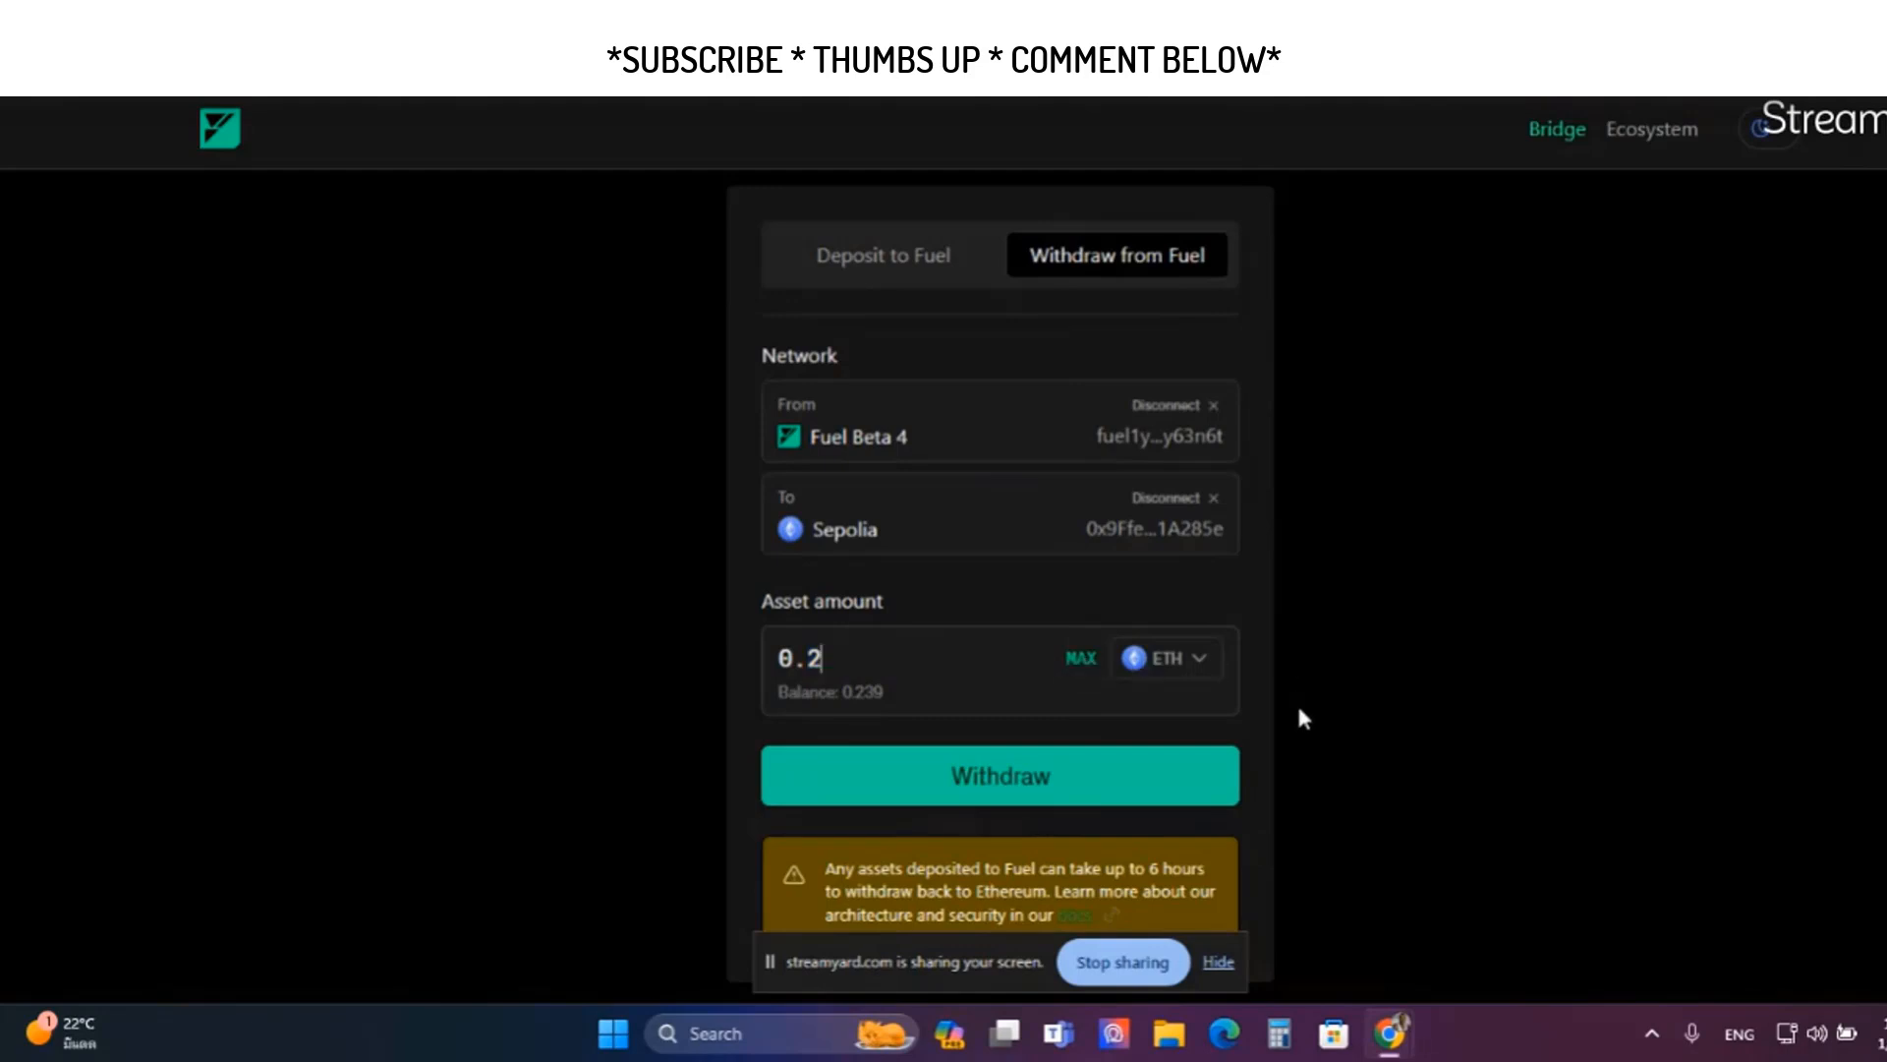
left_click(999, 776)
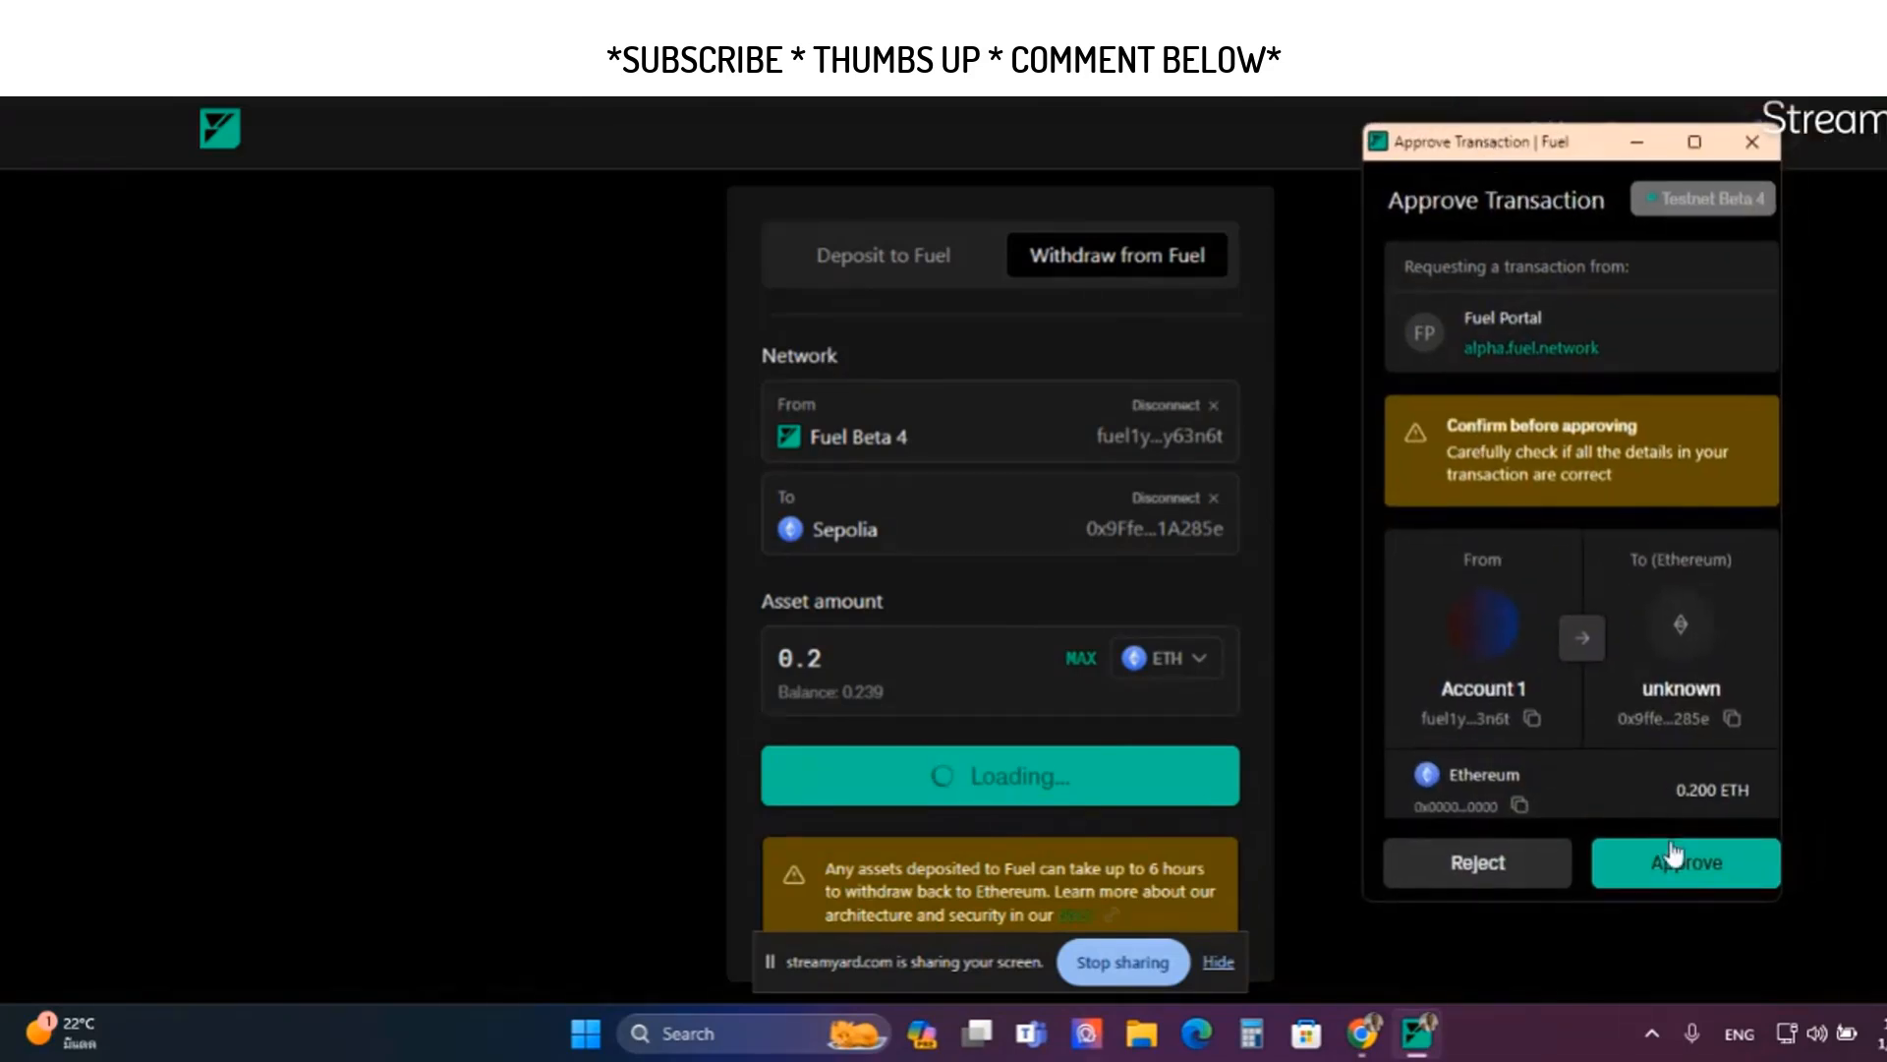
left_click(1686, 863)
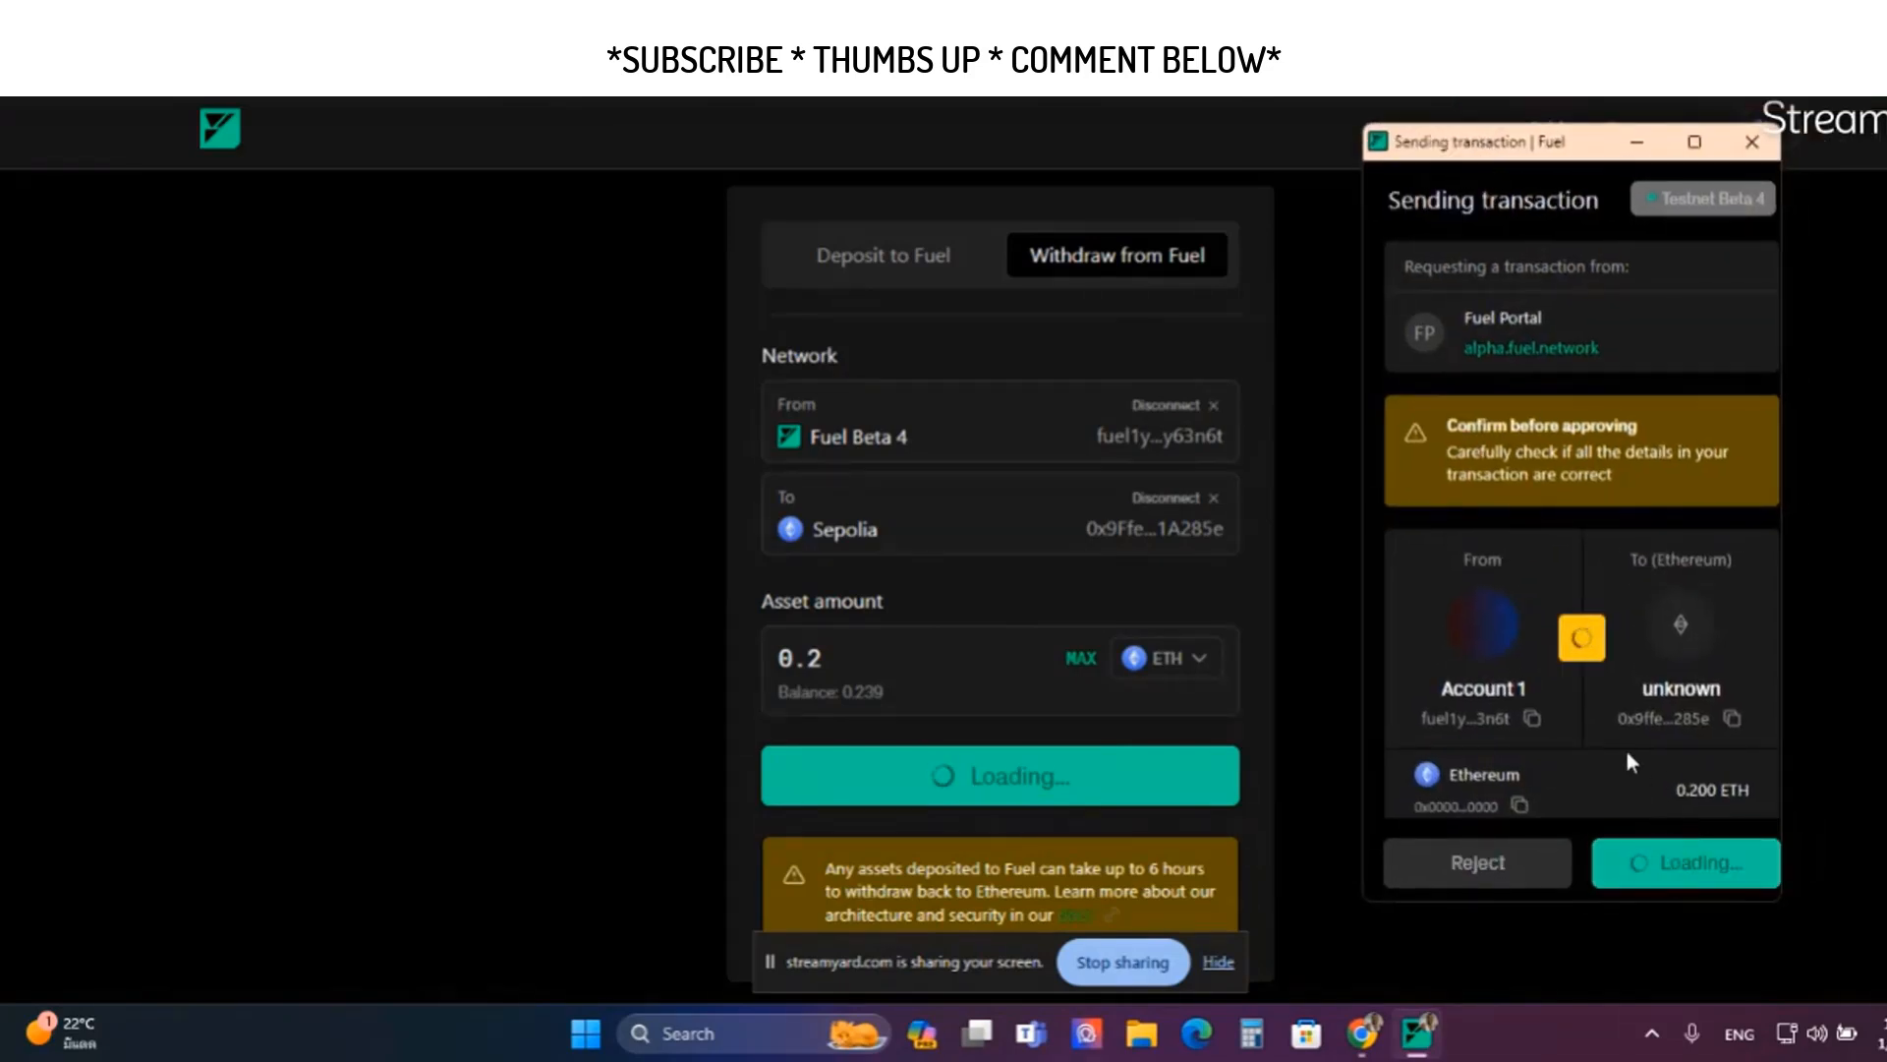
left_click(1686, 863)
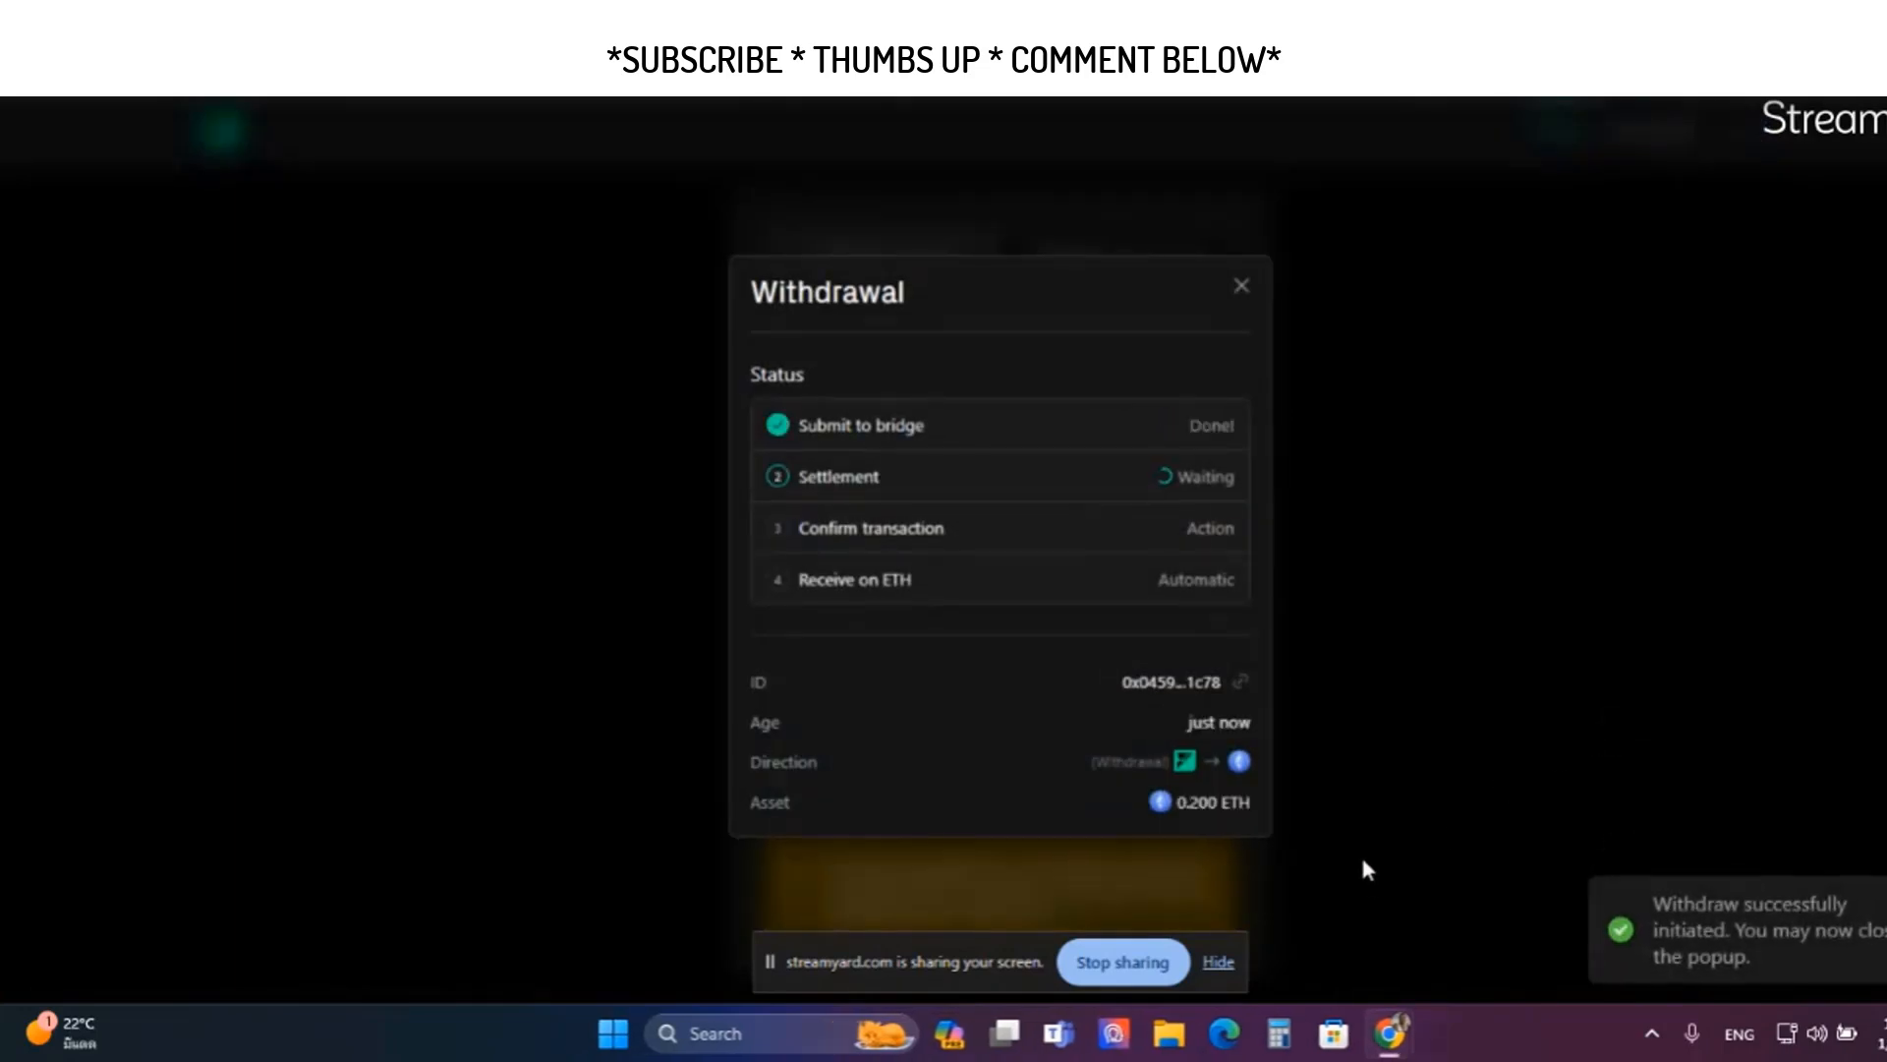
mouse_move(1236, 133)
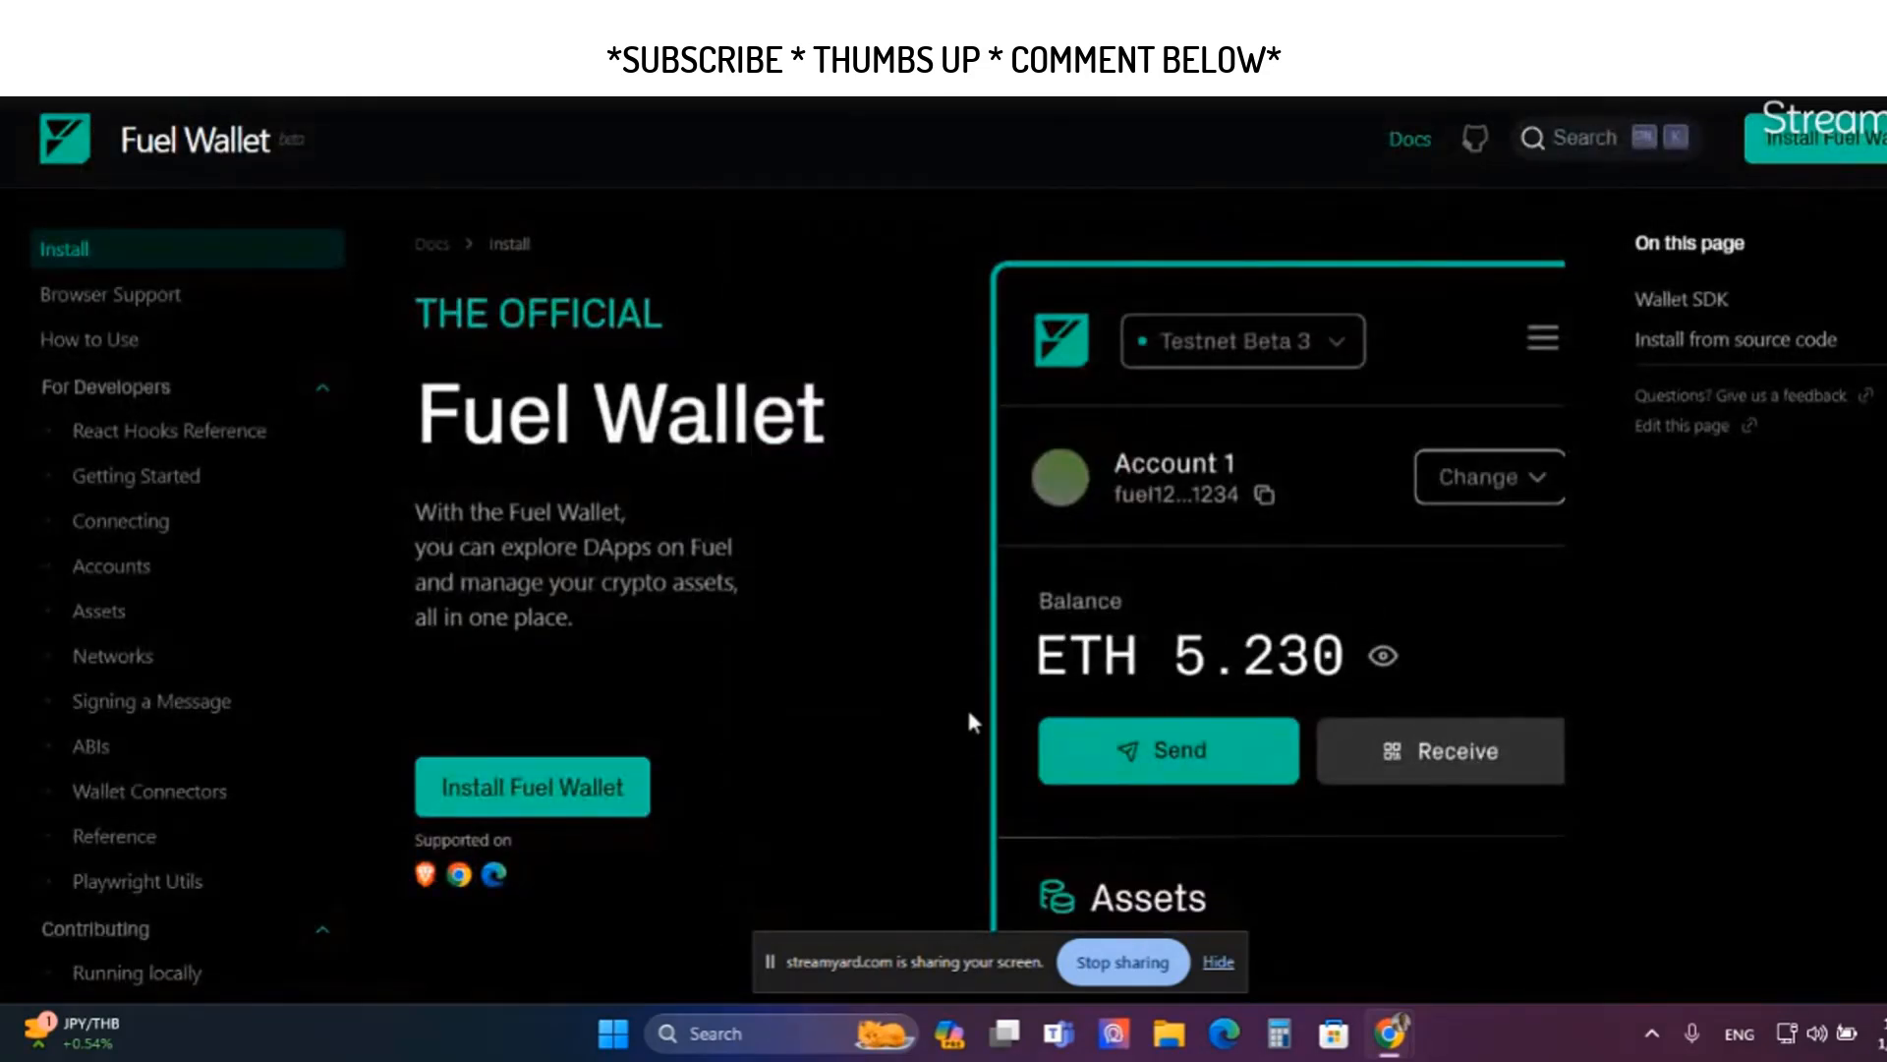
mouse_move(1210, 663)
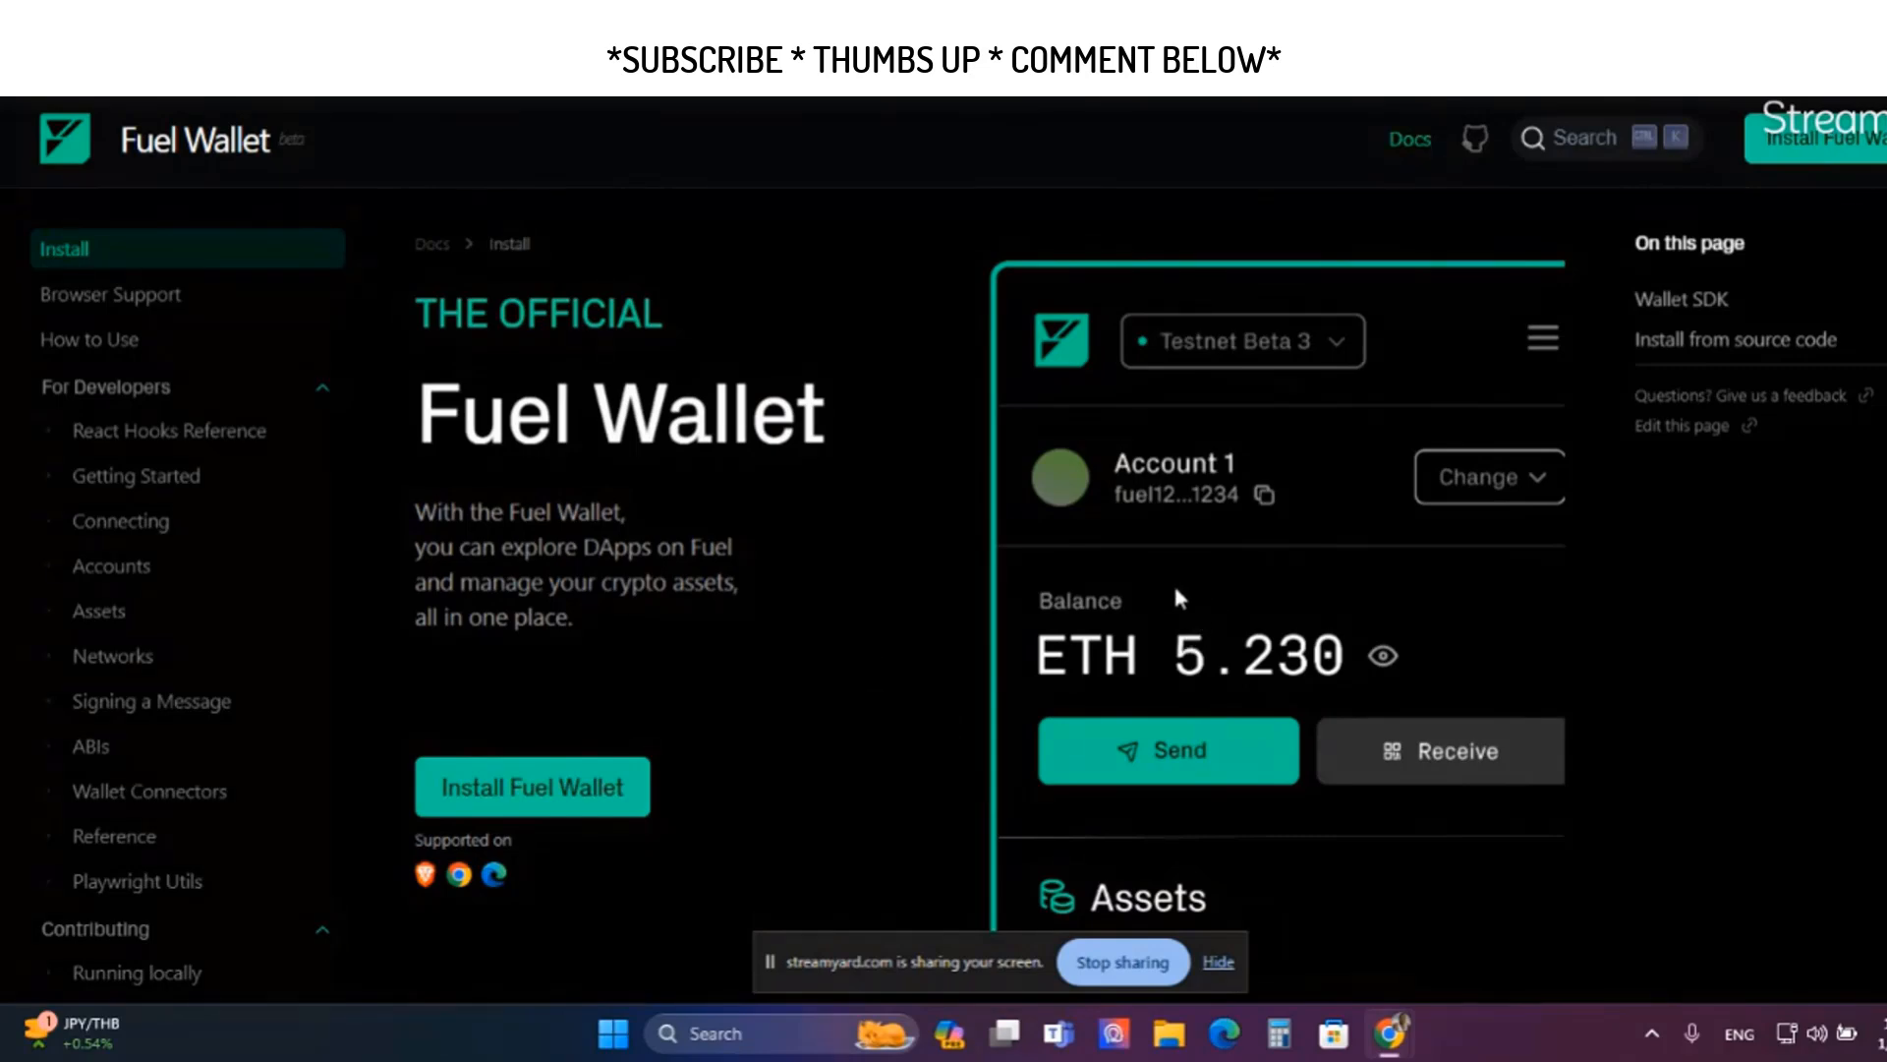
mouse_move(934, 580)
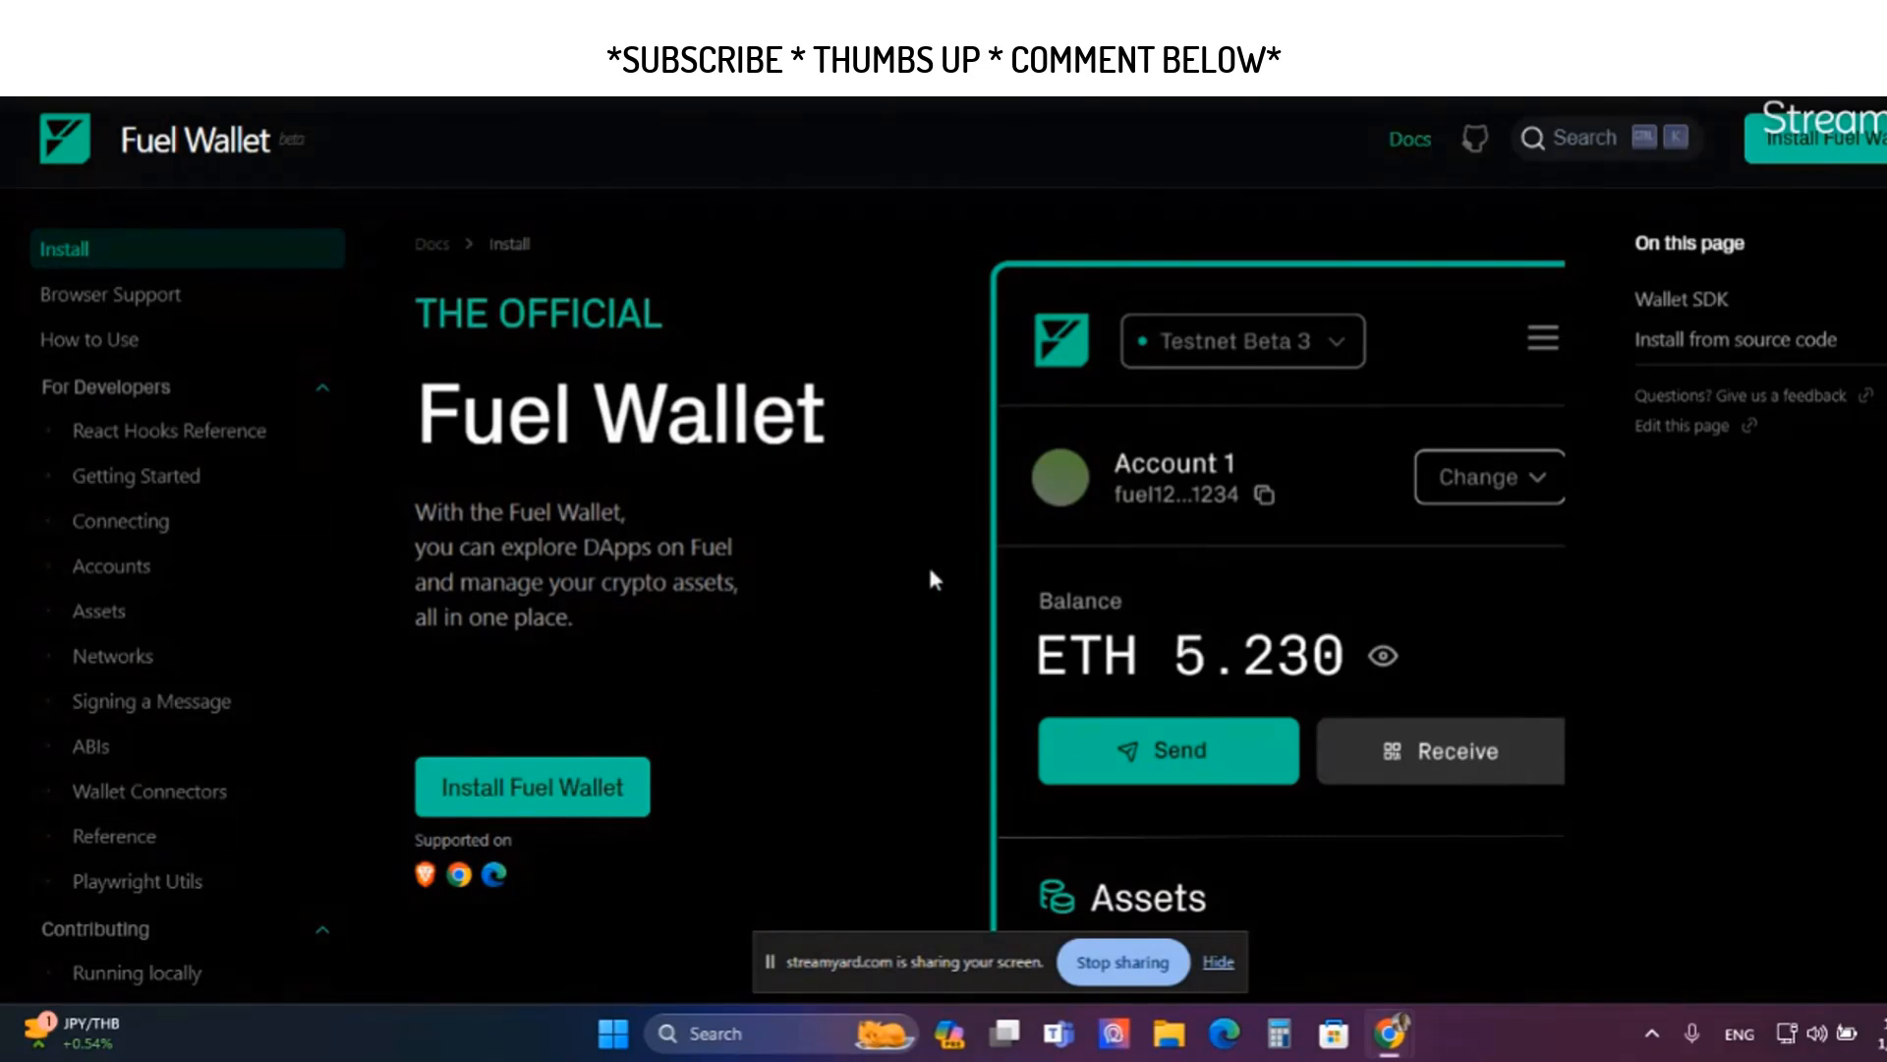
mouse_move(1188, 512)
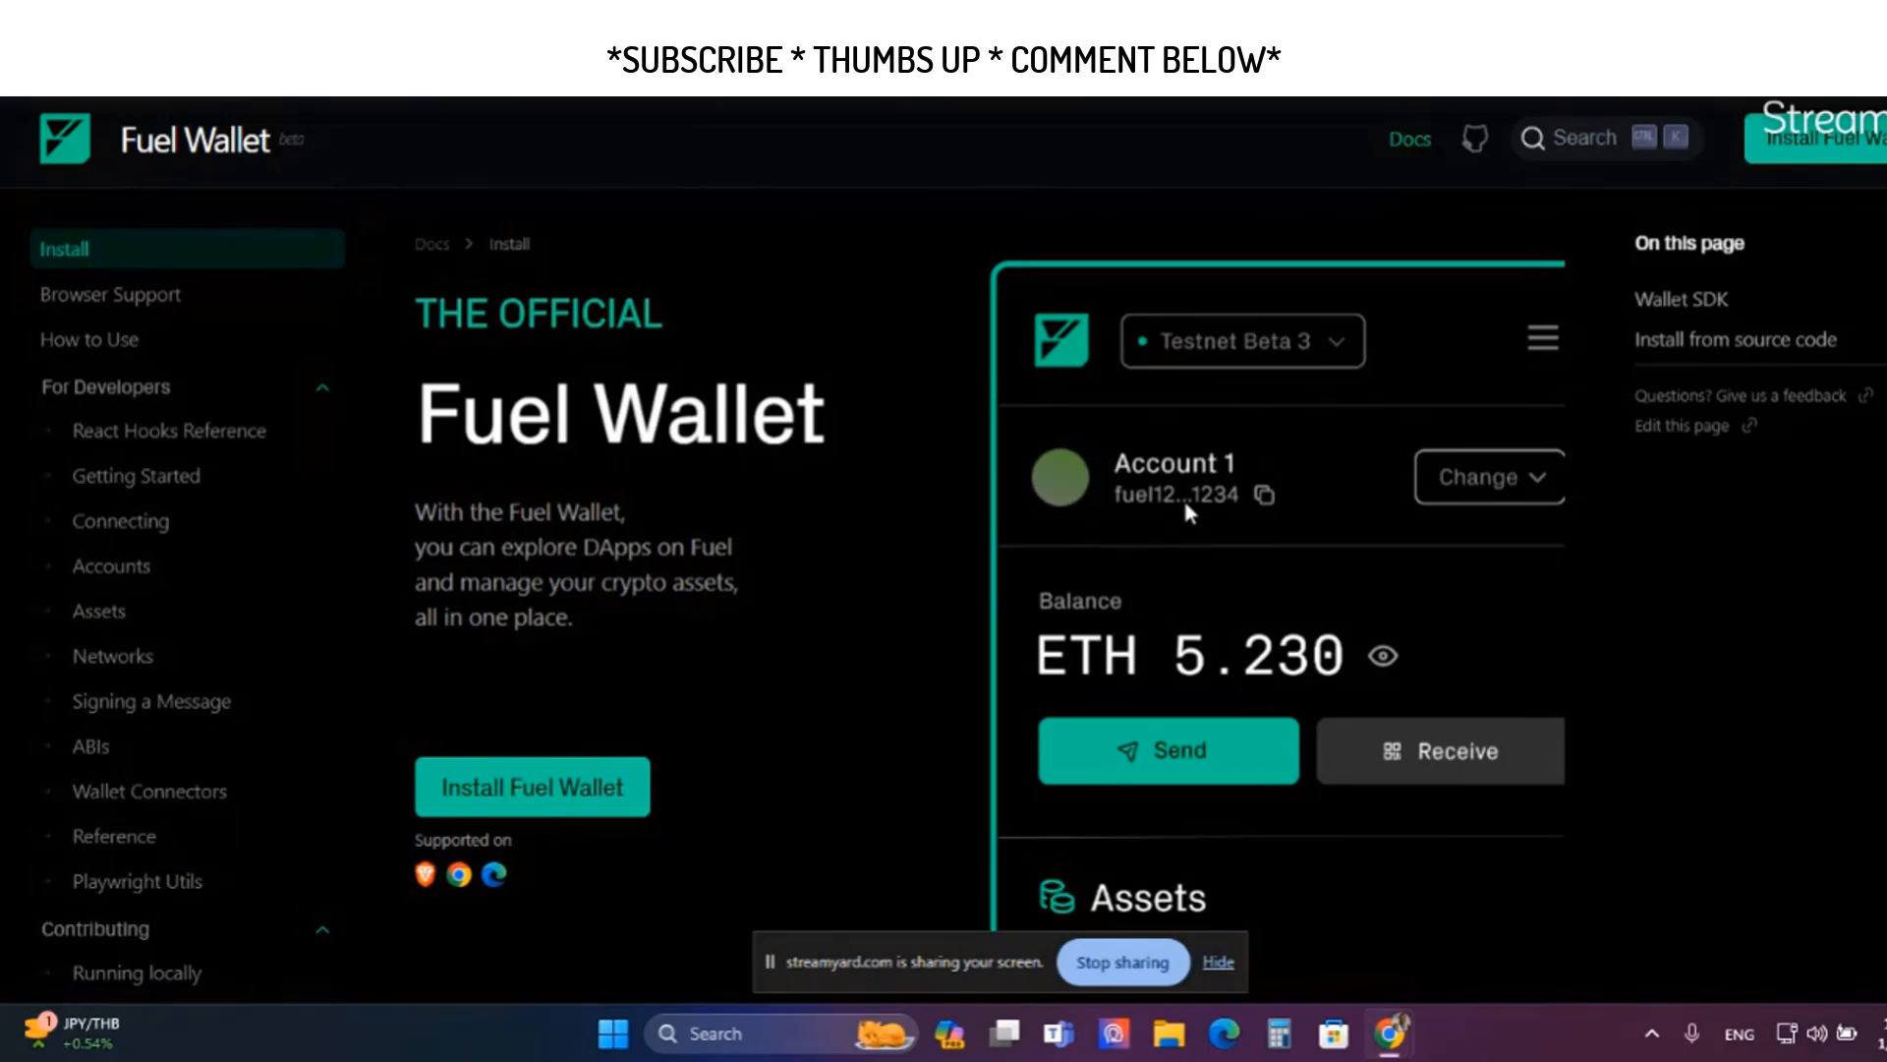
mouse_move(1233, 528)
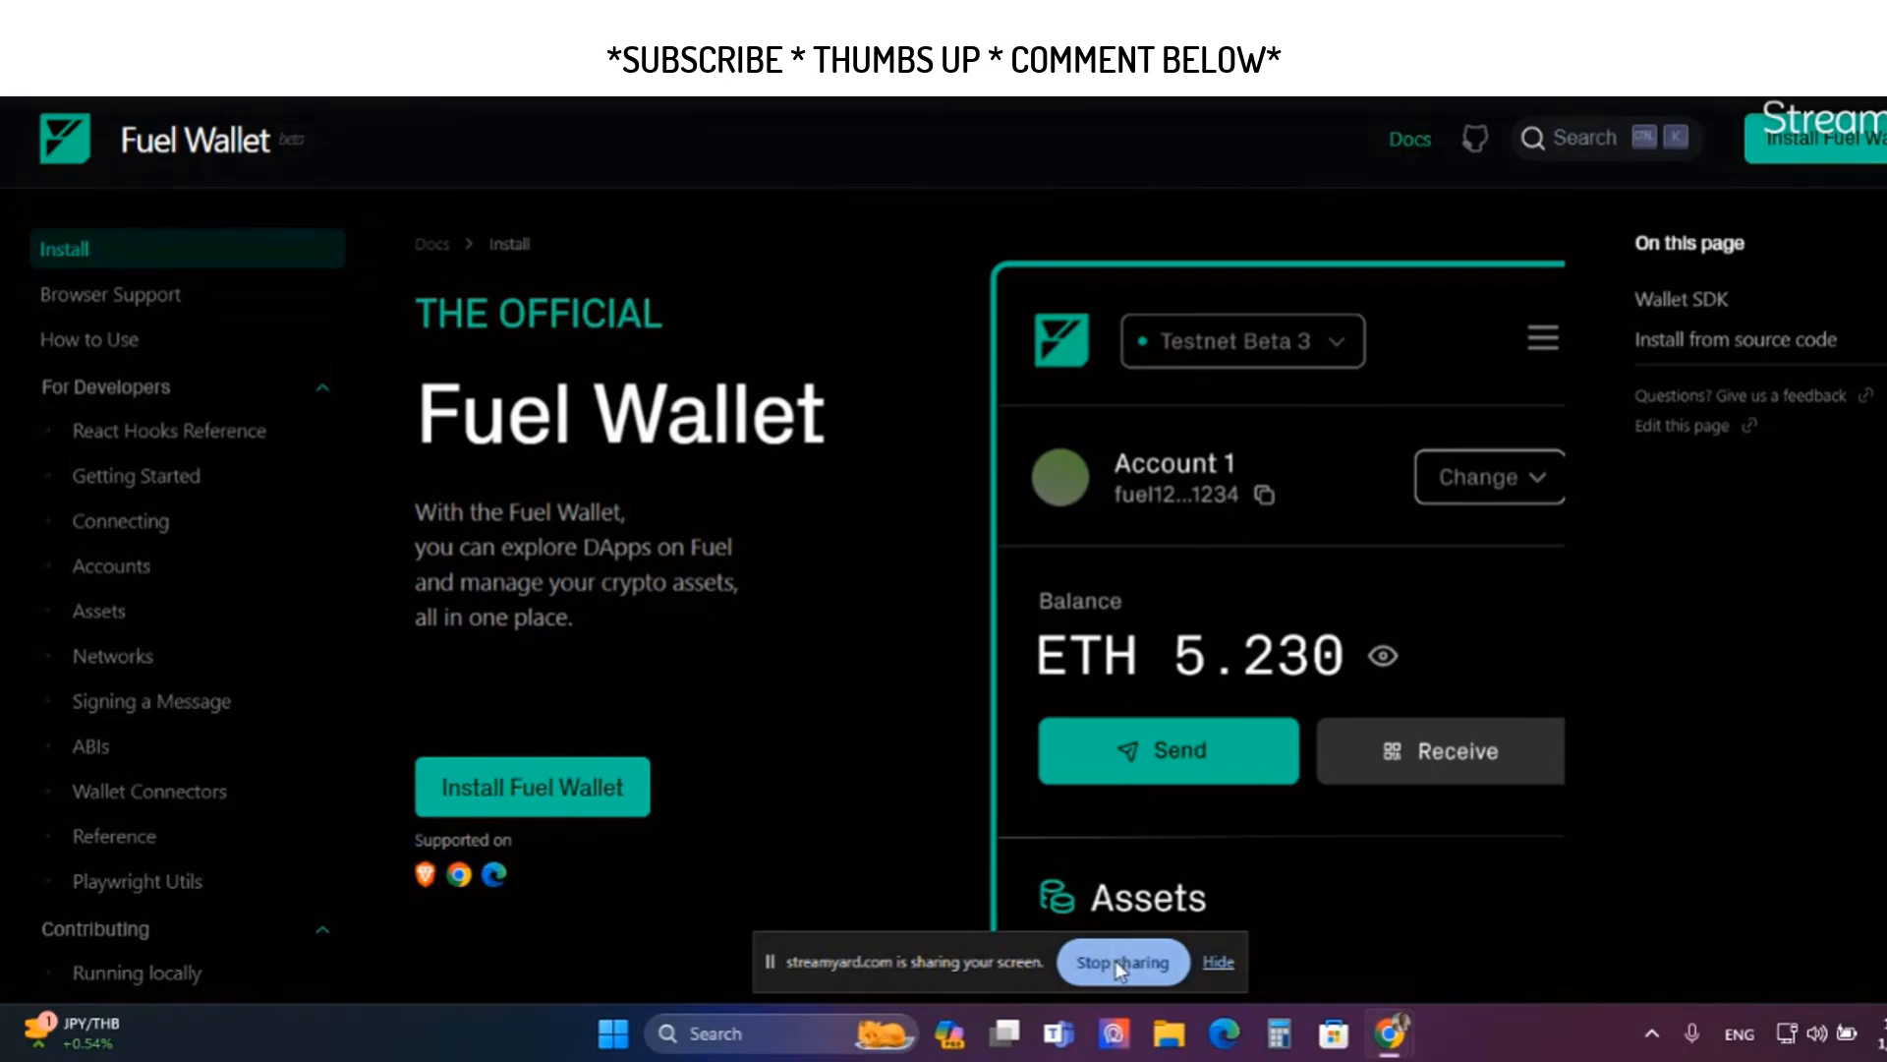
mouse_move(1188, 515)
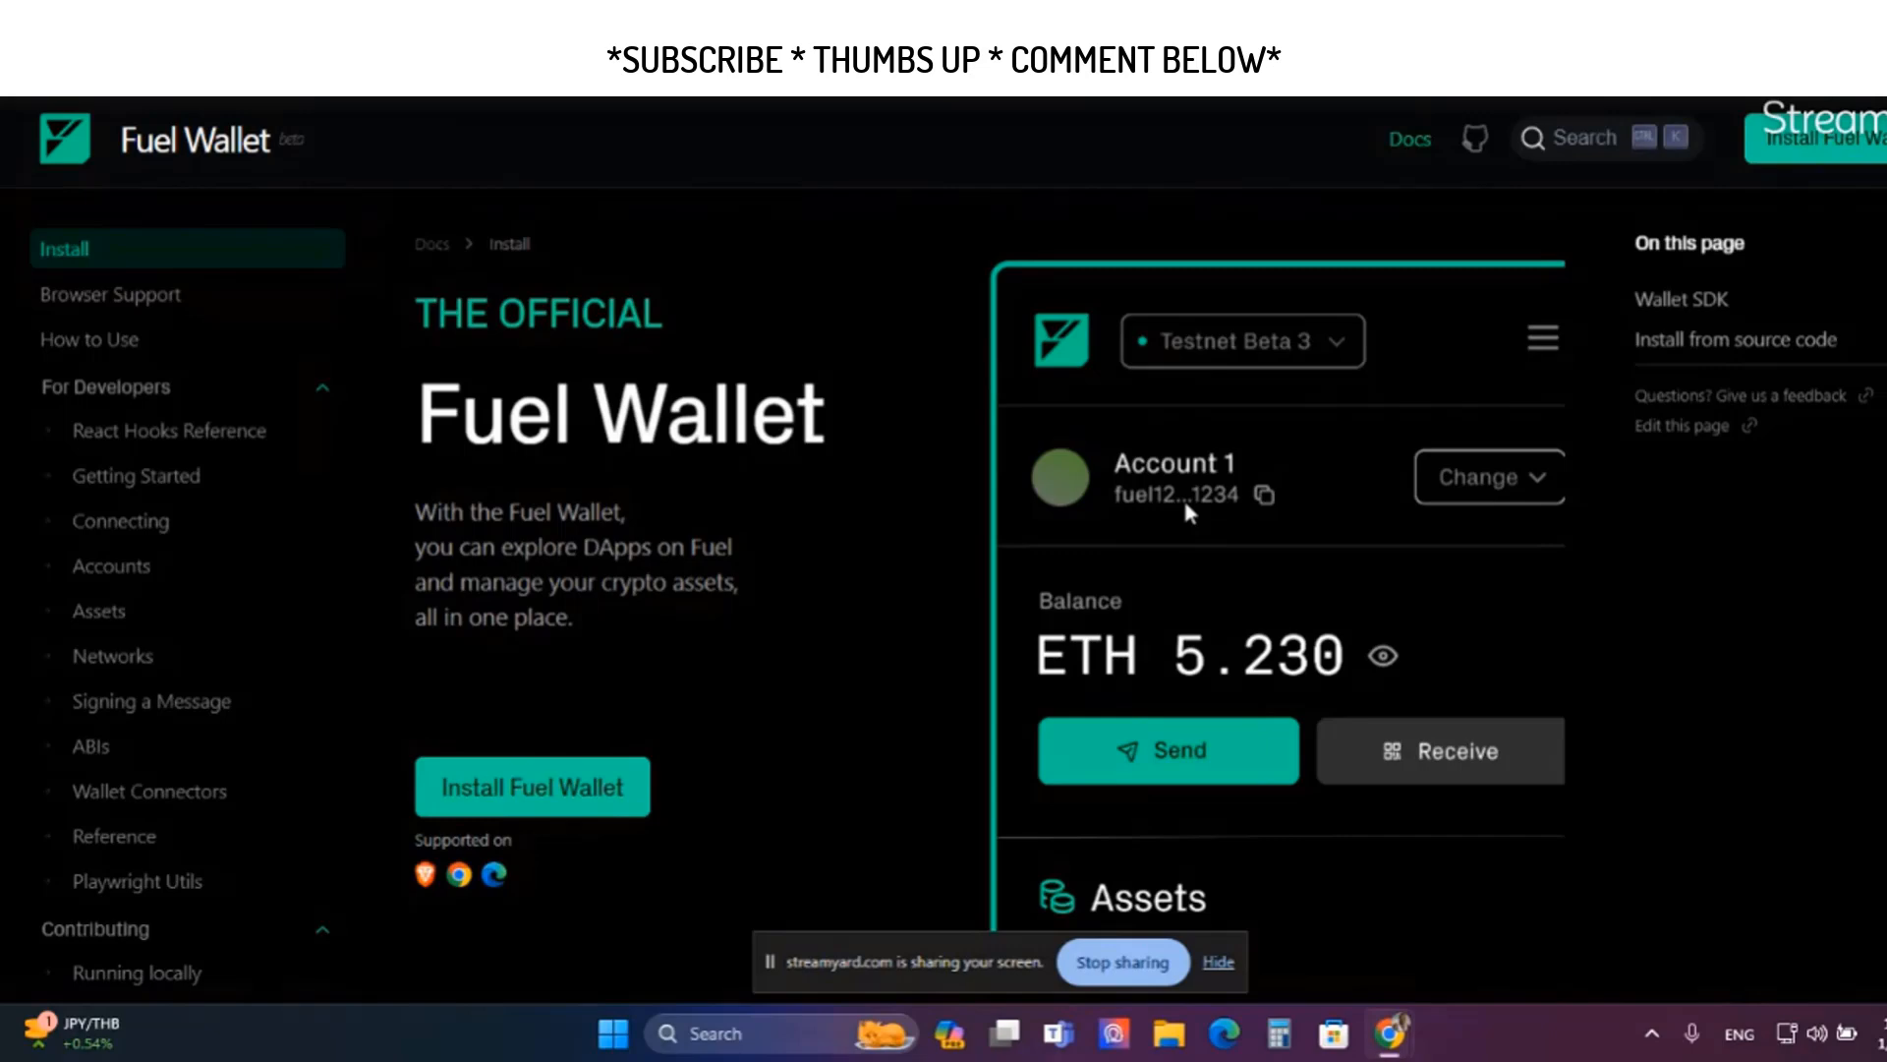